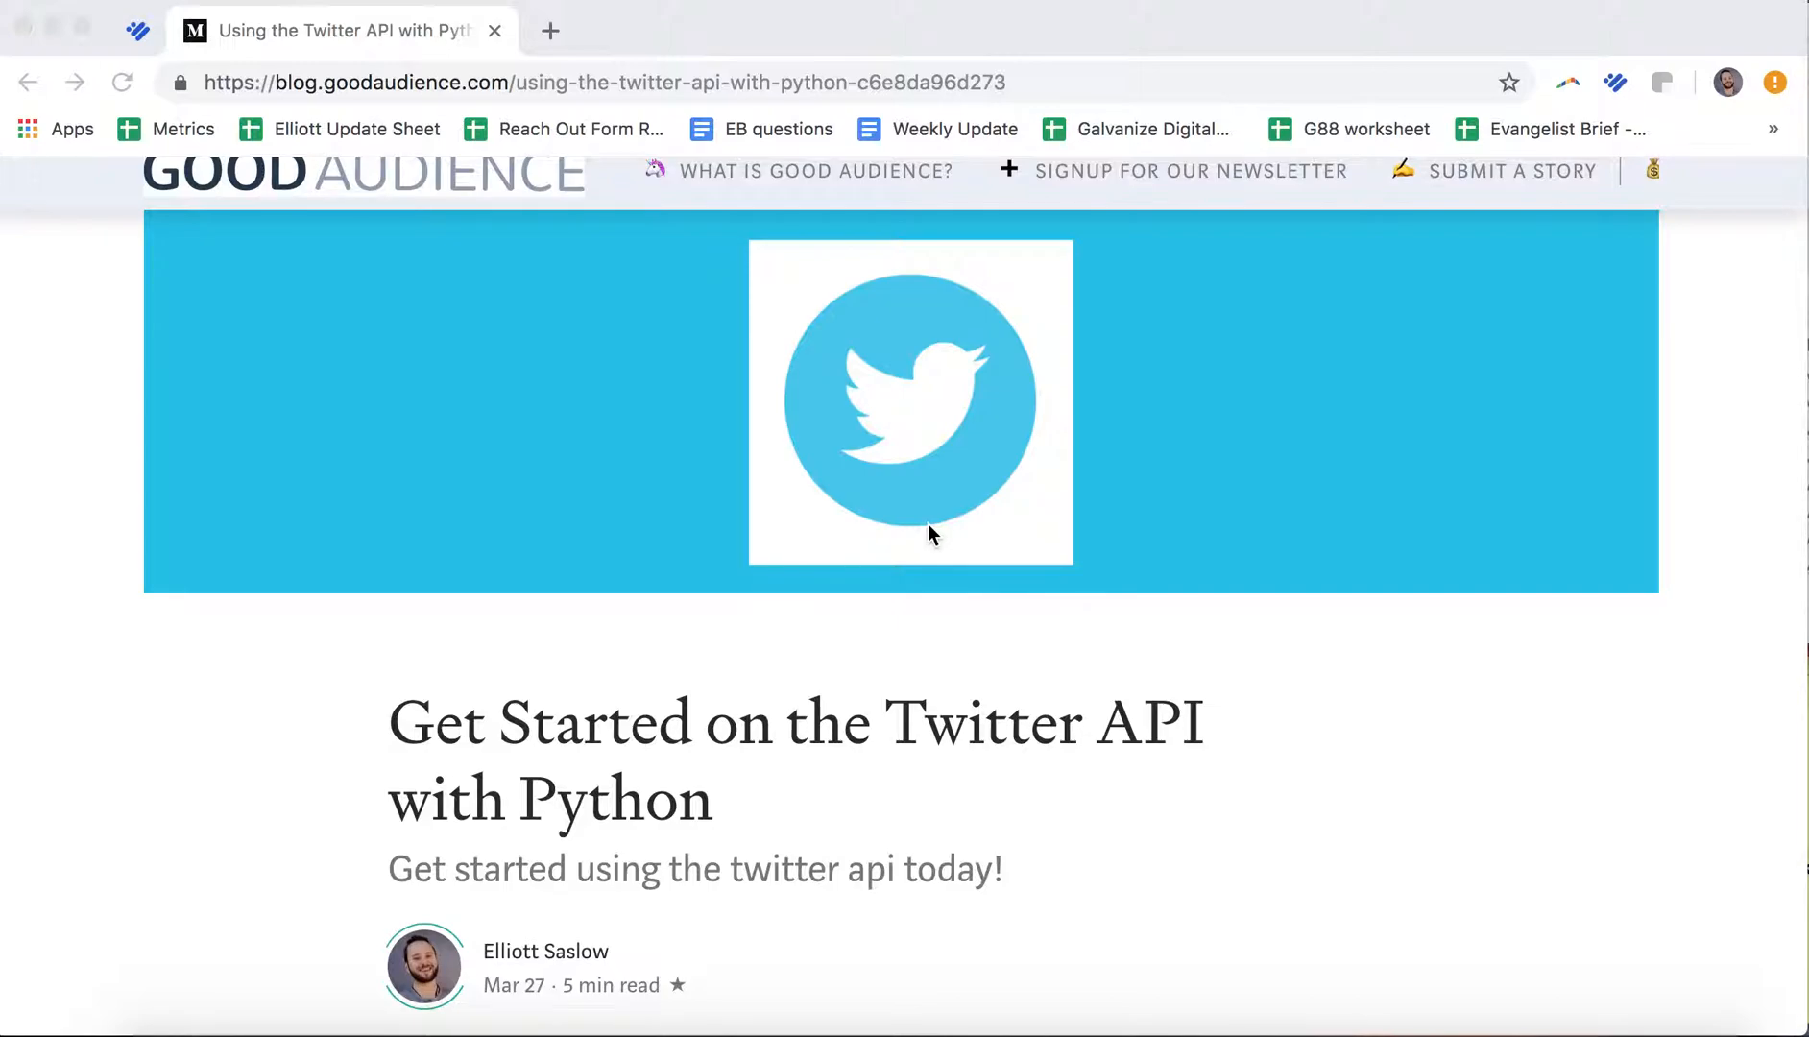
- Read down the Medium article and follow its link to the appauth.ipynb source notebook
{"action": "scroll", "scroll_direction": "down", "scroll_amount": 3}
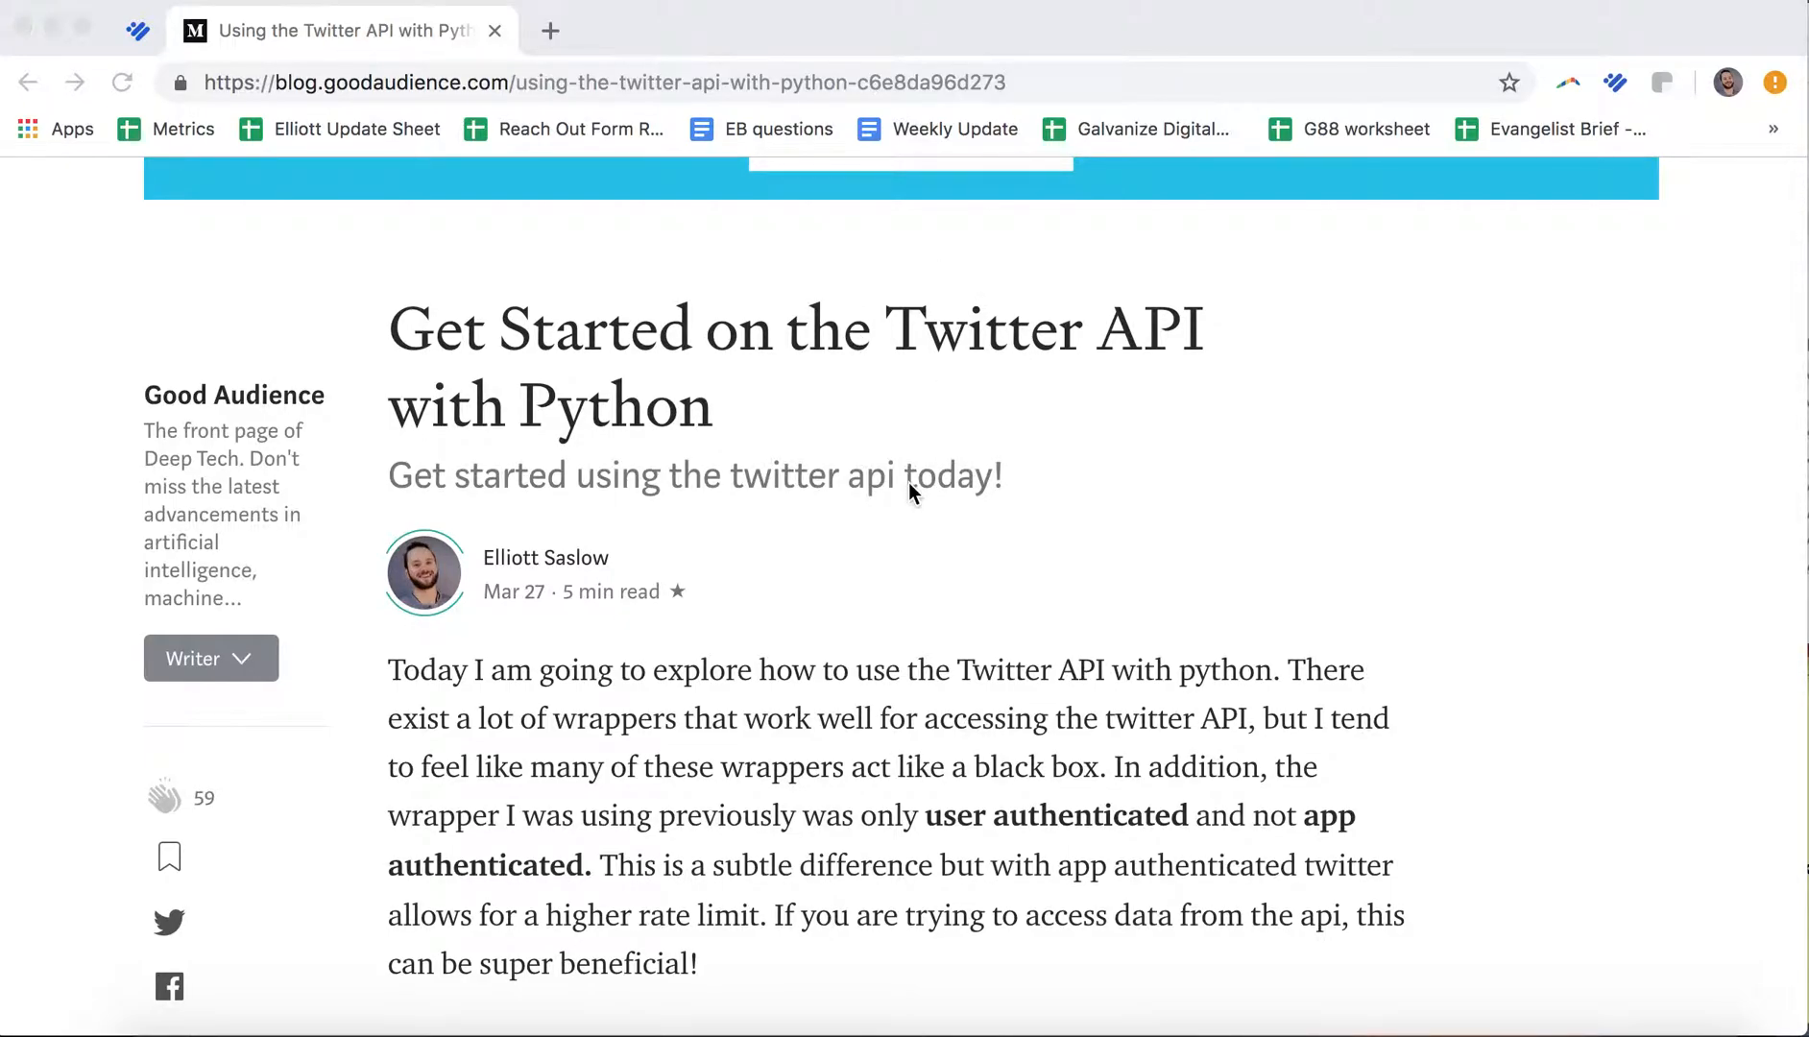
{"action": "mouse_move", "coordinate": [835, 520]}
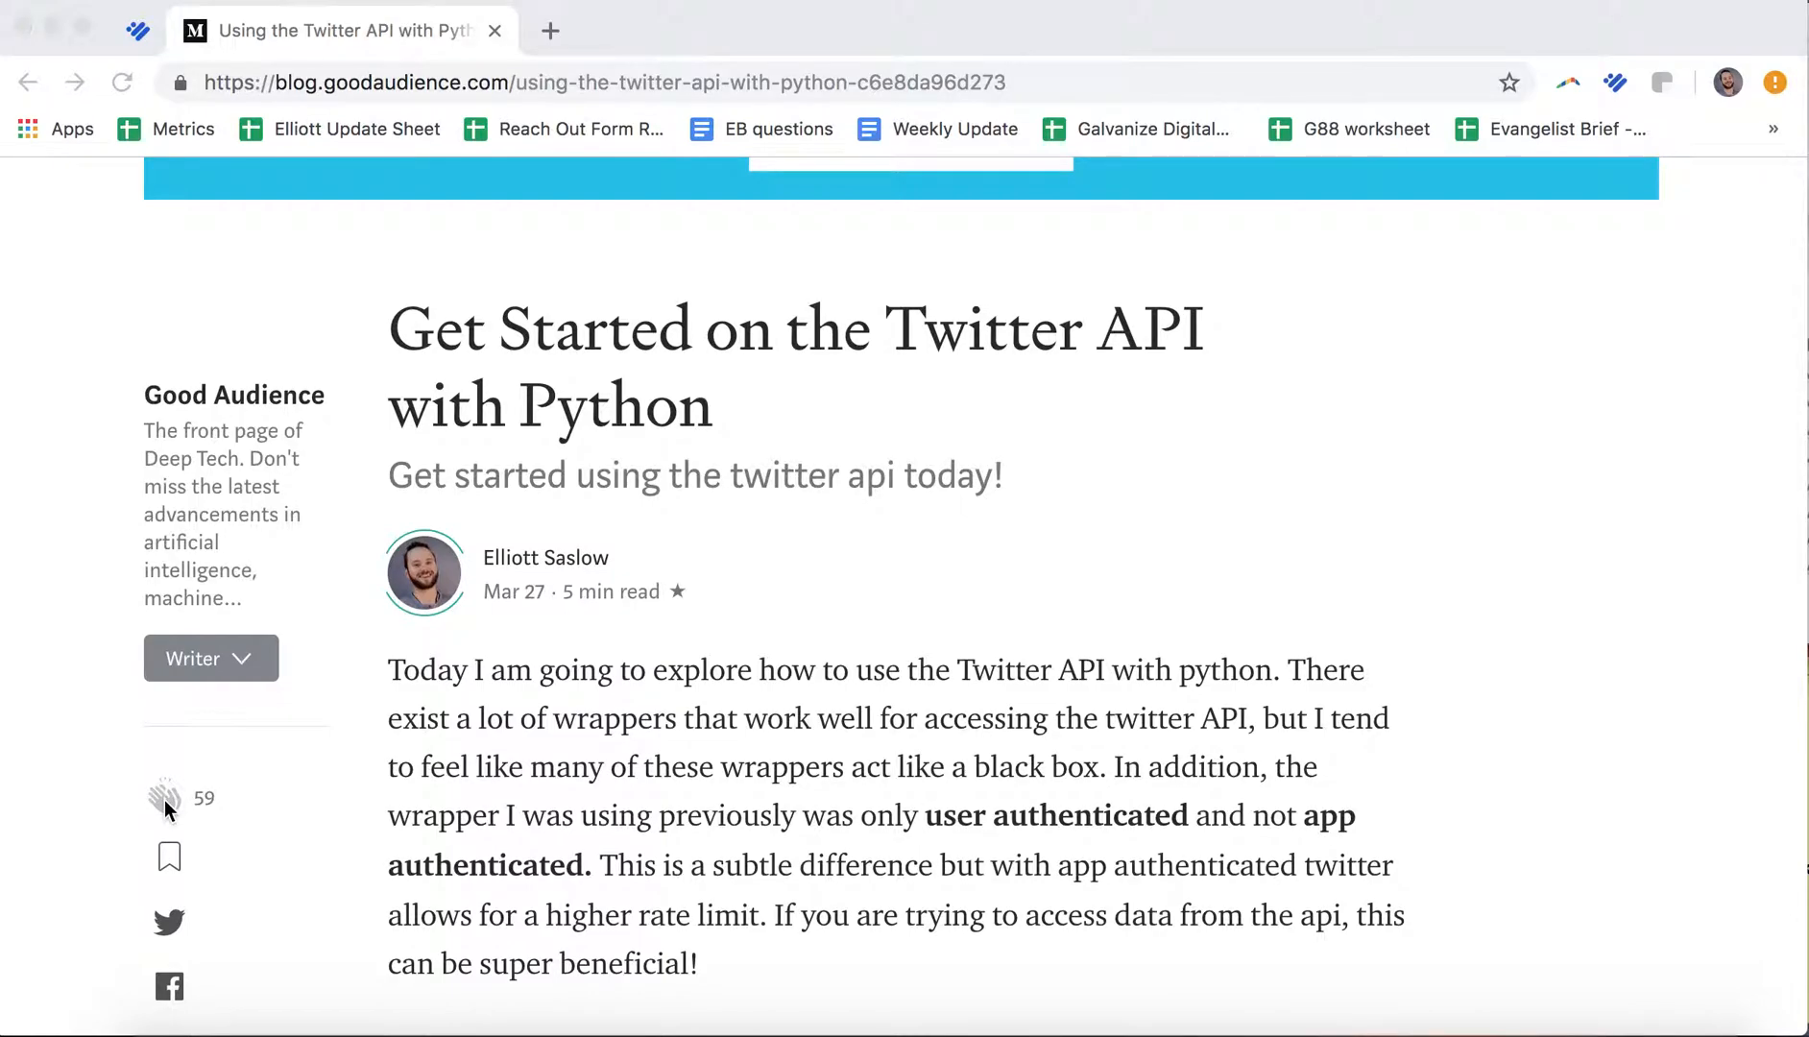
{"action": "left_click", "coordinate": [167, 797]}
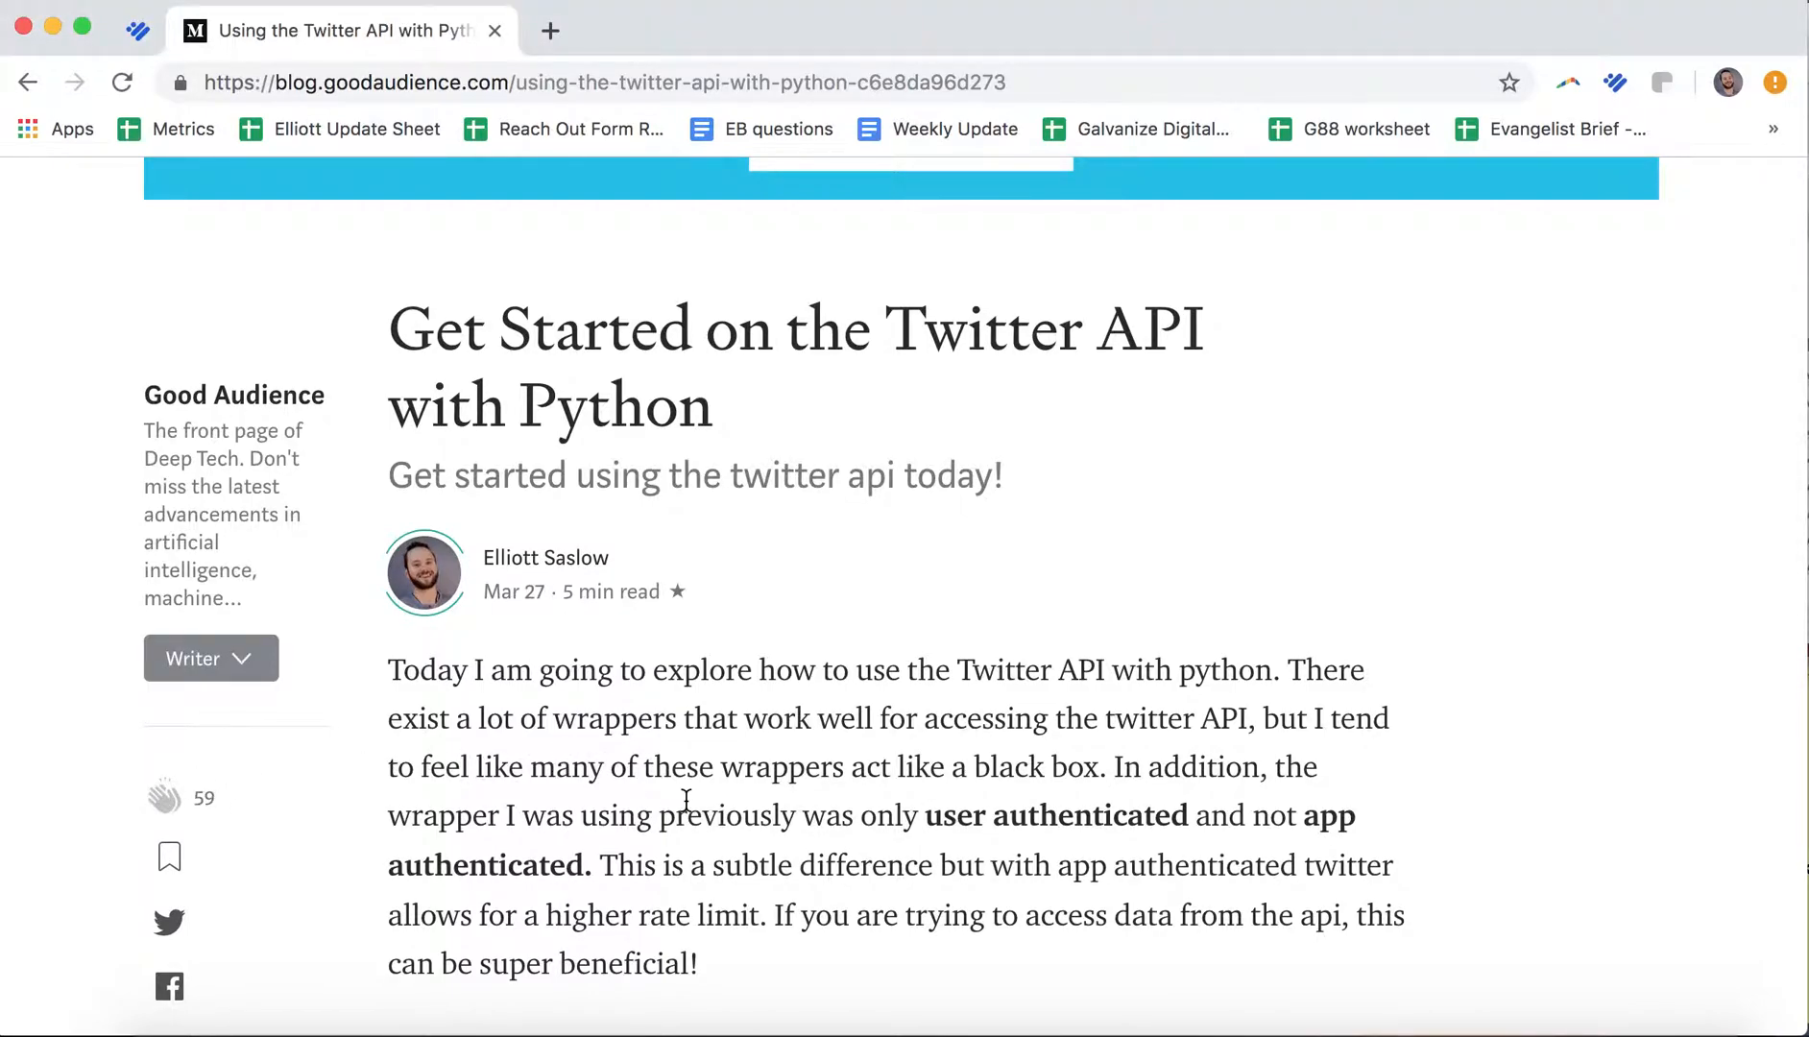
{"action": "scroll", "scroll_direction": "down", "scroll_amount": 3}
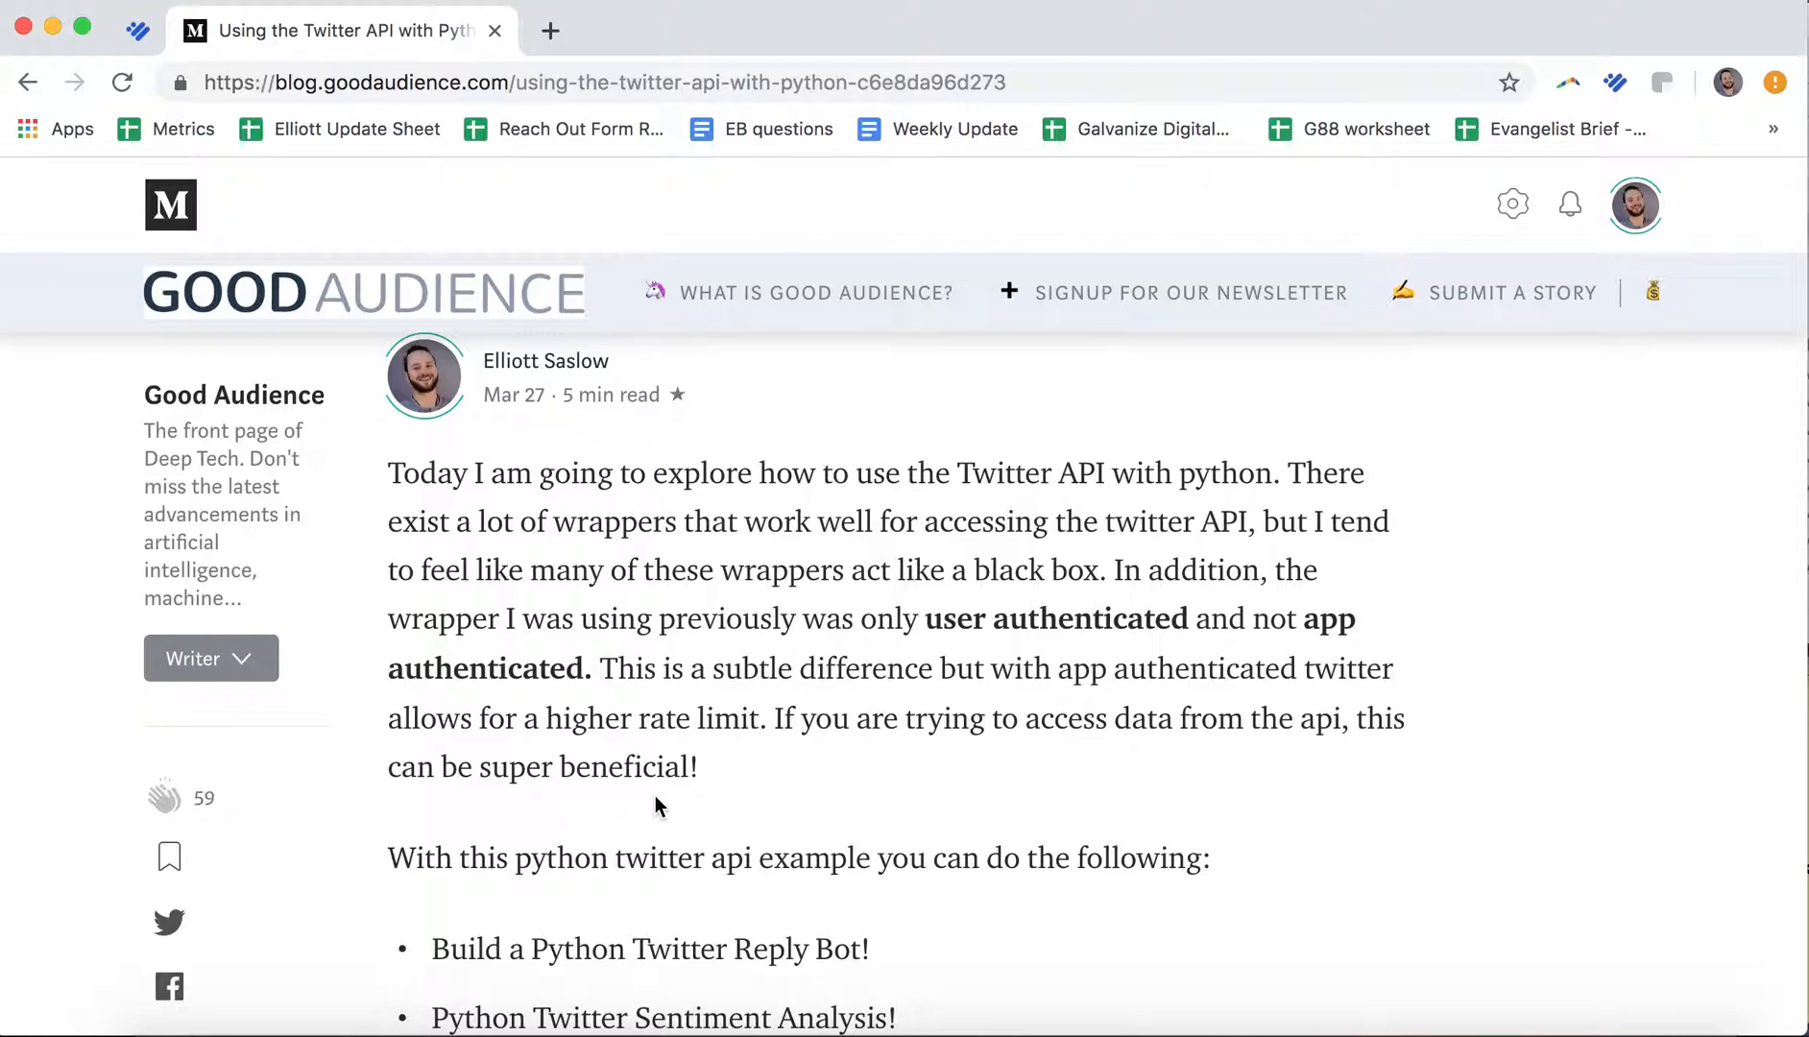
{"action": "mouse_move", "coordinate": [655, 715]}
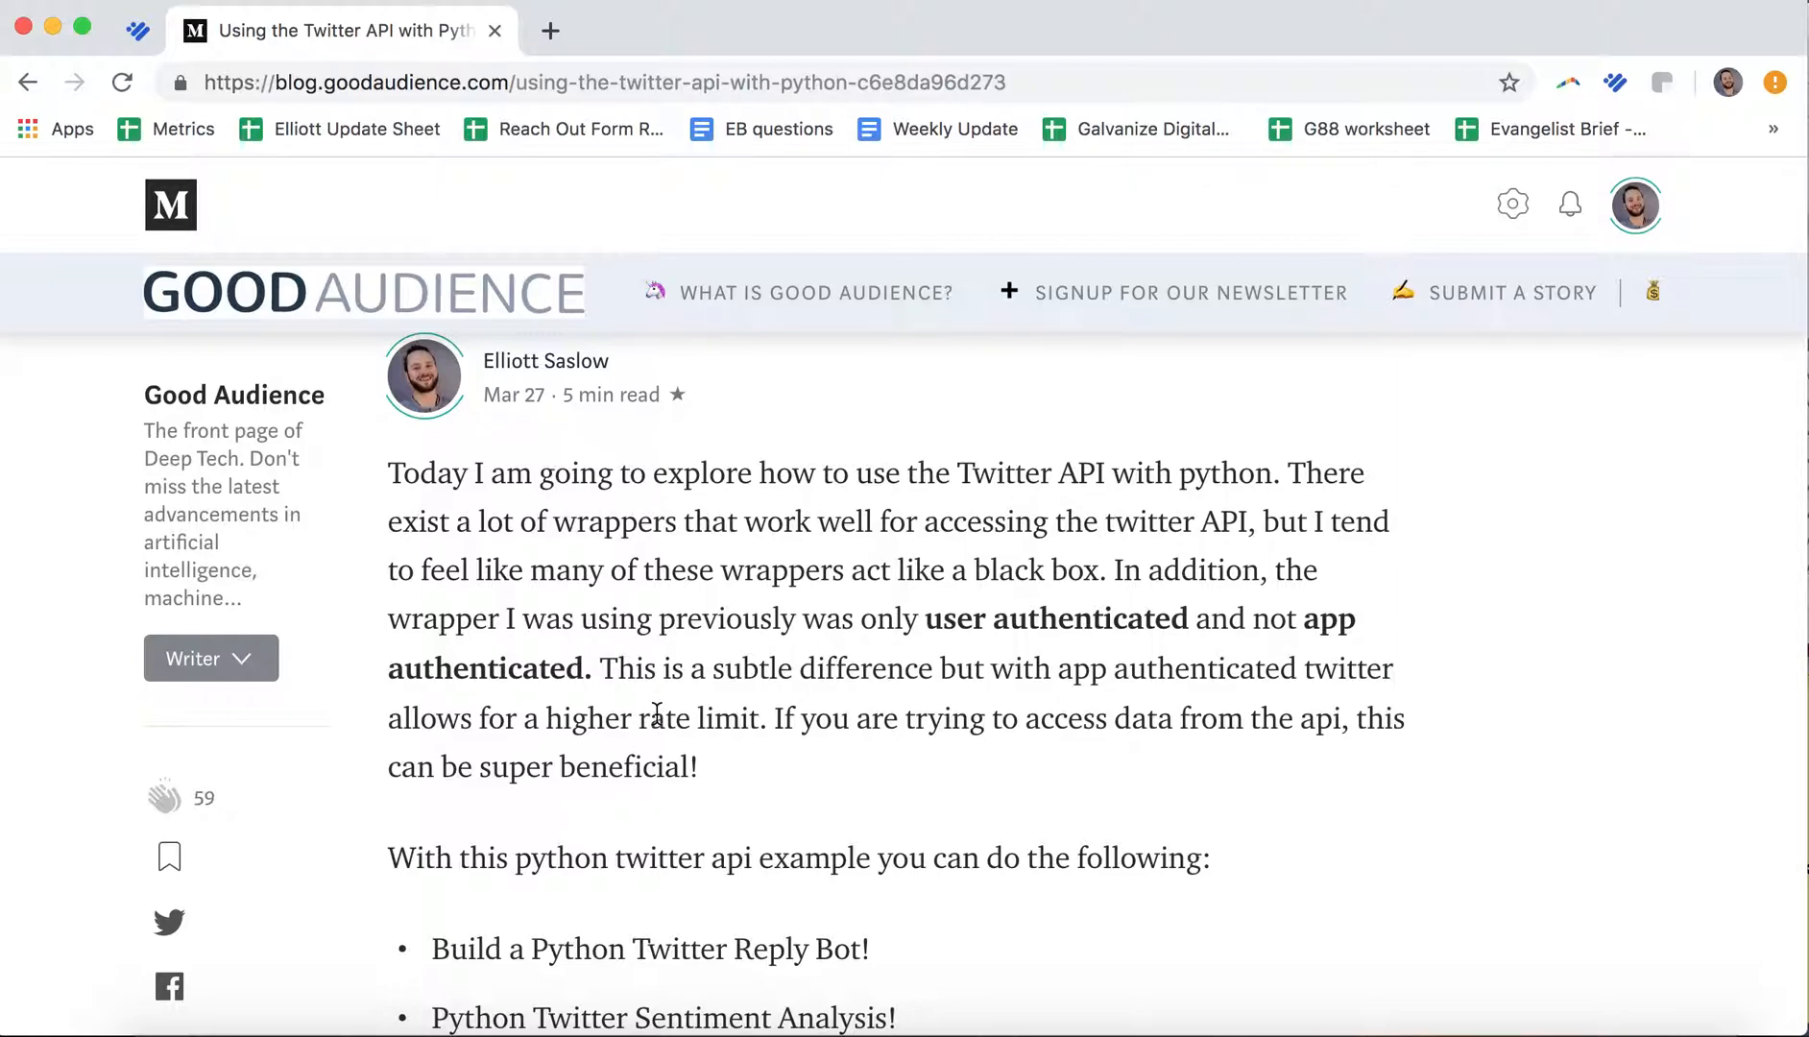
{"action": "mouse_move", "coordinate": [1059, 533]}
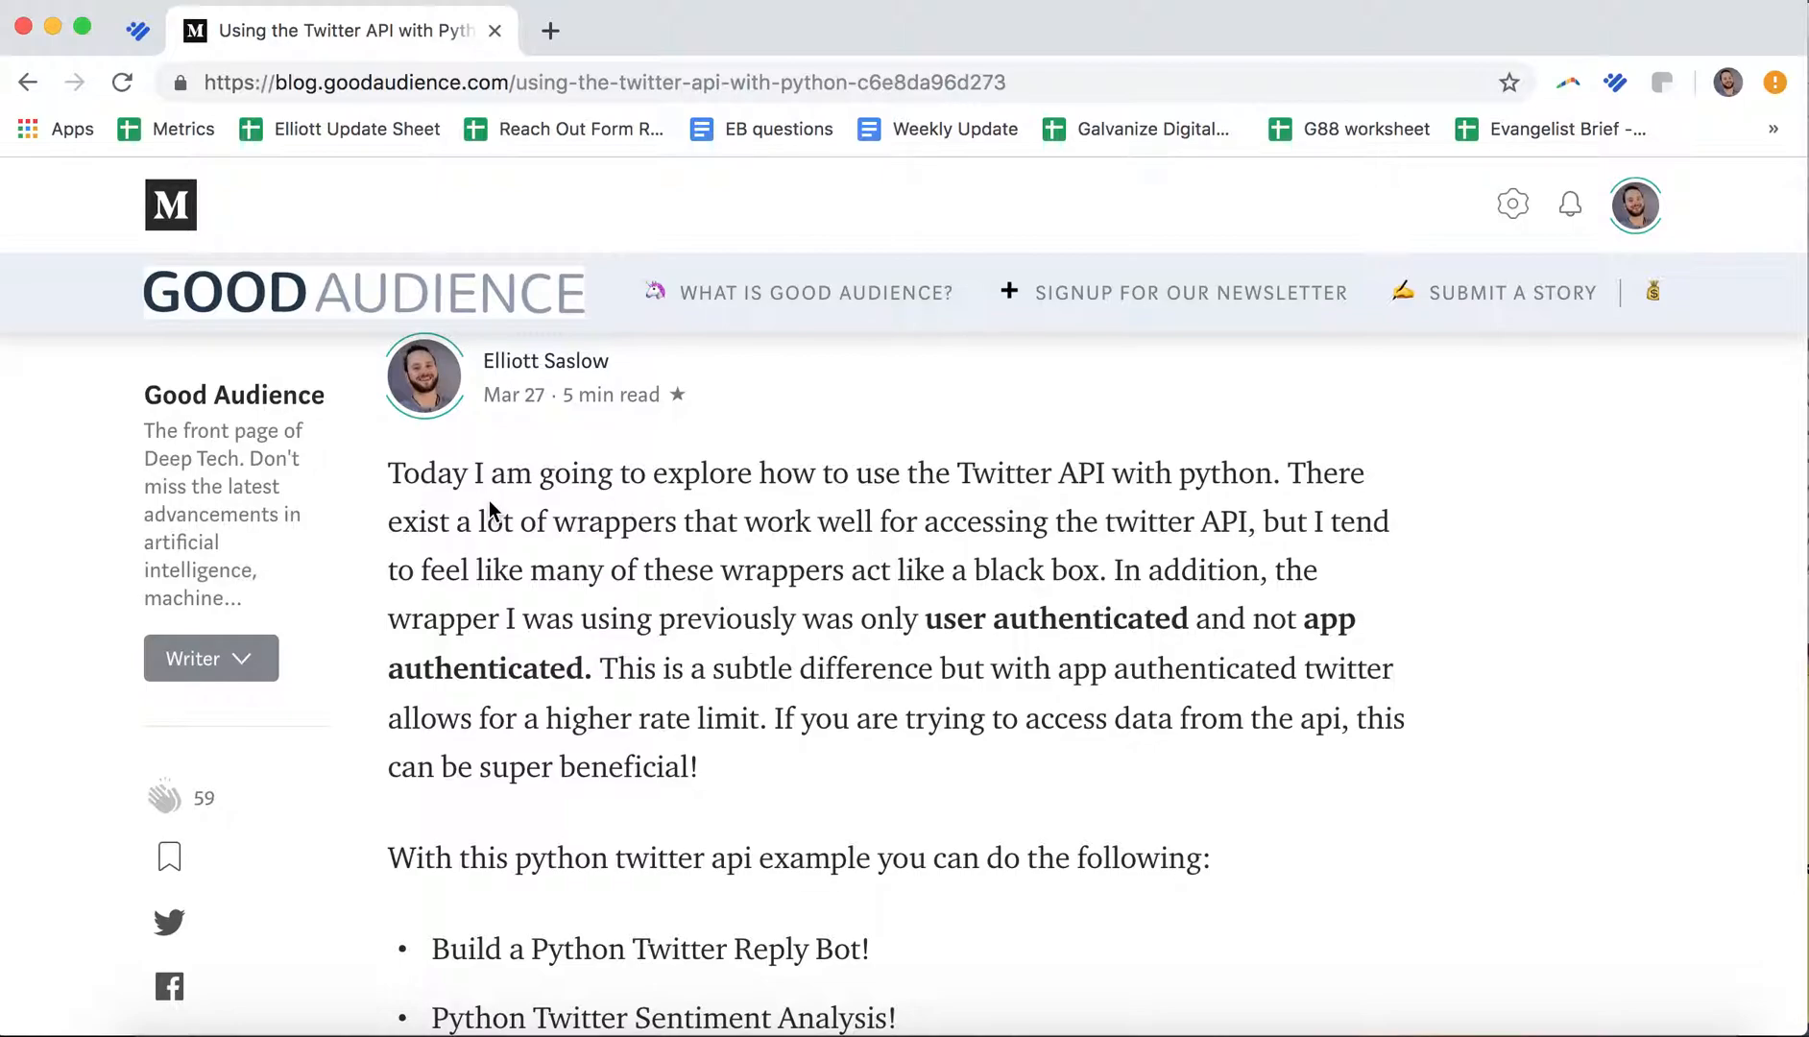
{"action": "mouse_move", "coordinate": [859, 848]}
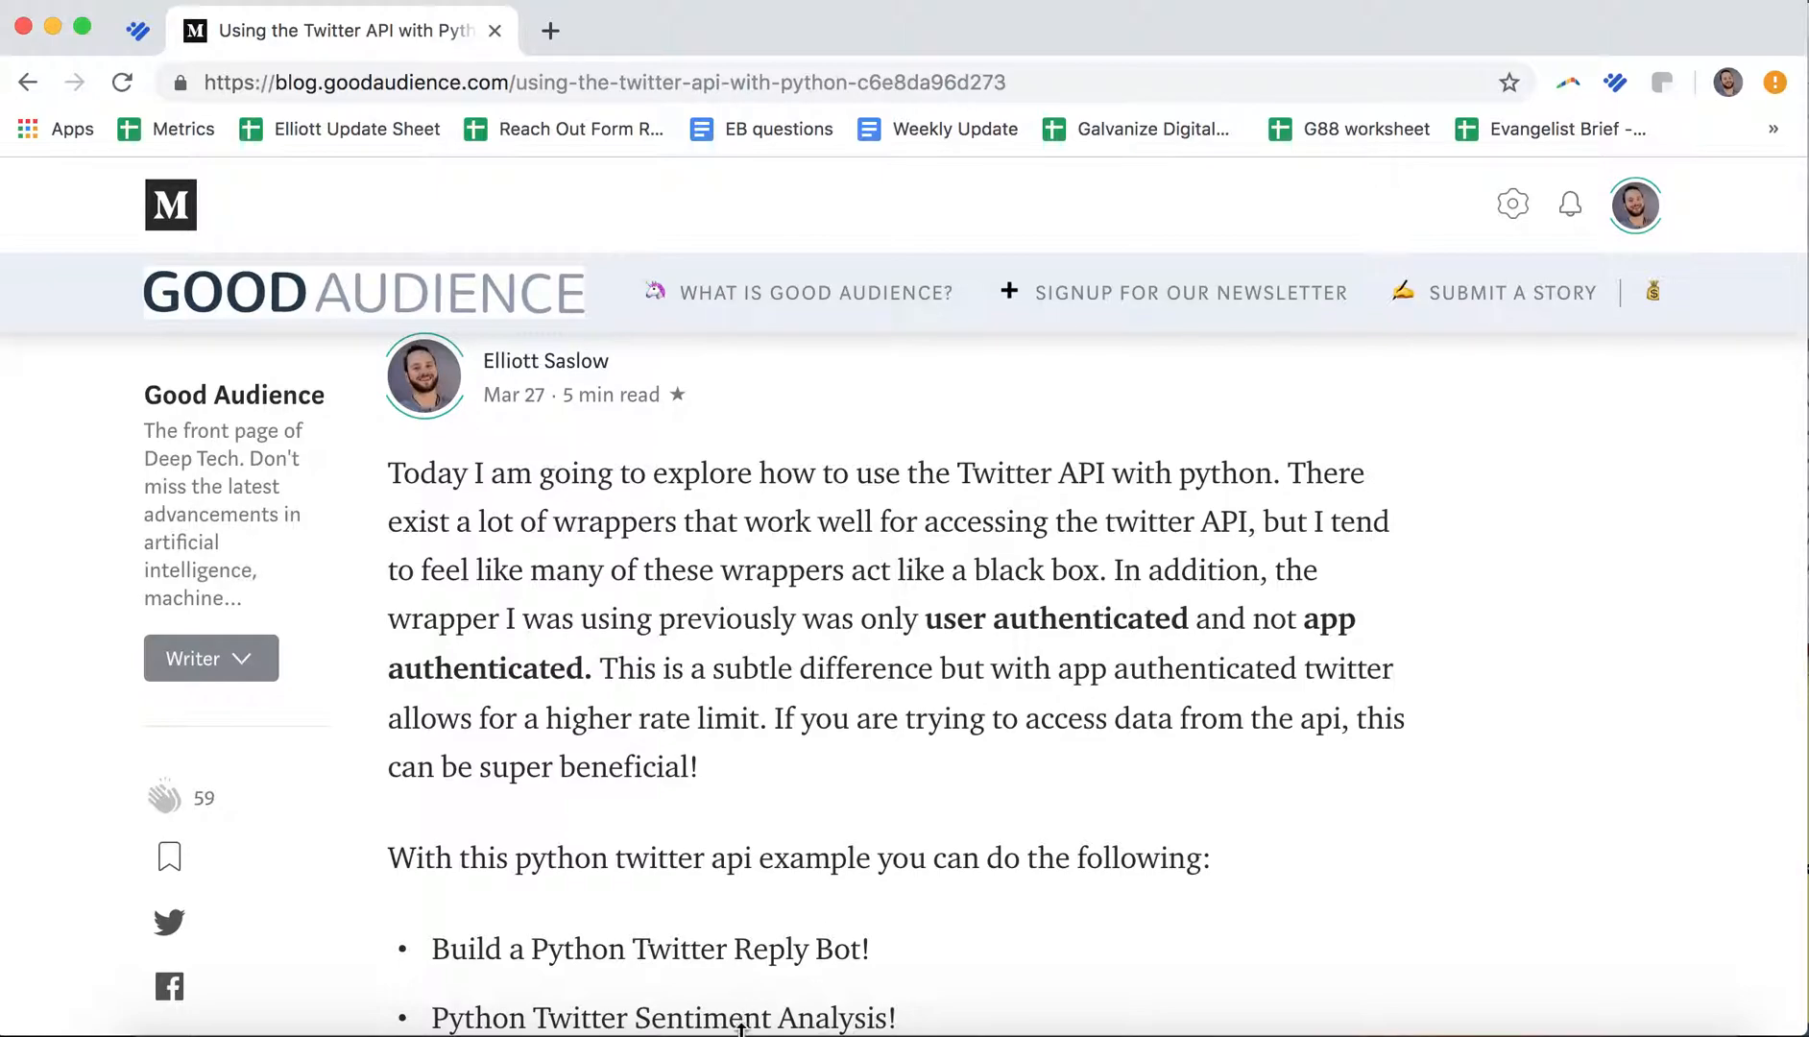
{"action": "scroll", "scroll_direction": "down", "scroll_amount": 3}
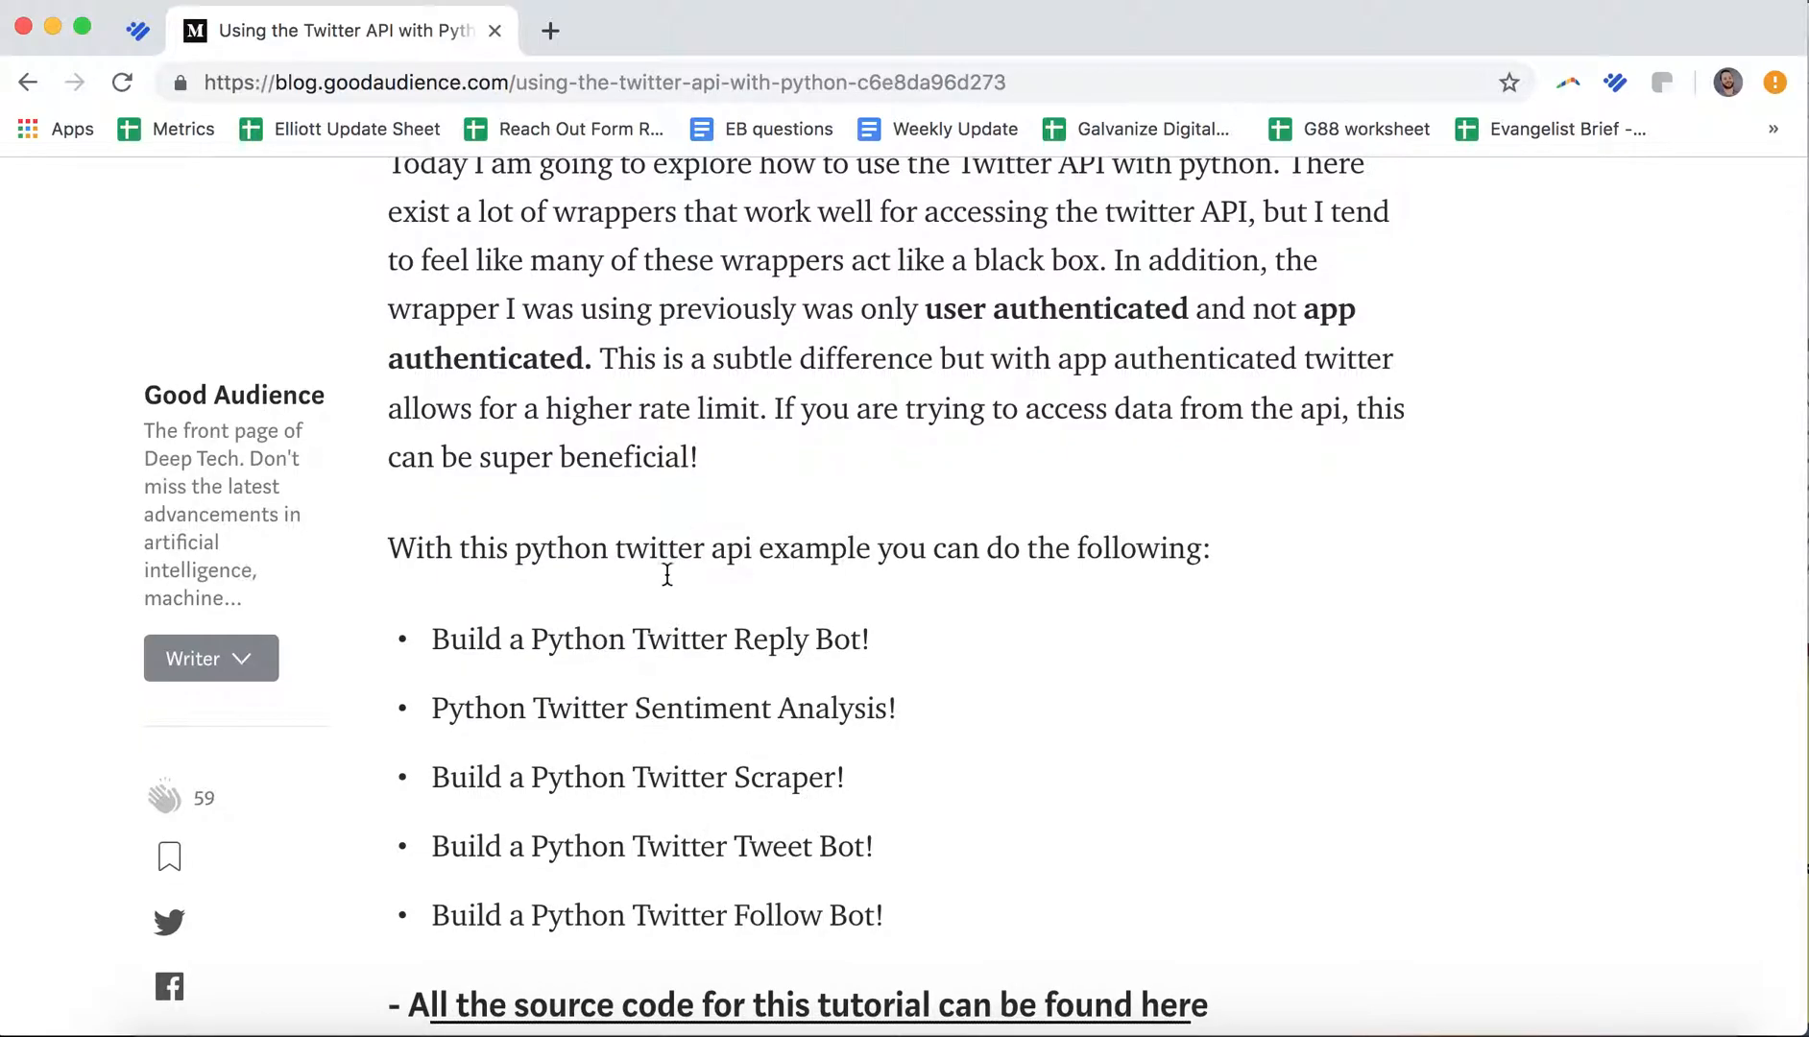
{"action": "scroll", "scroll_direction": "down", "scroll_amount": 3}
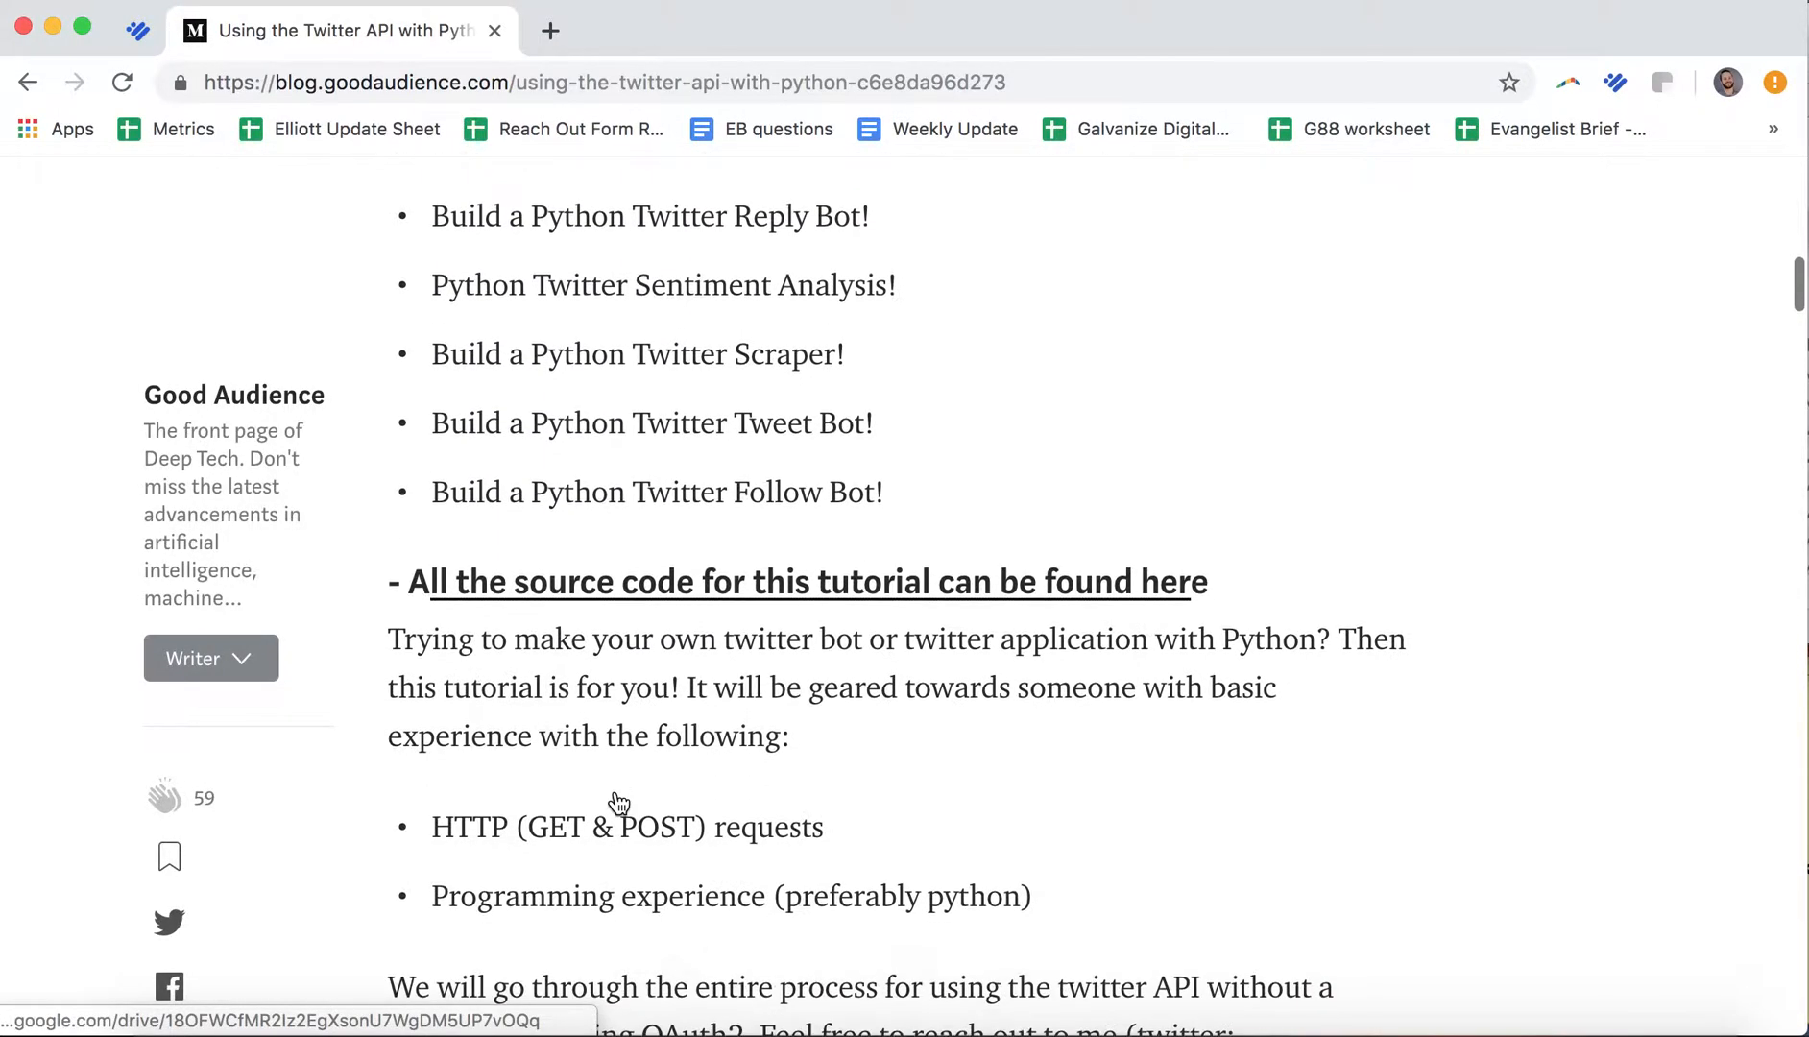
{"action": "scroll", "scroll_direction": "down", "scroll_amount": 3}
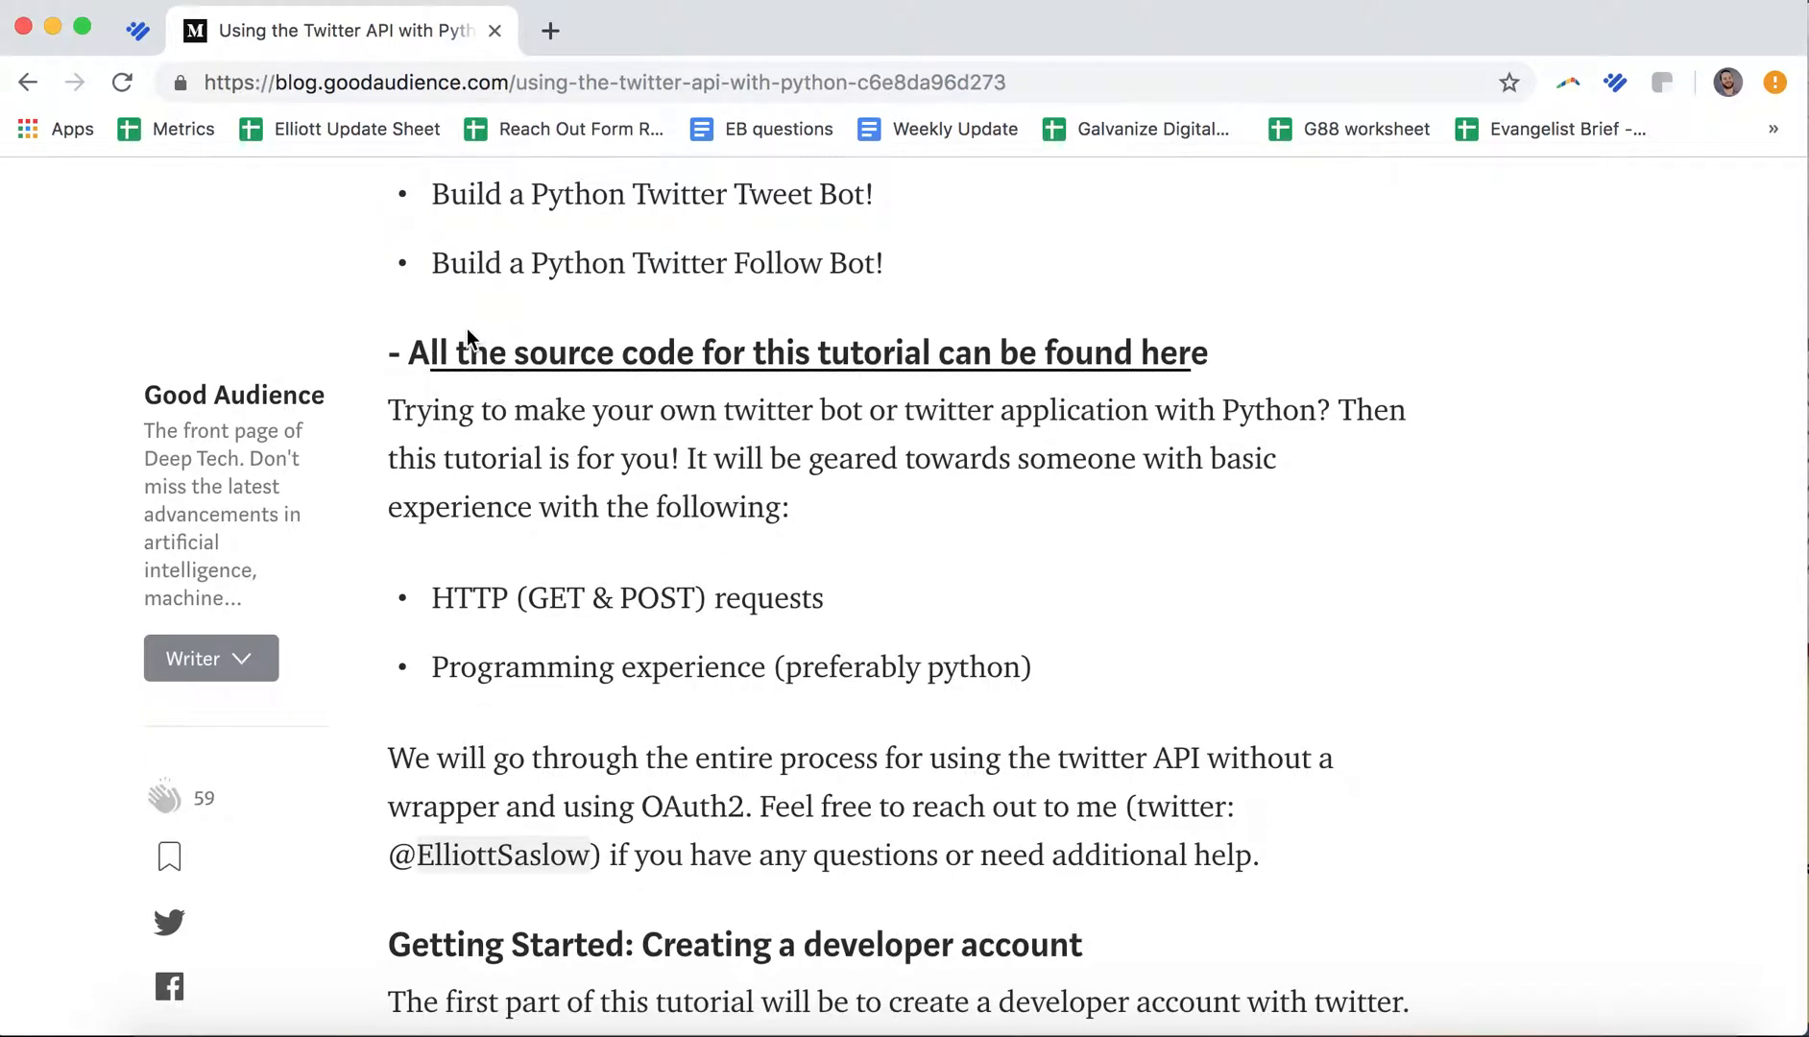
{"action": "left_click", "coordinate": [798, 353]}
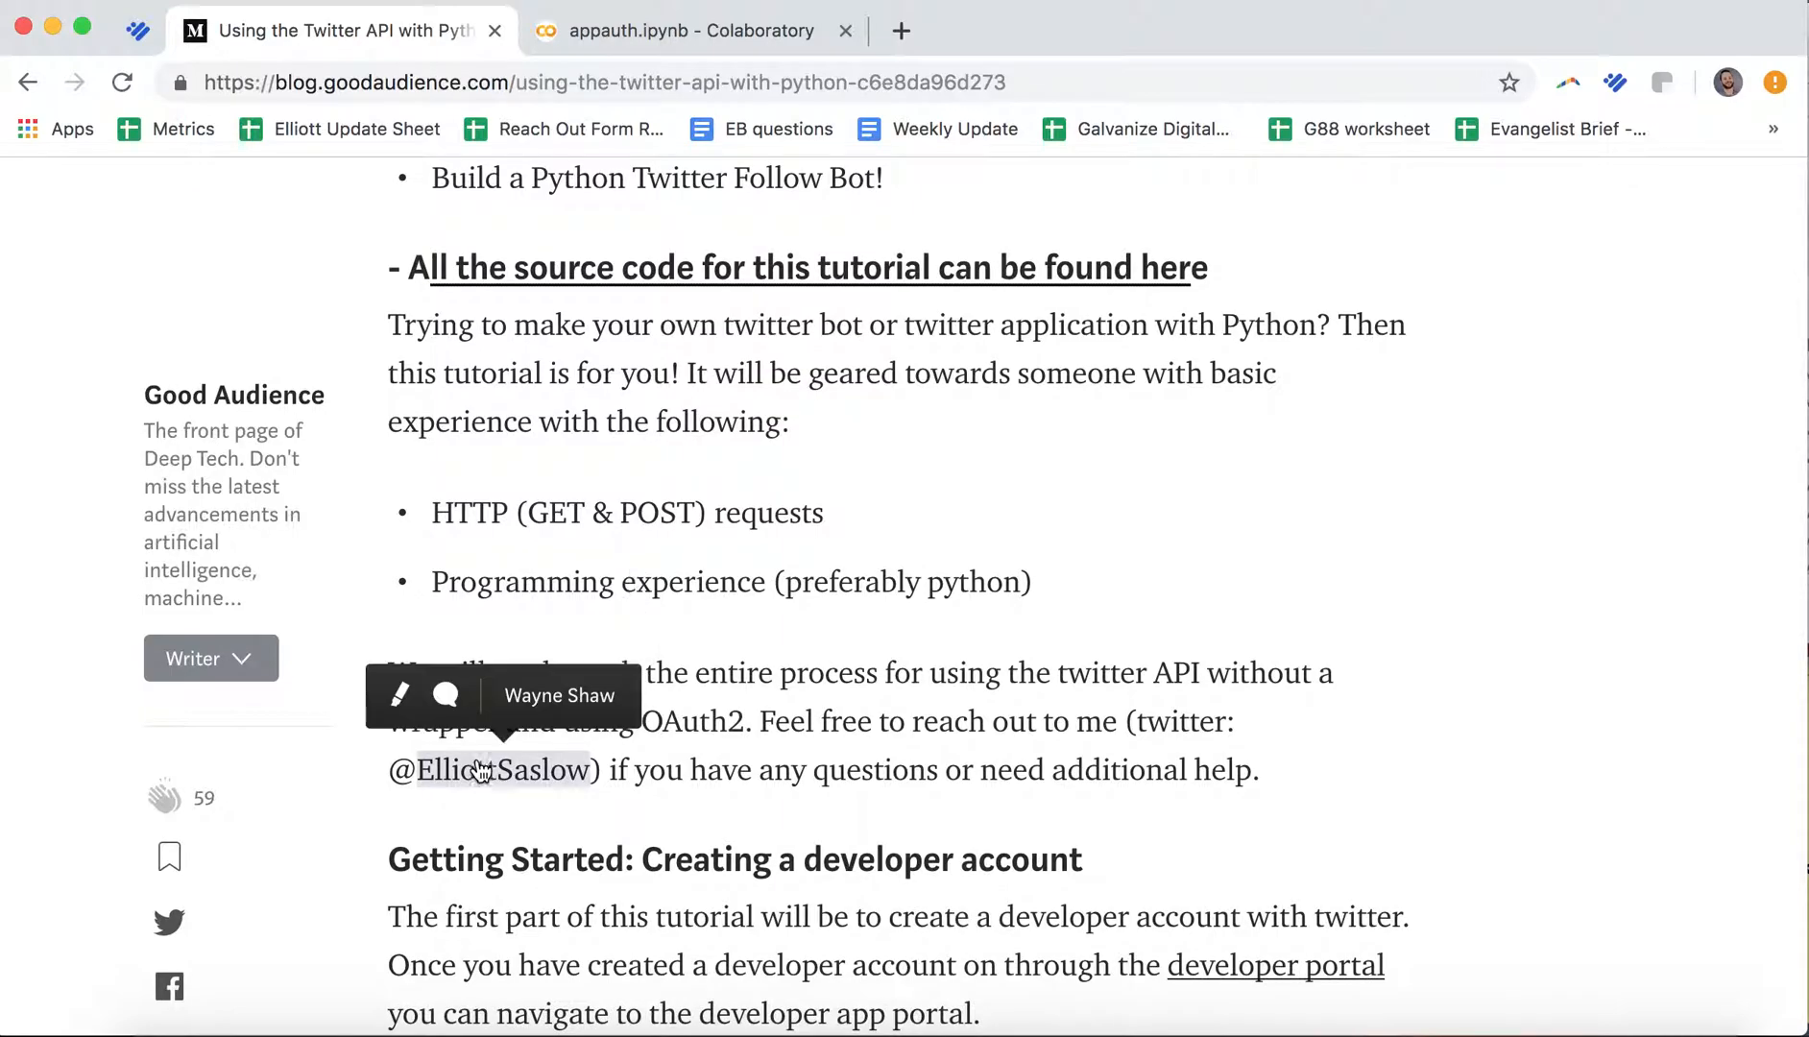
- Scroll on through the article past the developer keys section to the base64 encoding code
{"action": "scroll", "scroll_direction": "down", "scroll_amount": 3}
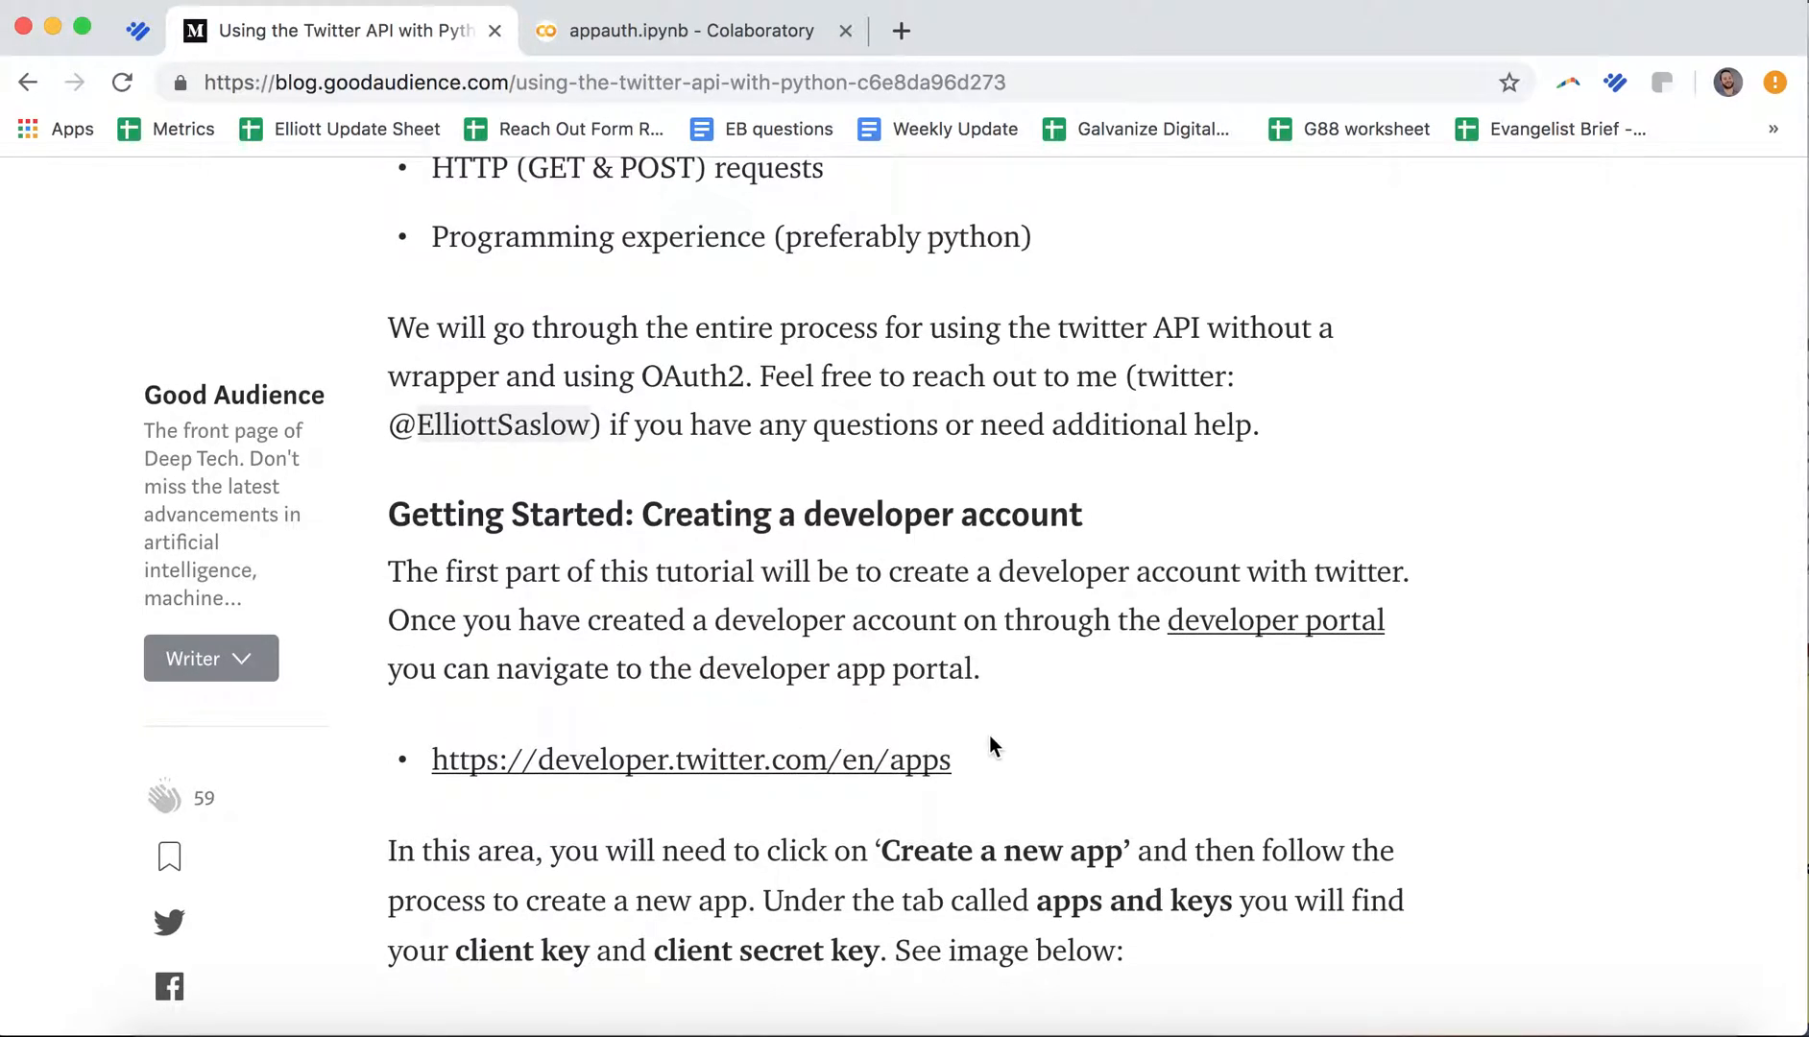
{"action": "mouse_move", "coordinate": [865, 663]}
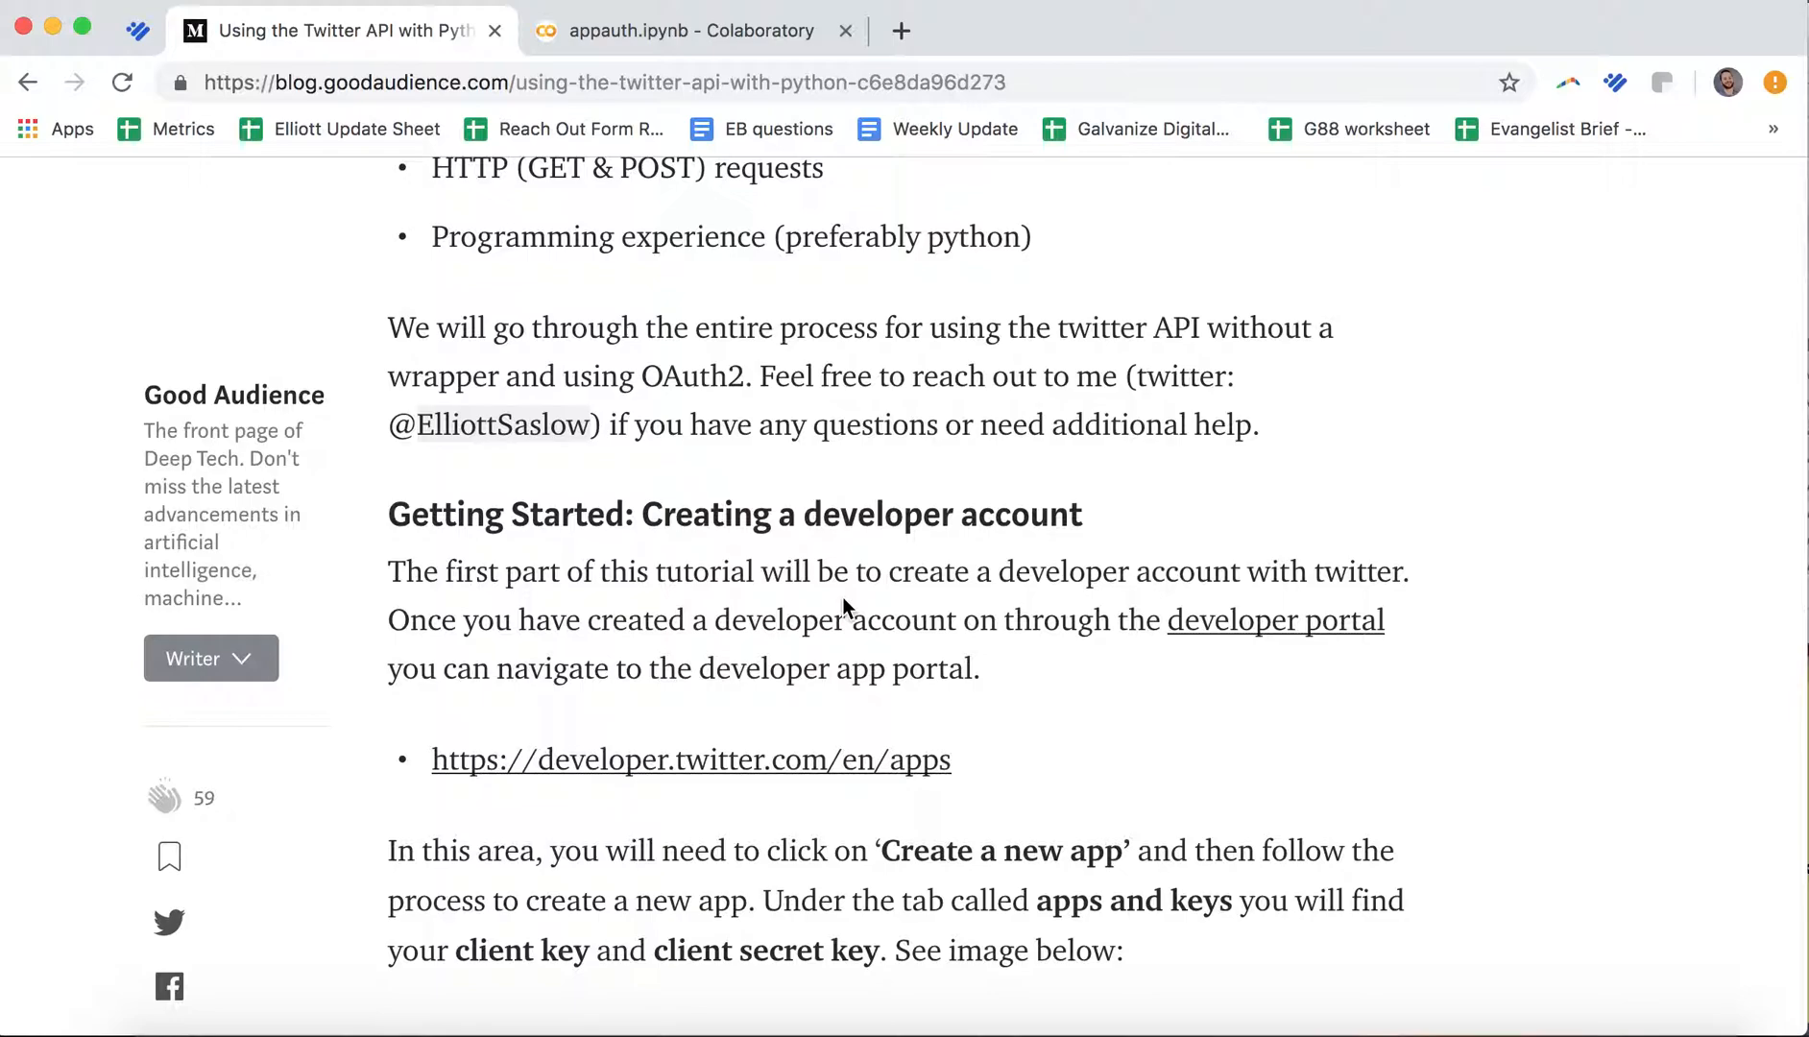
{"action": "scroll", "scroll_direction": "down", "scroll_amount": 3}
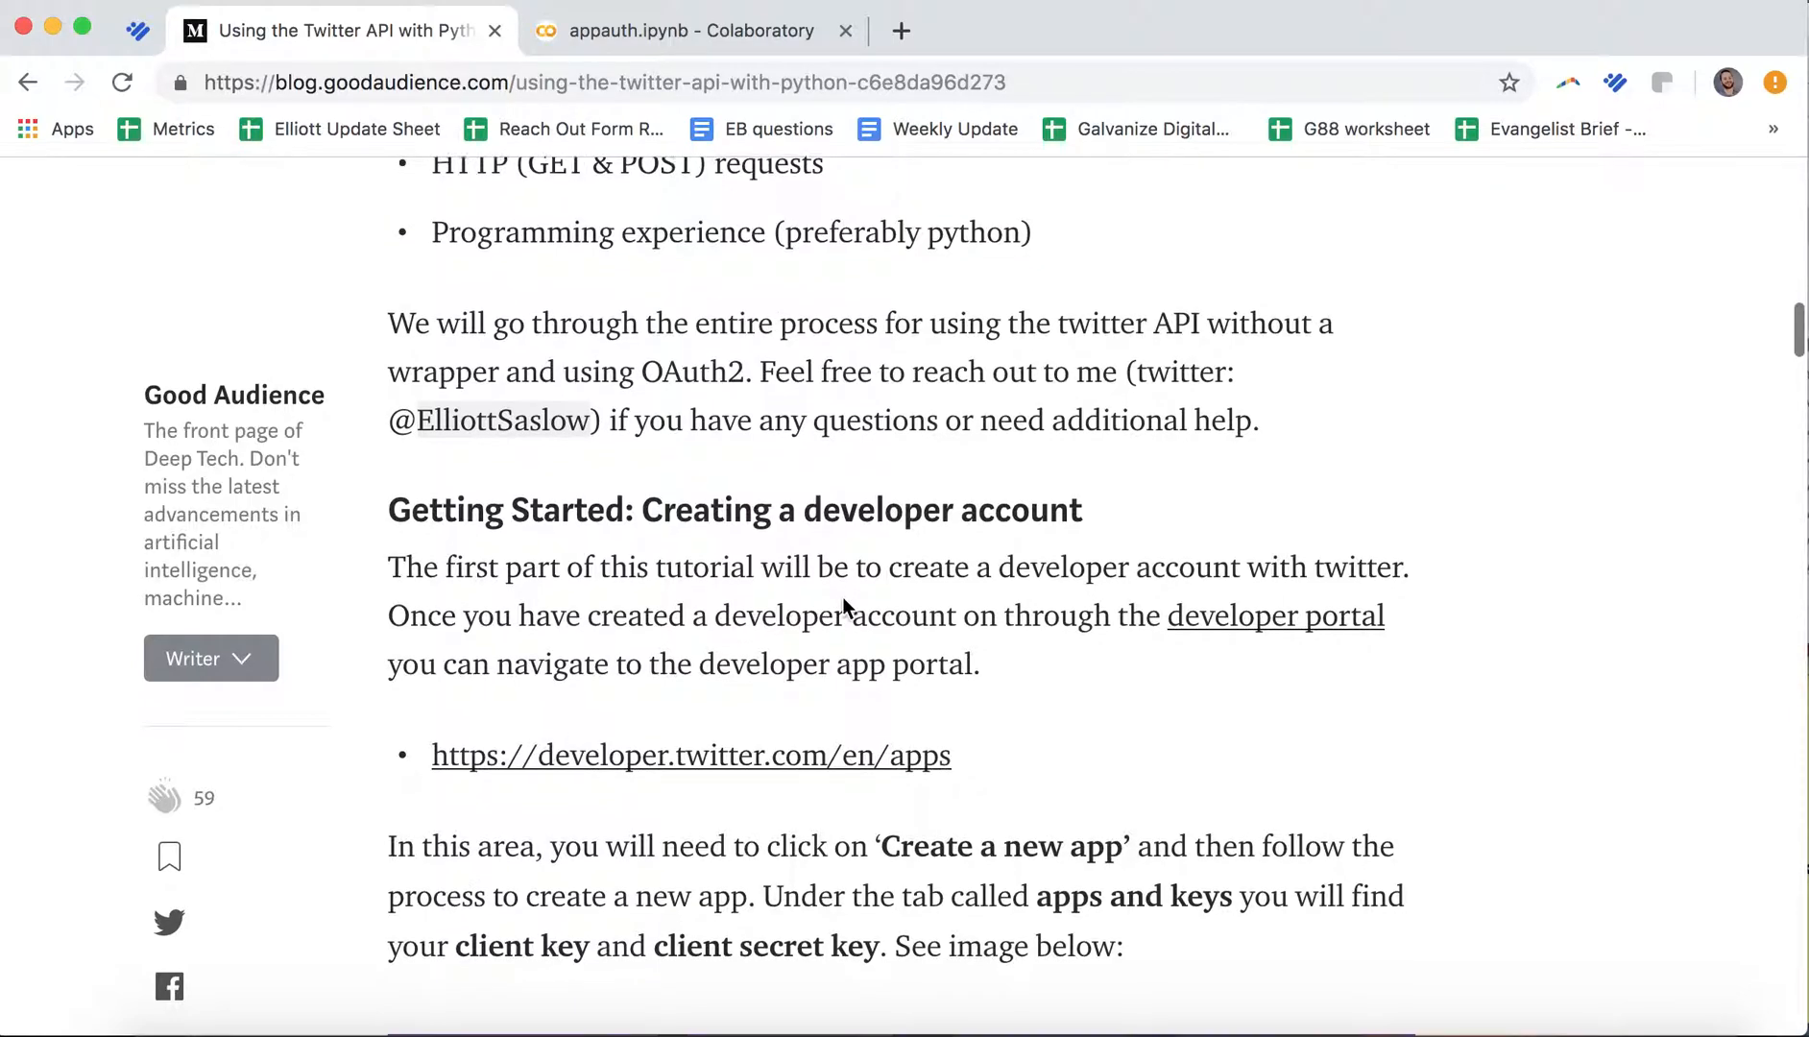
{"action": "scroll", "scroll_direction": "down", "scroll_amount": 3}
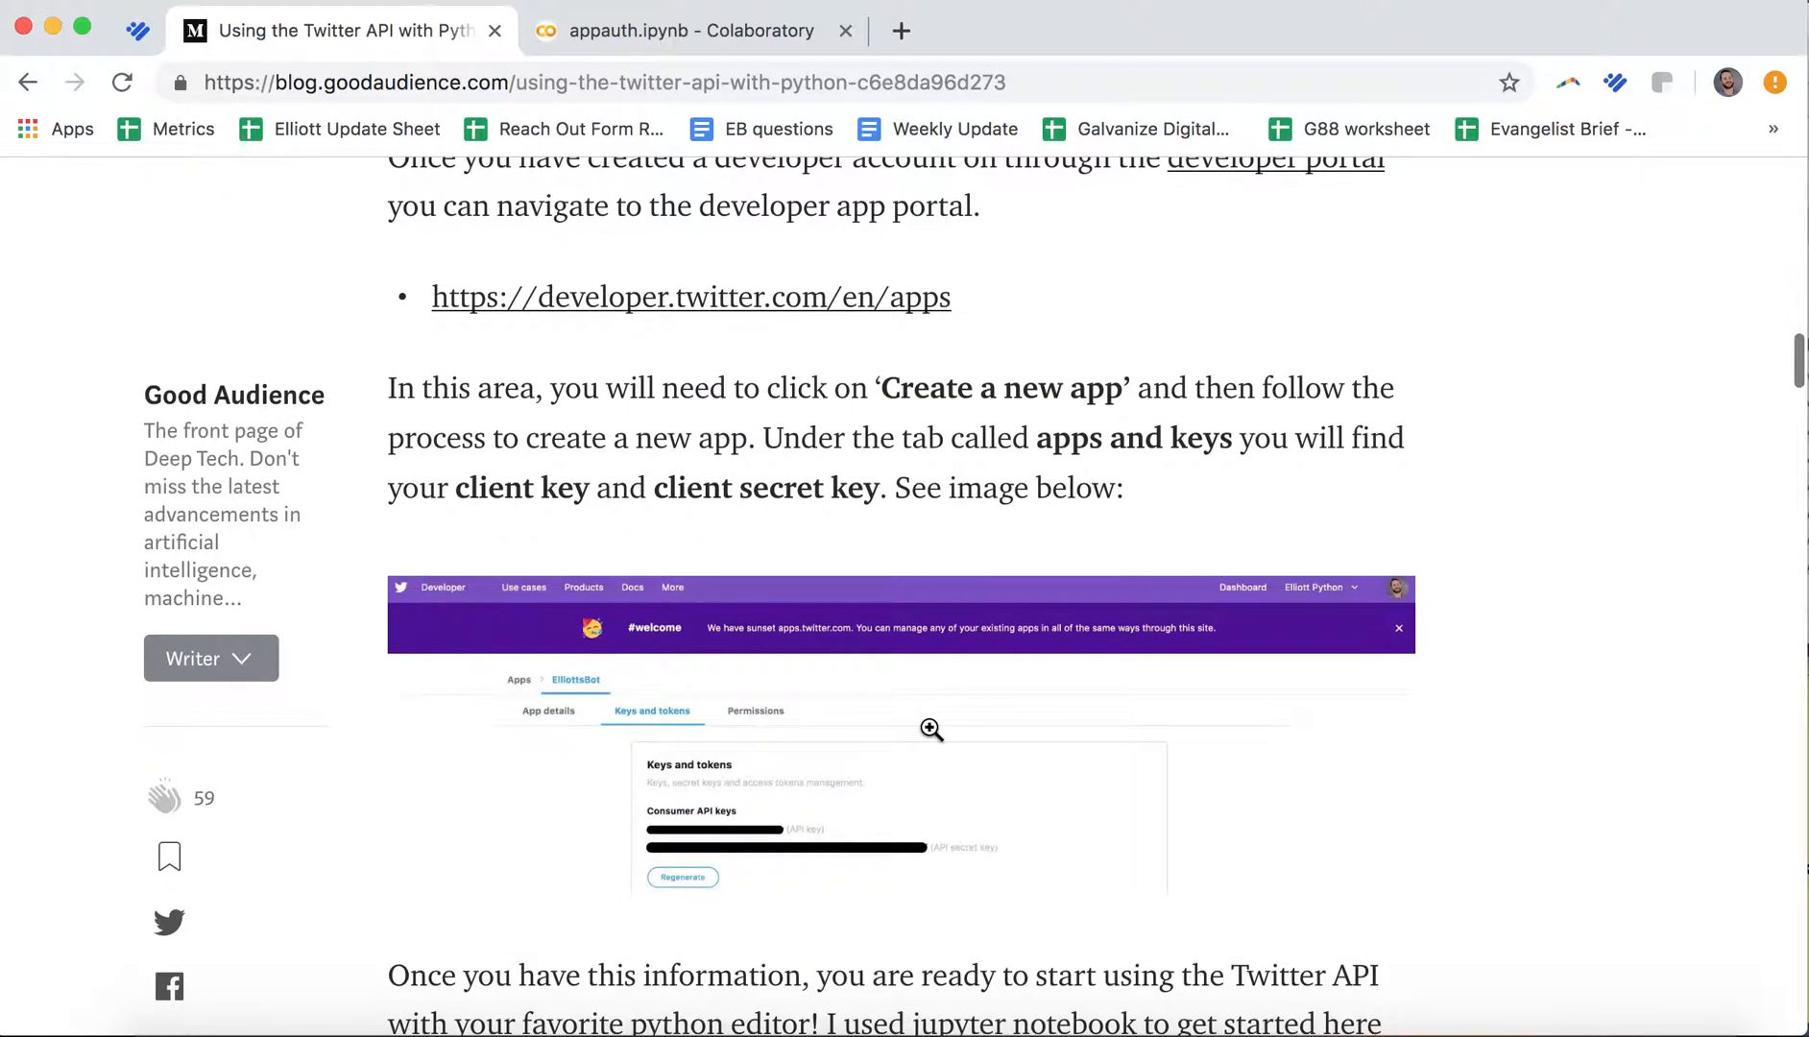
{"action": "scroll", "scroll_direction": "down", "scroll_amount": 3}
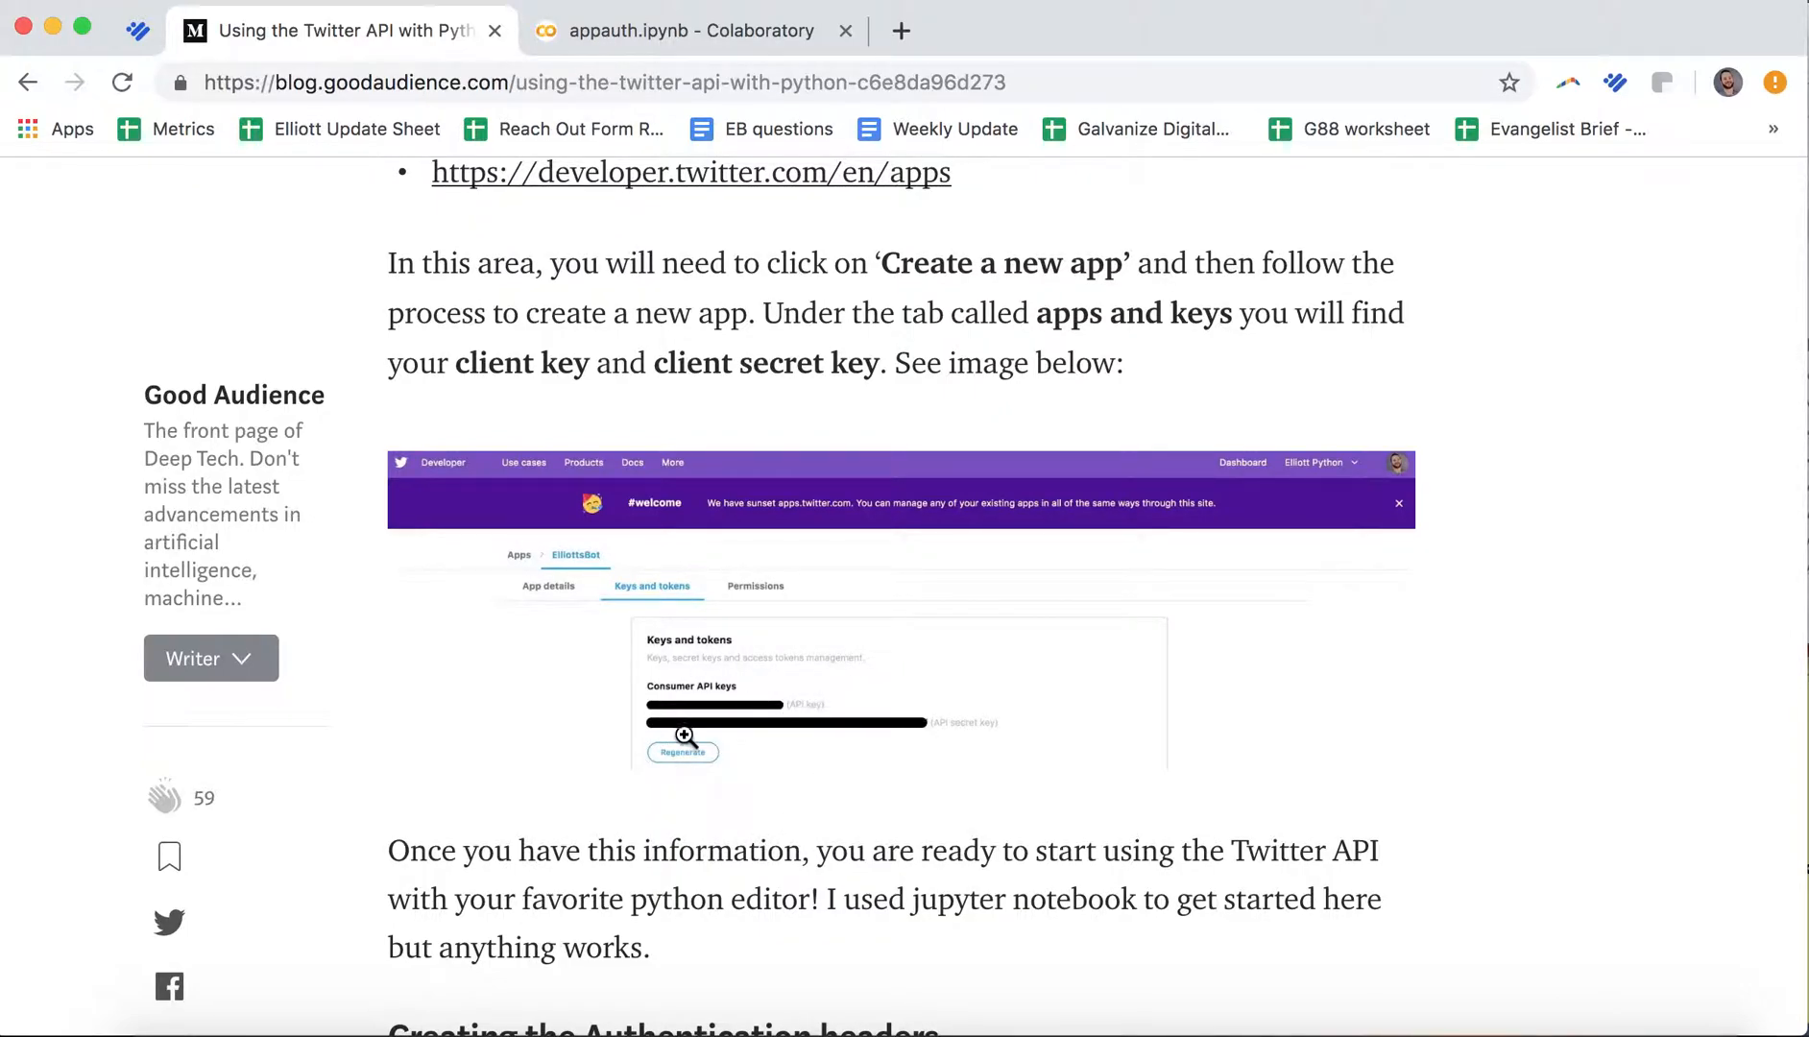
{"action": "mouse_move", "coordinate": [811, 710]}
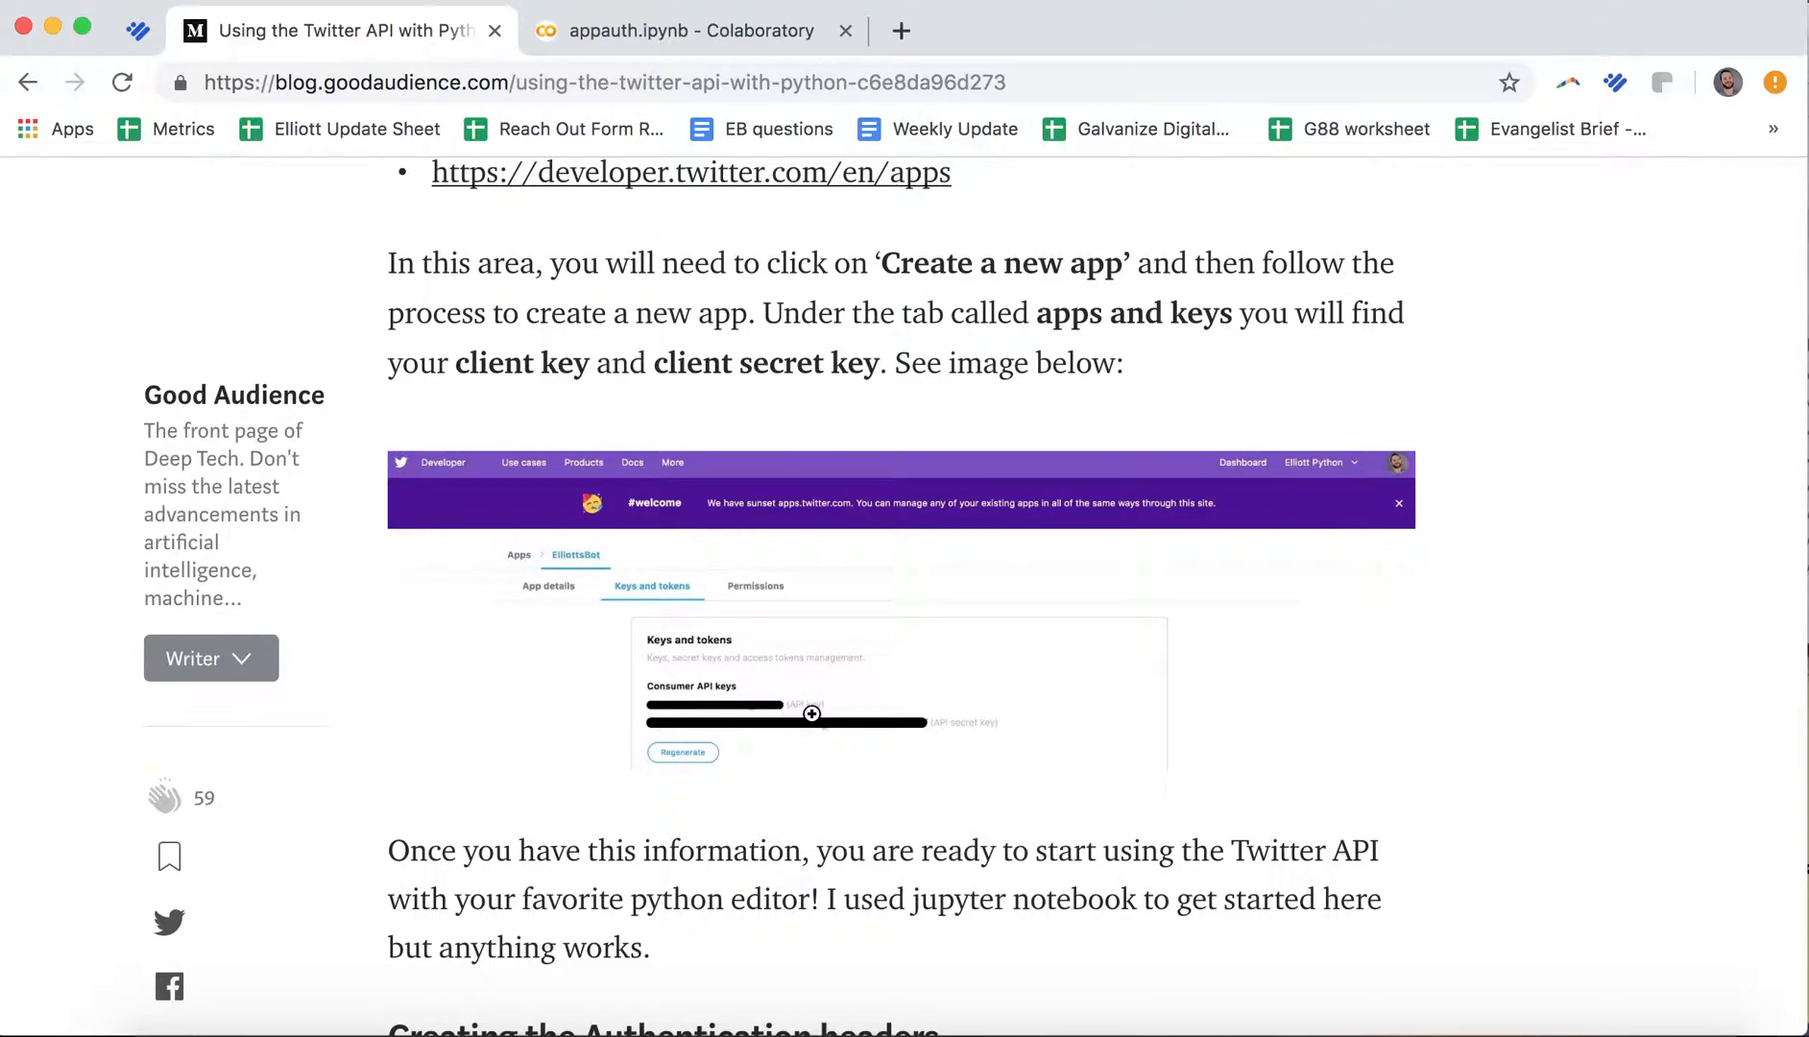
{"action": "scroll", "scroll_direction": "down", "scroll_amount": 3}
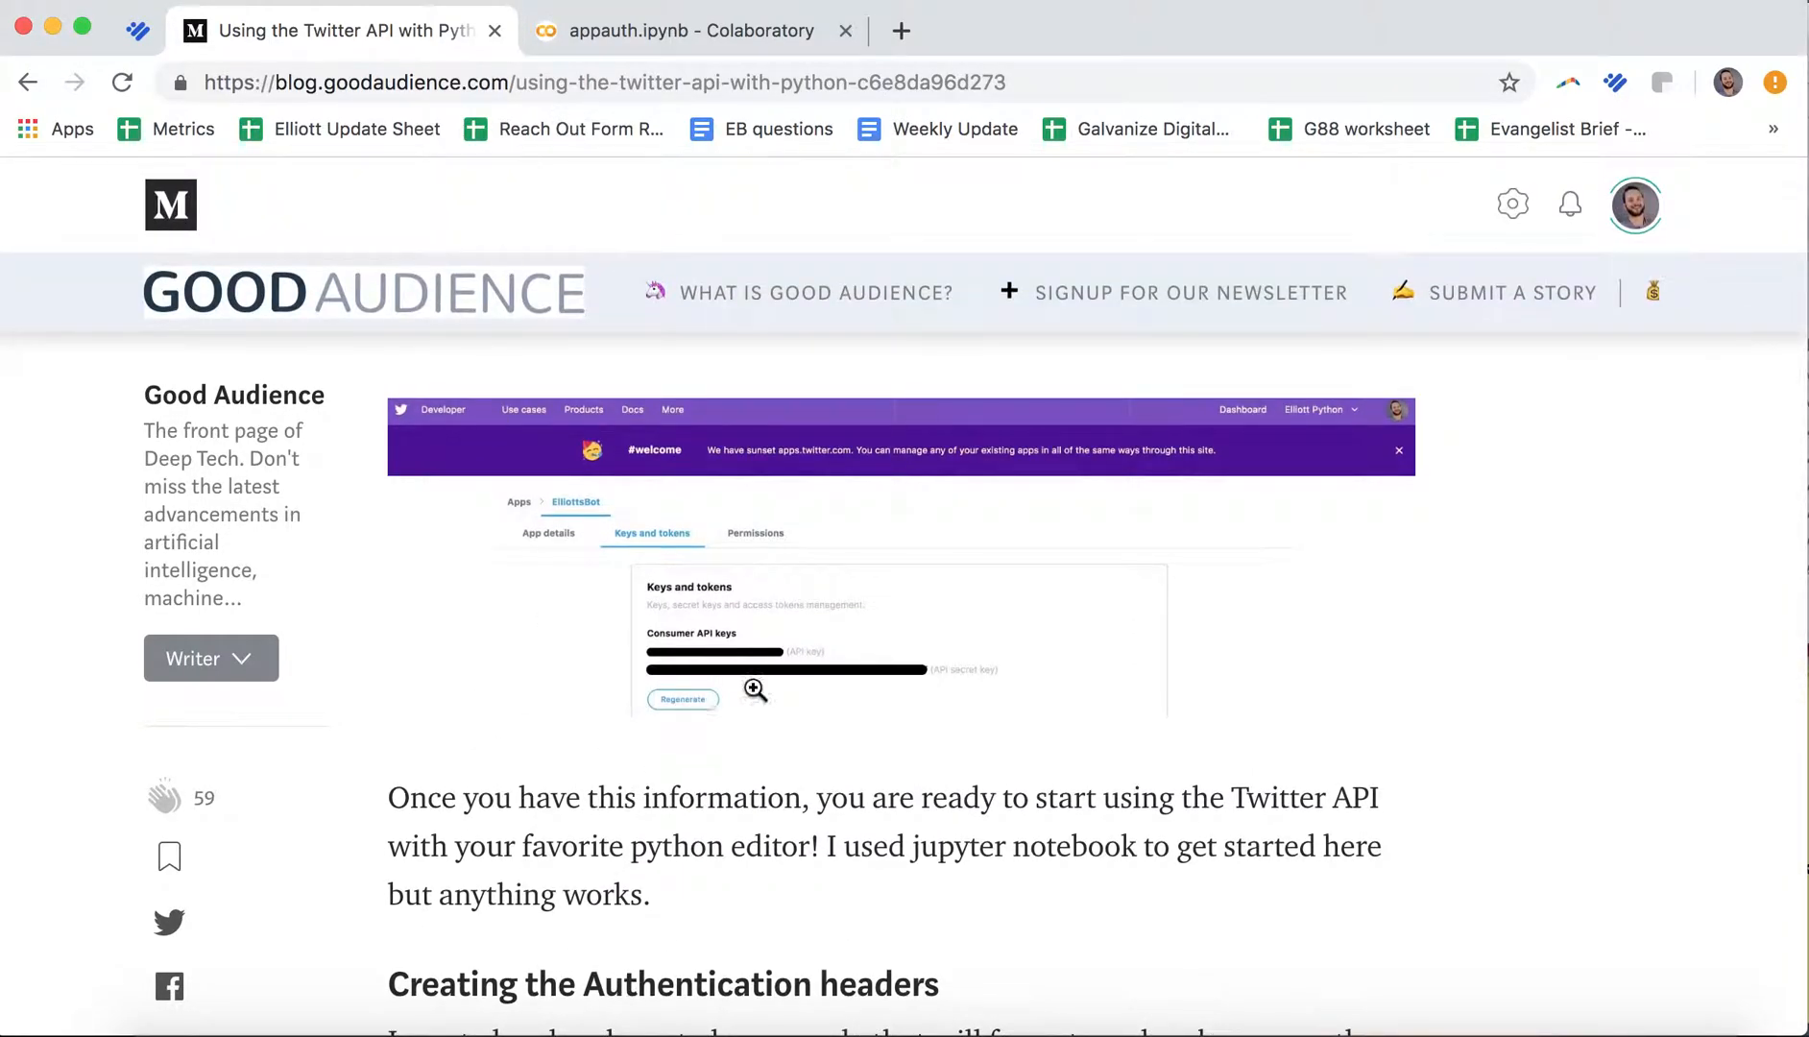
{"action": "scroll", "scroll_direction": "down", "scroll_amount": 3}
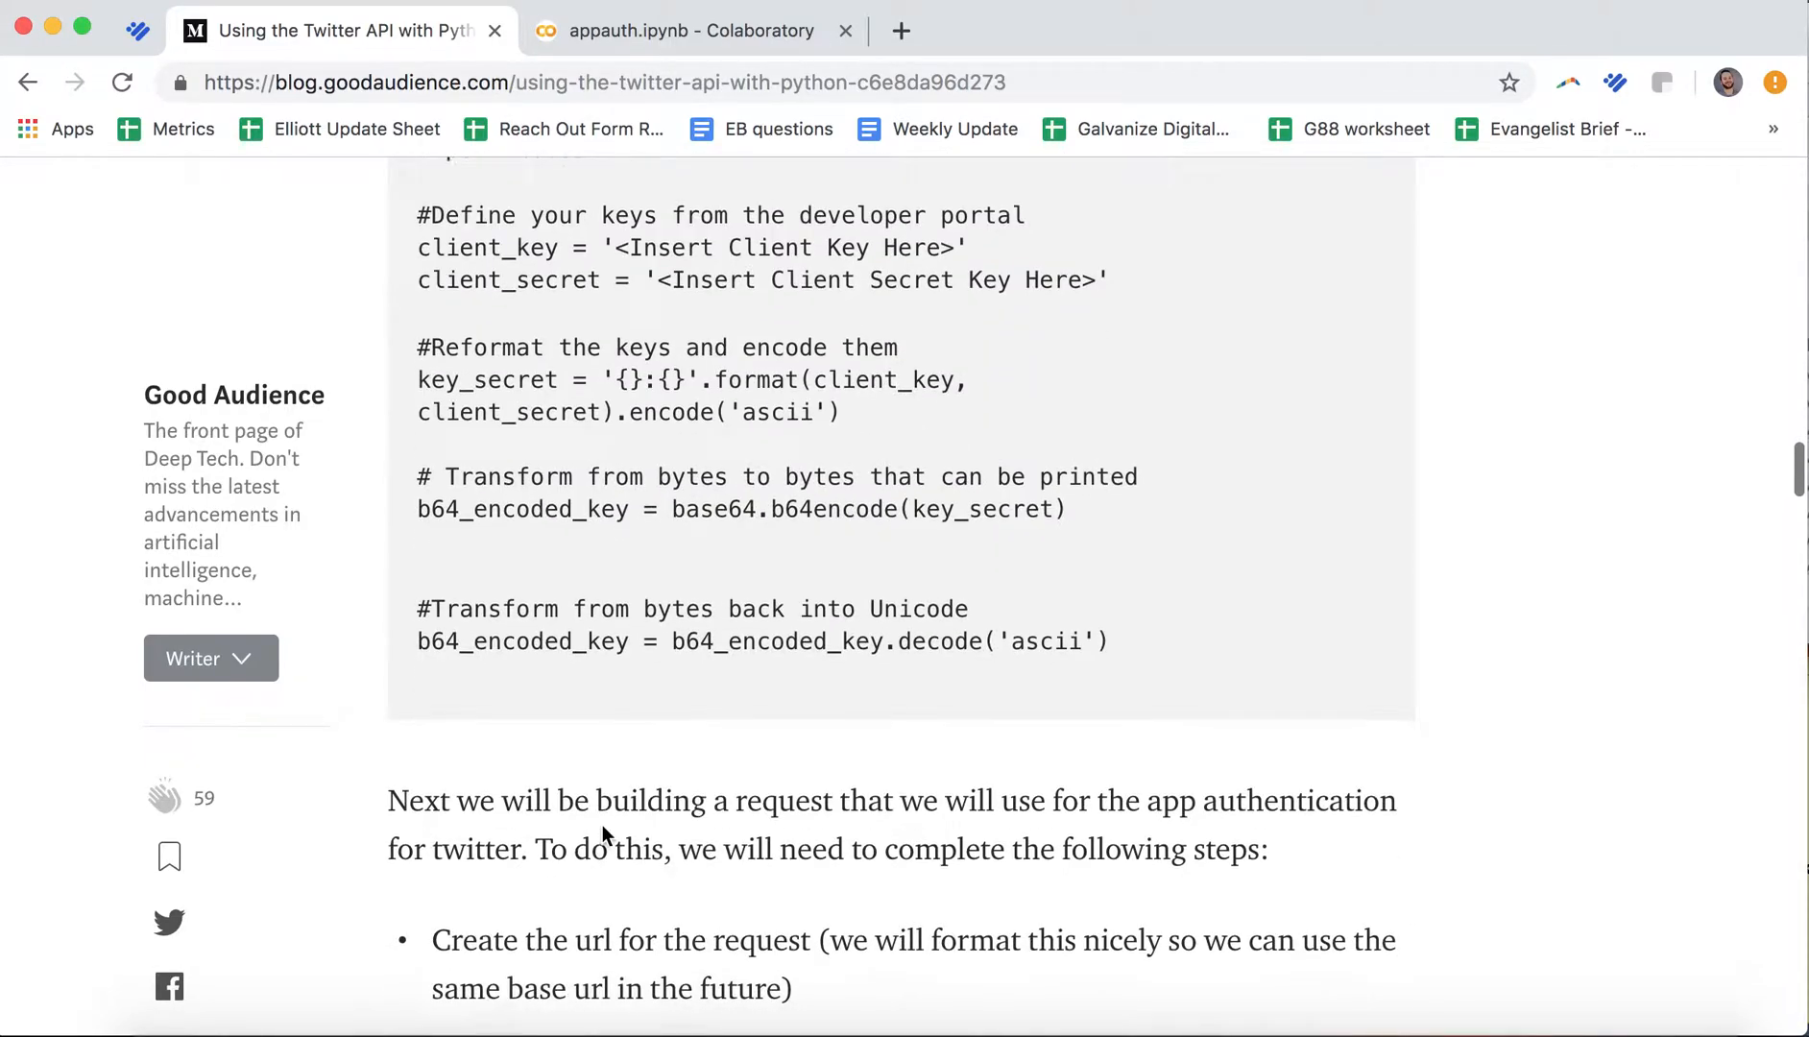
{"action": "scroll", "scroll_direction": "down", "scroll_amount": 3}
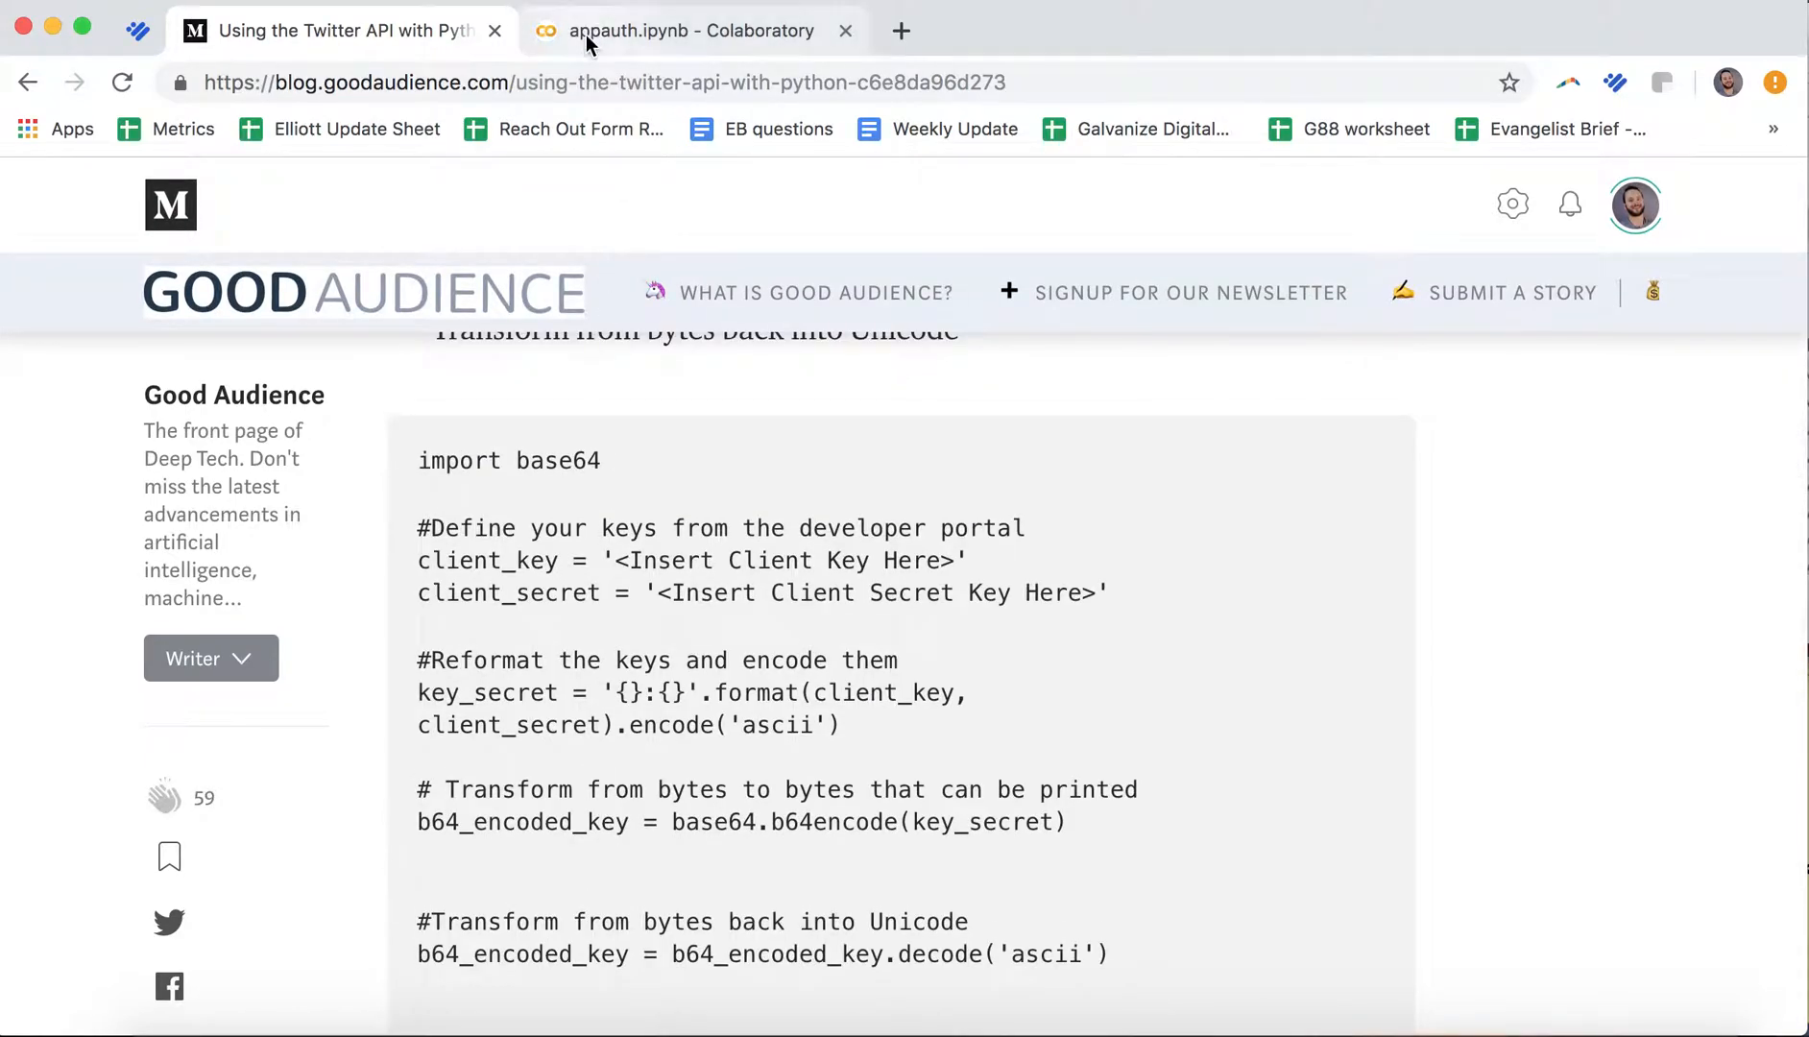
- Save a personal copy of appauth.ipynb to Drive from the File menu
{"action": "left_click", "coordinate": [687, 31]}
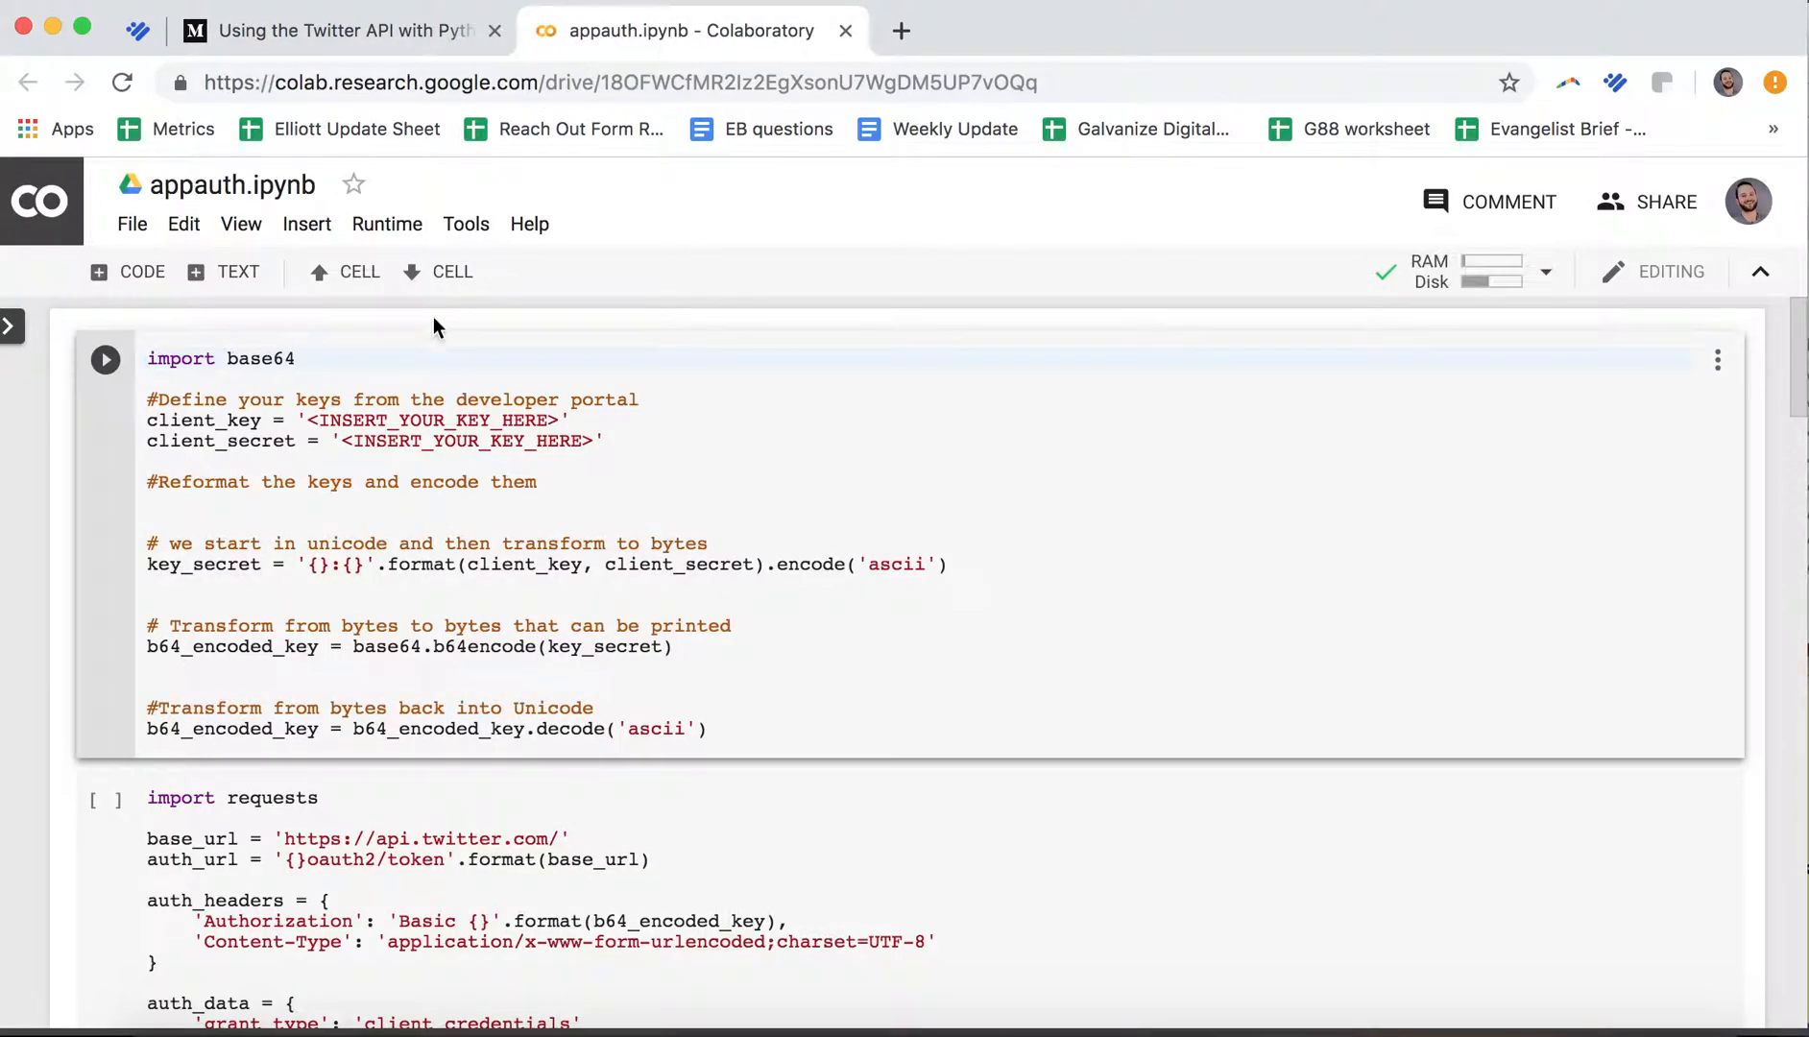
{"action": "left_click", "coordinate": [132, 224]}
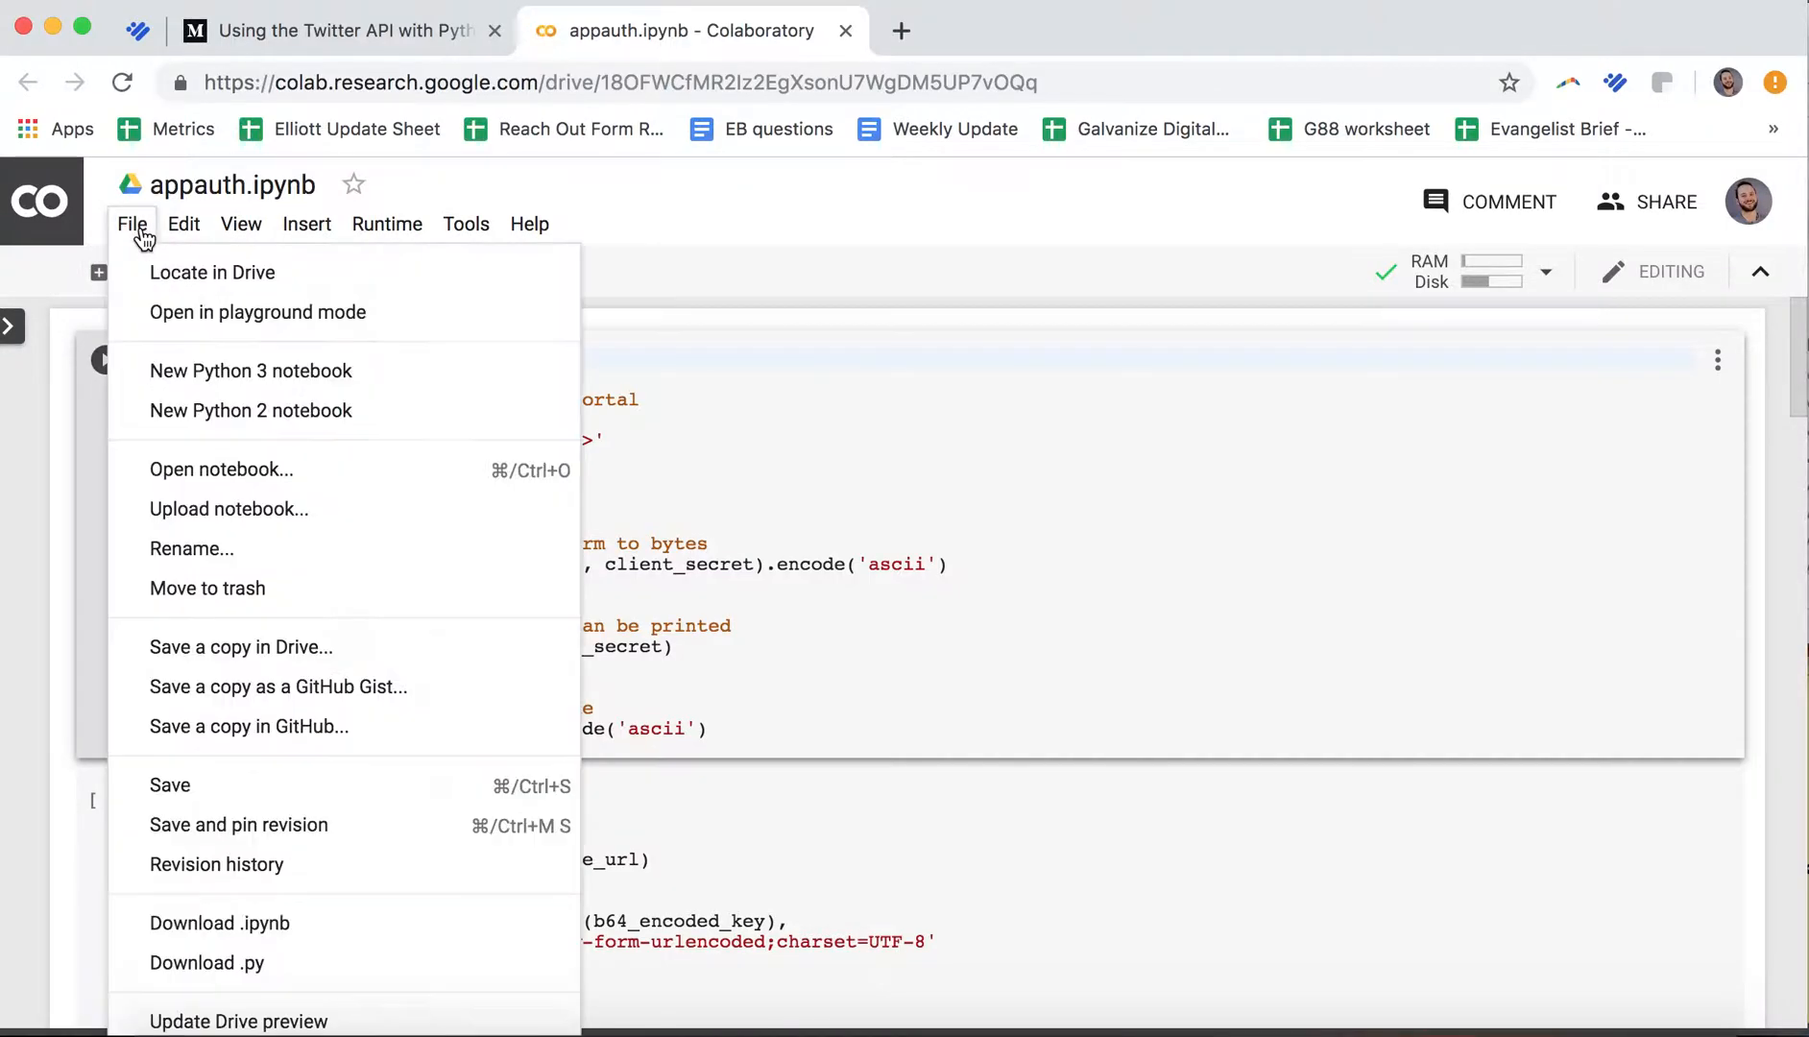
{"action": "mouse_move", "coordinate": [209, 588]}
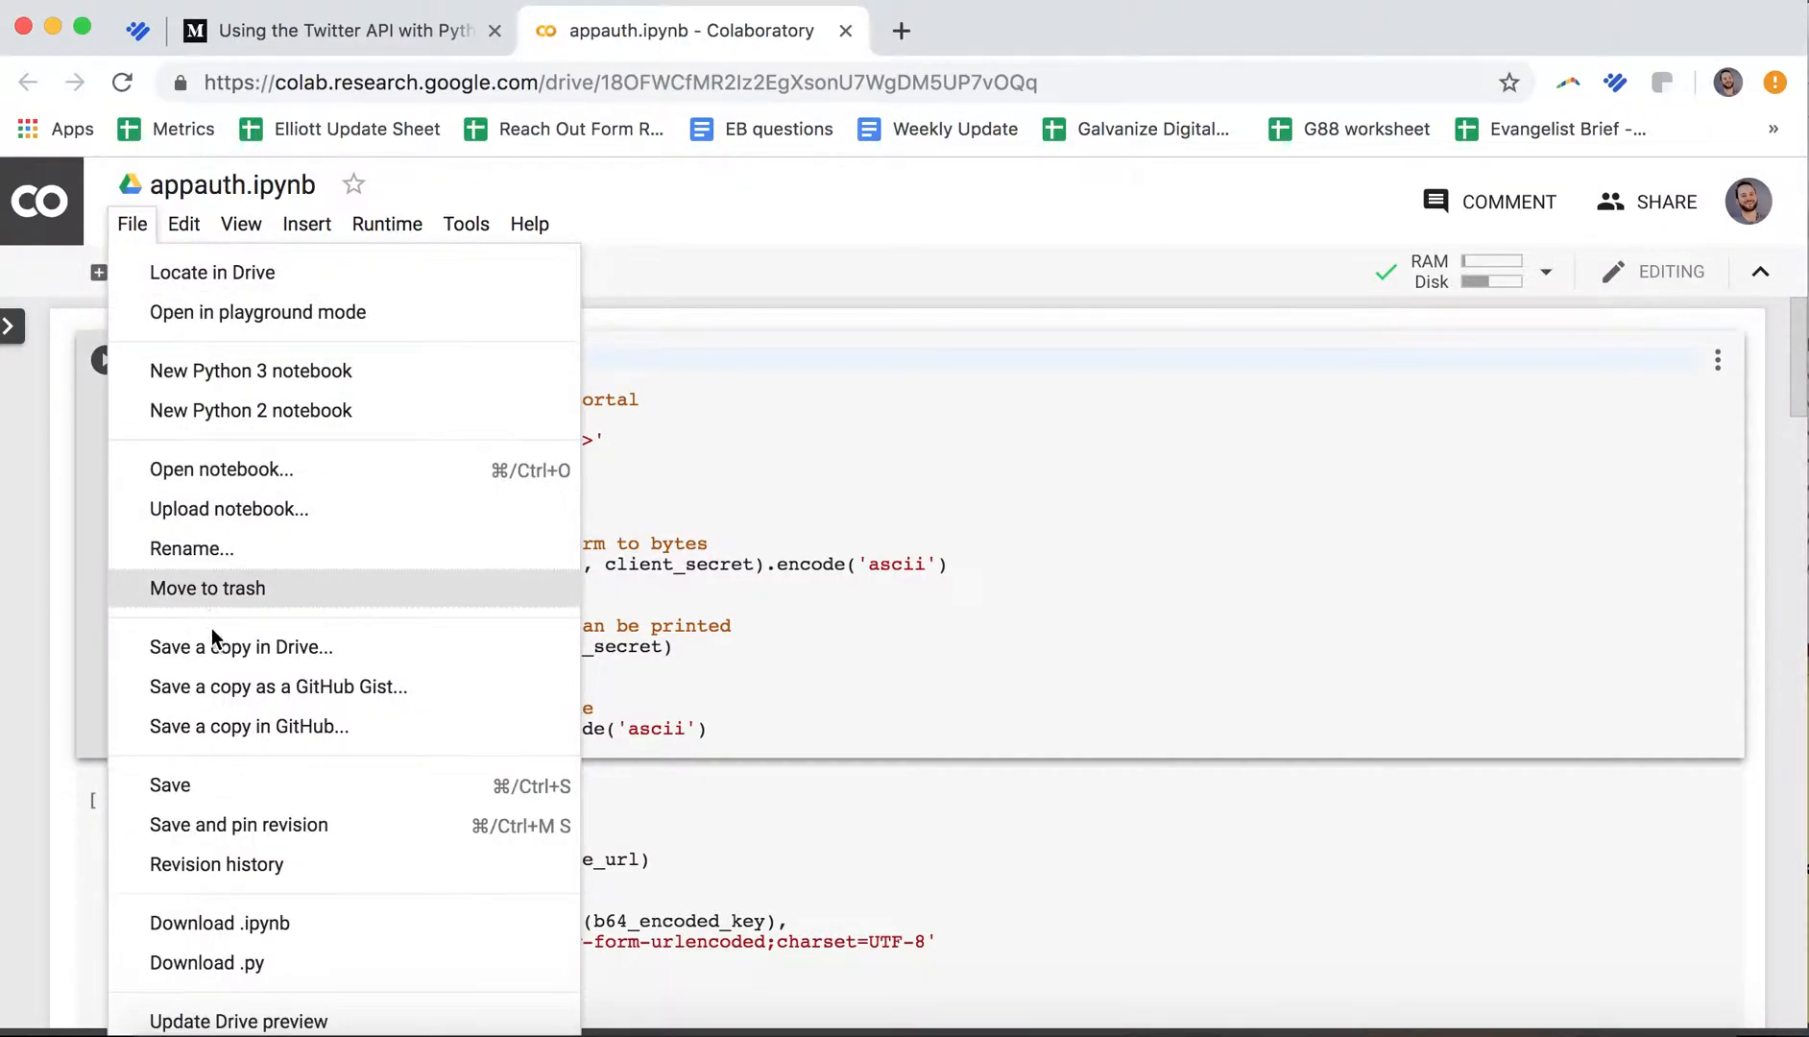
{"action": "left_click", "coordinate": [241, 647]}
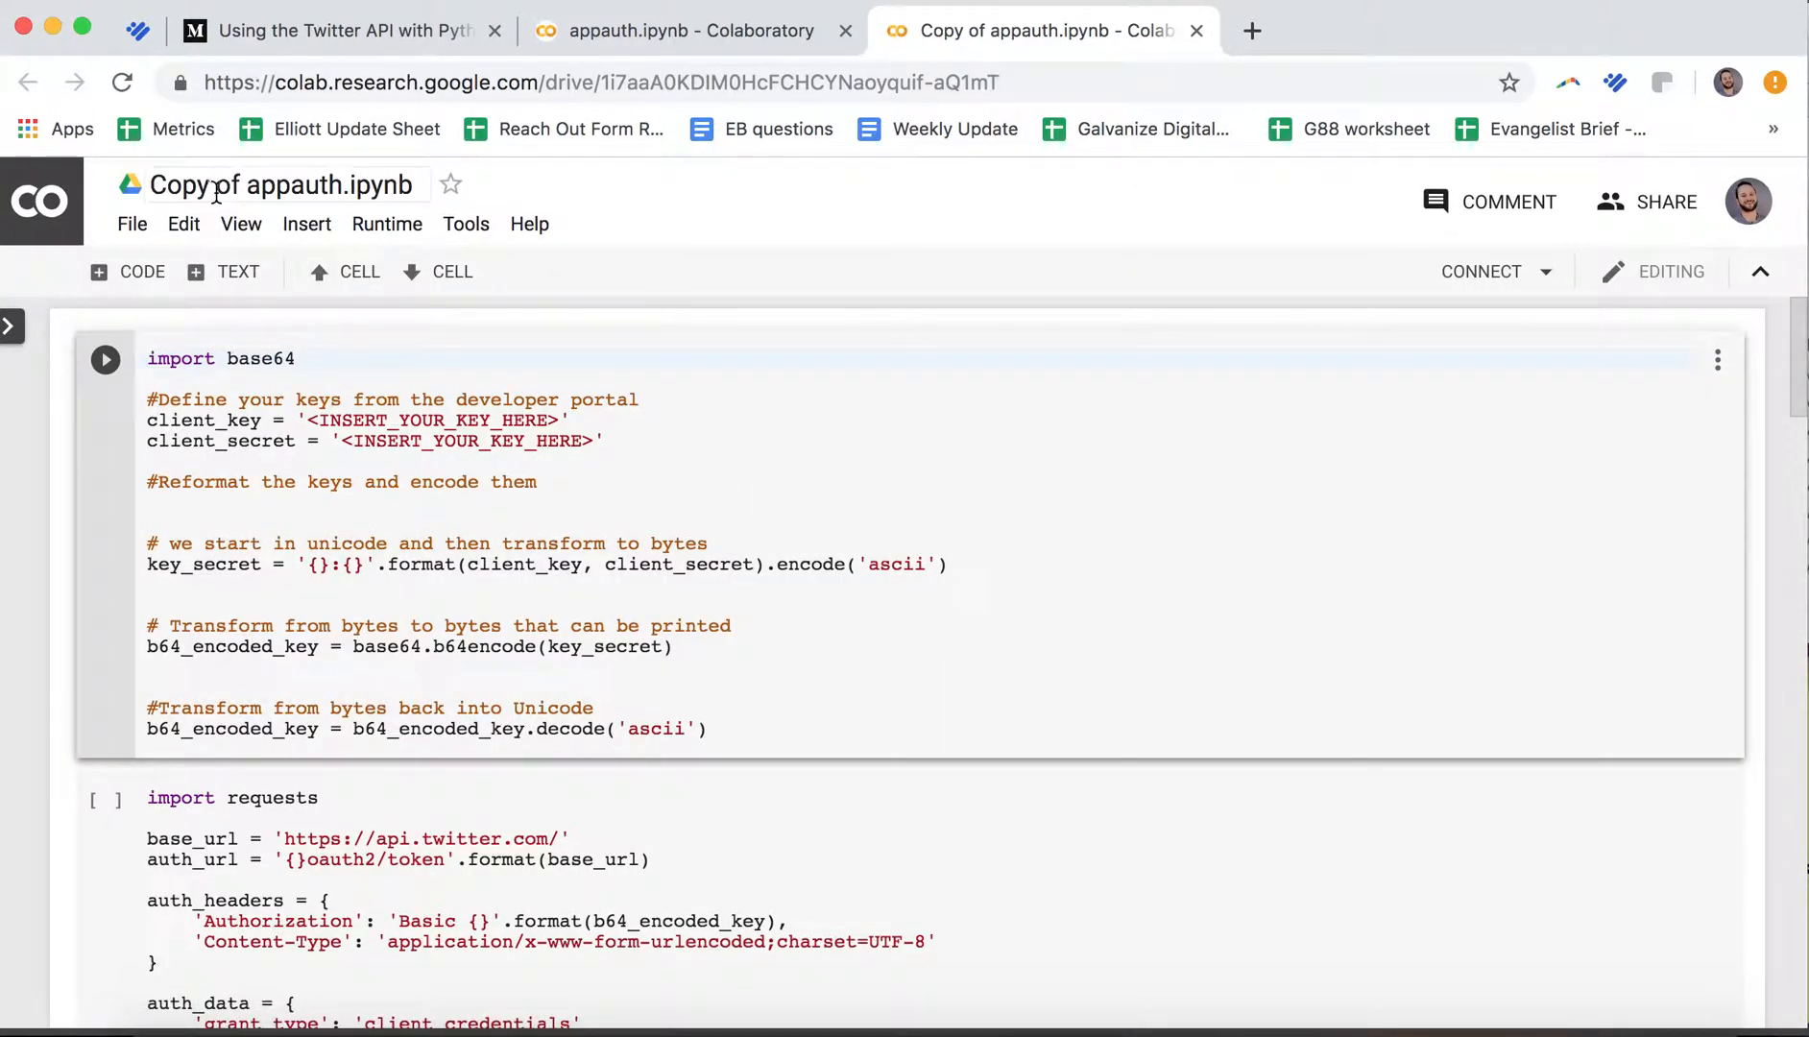
- Rename the copied notebook by adding 'Live Demo' to its title
{"action": "left_click", "coordinate": [286, 184]}
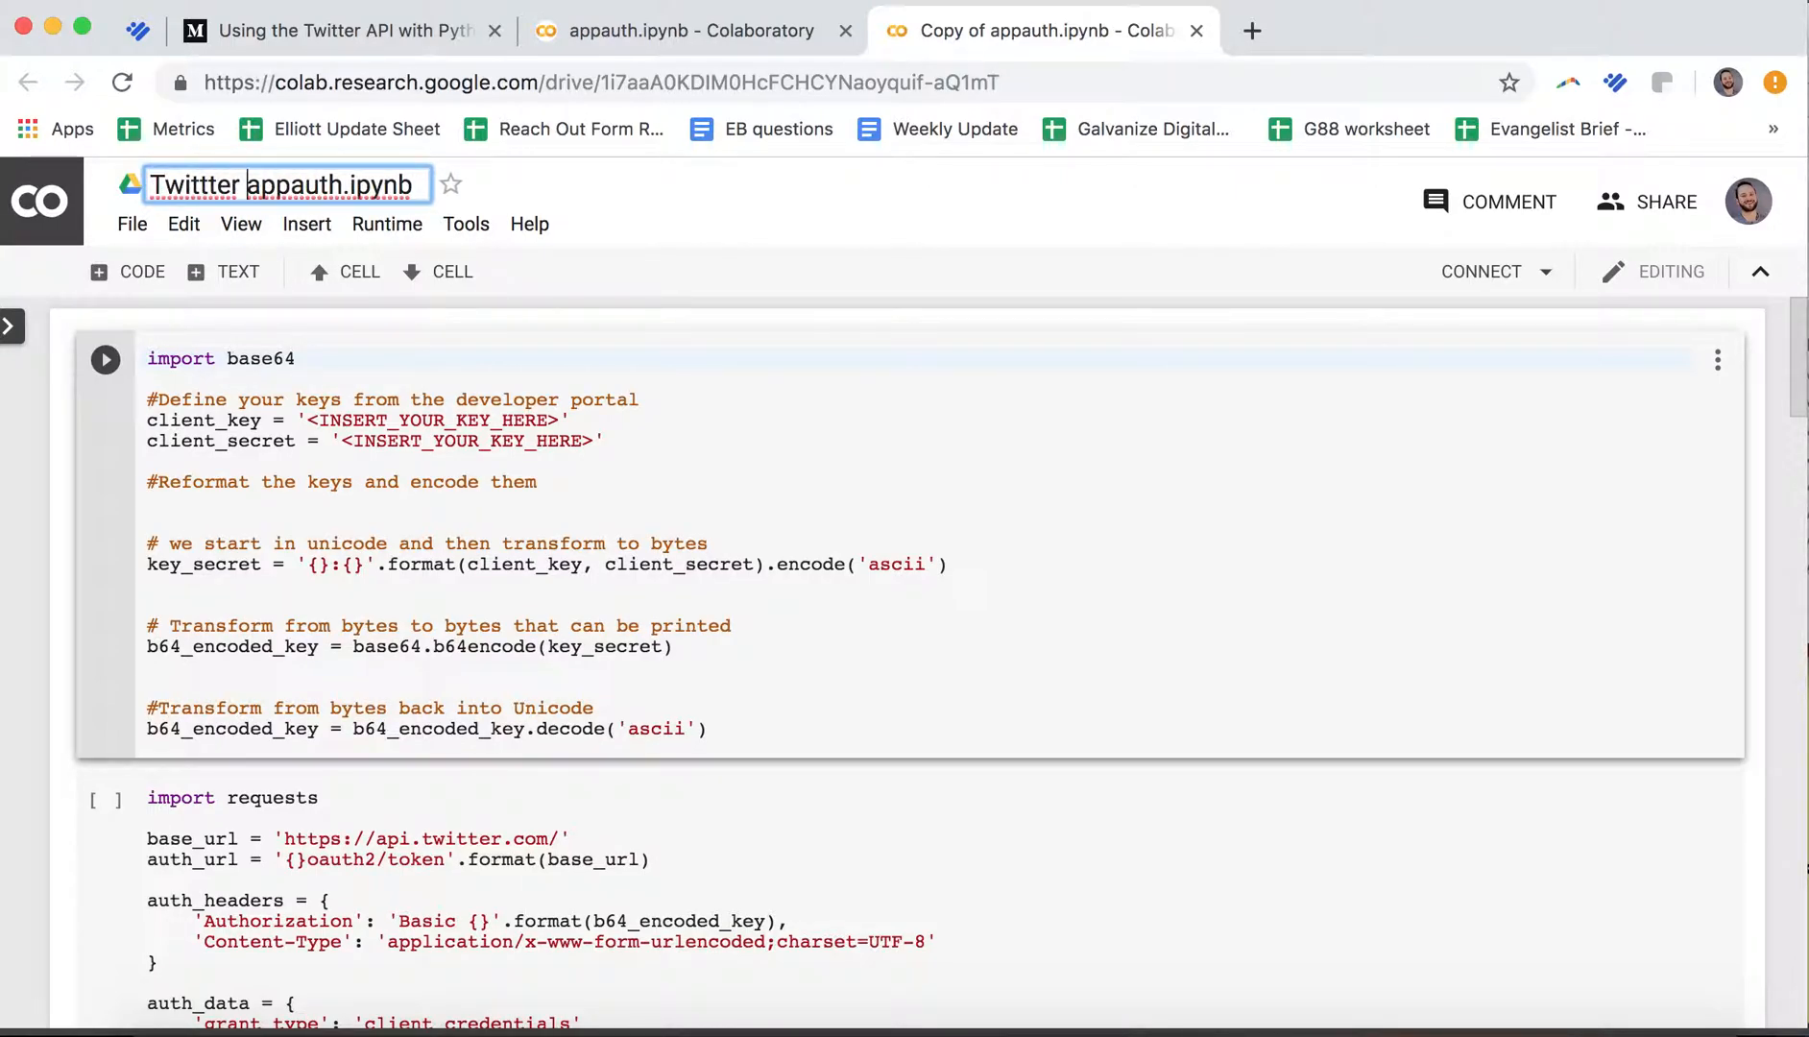
{"action": "type", "text": "Live Demo"}
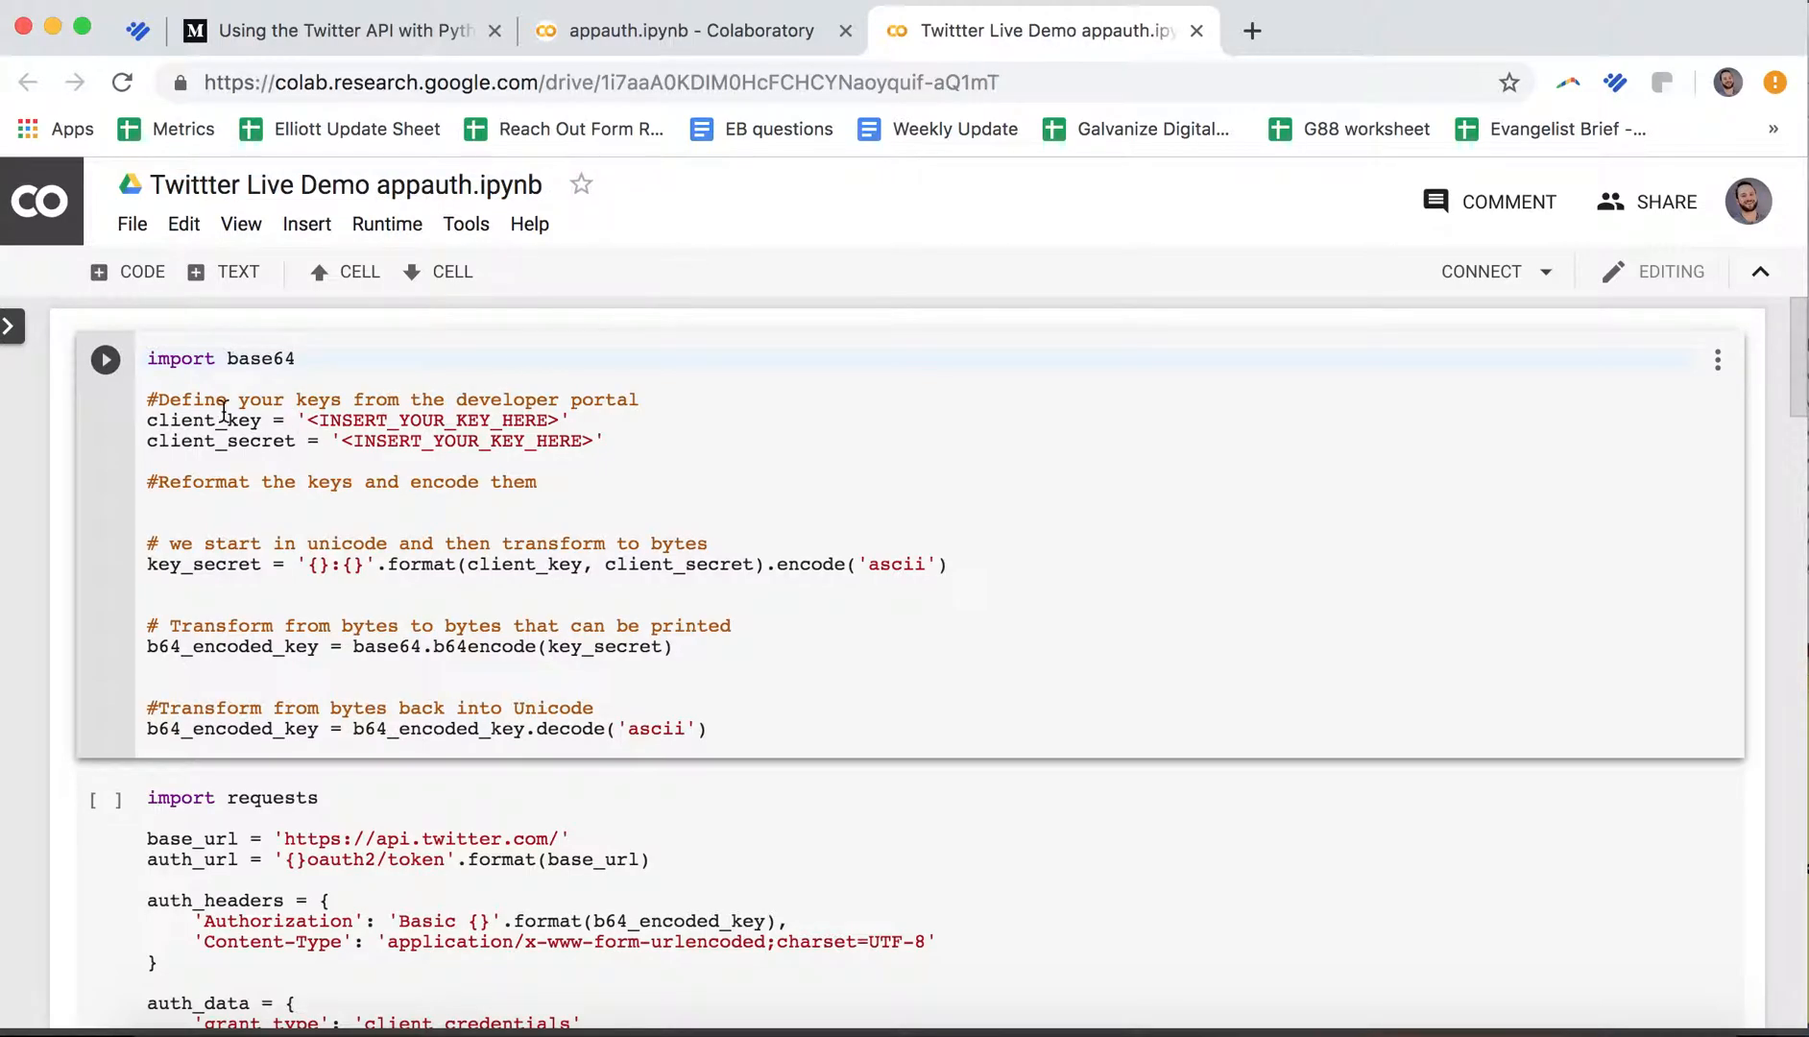
{"action": "double_click", "coordinate": [205, 420]}
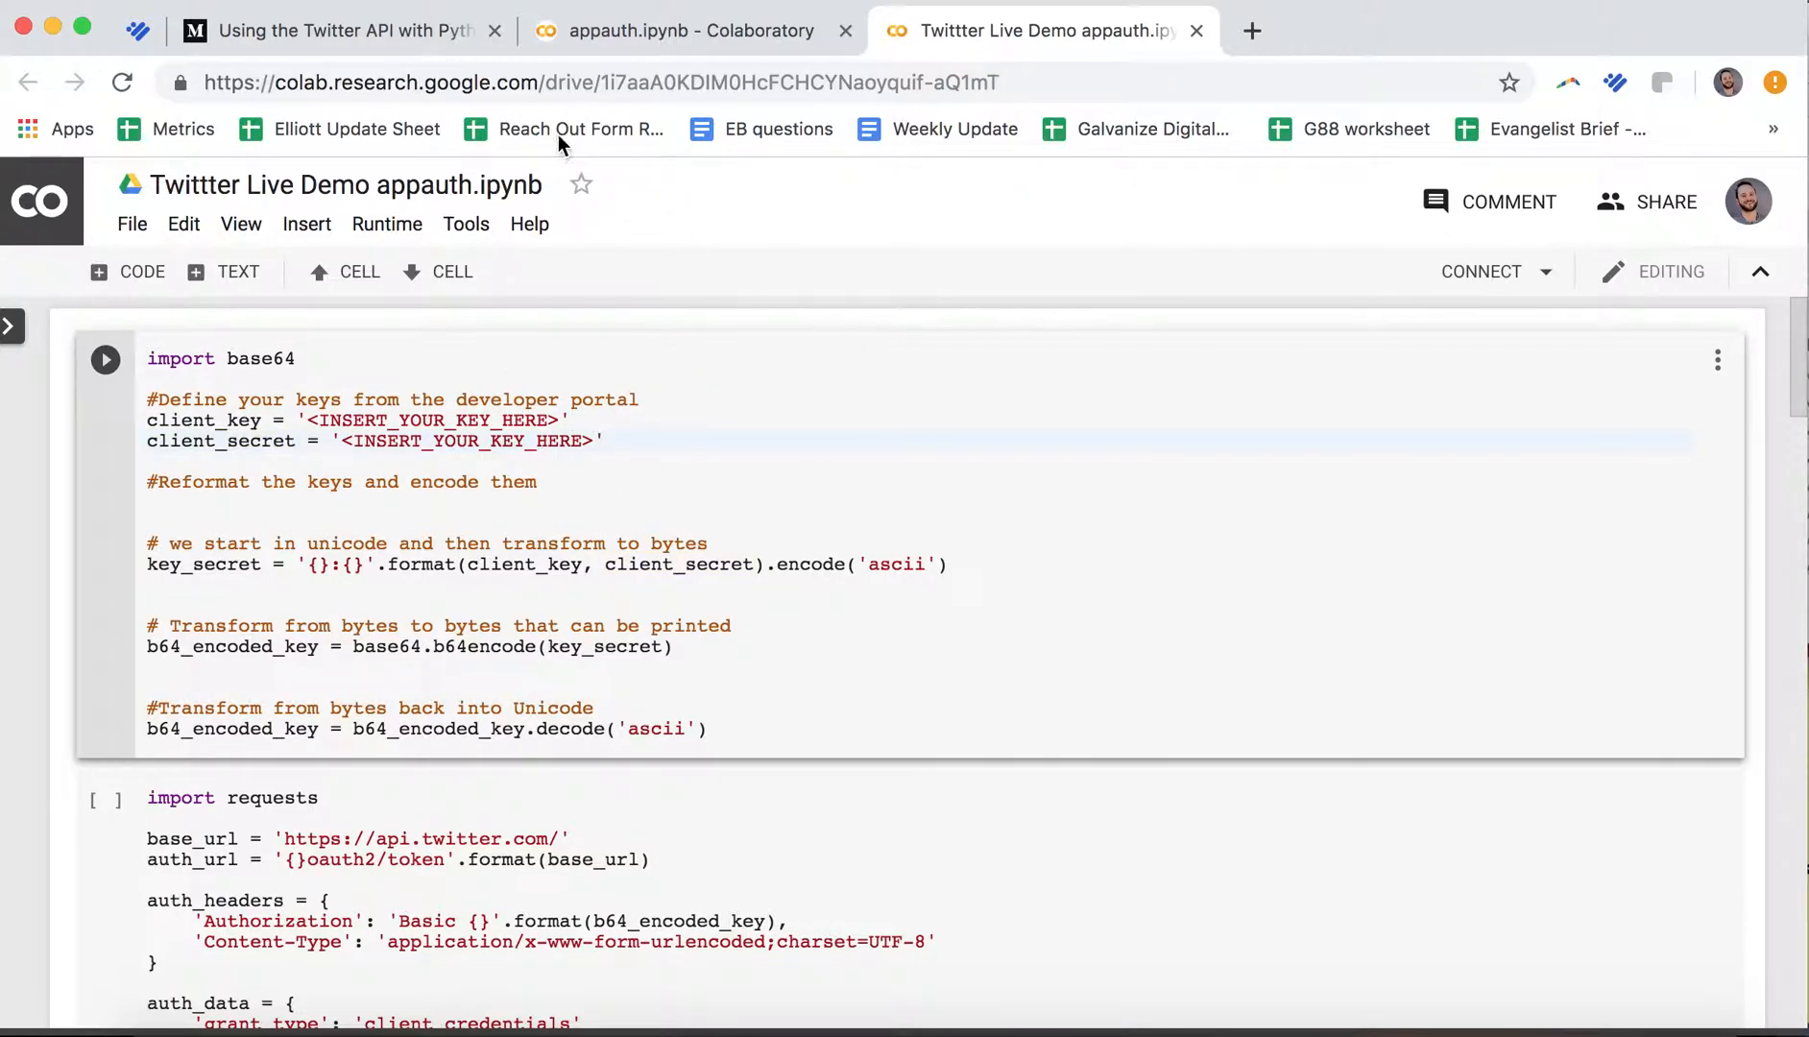
- Revisit the Medium article's keys section, then return to the Twittter Live Demo notebook tab
{"action": "left_click", "coordinate": [334, 30]}
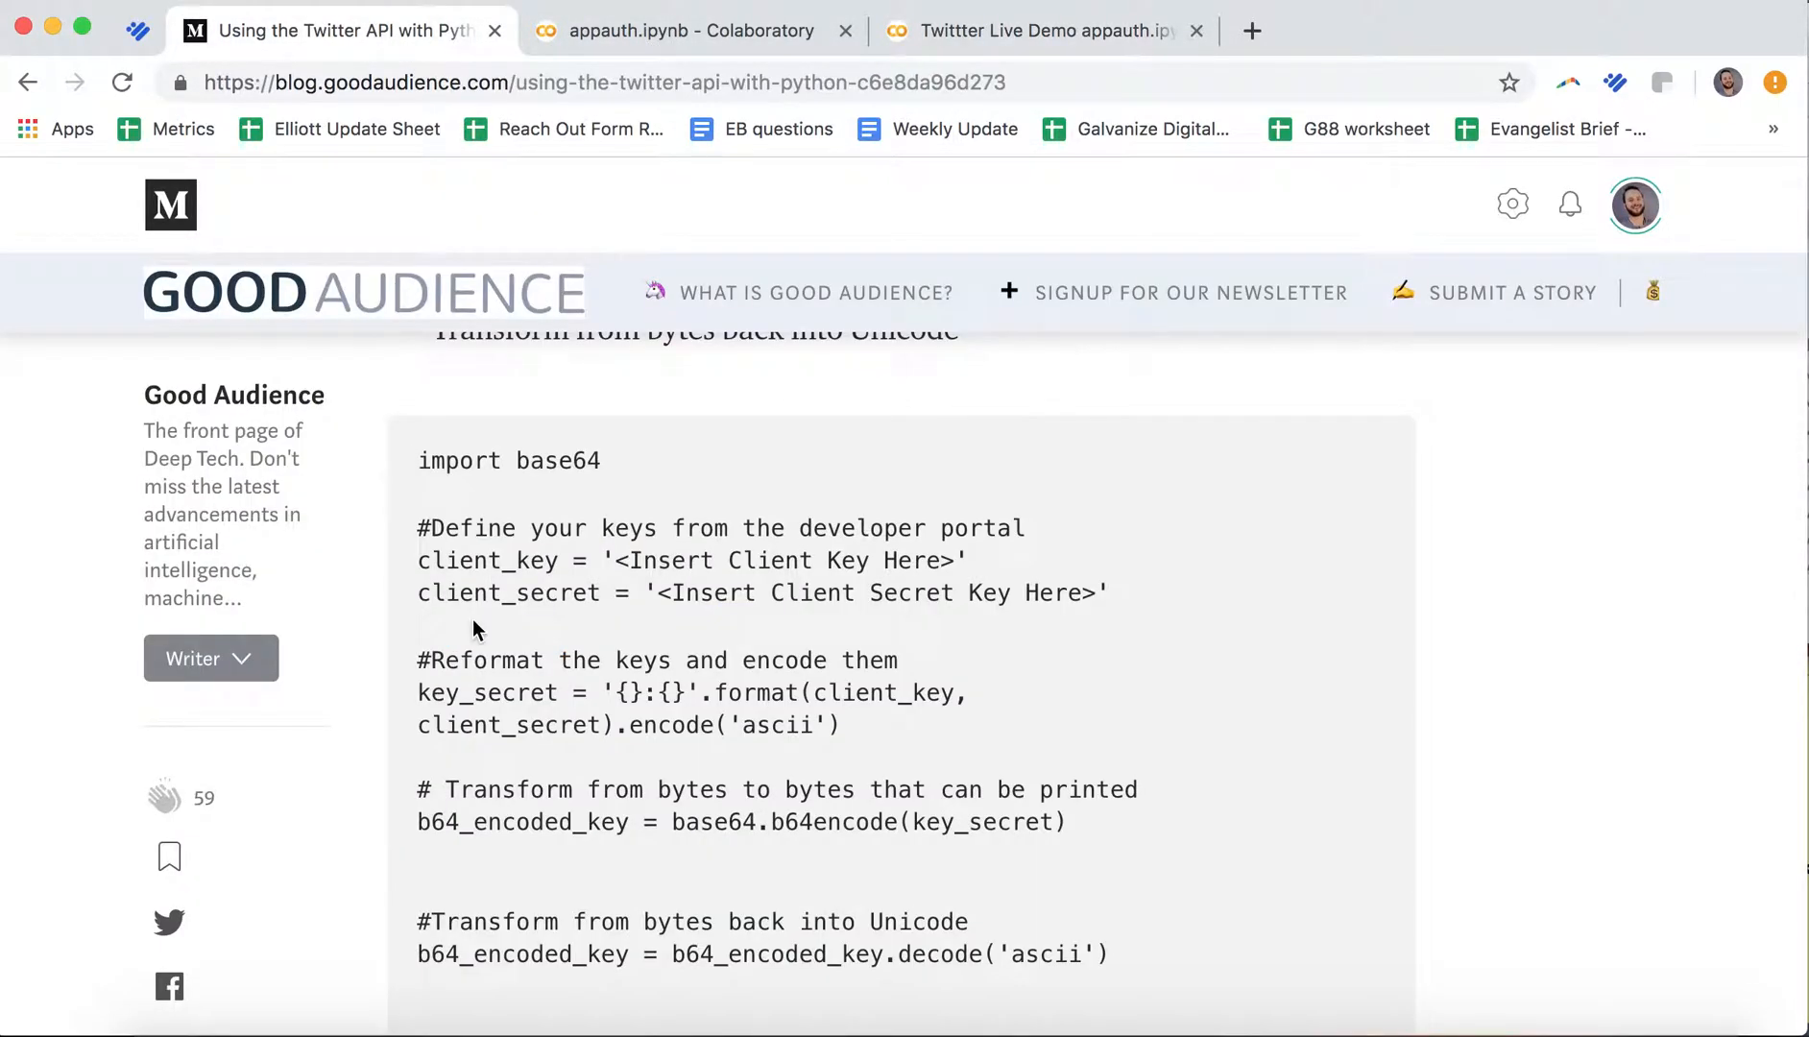
{"action": "scroll", "scroll_direction": "up", "scroll_amount": 3}
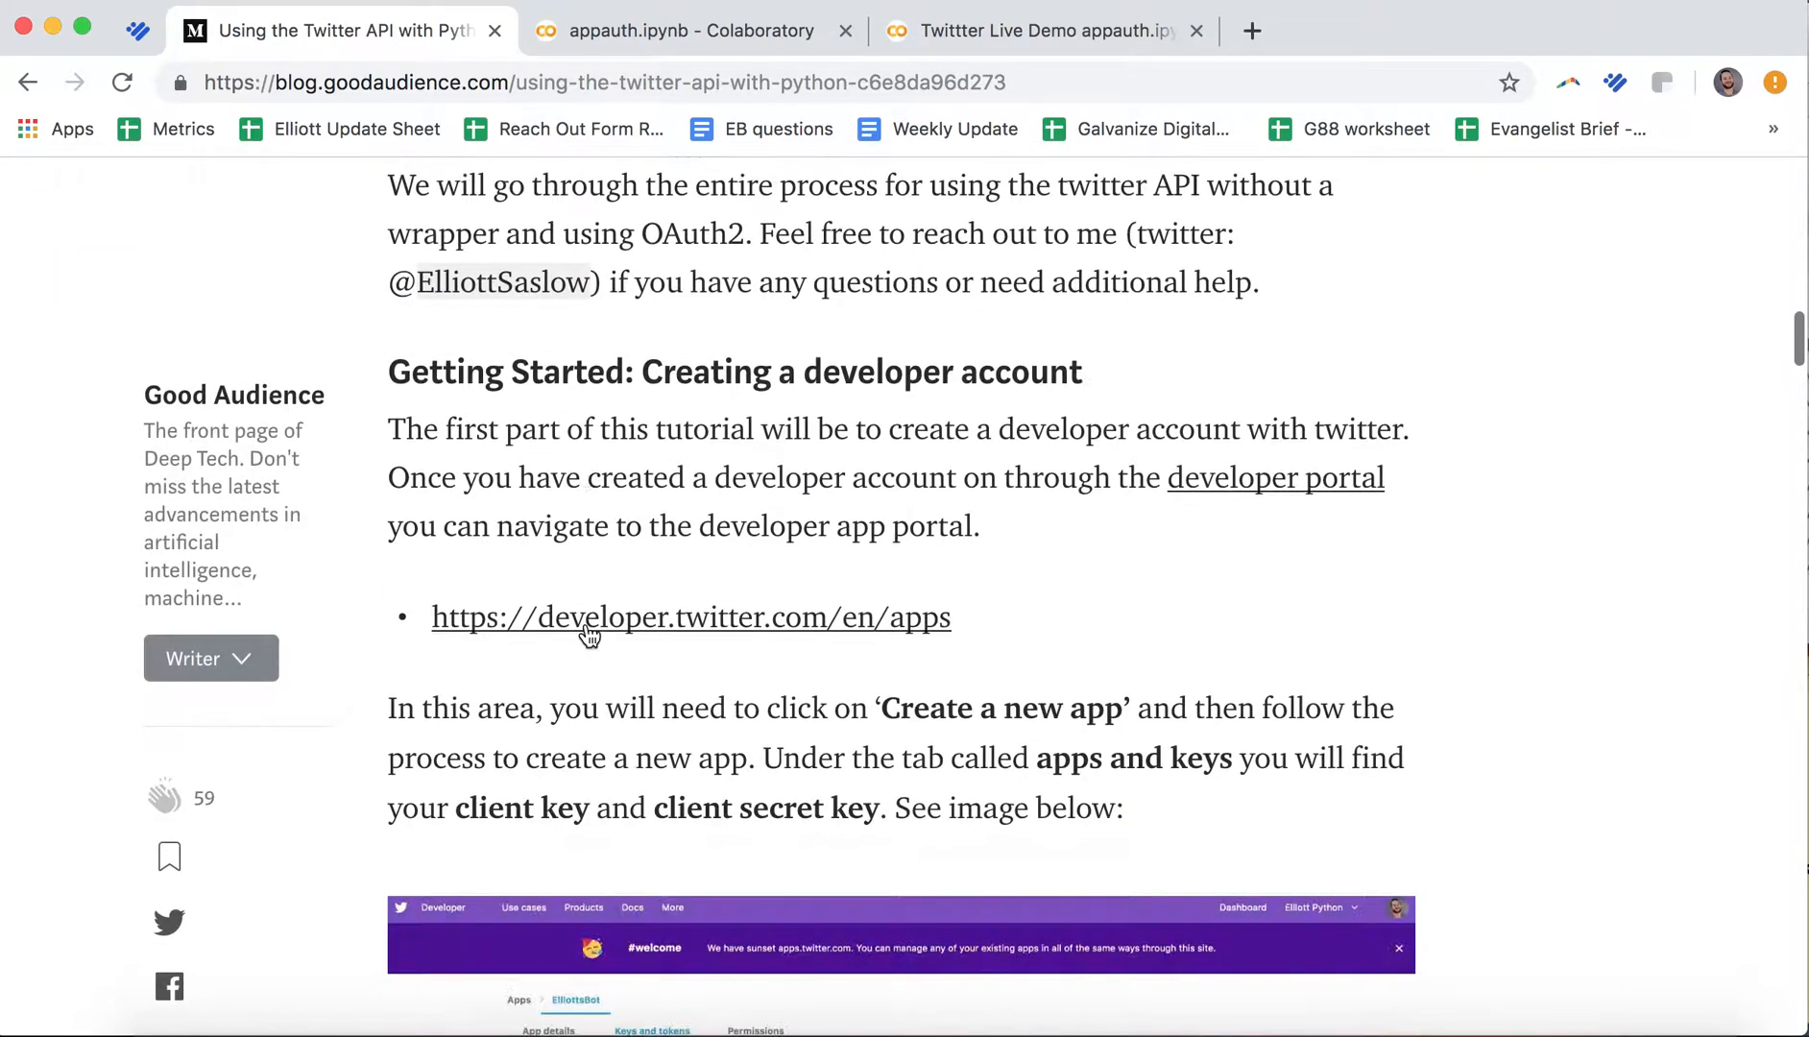
{"action": "scroll", "scroll_direction": "down", "scroll_amount": 3}
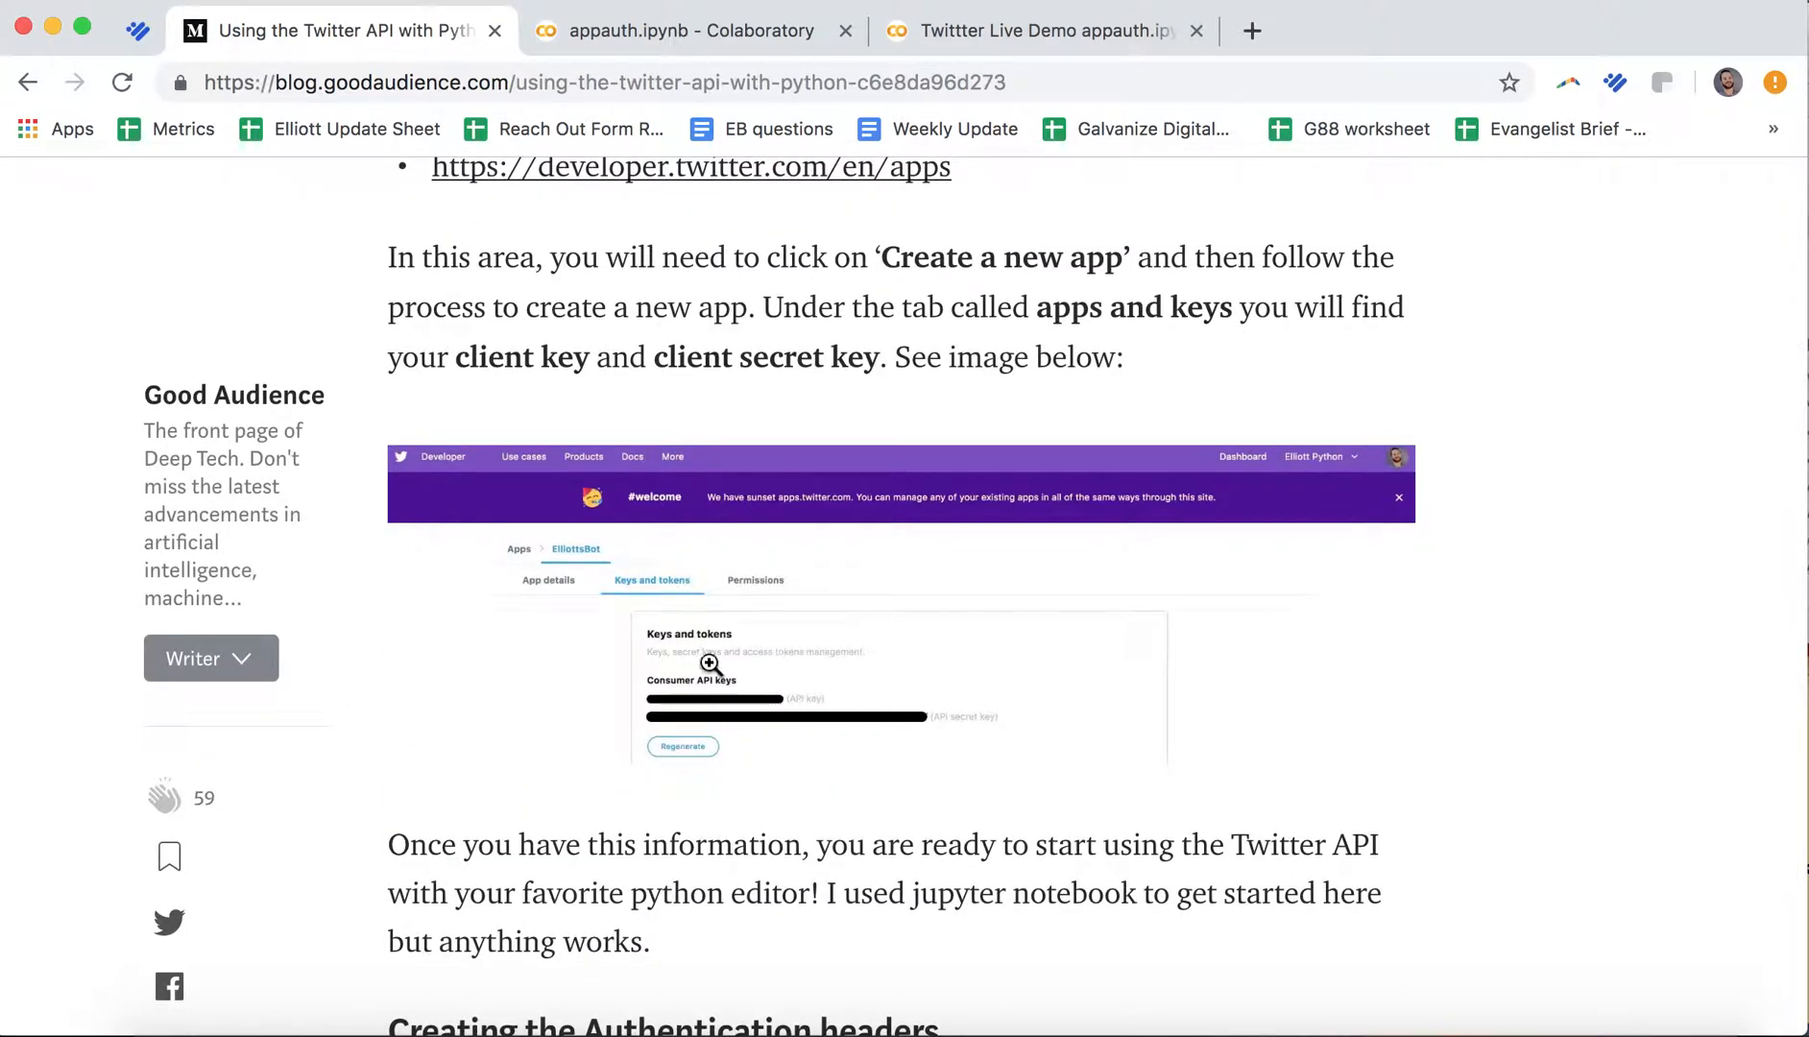
{"action": "left_click", "coordinate": [1042, 30]}
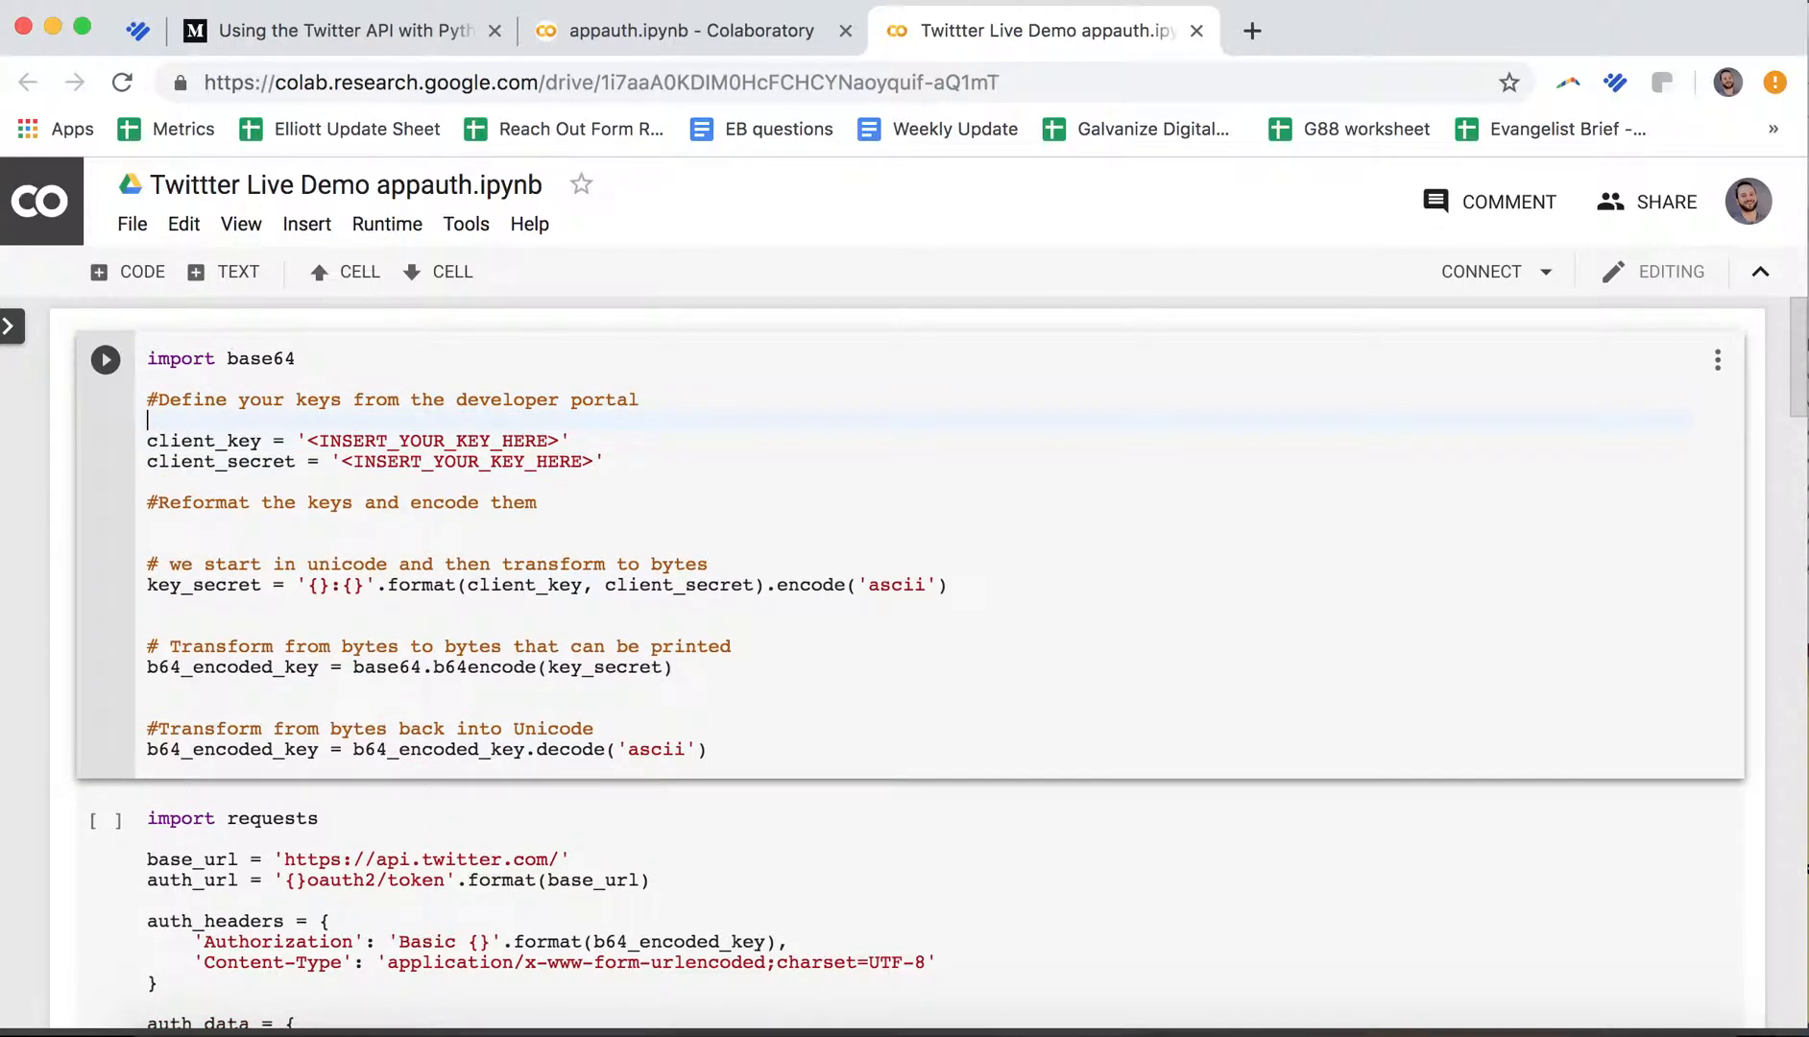
- Show the notebook's Files listing with the sample_data folder in the sidebar
{"action": "left_click", "coordinate": [9, 326]}
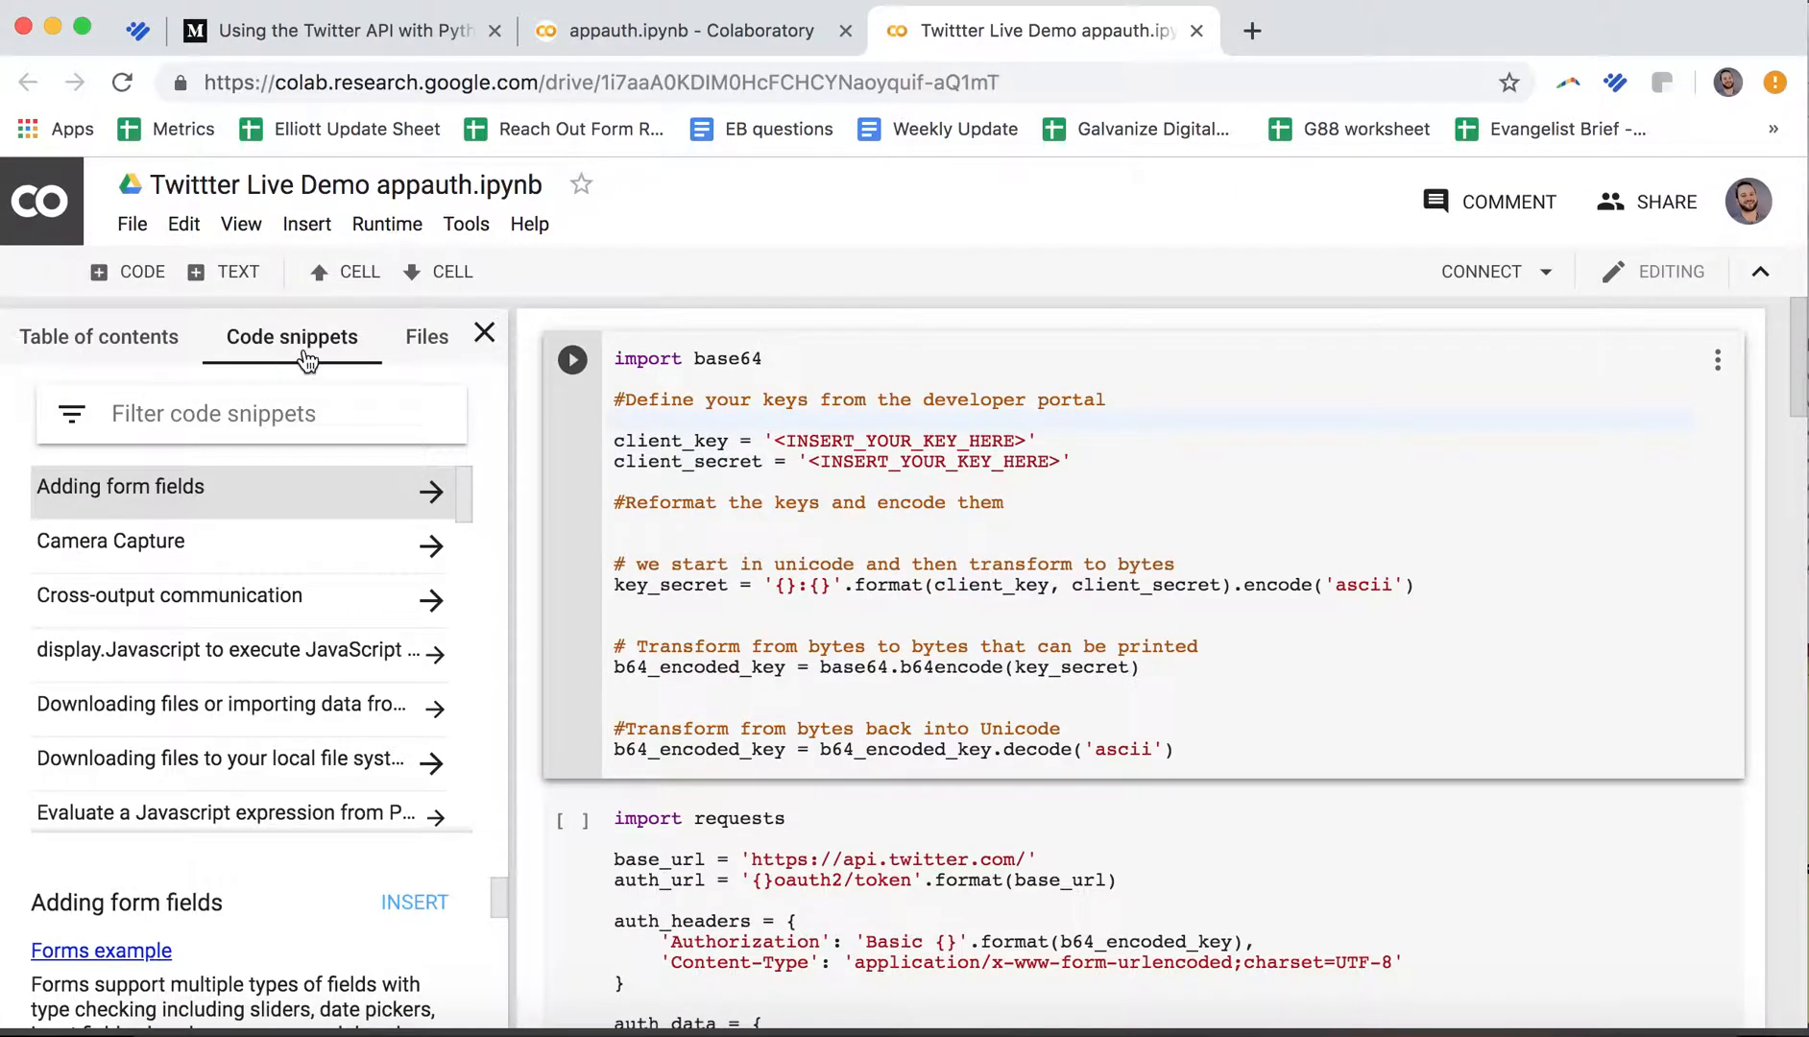
{"action": "left_click", "coordinate": [425, 337]}
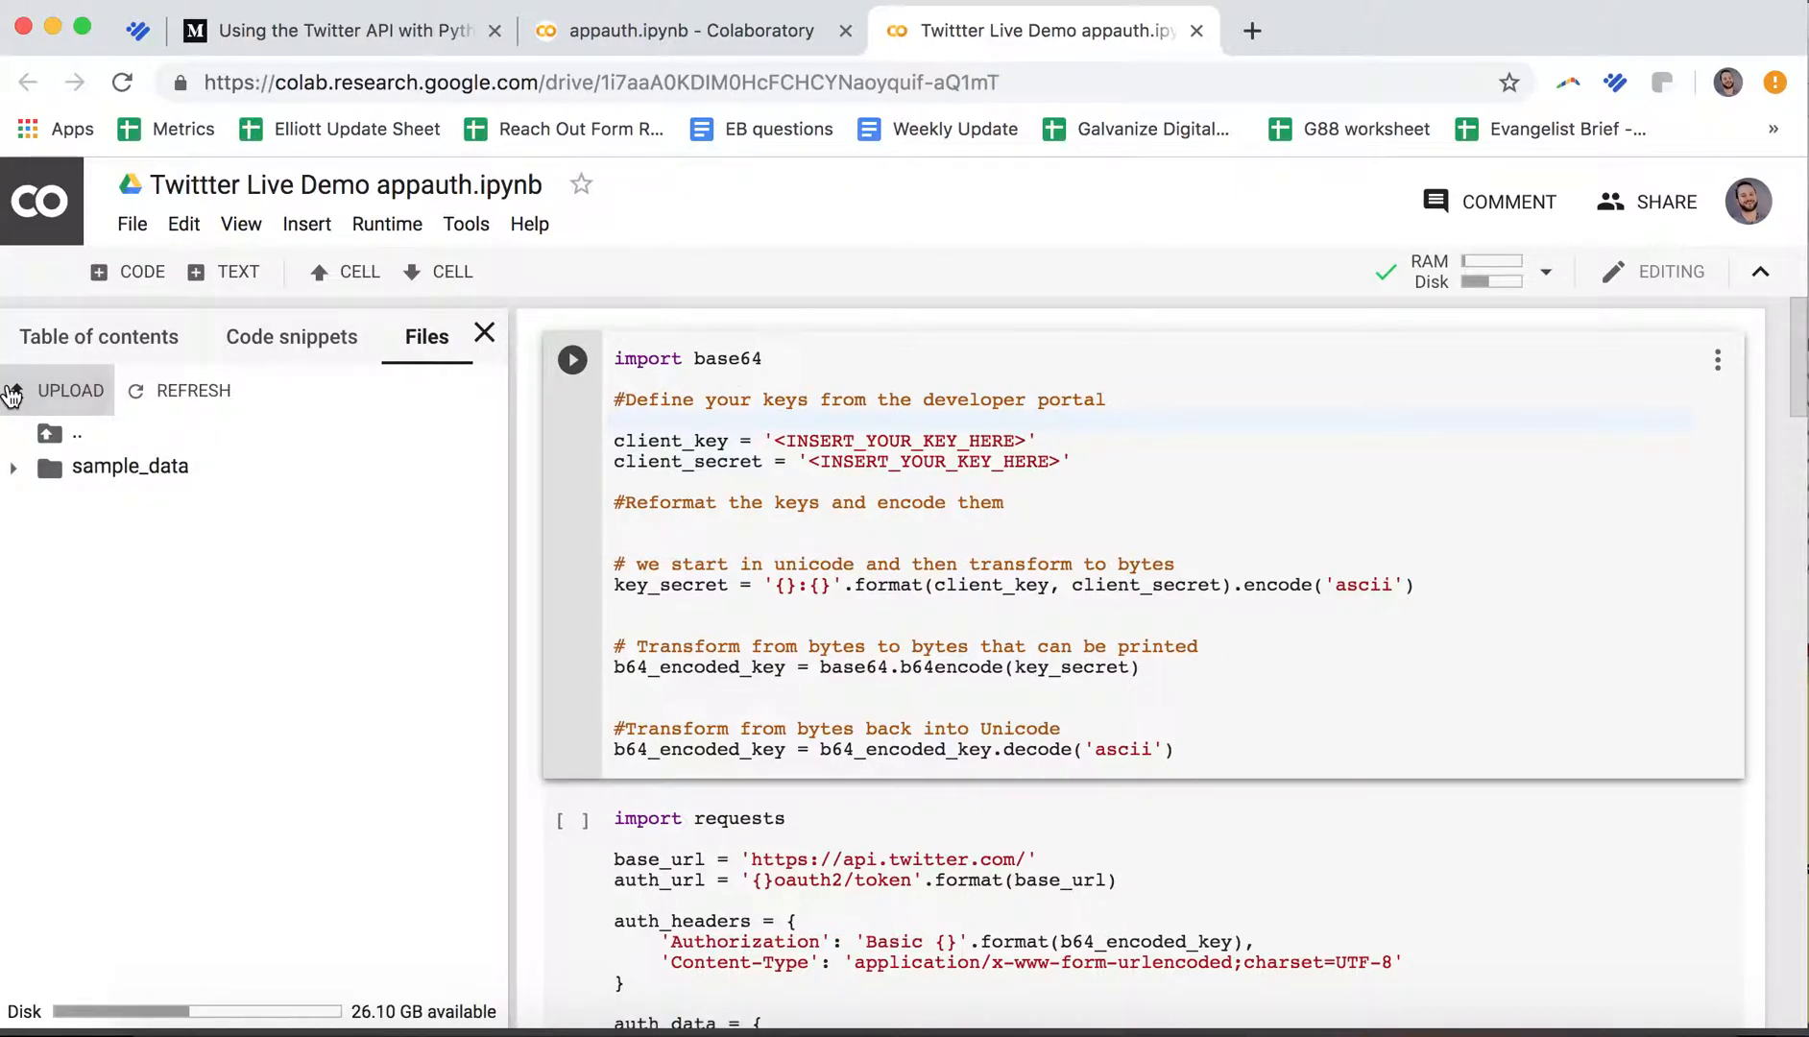
- Upload Name.csv from the home twitter_bot folder into the notebook's files
{"action": "left_click", "coordinate": [70, 389]}
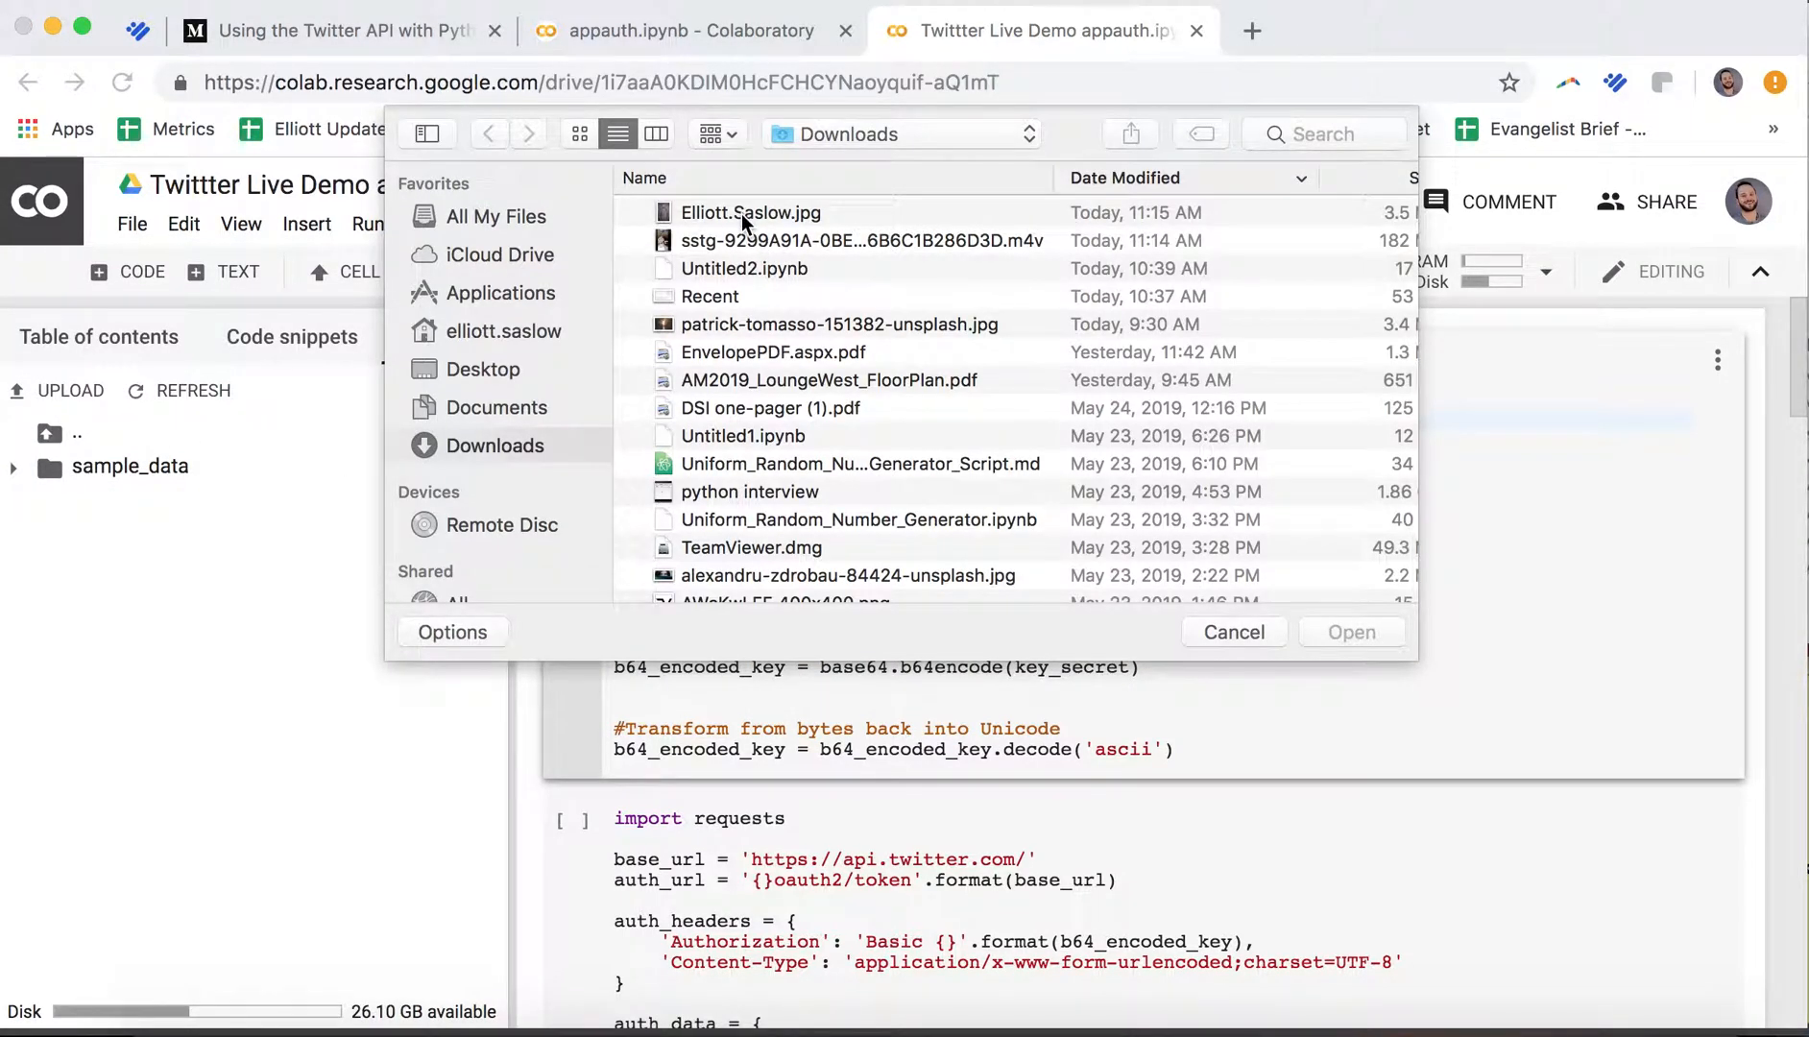
{"action": "scroll", "scroll_direction": "down", "scroll_amount": 3}
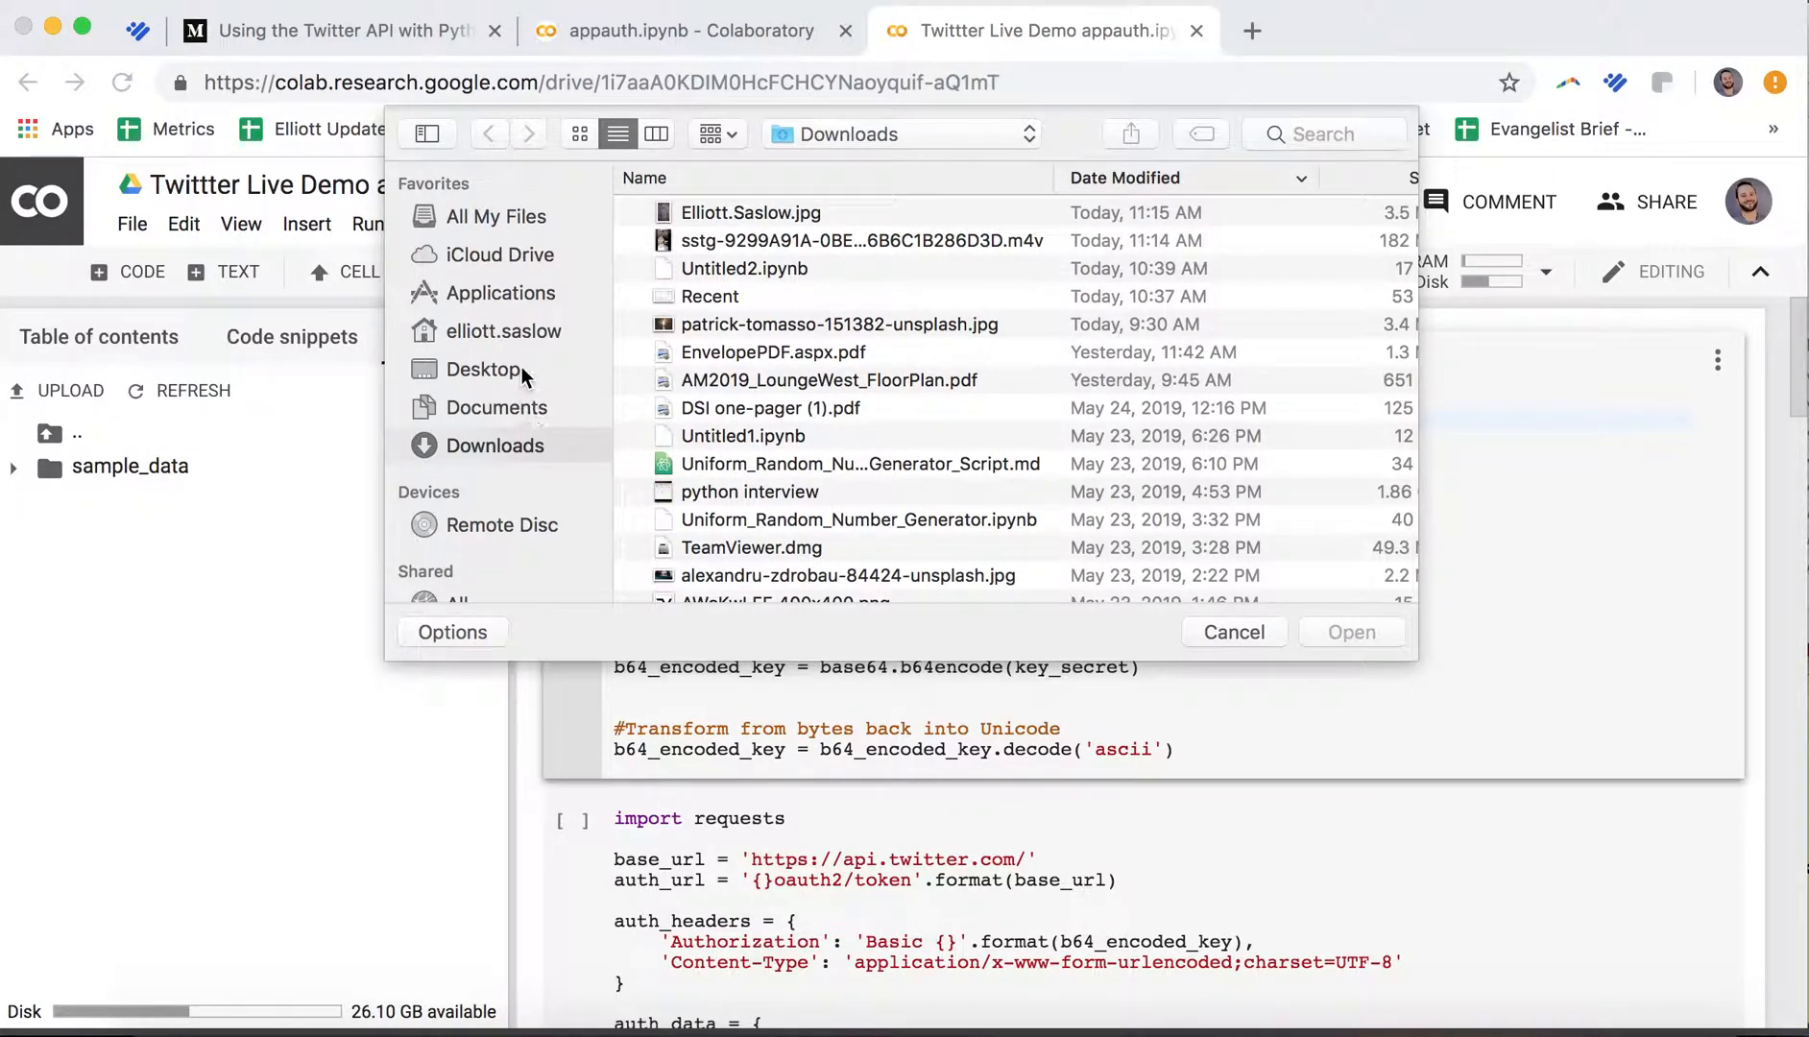
{"action": "left_click", "coordinate": [504, 331]}
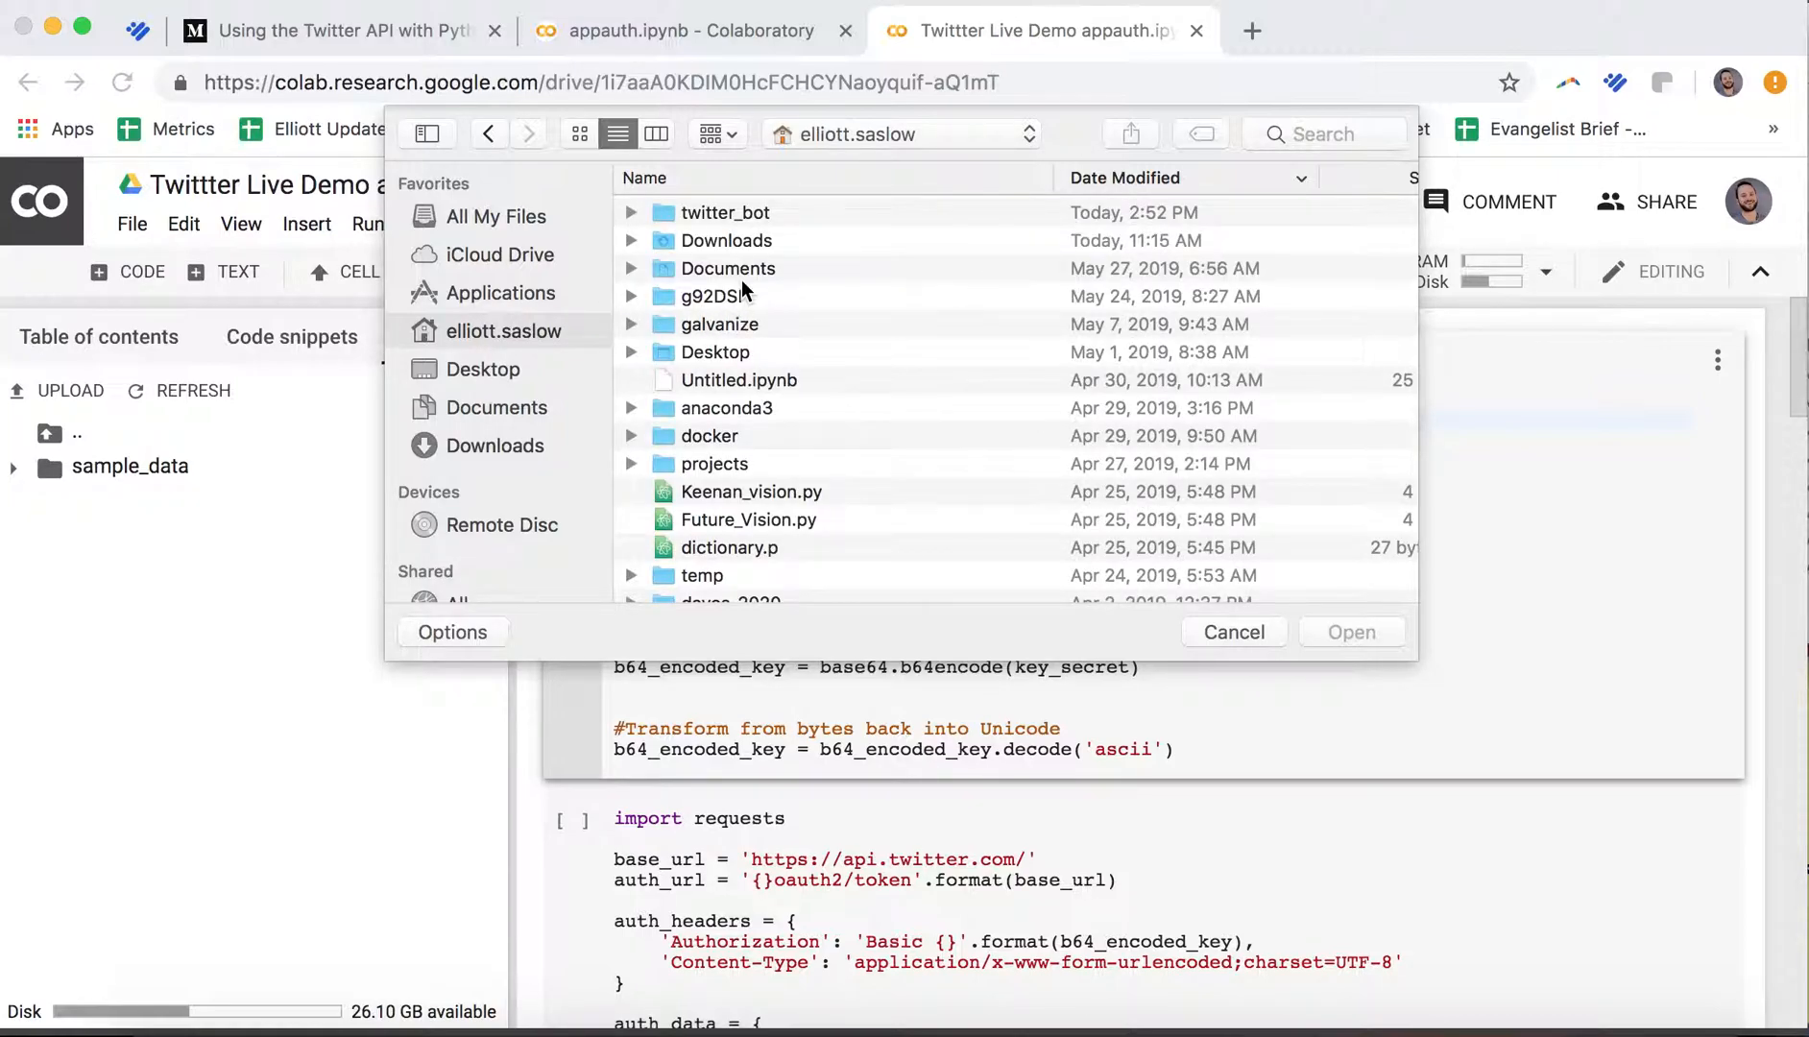
{"action": "double_click", "coordinate": [725, 212]}
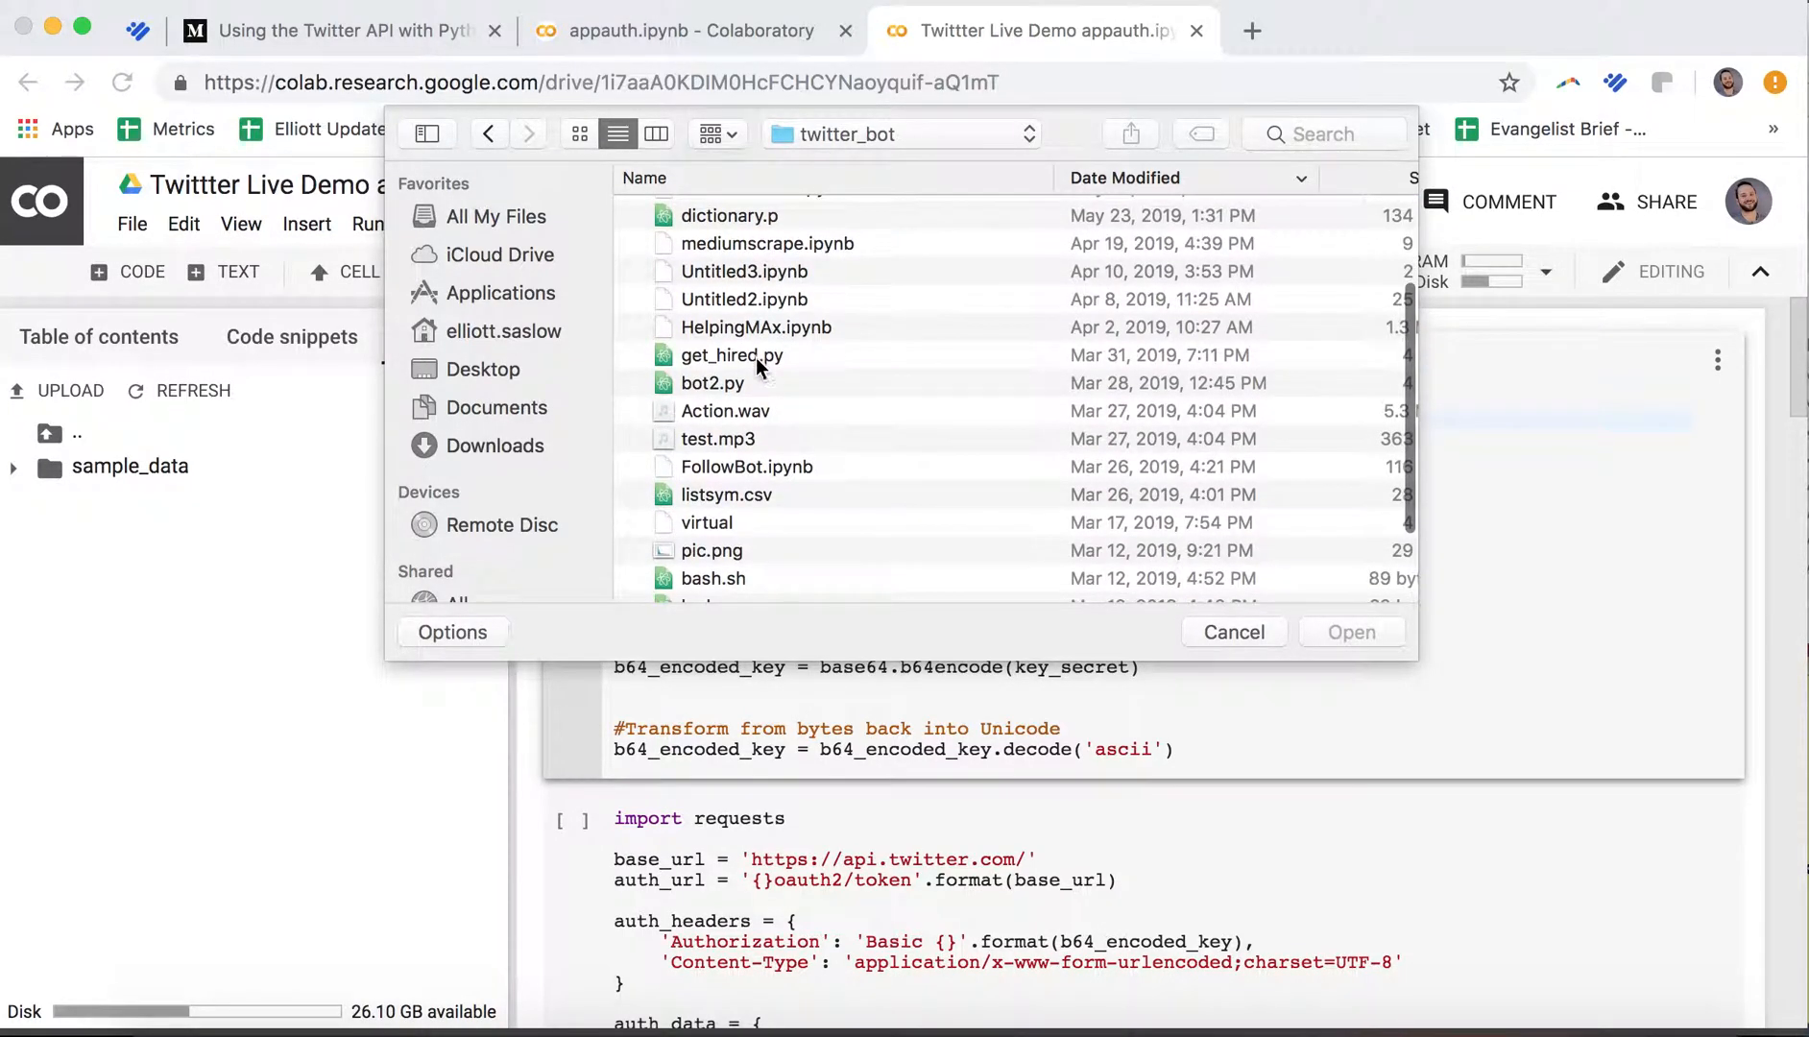
{"action": "scroll", "scroll_direction": "down", "scroll_amount": 3}
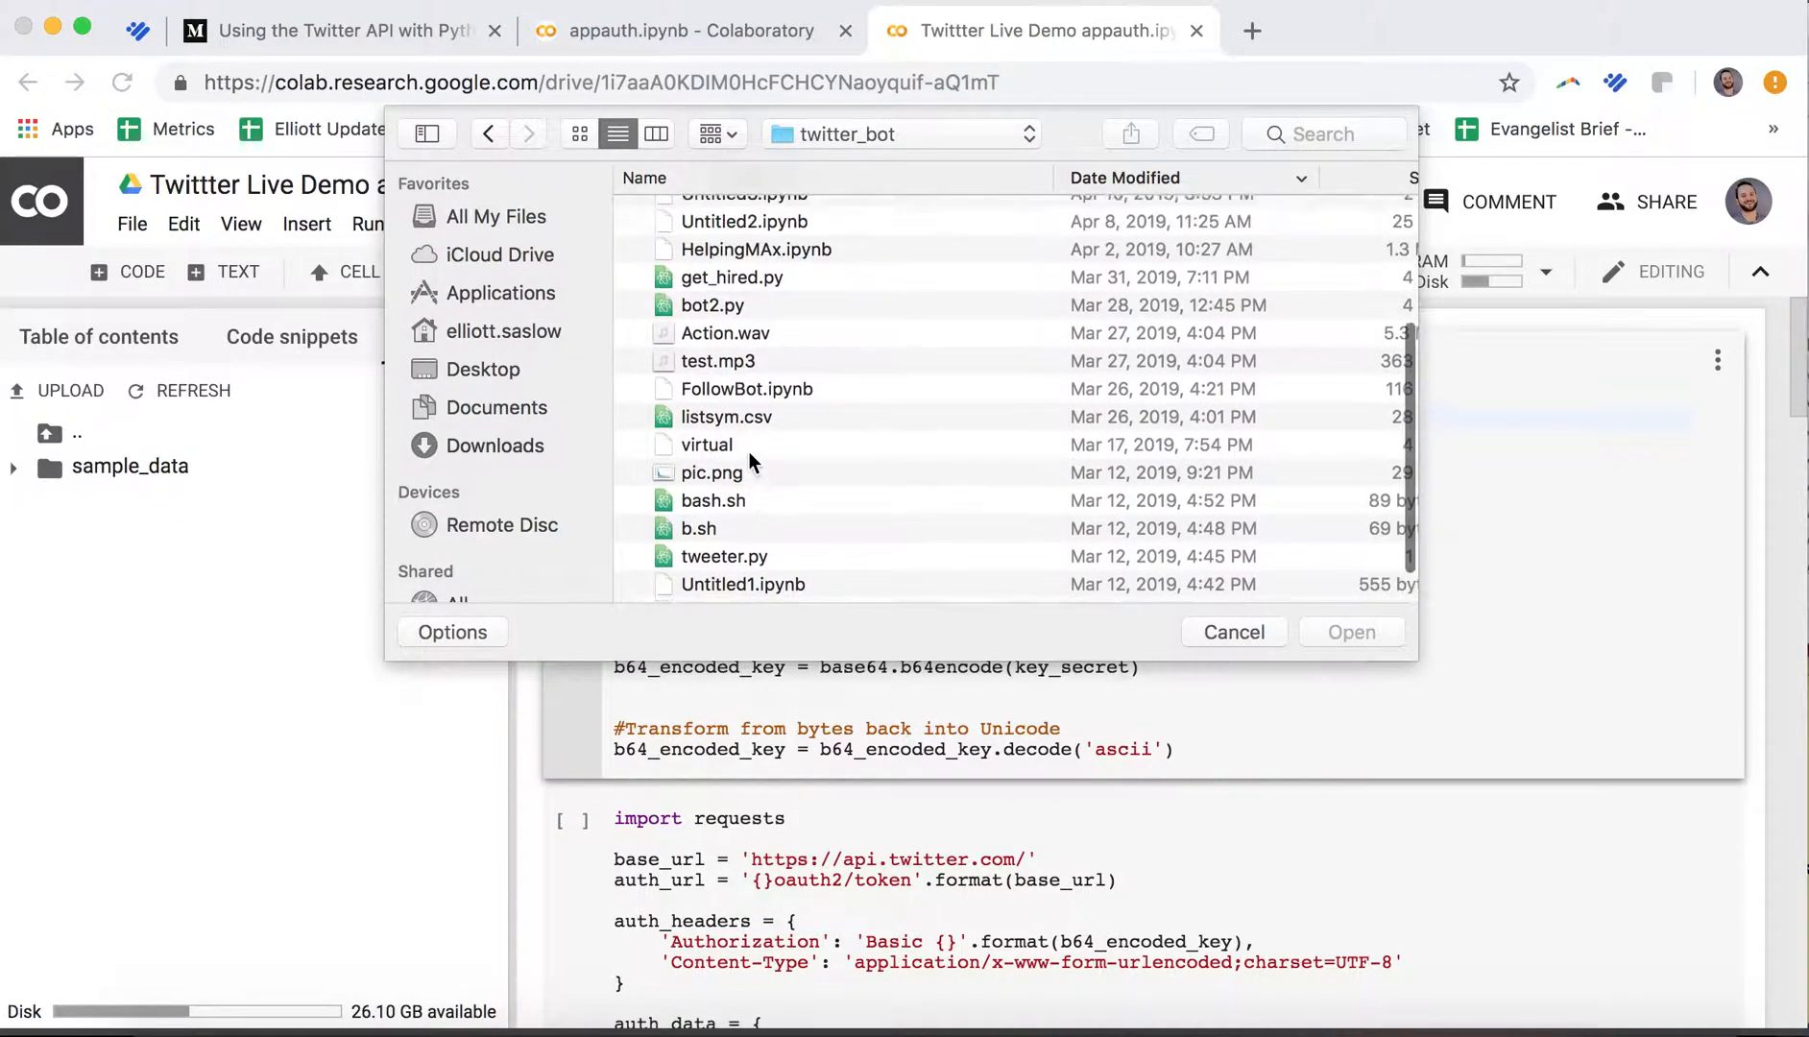
{"action": "scroll", "scroll_direction": "up", "scroll_amount": 3}
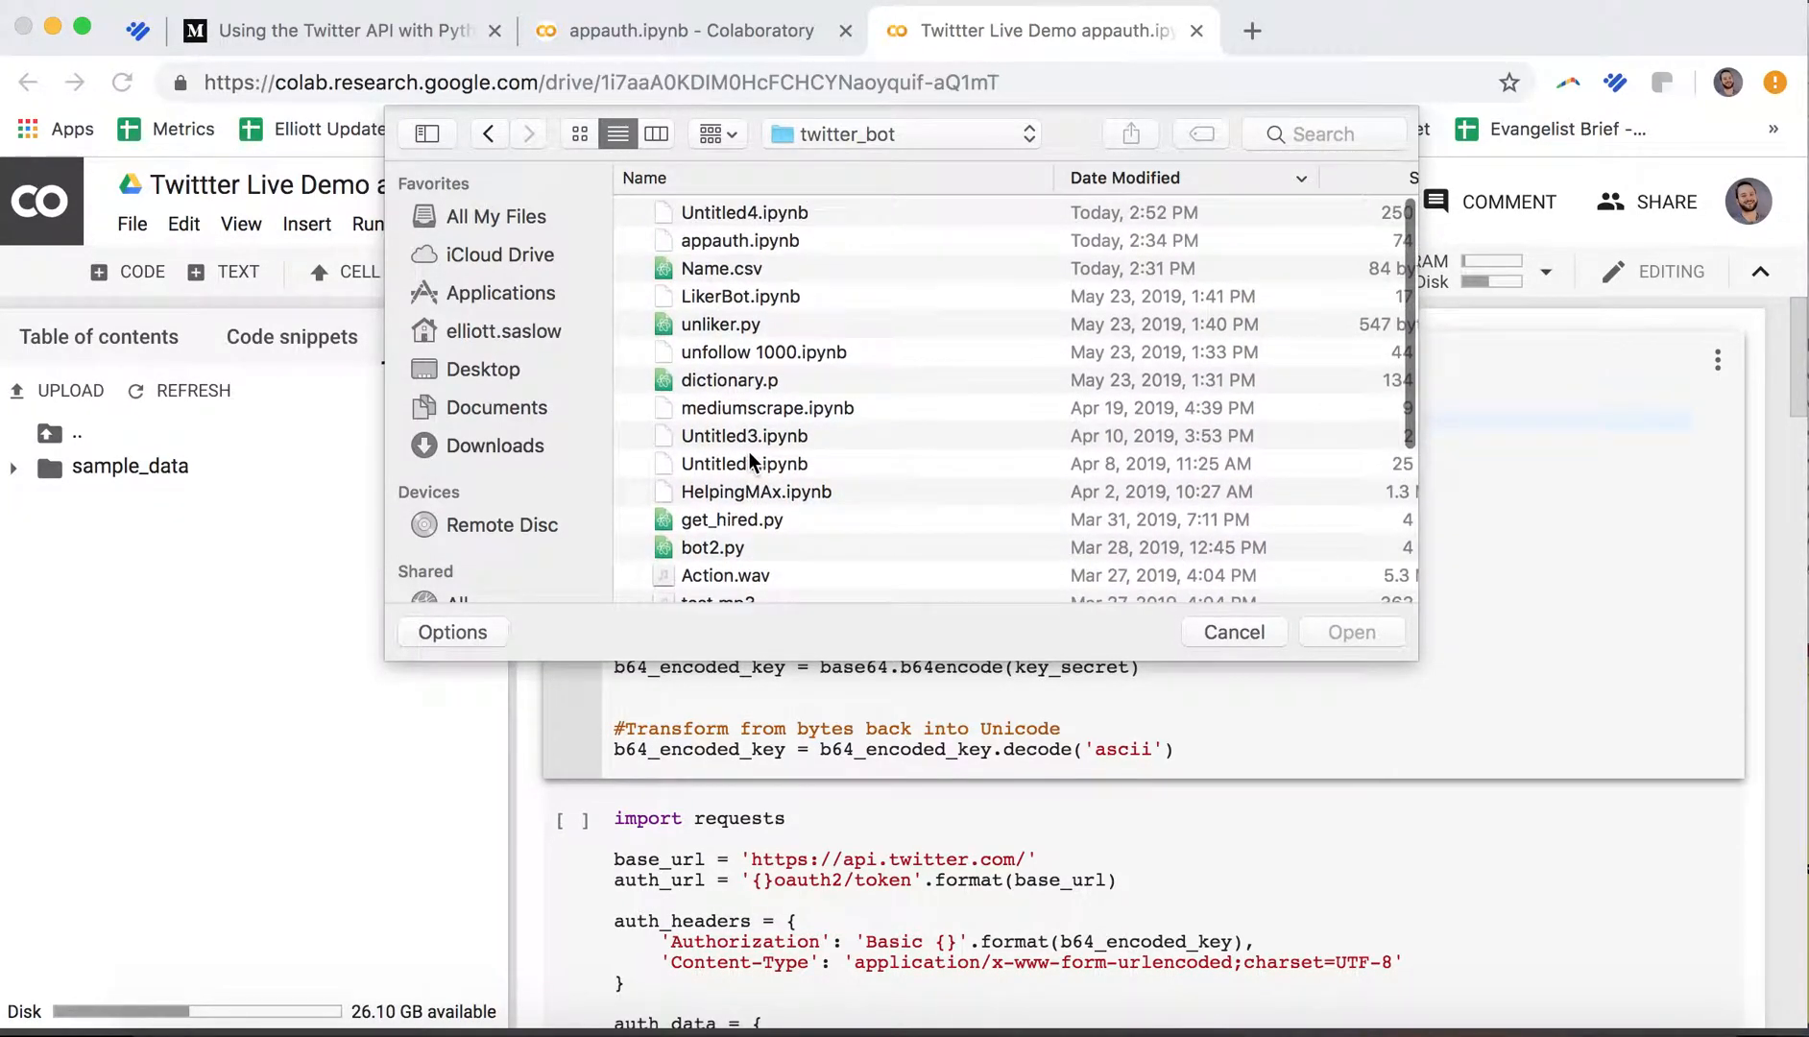
{"action": "left_click", "coordinate": [1232, 632]}
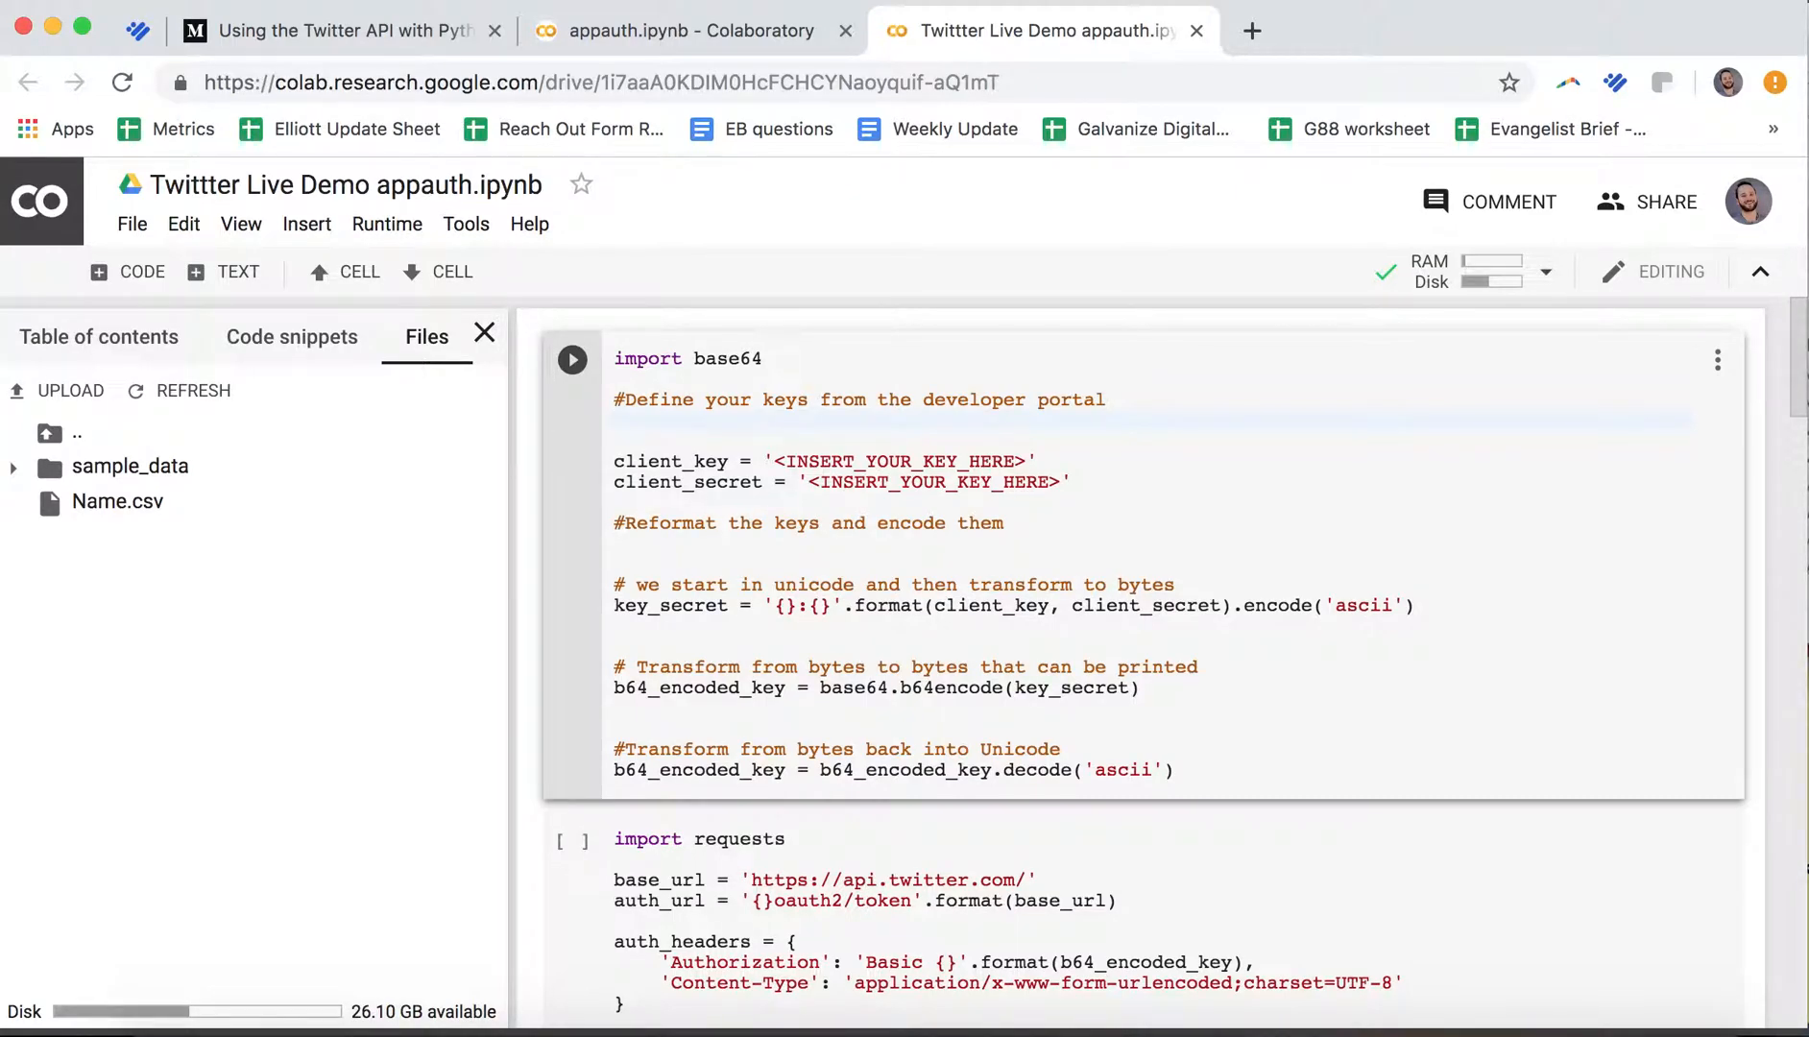
- Write a with open('Name.csv') as f block that reads a line into unpacked variables
{"action": "type", "text": "# Open the cred file"}
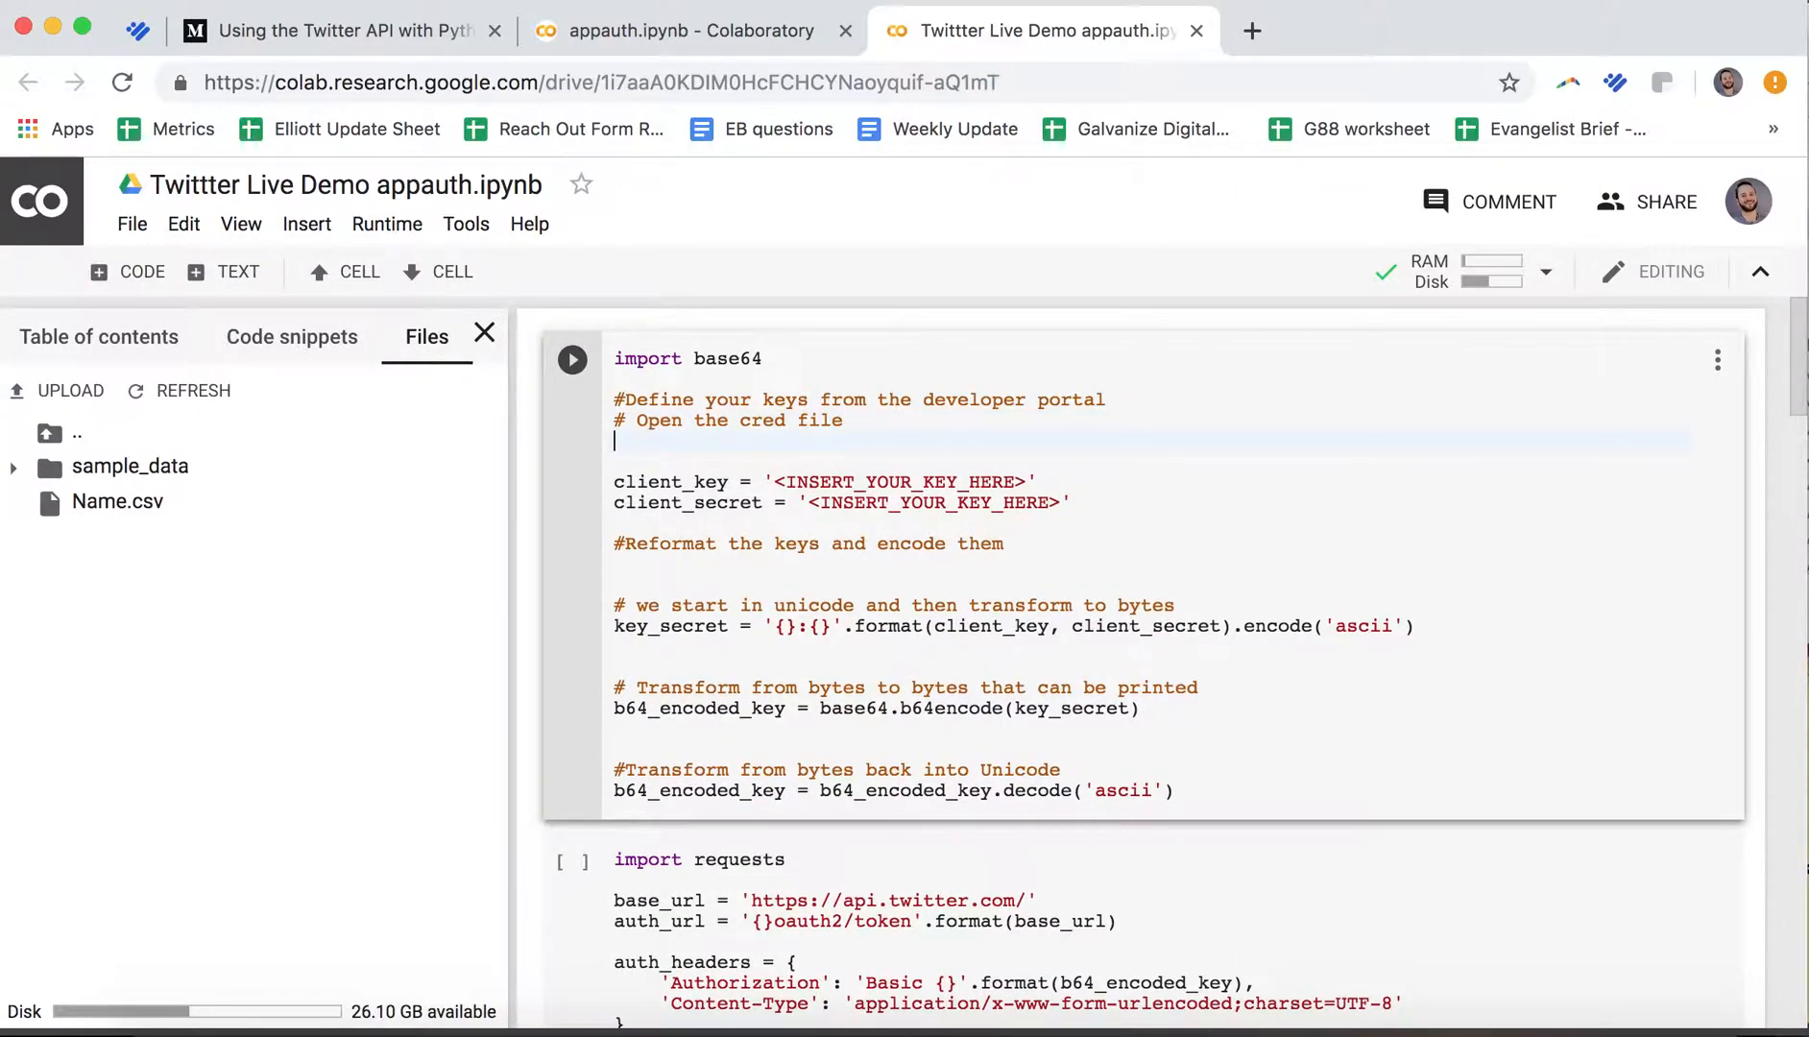
{"action": "type", "text": "wi"}
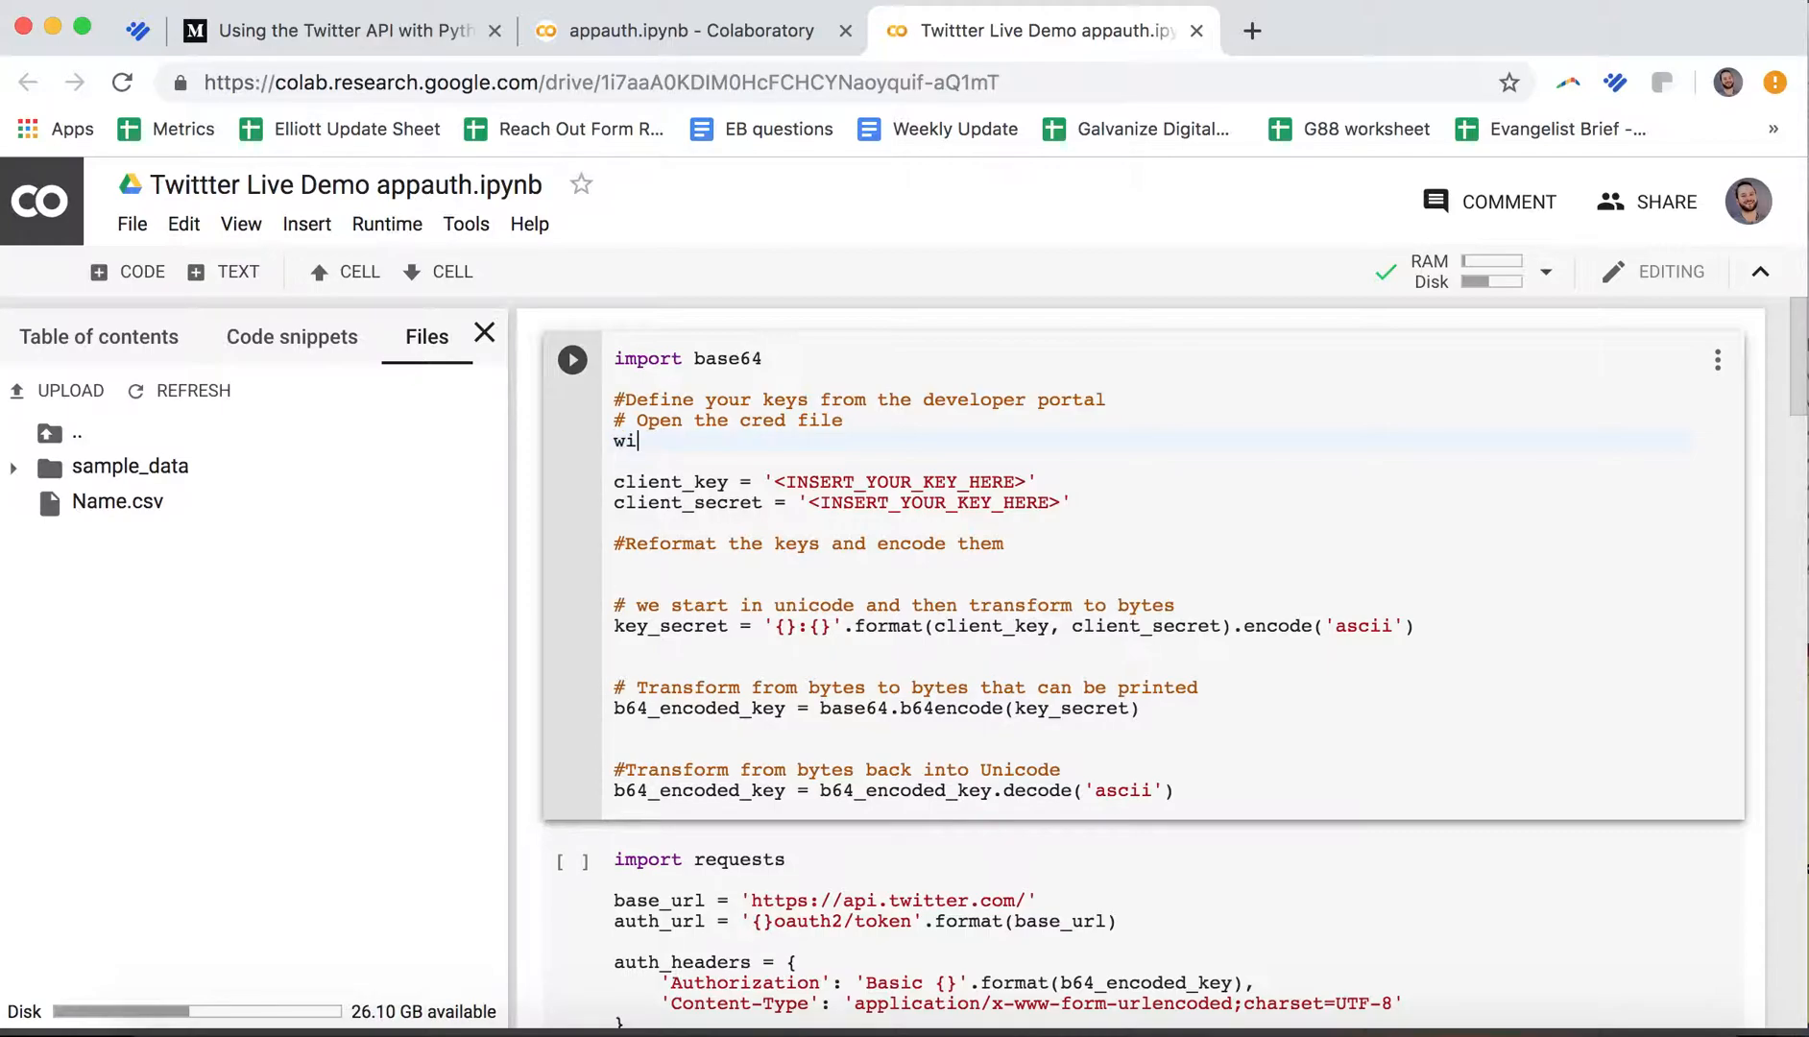
{"action": "type", "text": "th open"}
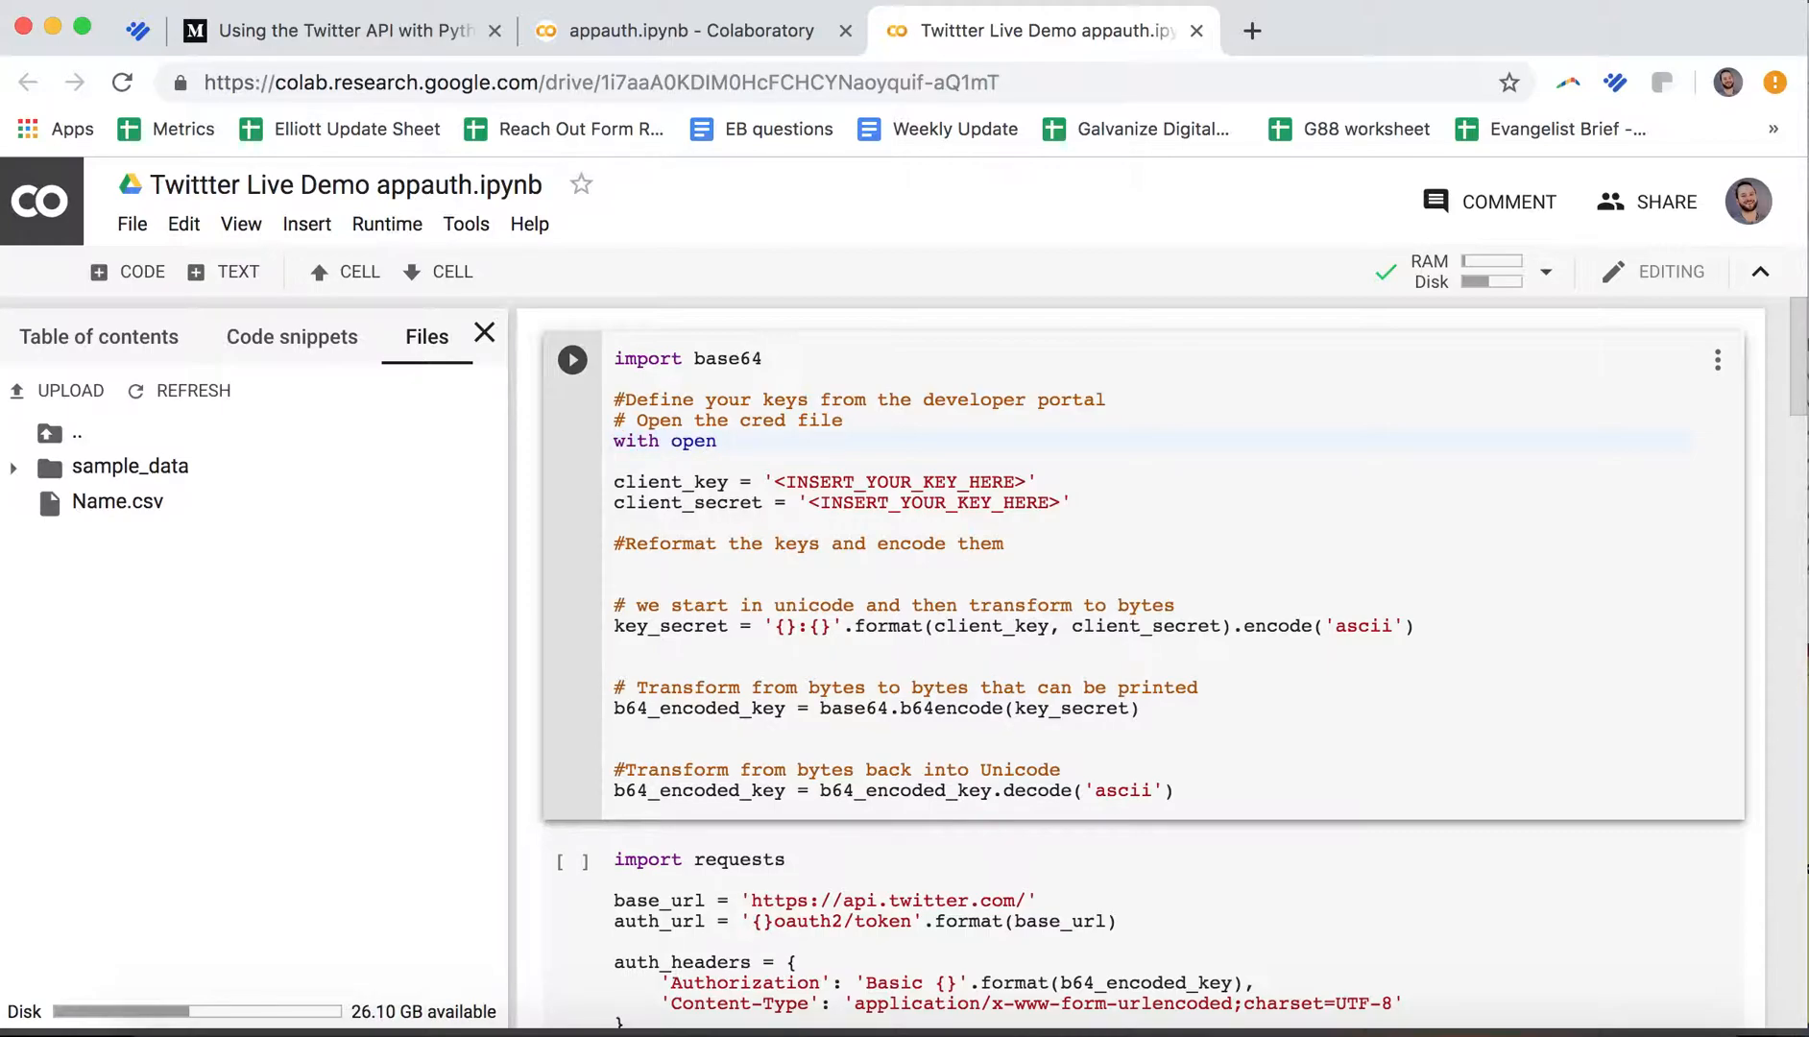
{"action": "type", "text": "('Name'"}
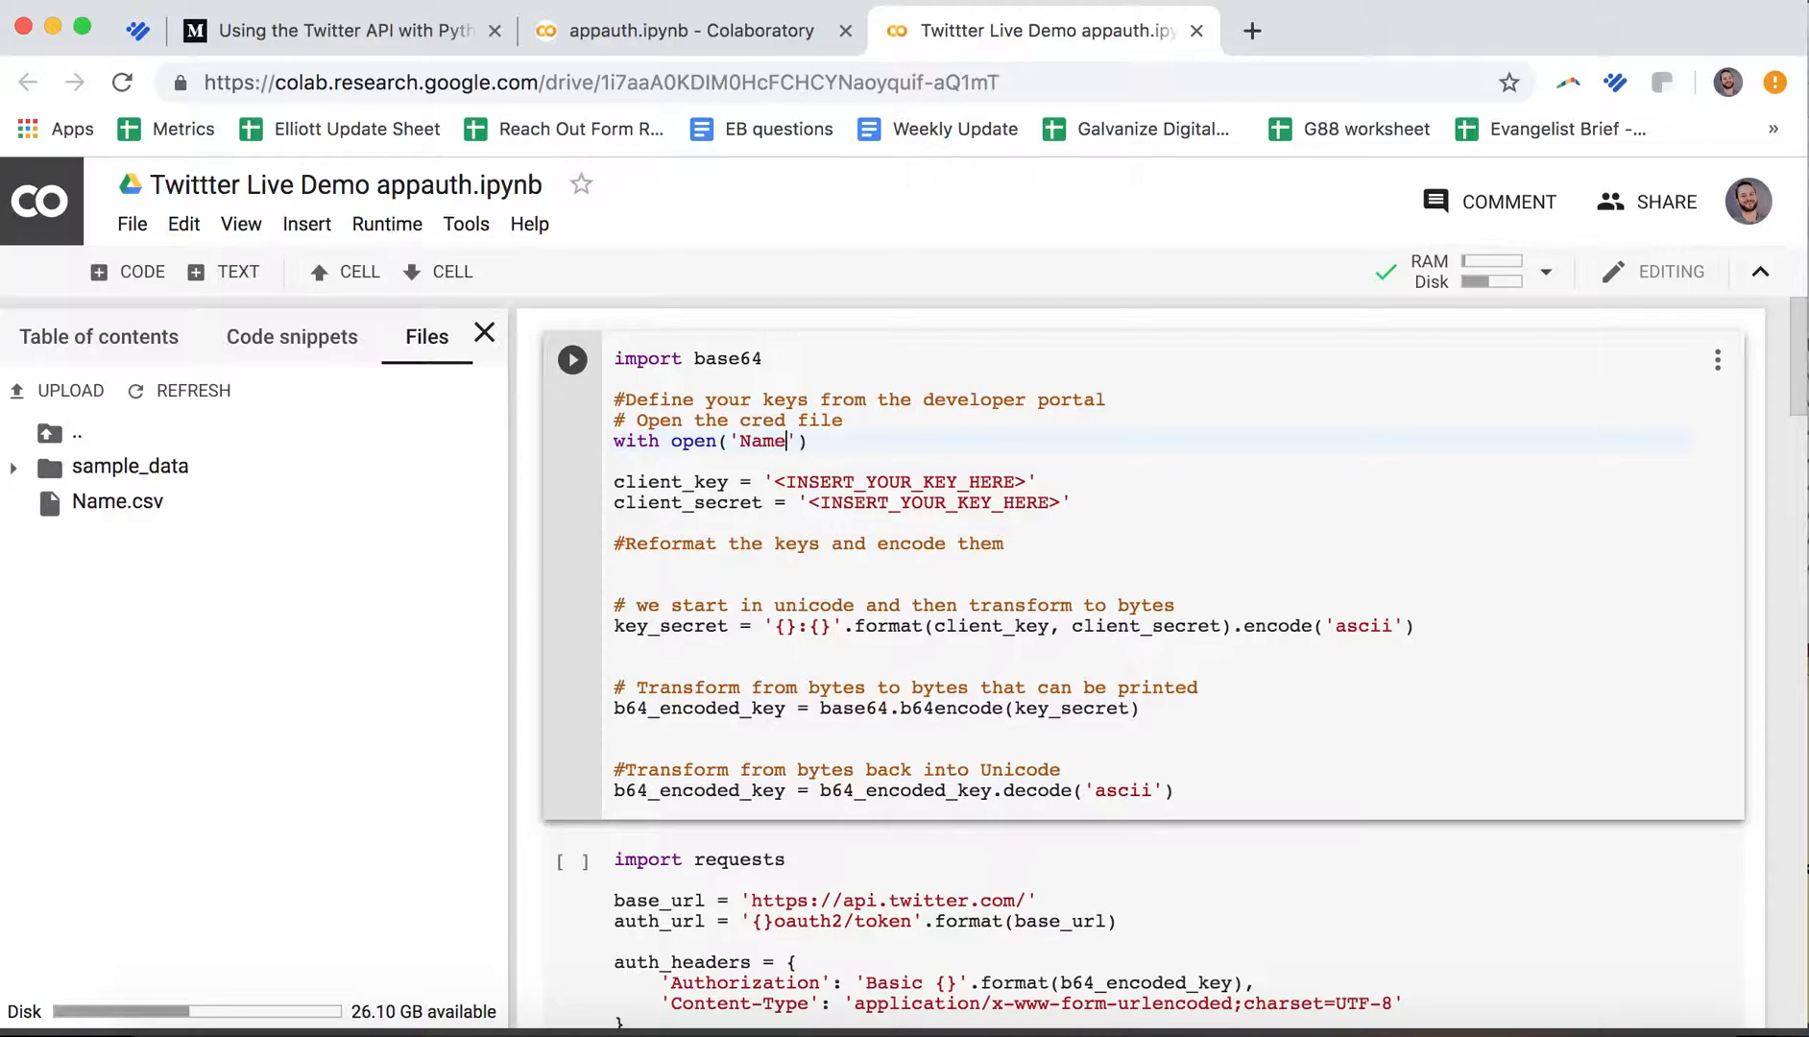
{"action": "type", "text": ".csv"}
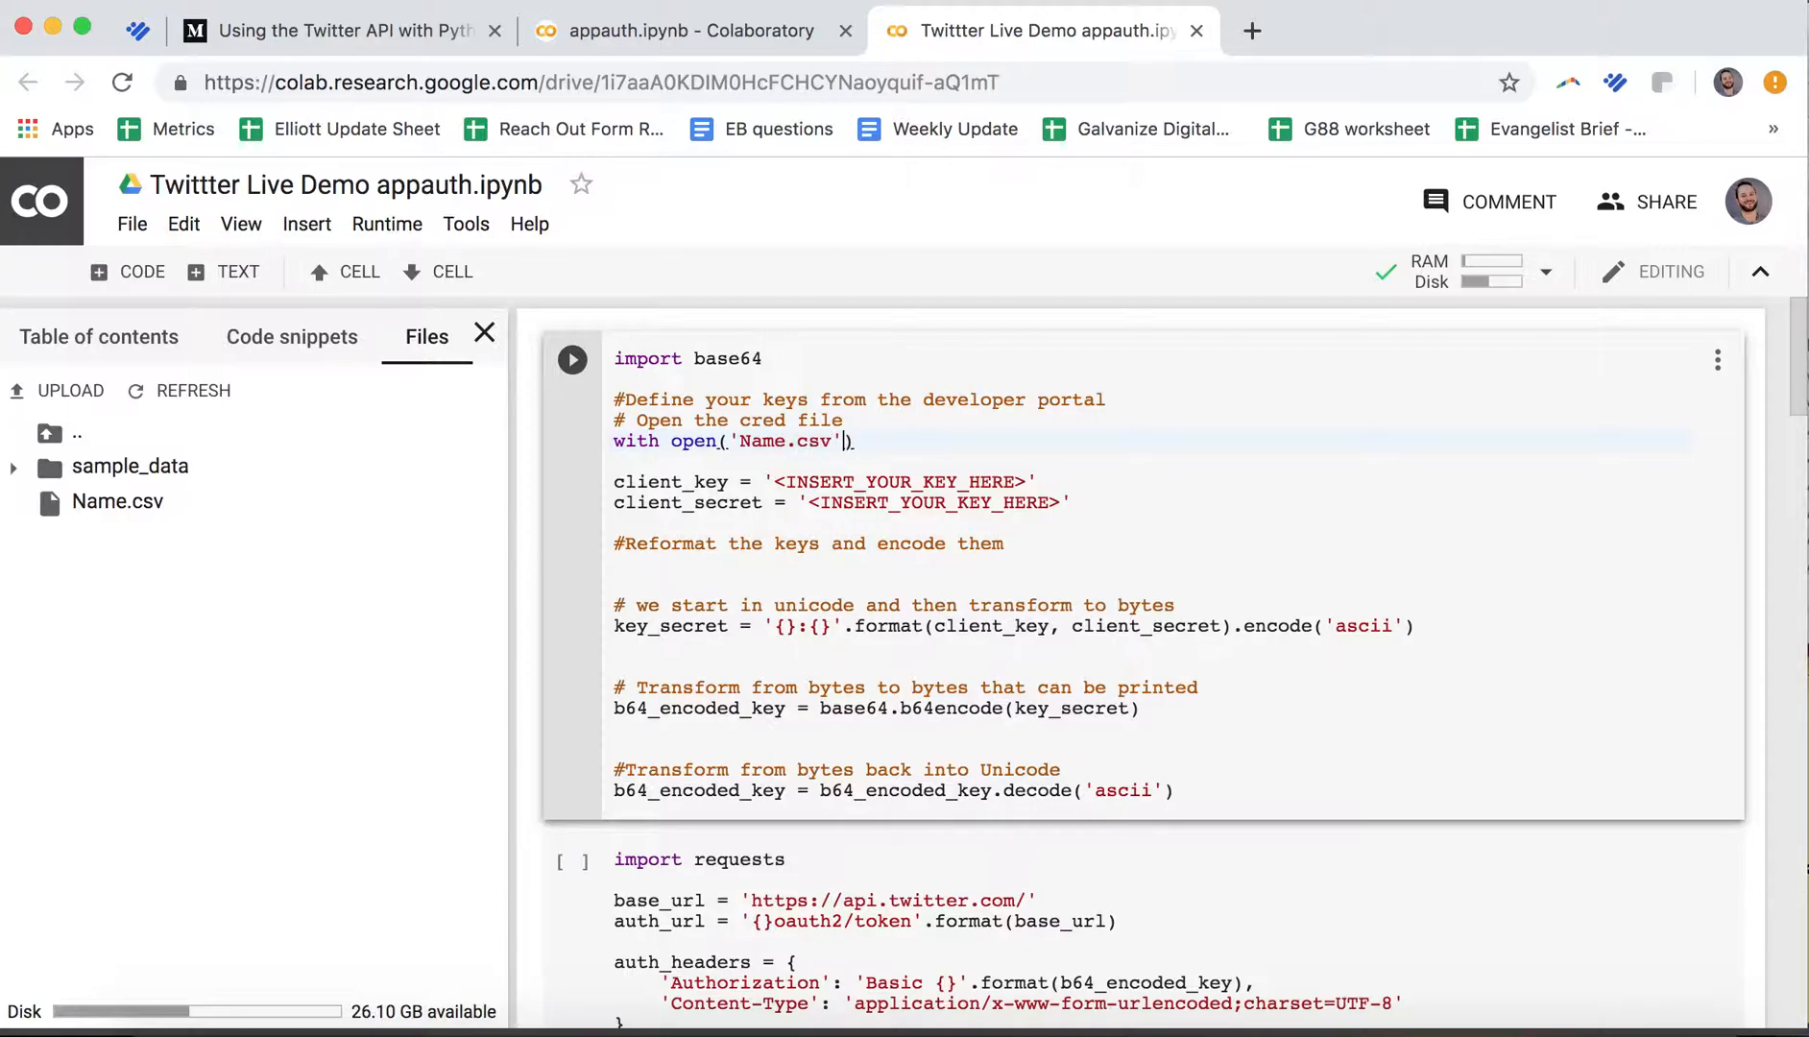
{"action": "type", "text": "as f:"}
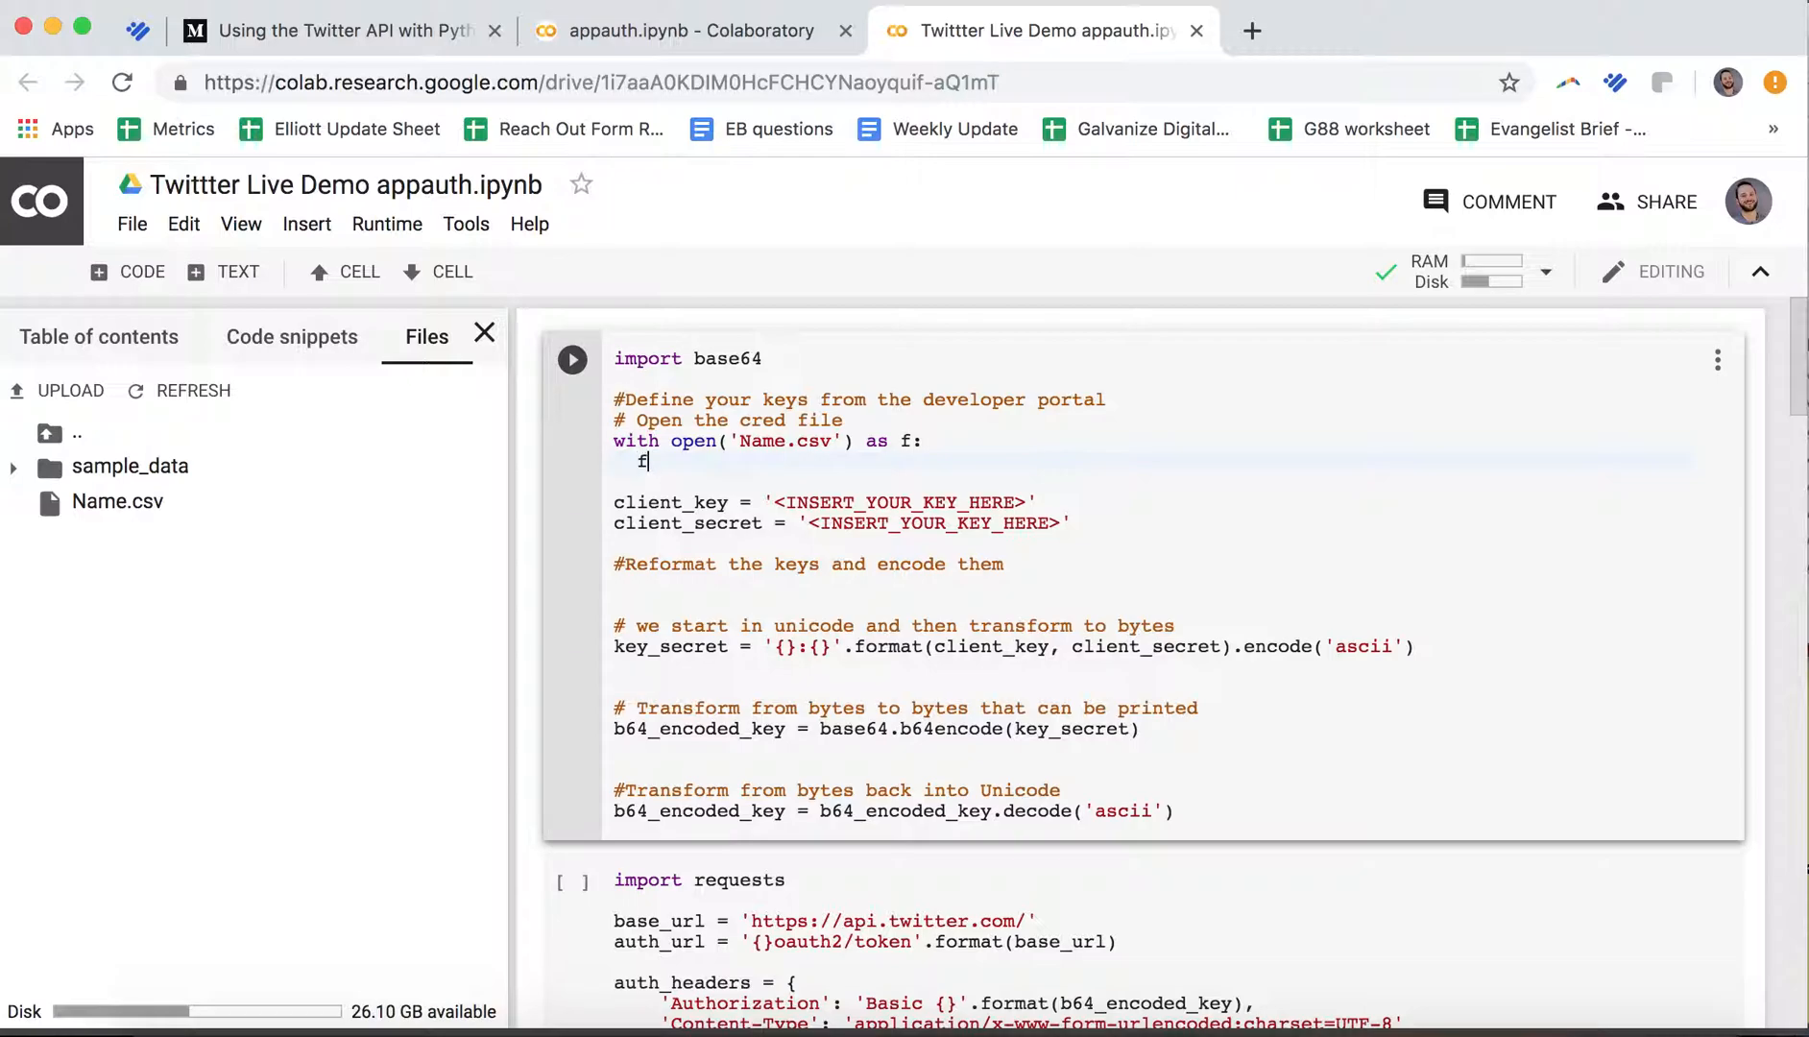
{"action": "type", "text": ".r"}
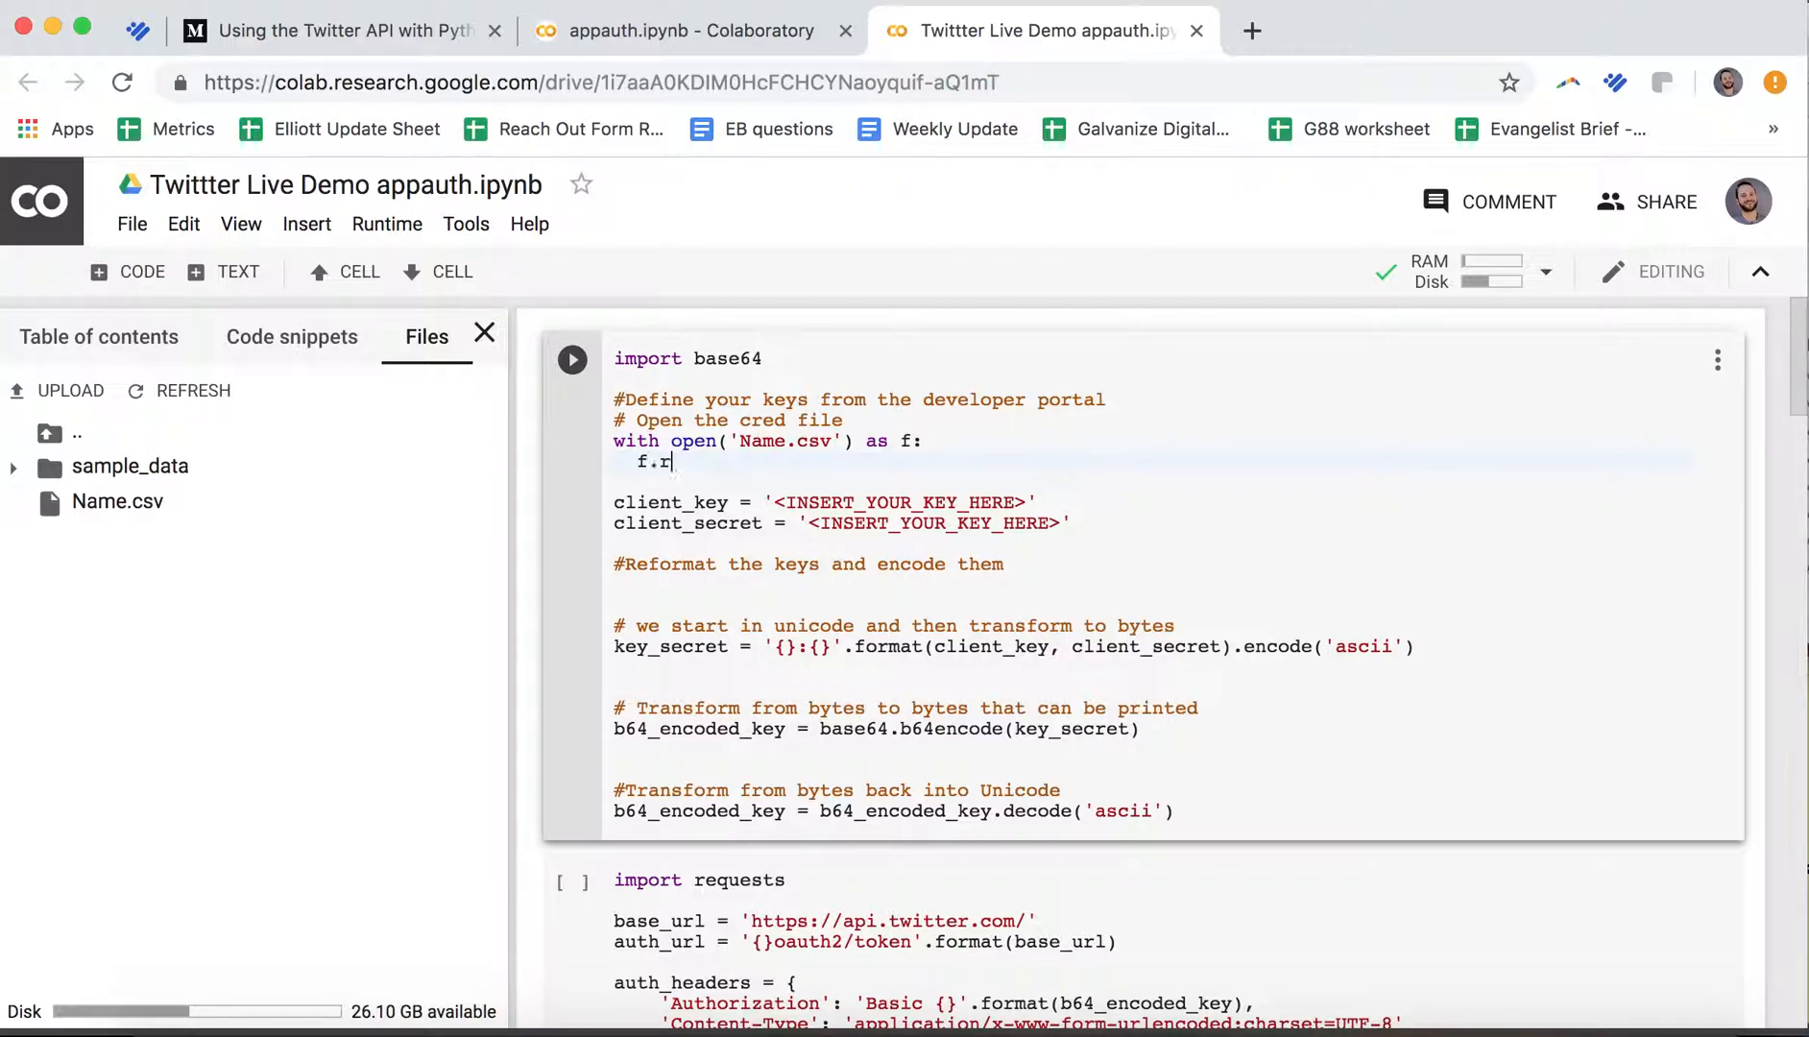
{"action": "type", "text": "eadline"}
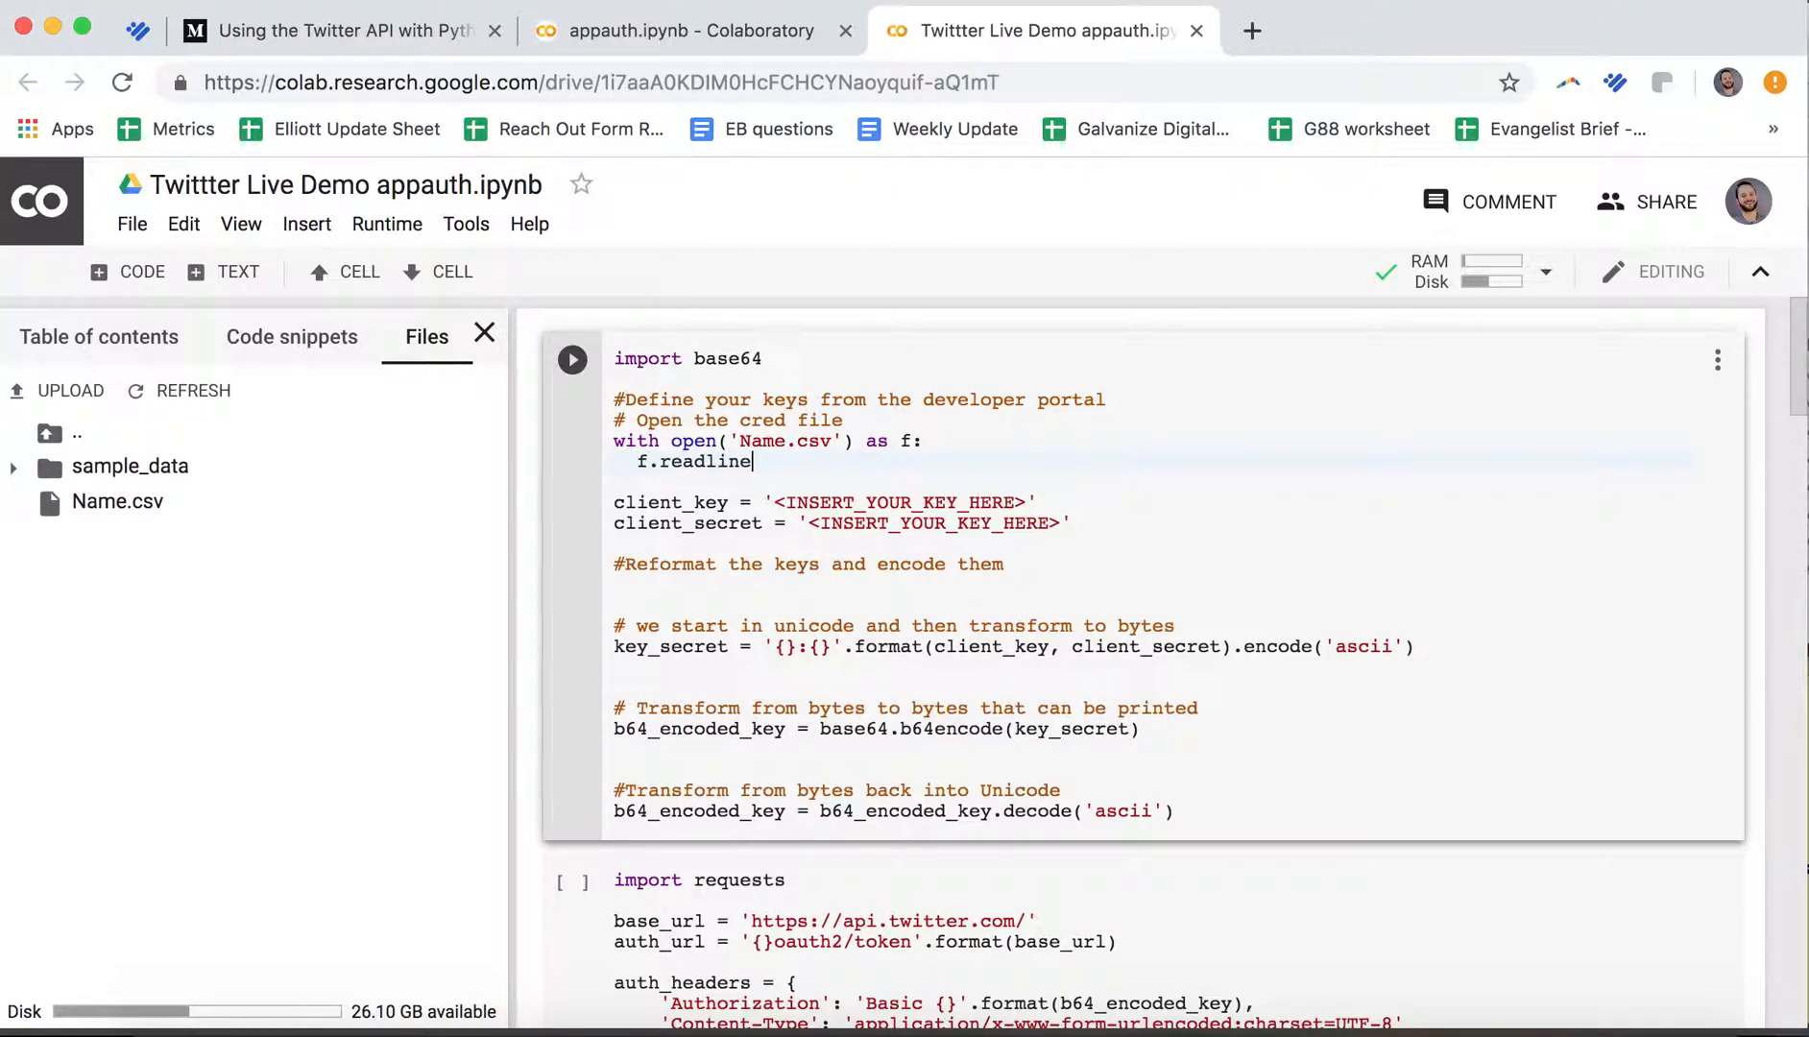
{"action": "type", "text": "()"}
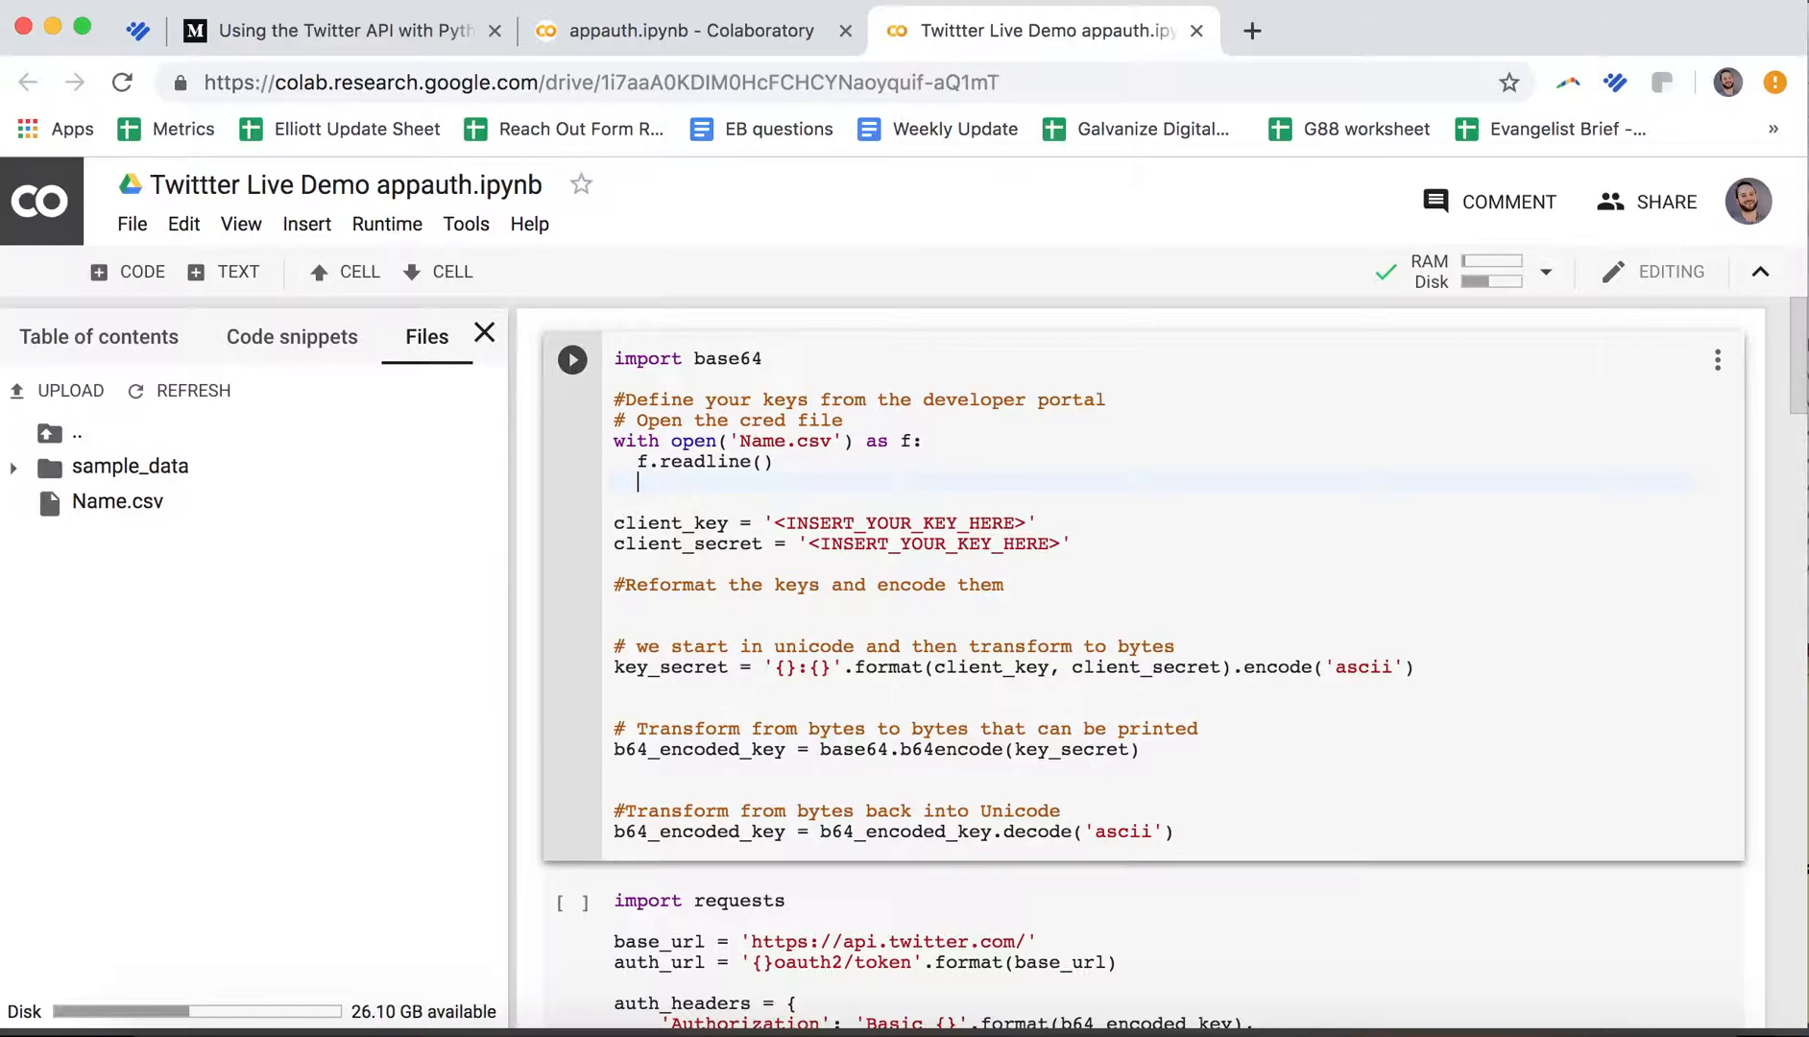
{"action": "type", "text": "-"}
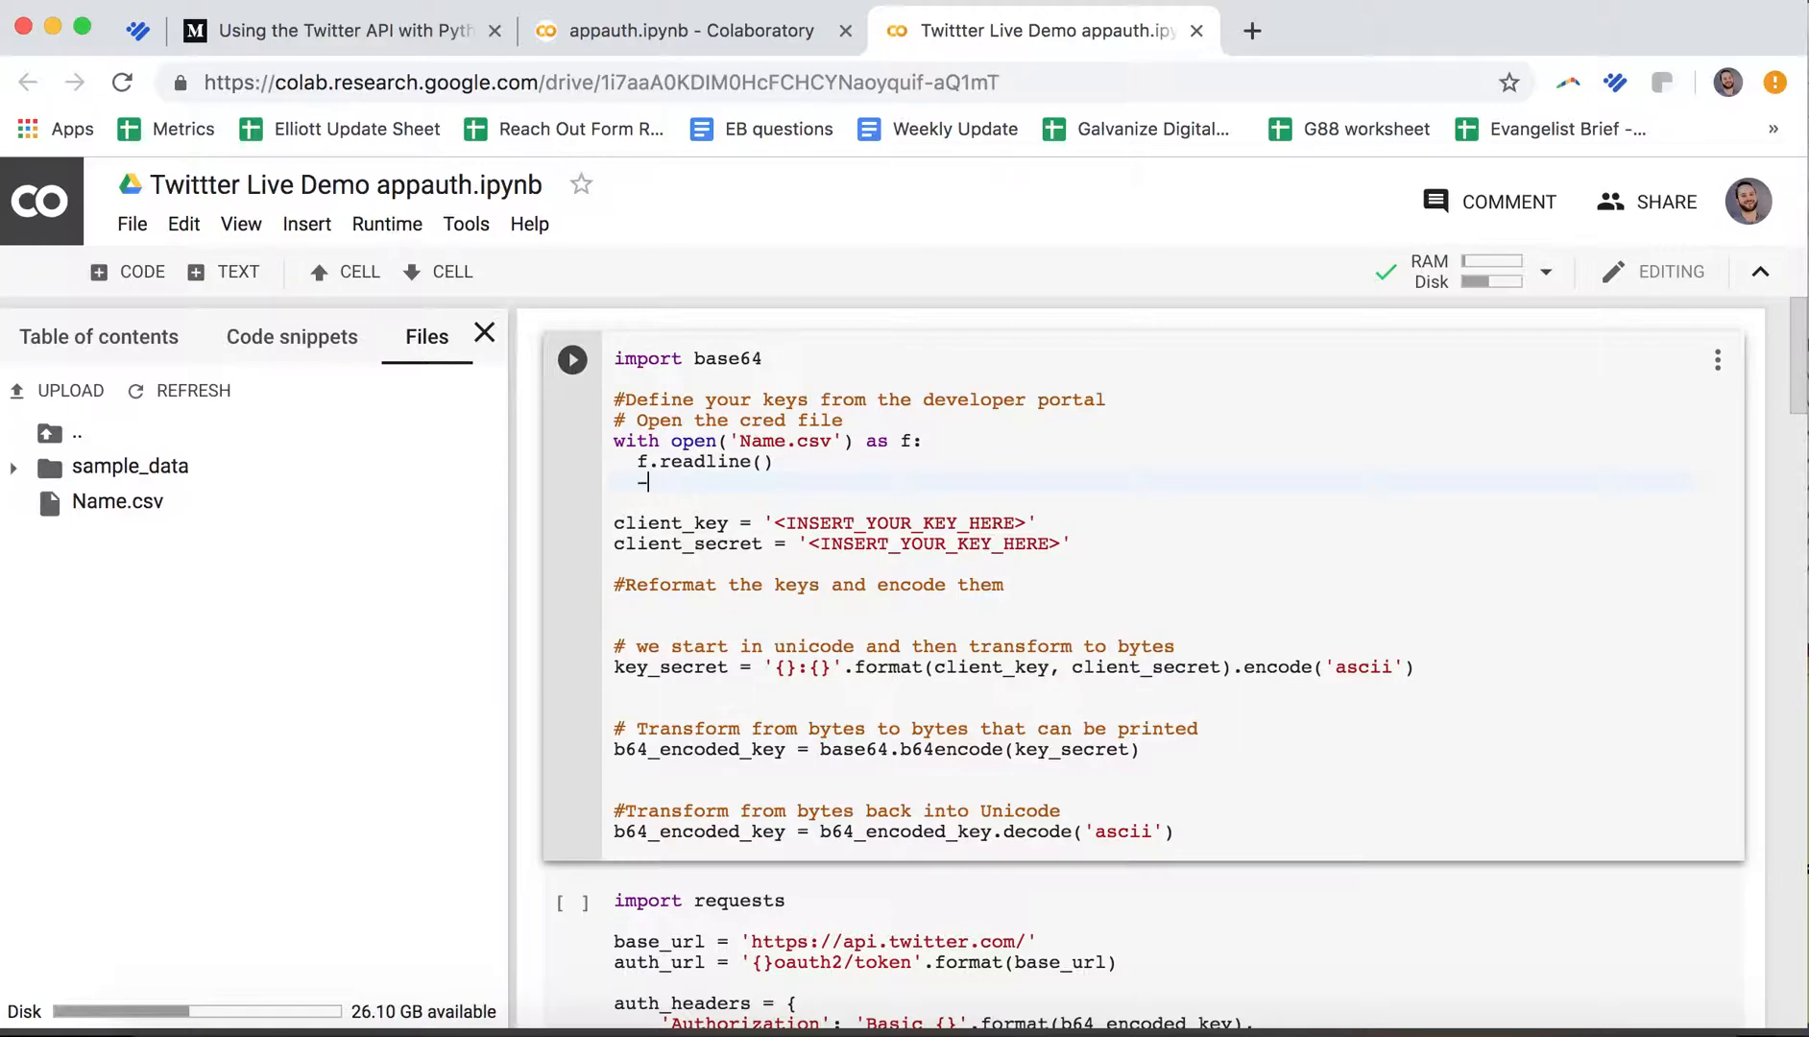
{"action": "type", "text": "_,"}
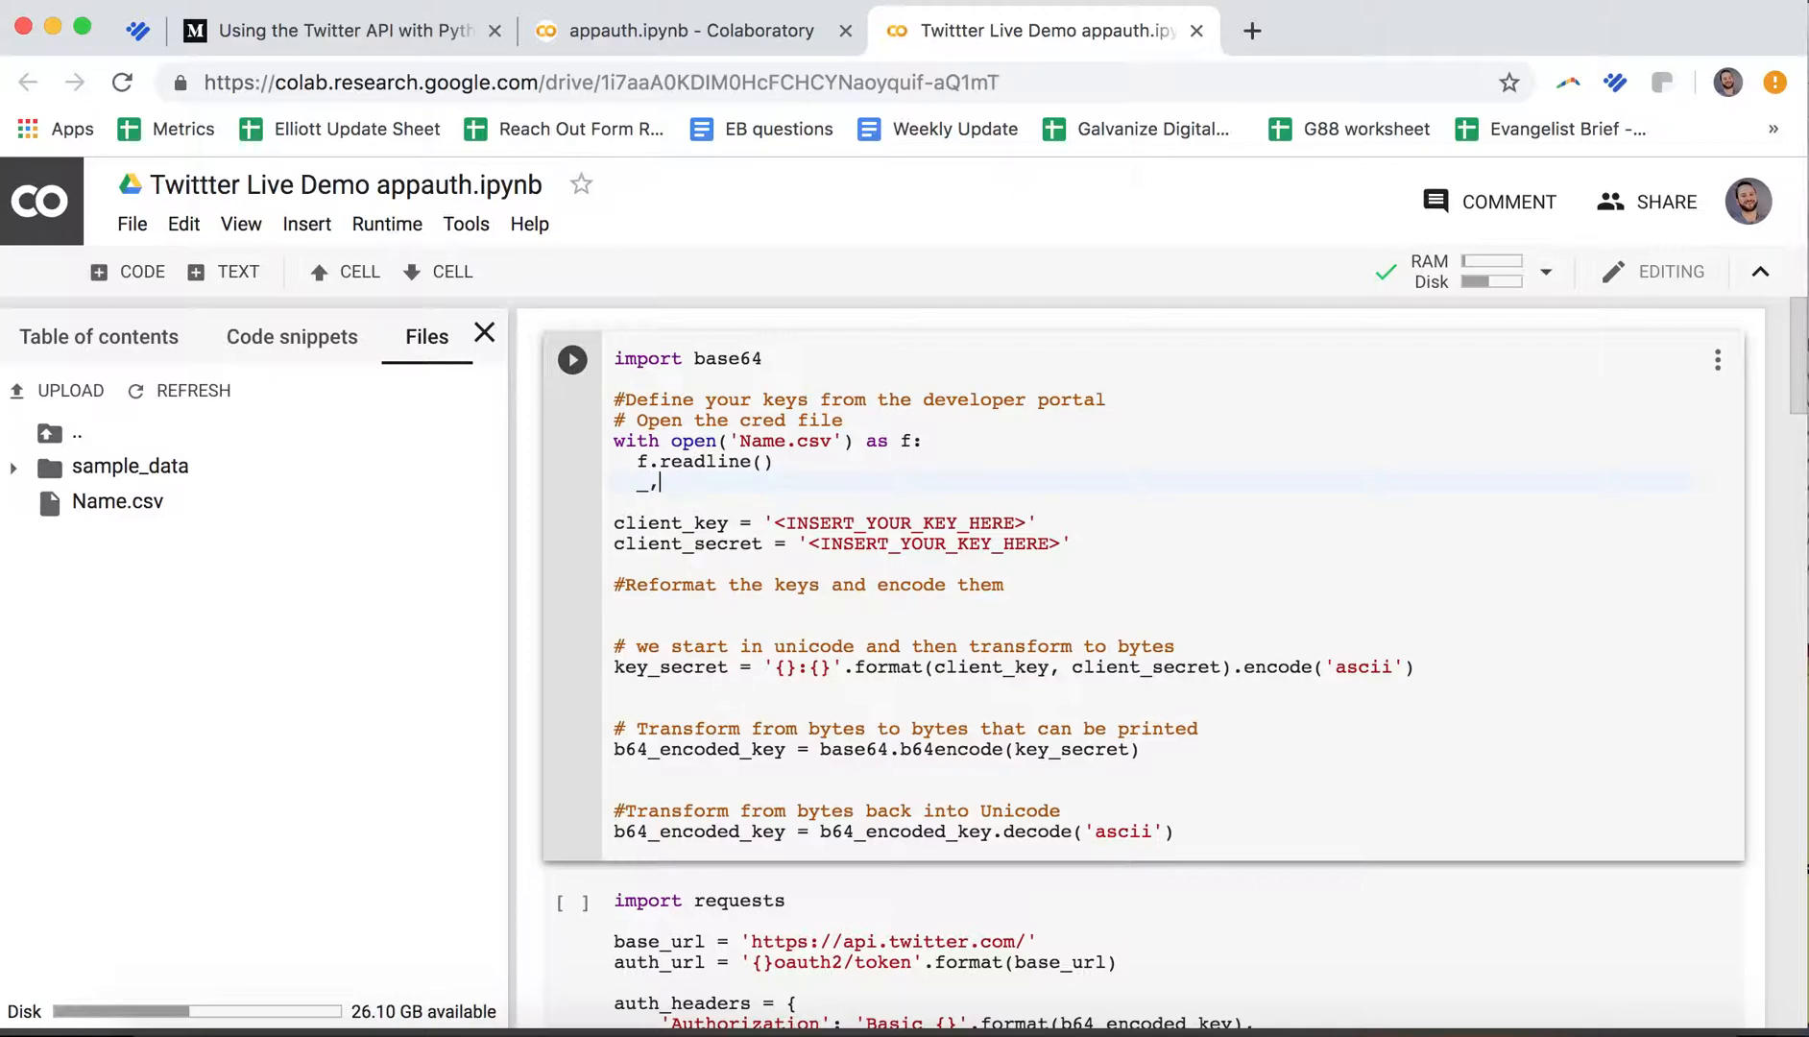
- Assign client_key and client_secret from f.readline() in place of the placeholder key lines
{"action": "double_click", "coordinate": [670, 523]}
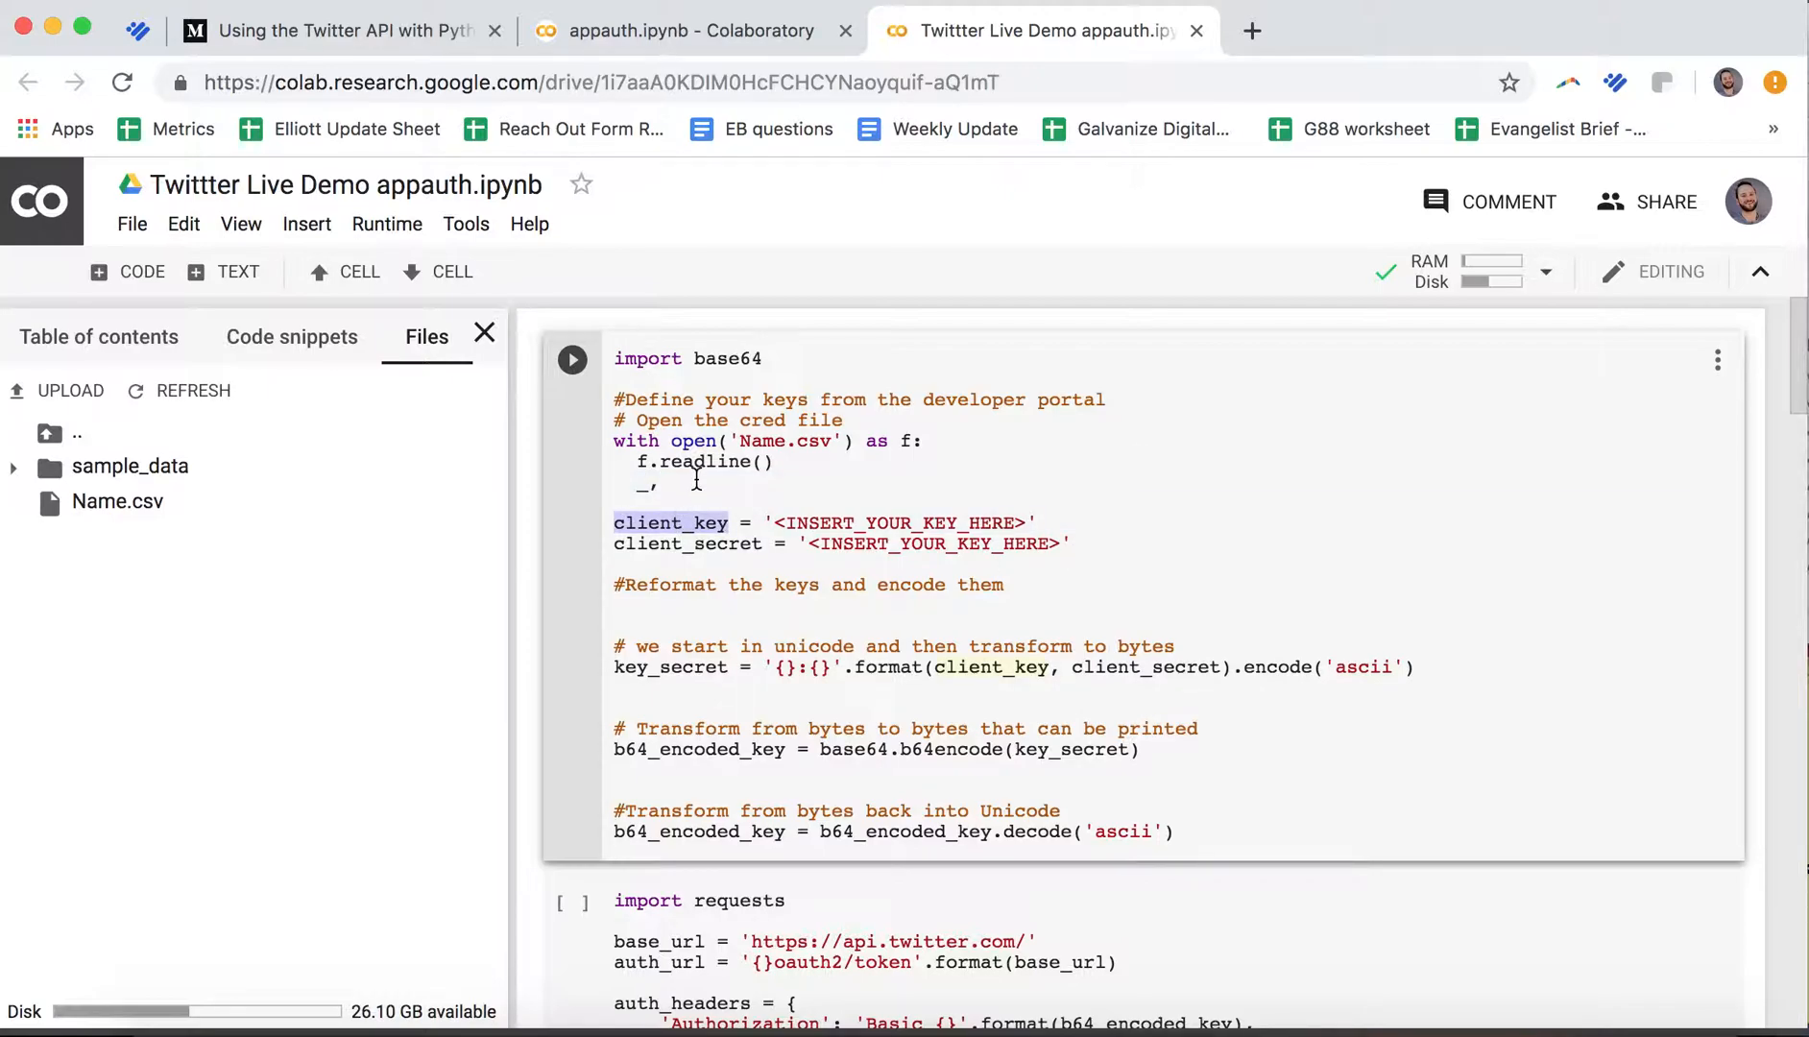
{"action": "type", "text": ",client_key,"}
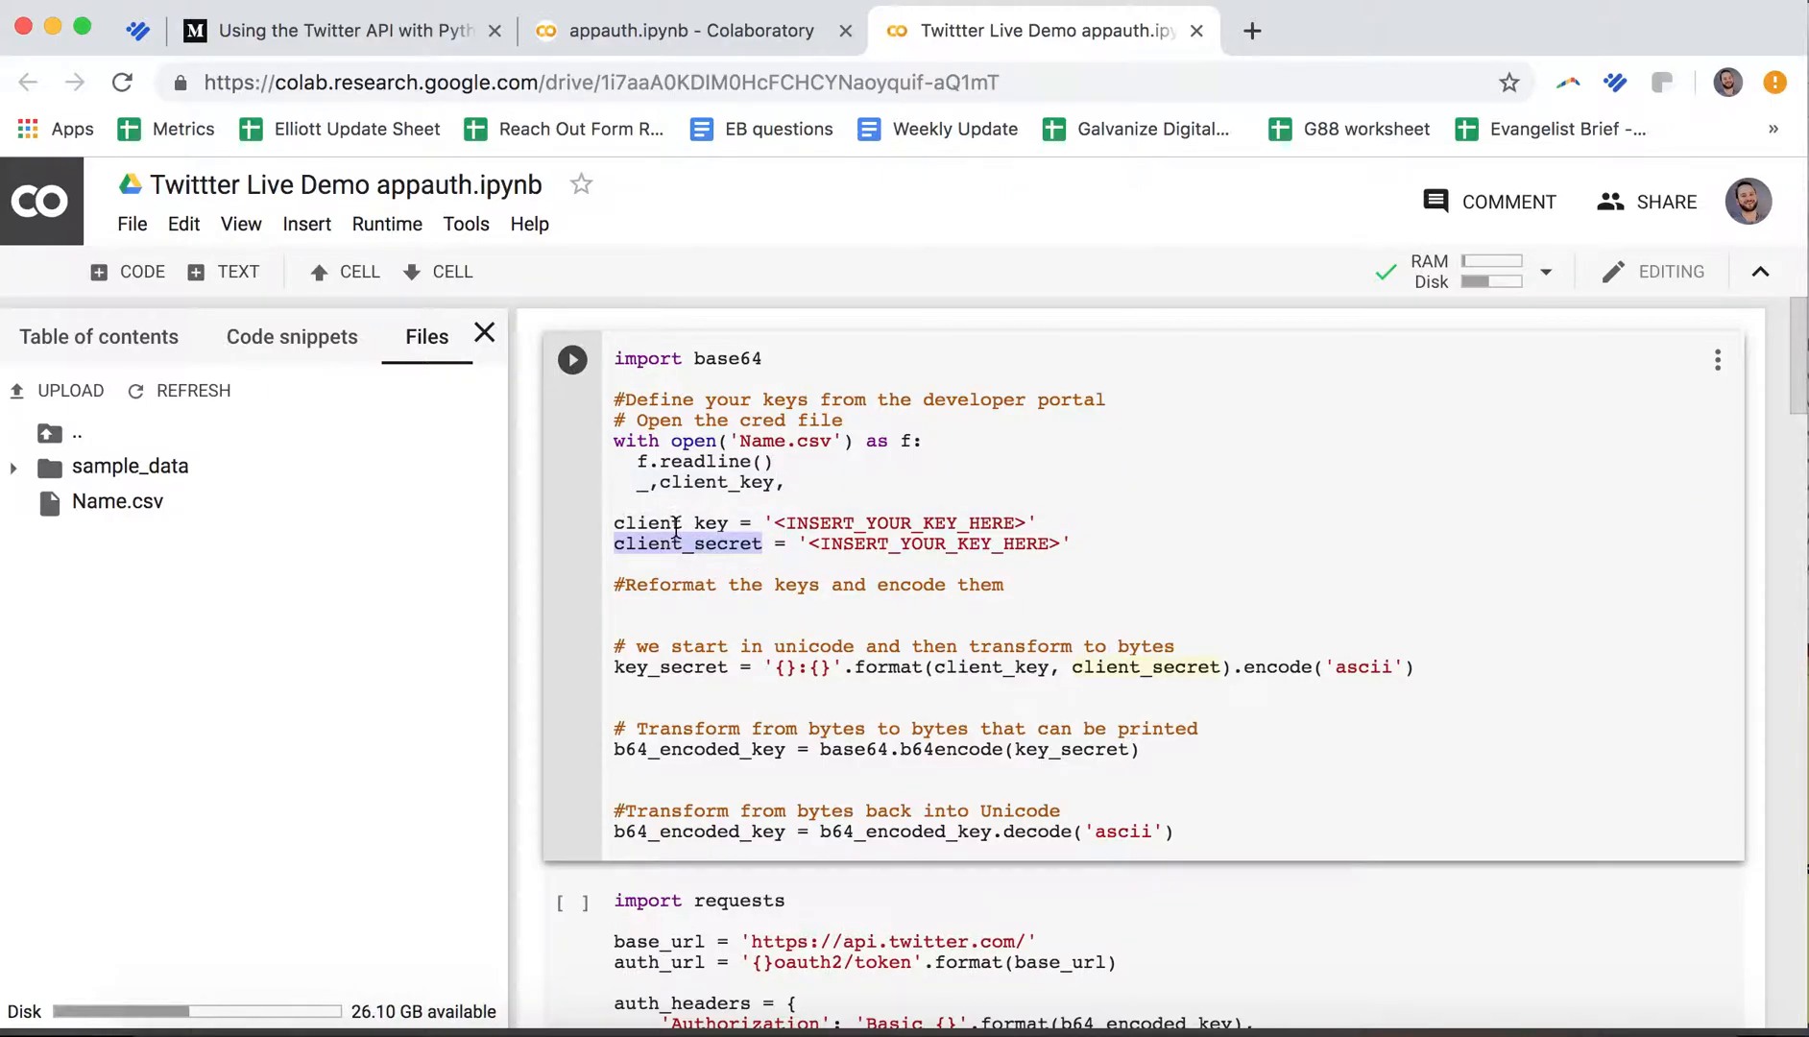
{"action": "type", "text": "client_secret"}
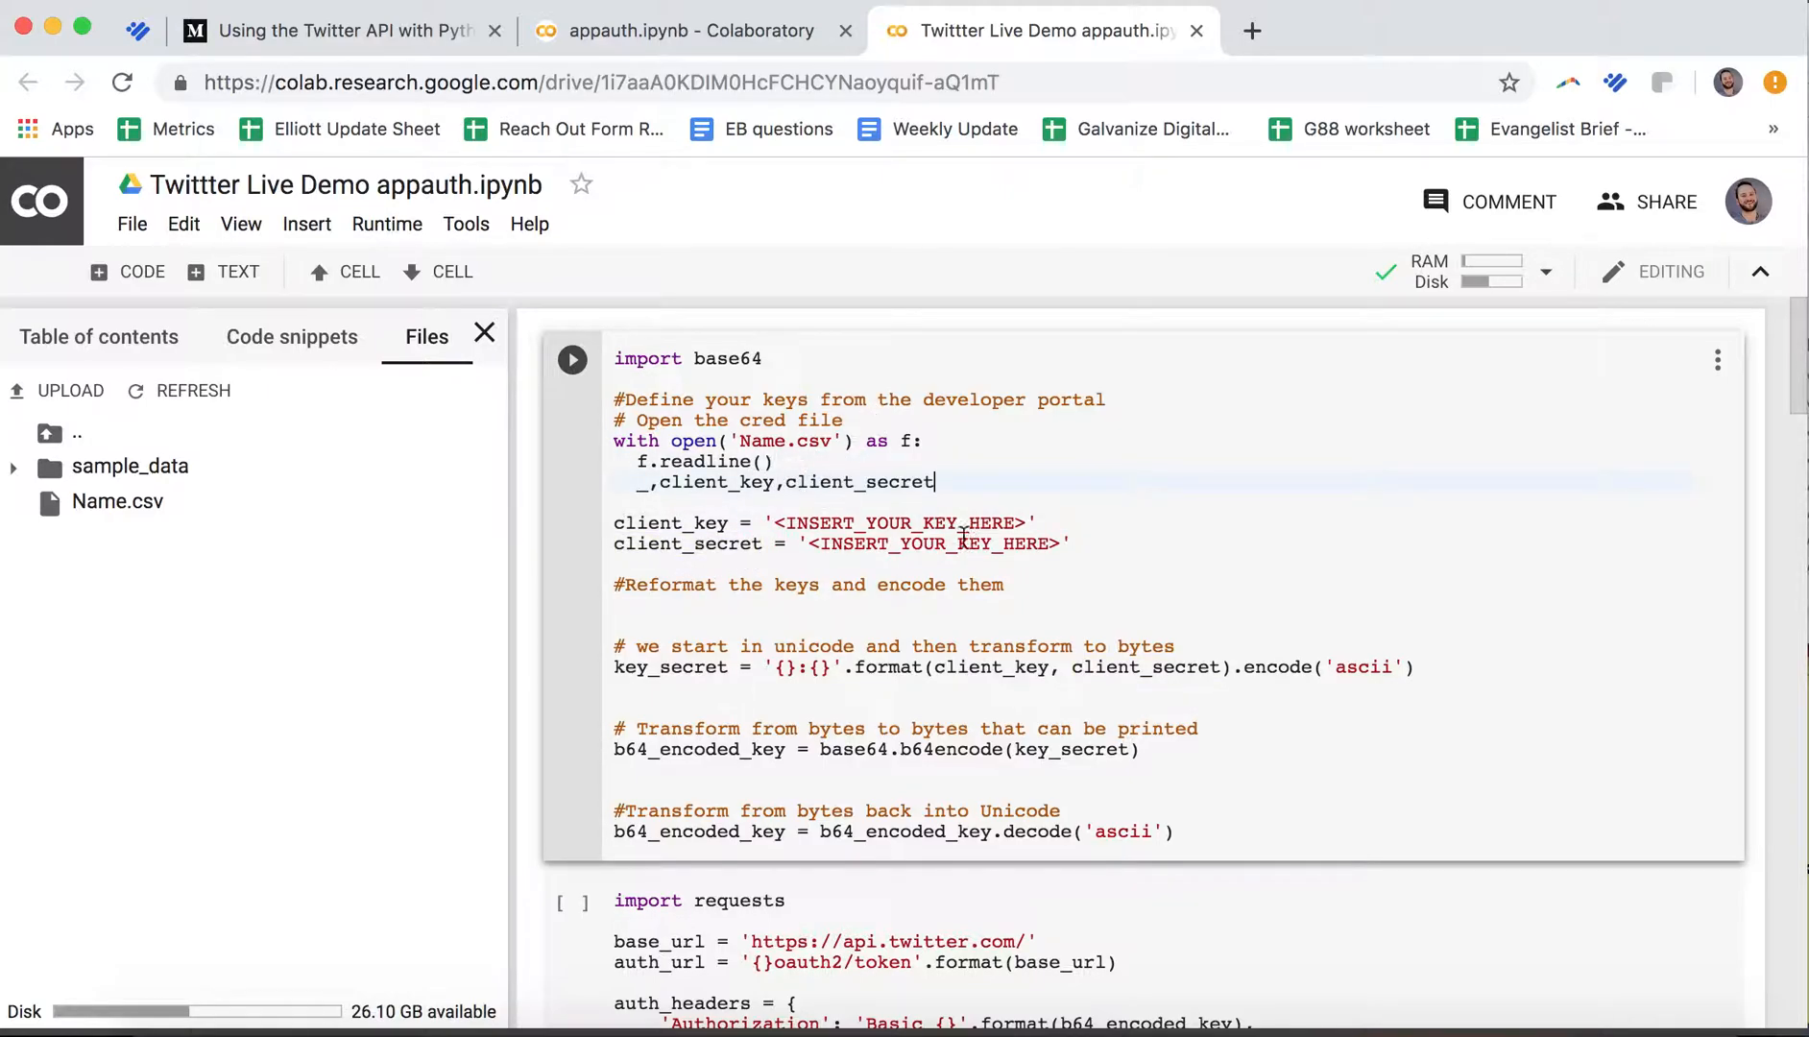
{"action": "double_click", "coordinate": [905, 522]}
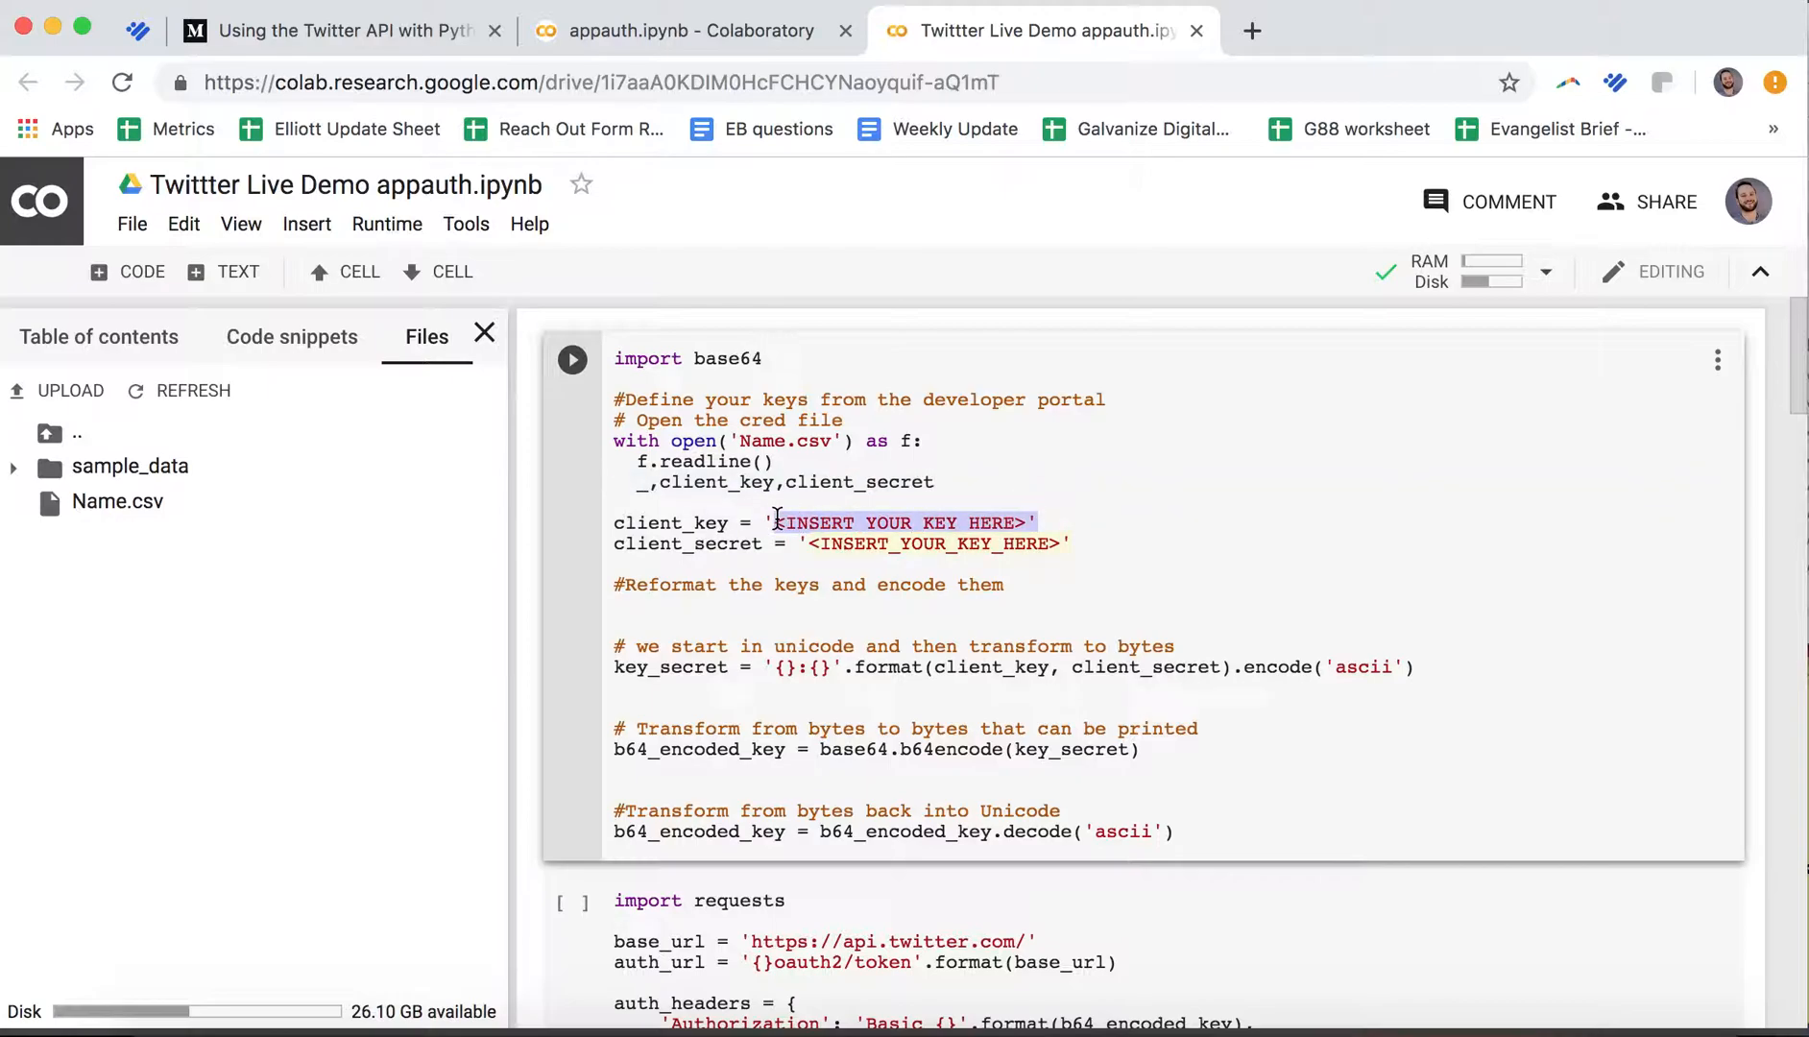
{"action": "type", "text": "= f"}
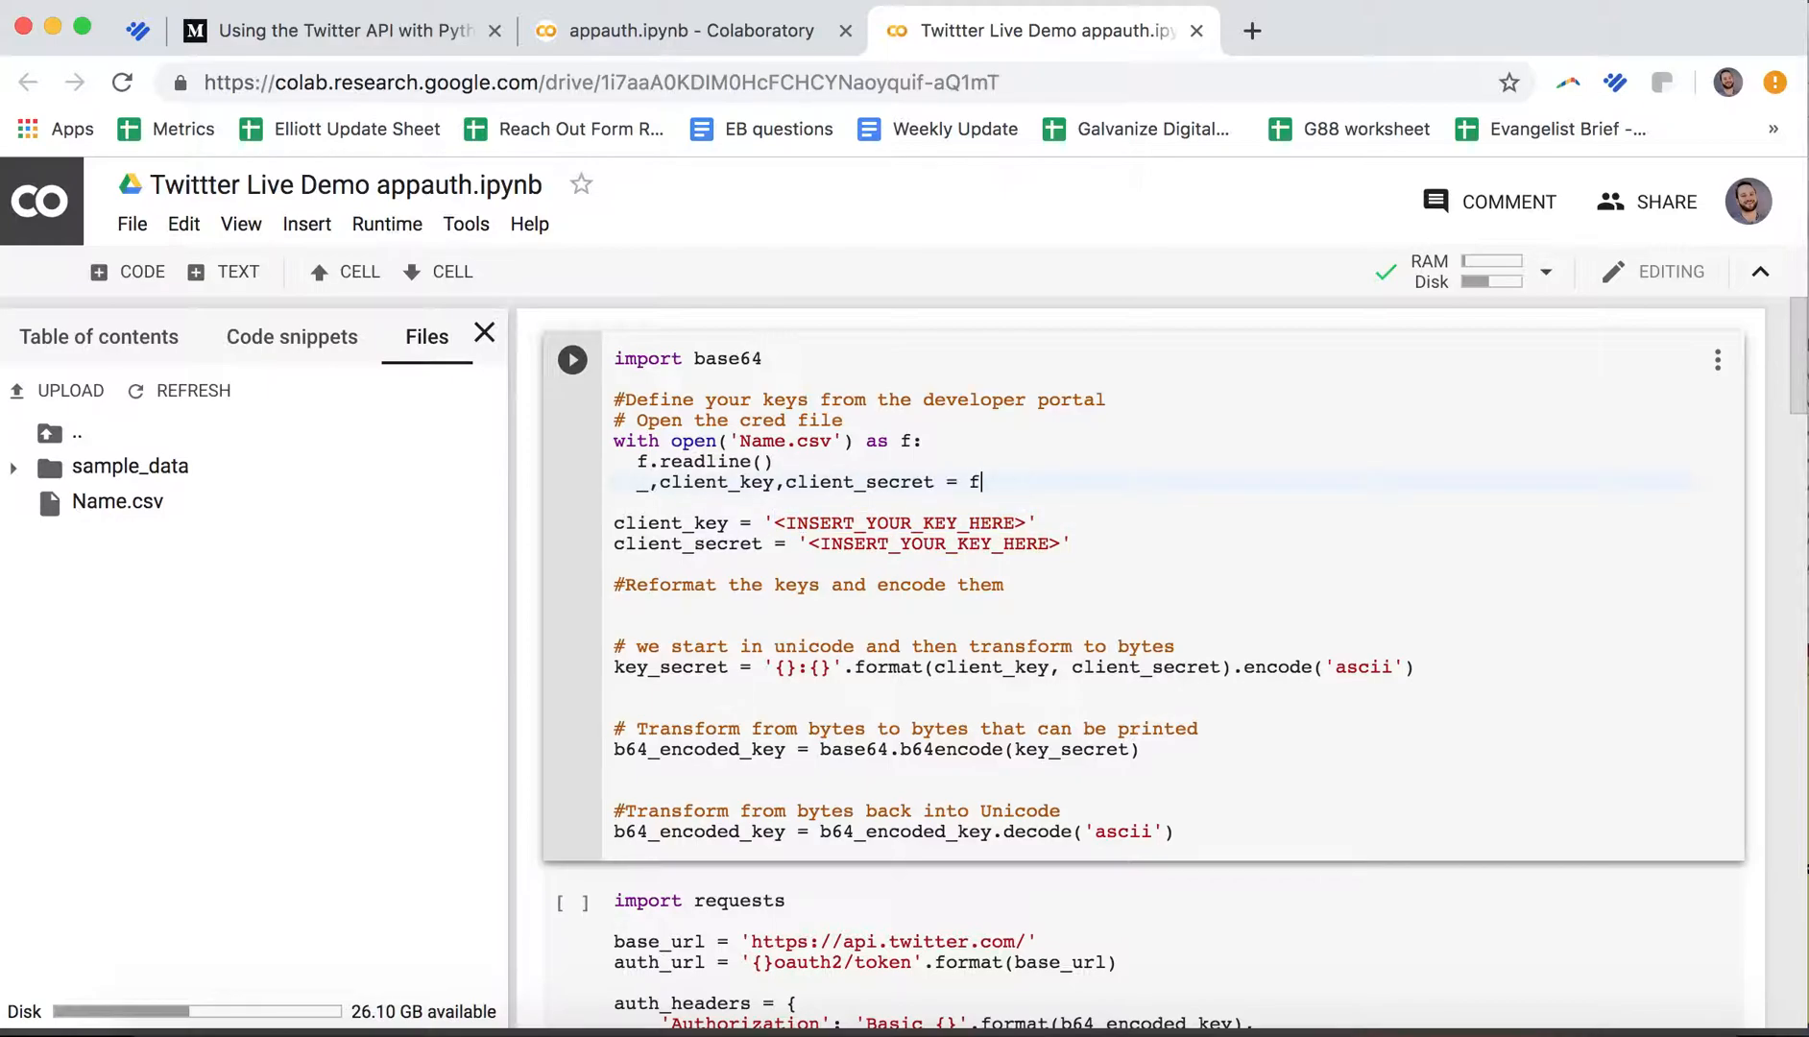
{"action": "type", "text": ".readlin"}
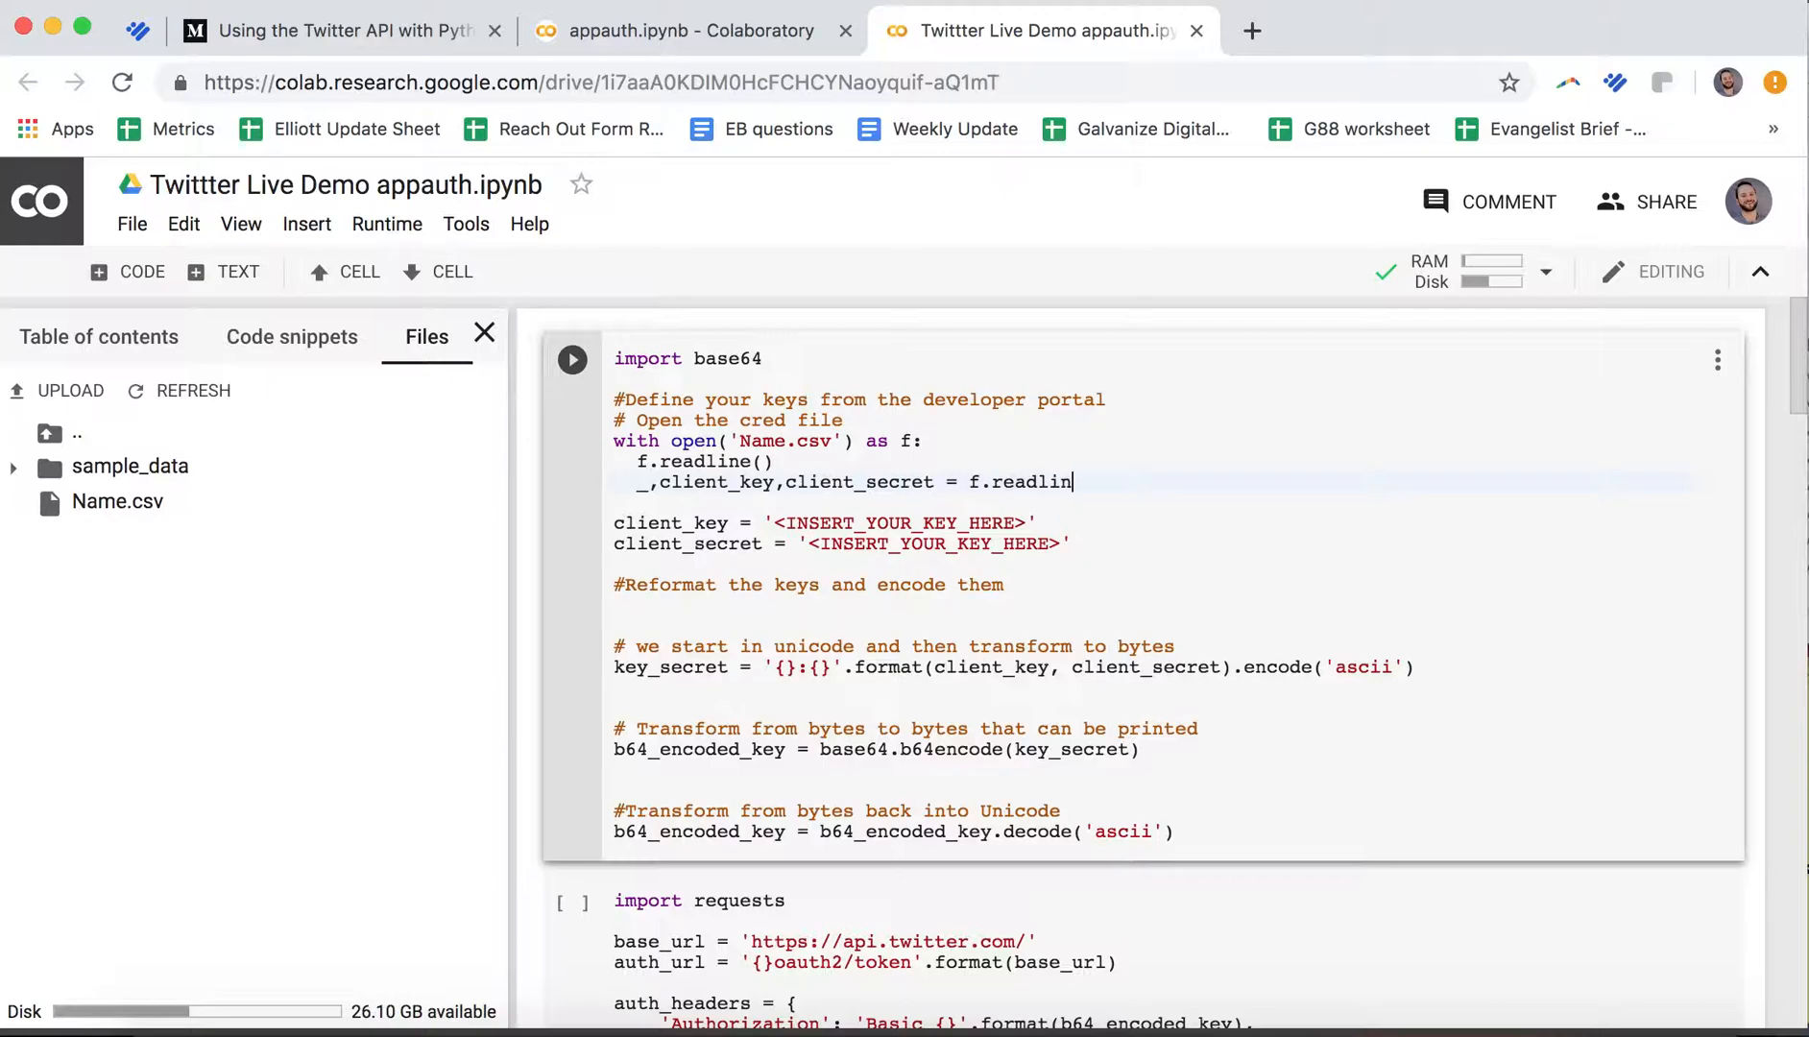
{"action": "type", "text": "()"}
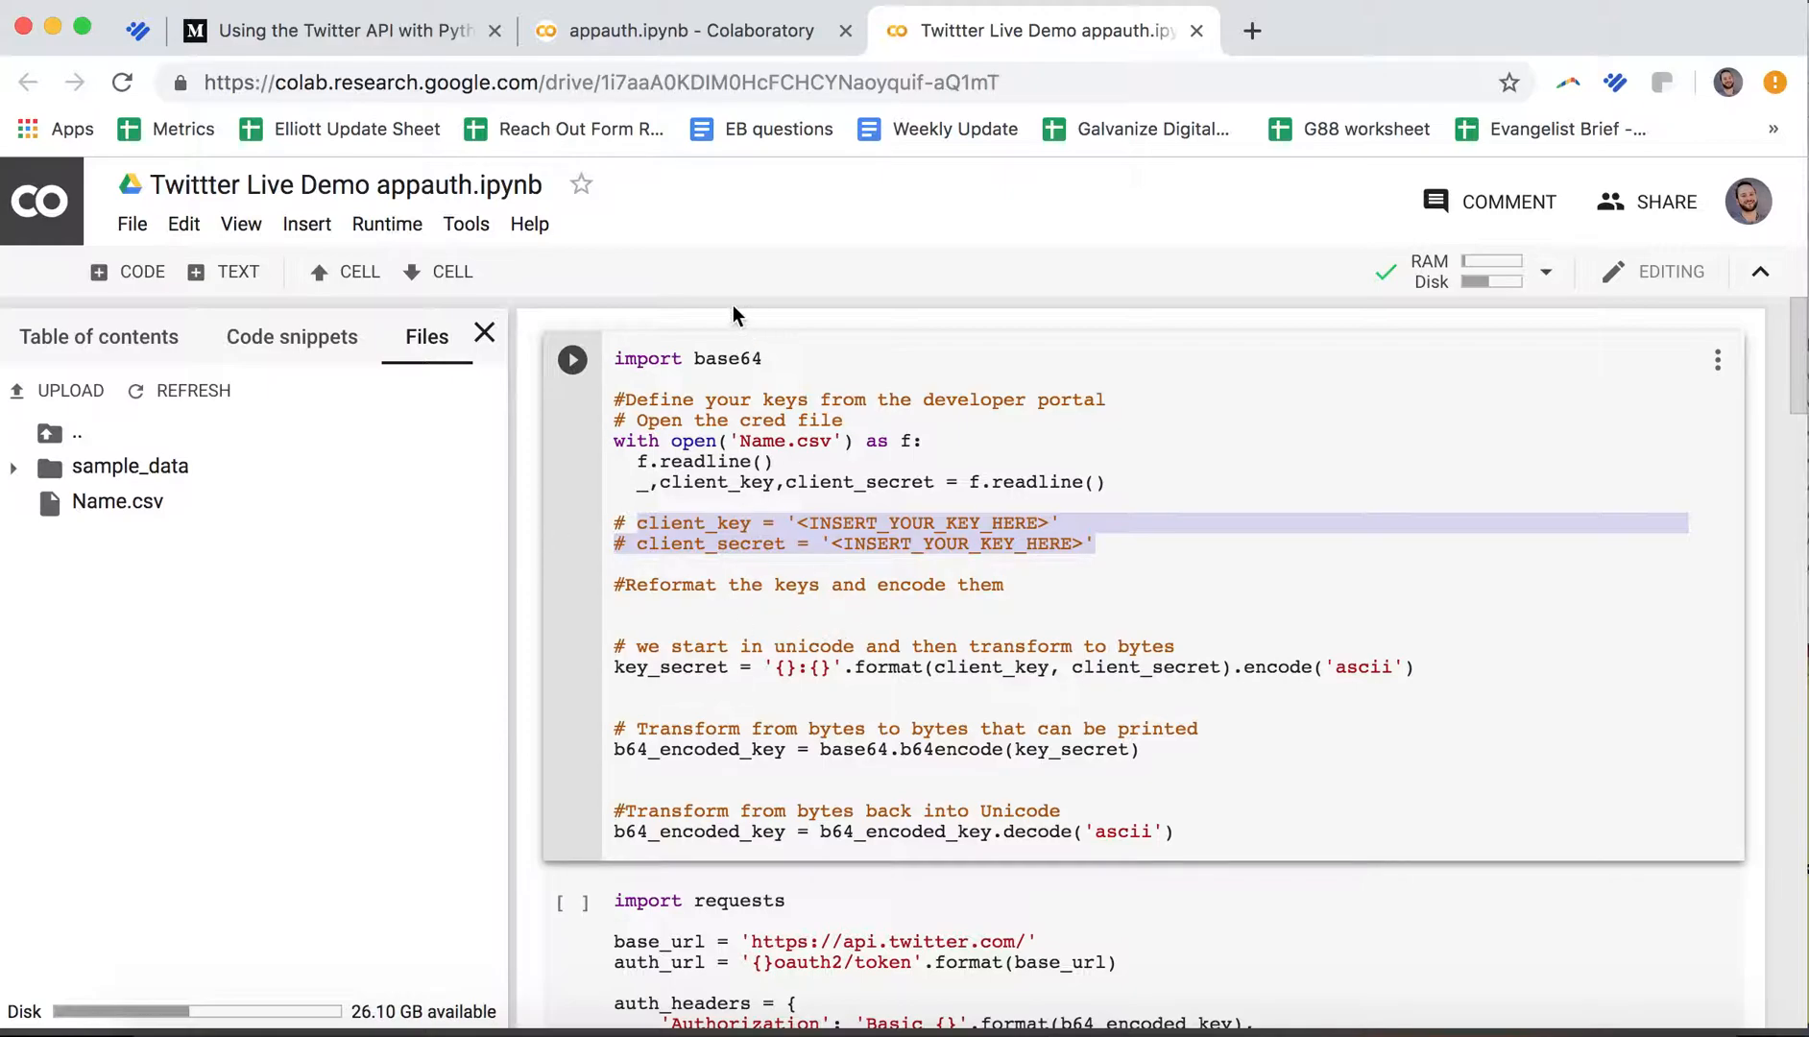
{"action": "left_click", "coordinate": [702, 359]}
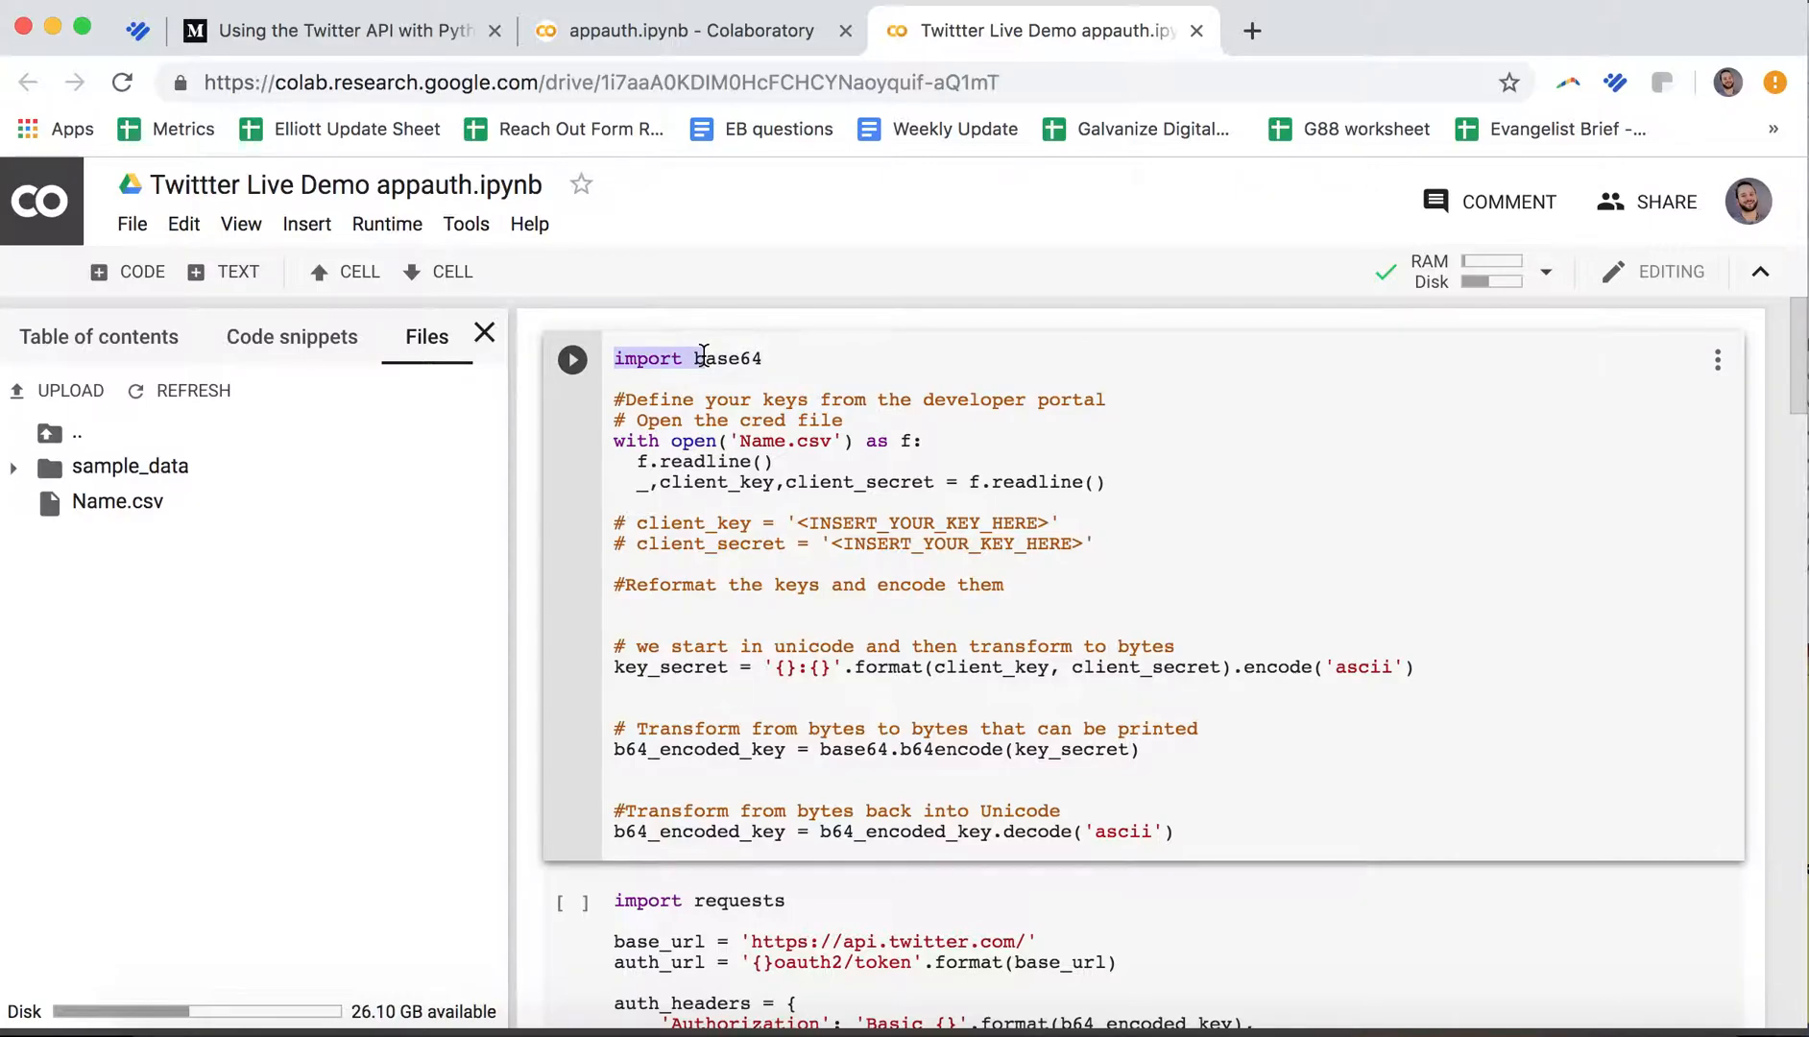
{"action": "double_click", "coordinate": [708, 482]}
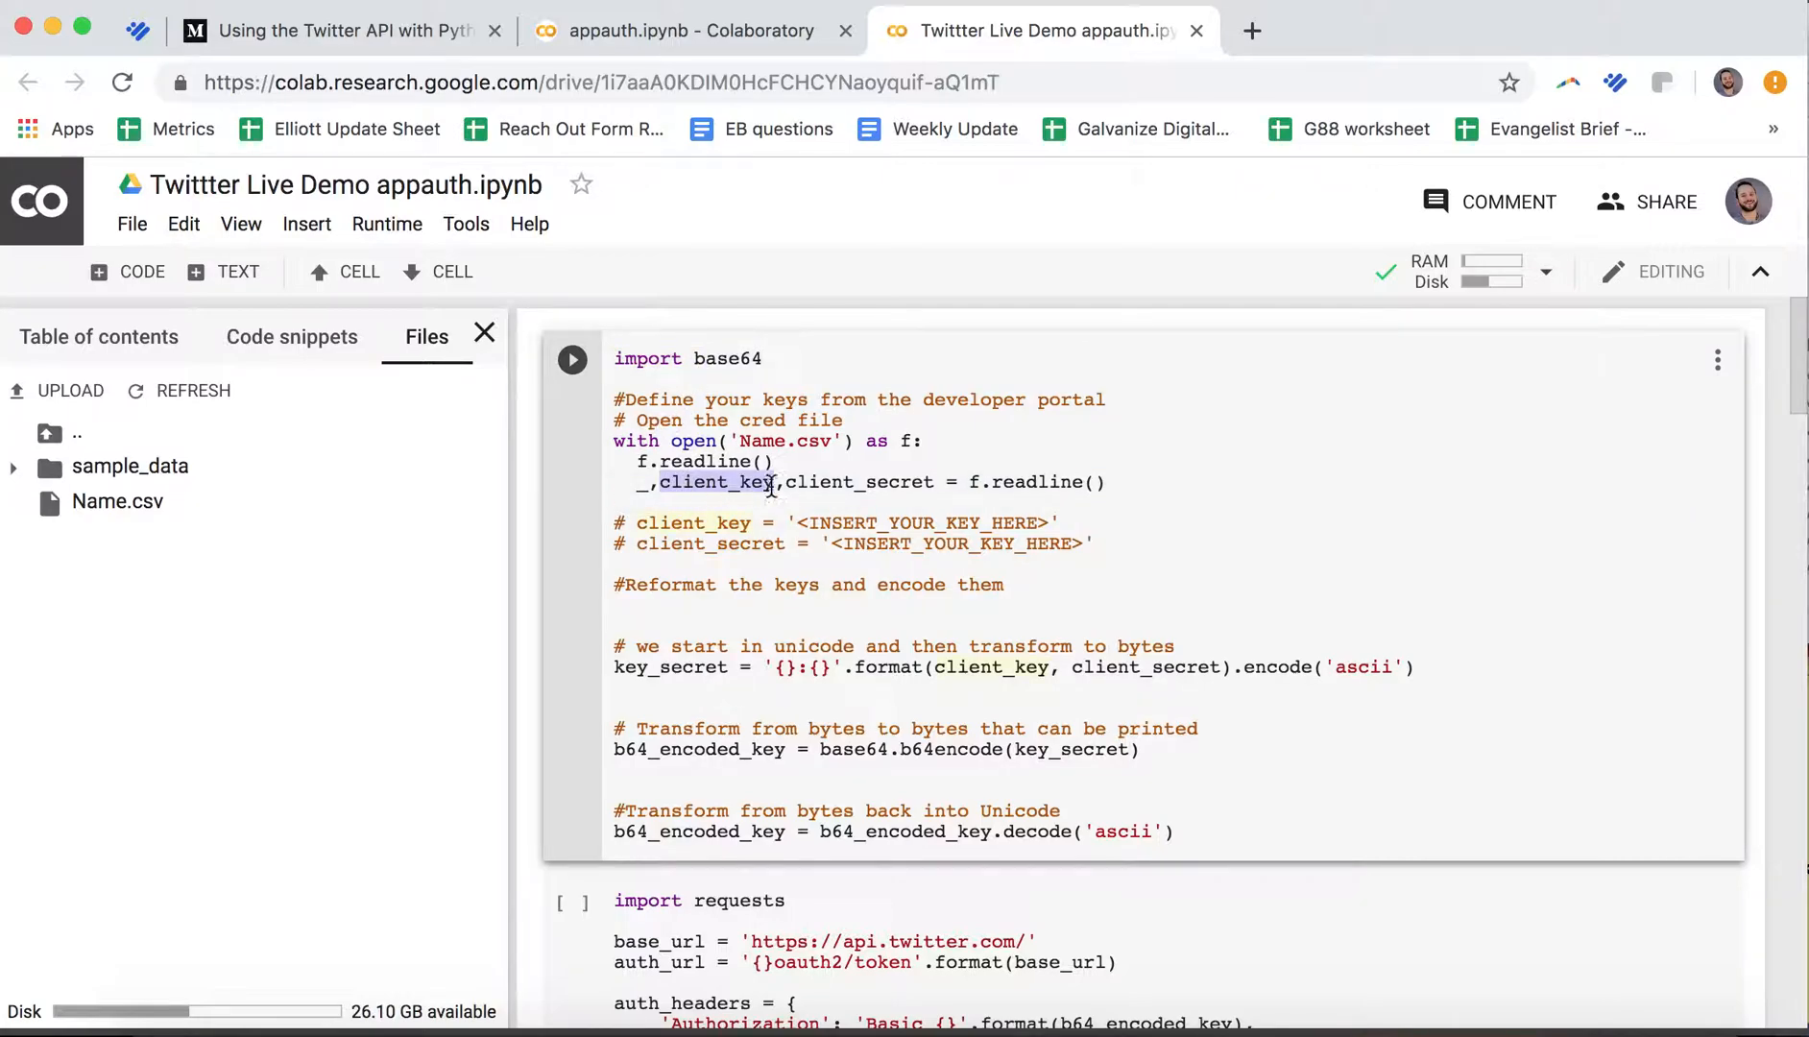
{"action": "scroll", "scroll_direction": "down", "scroll_amount": 3}
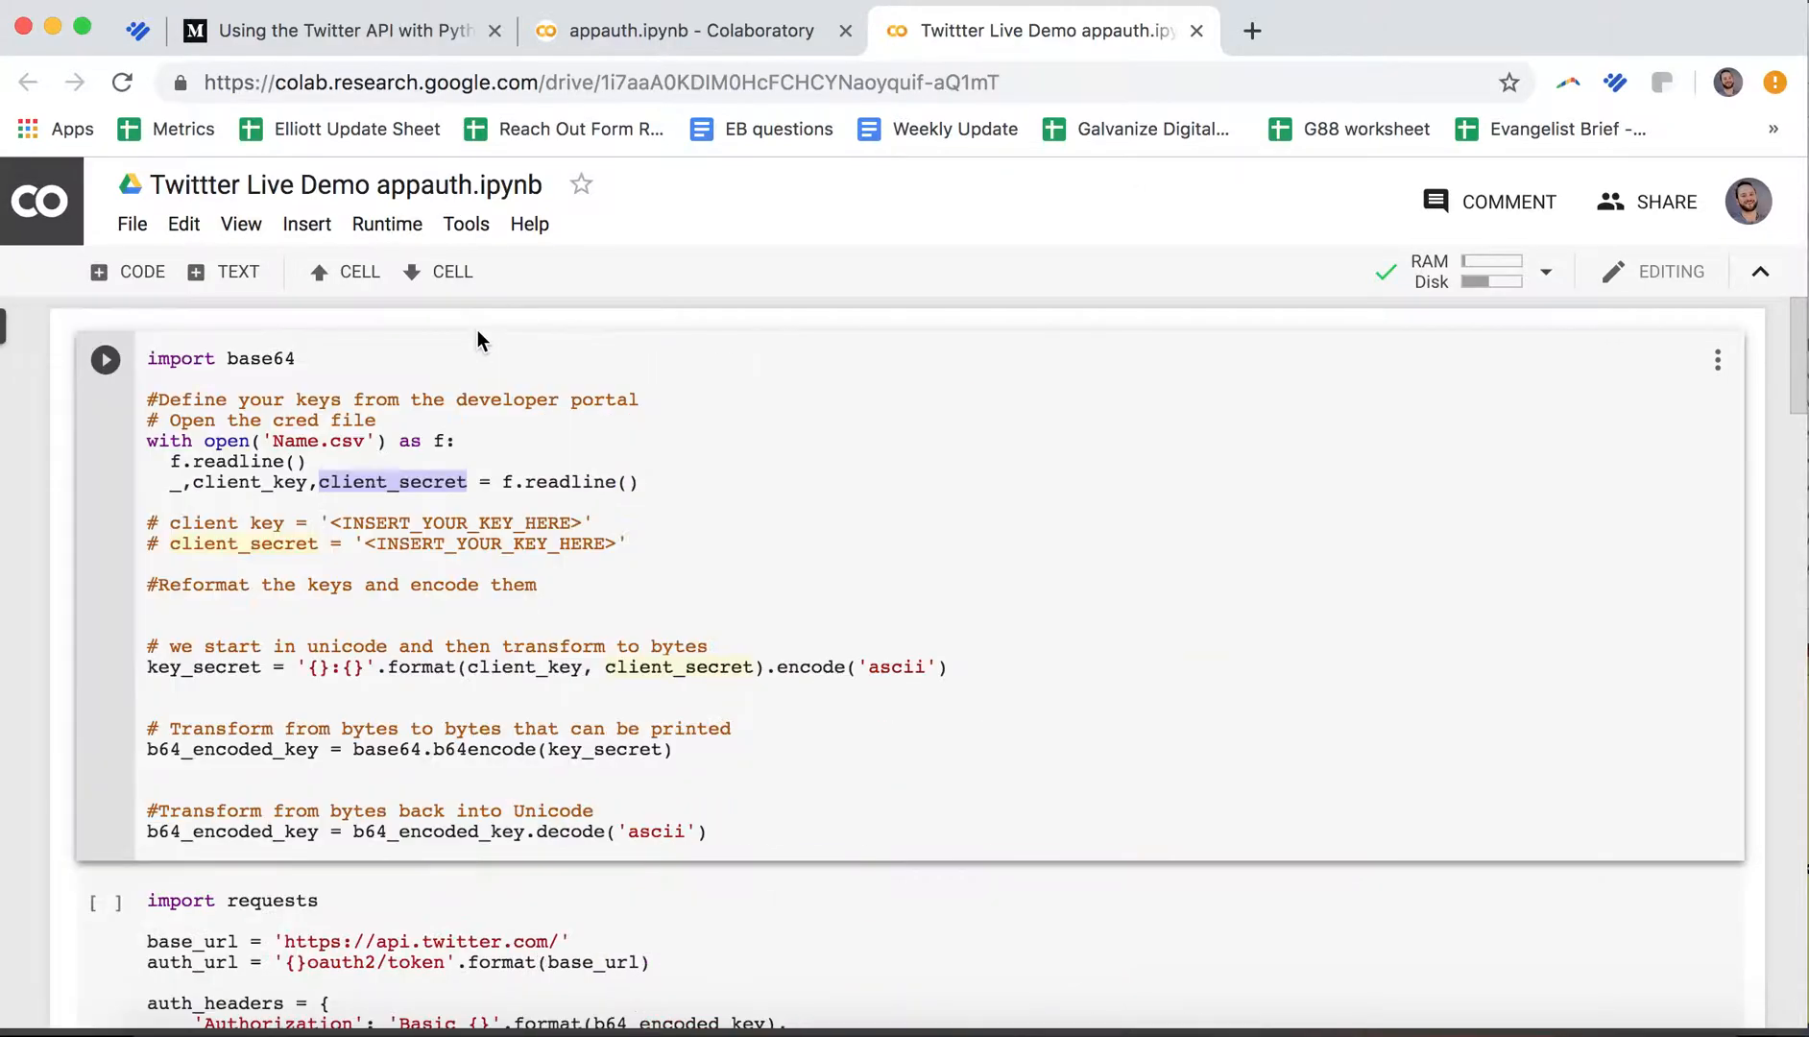
{"action": "scroll", "scroll_direction": "down", "scroll_amount": 3}
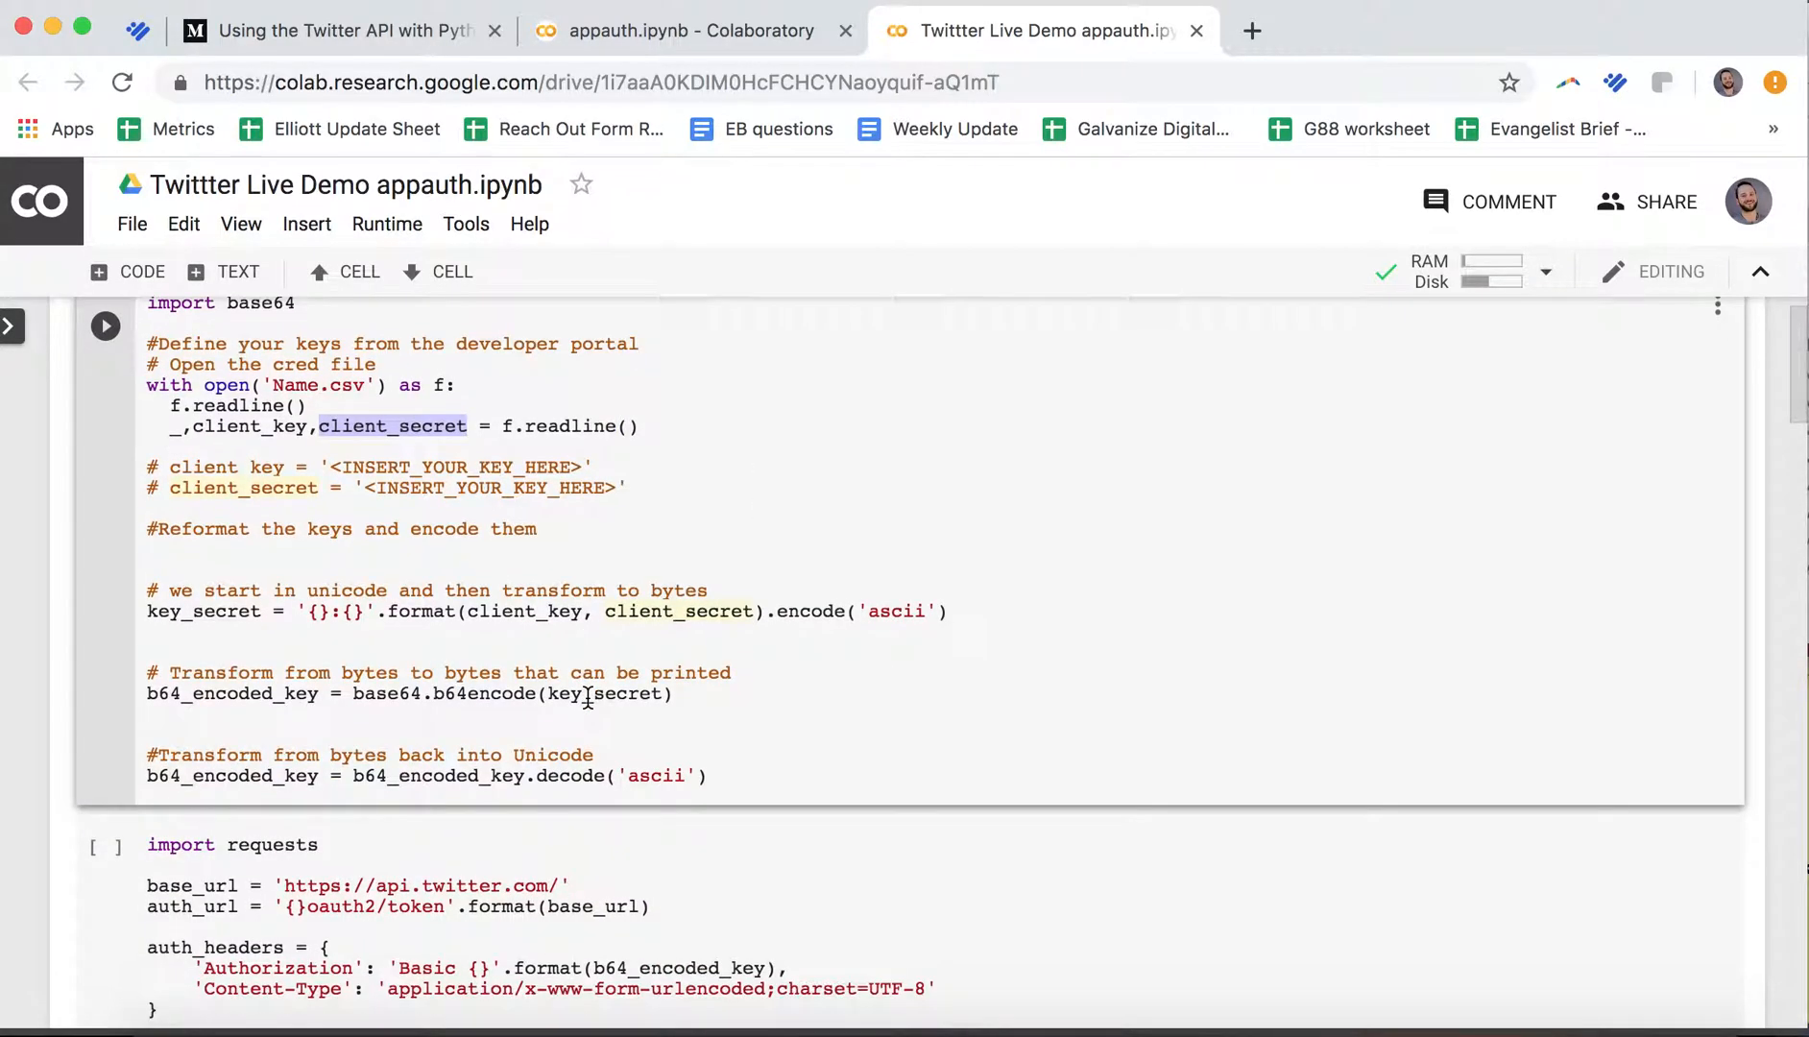
{"action": "mouse_move", "coordinate": [729, 623]}
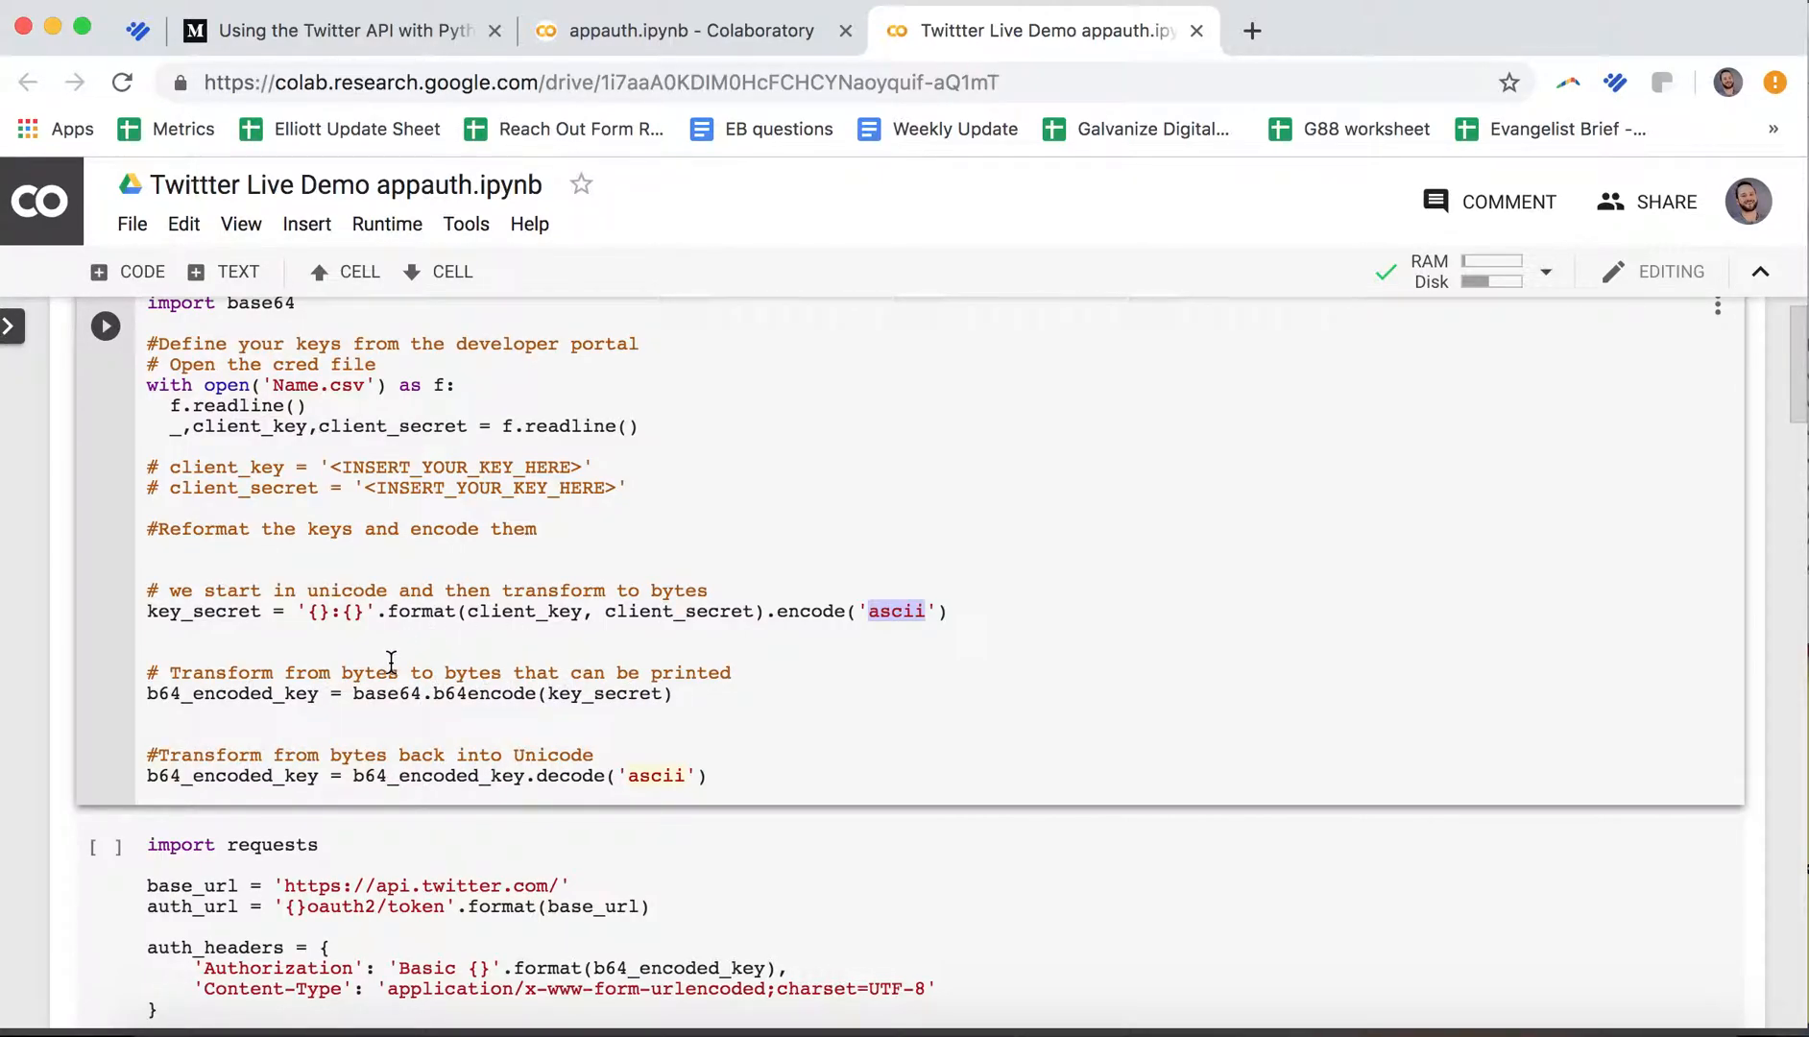
{"action": "mouse_move", "coordinate": [551, 666]}
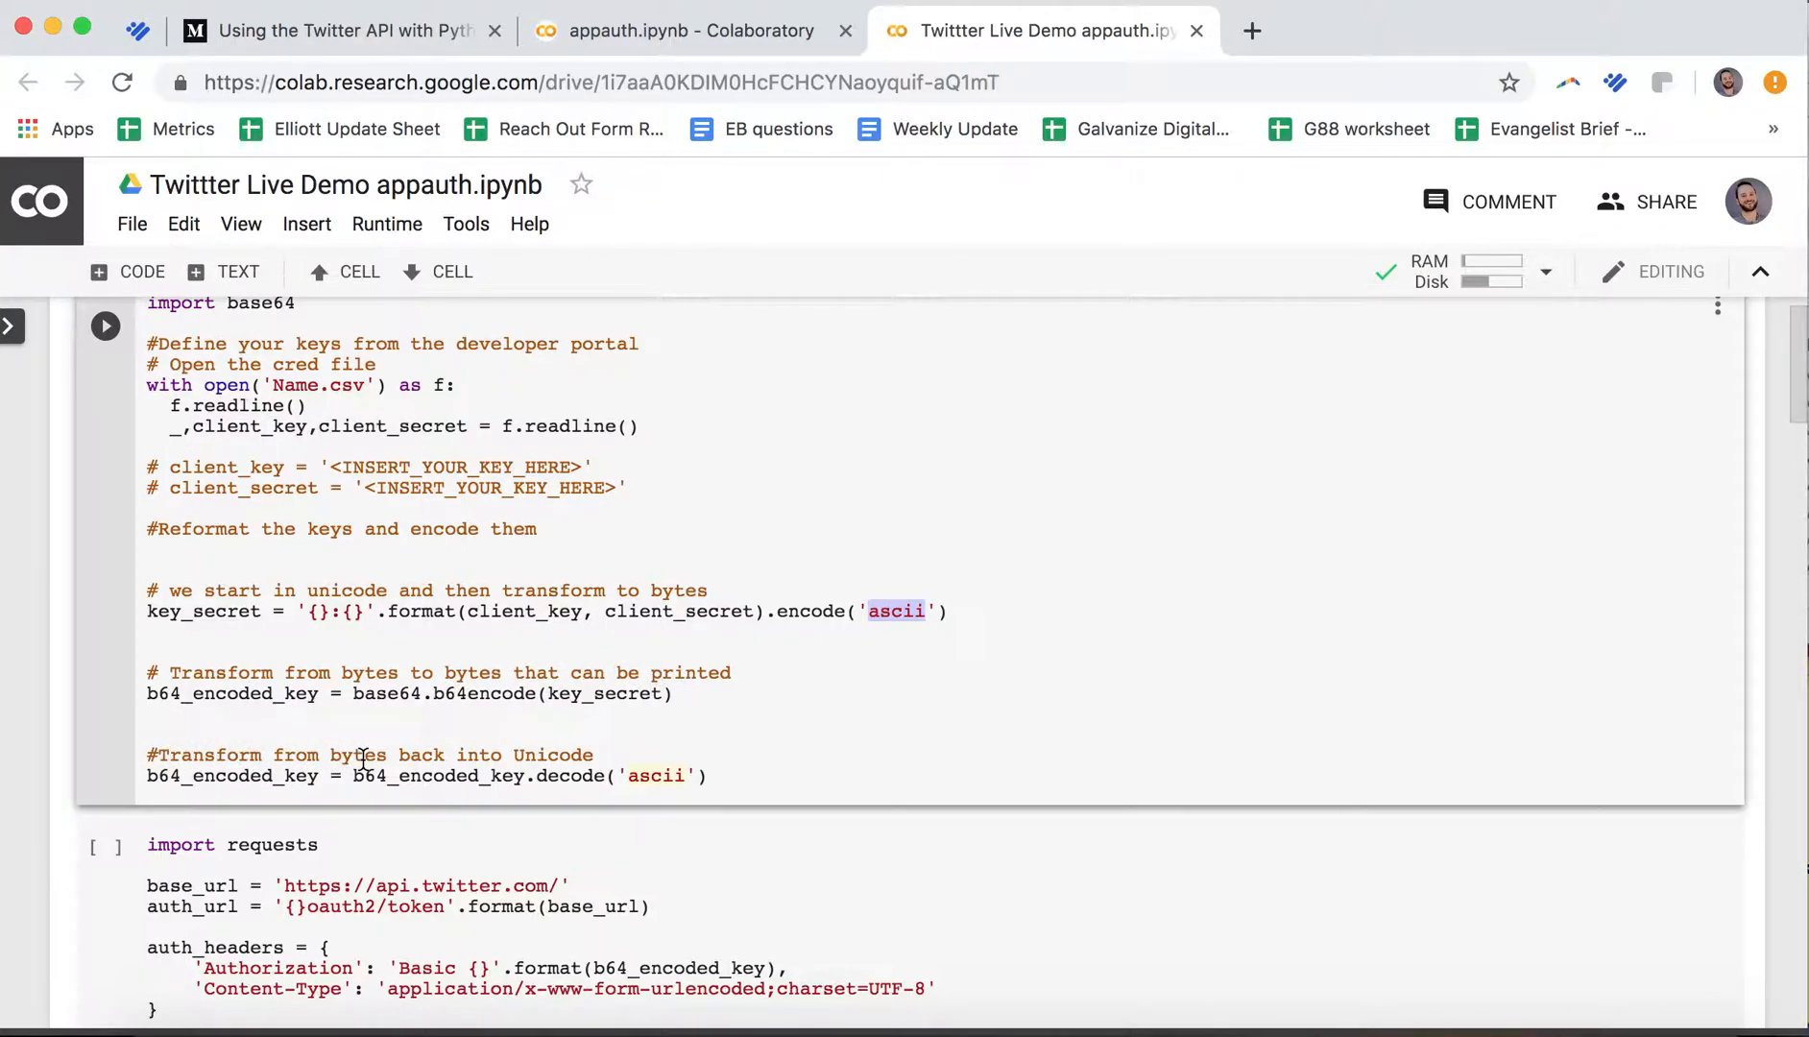
{"action": "scroll", "scroll_direction": "down", "scroll_amount": 3}
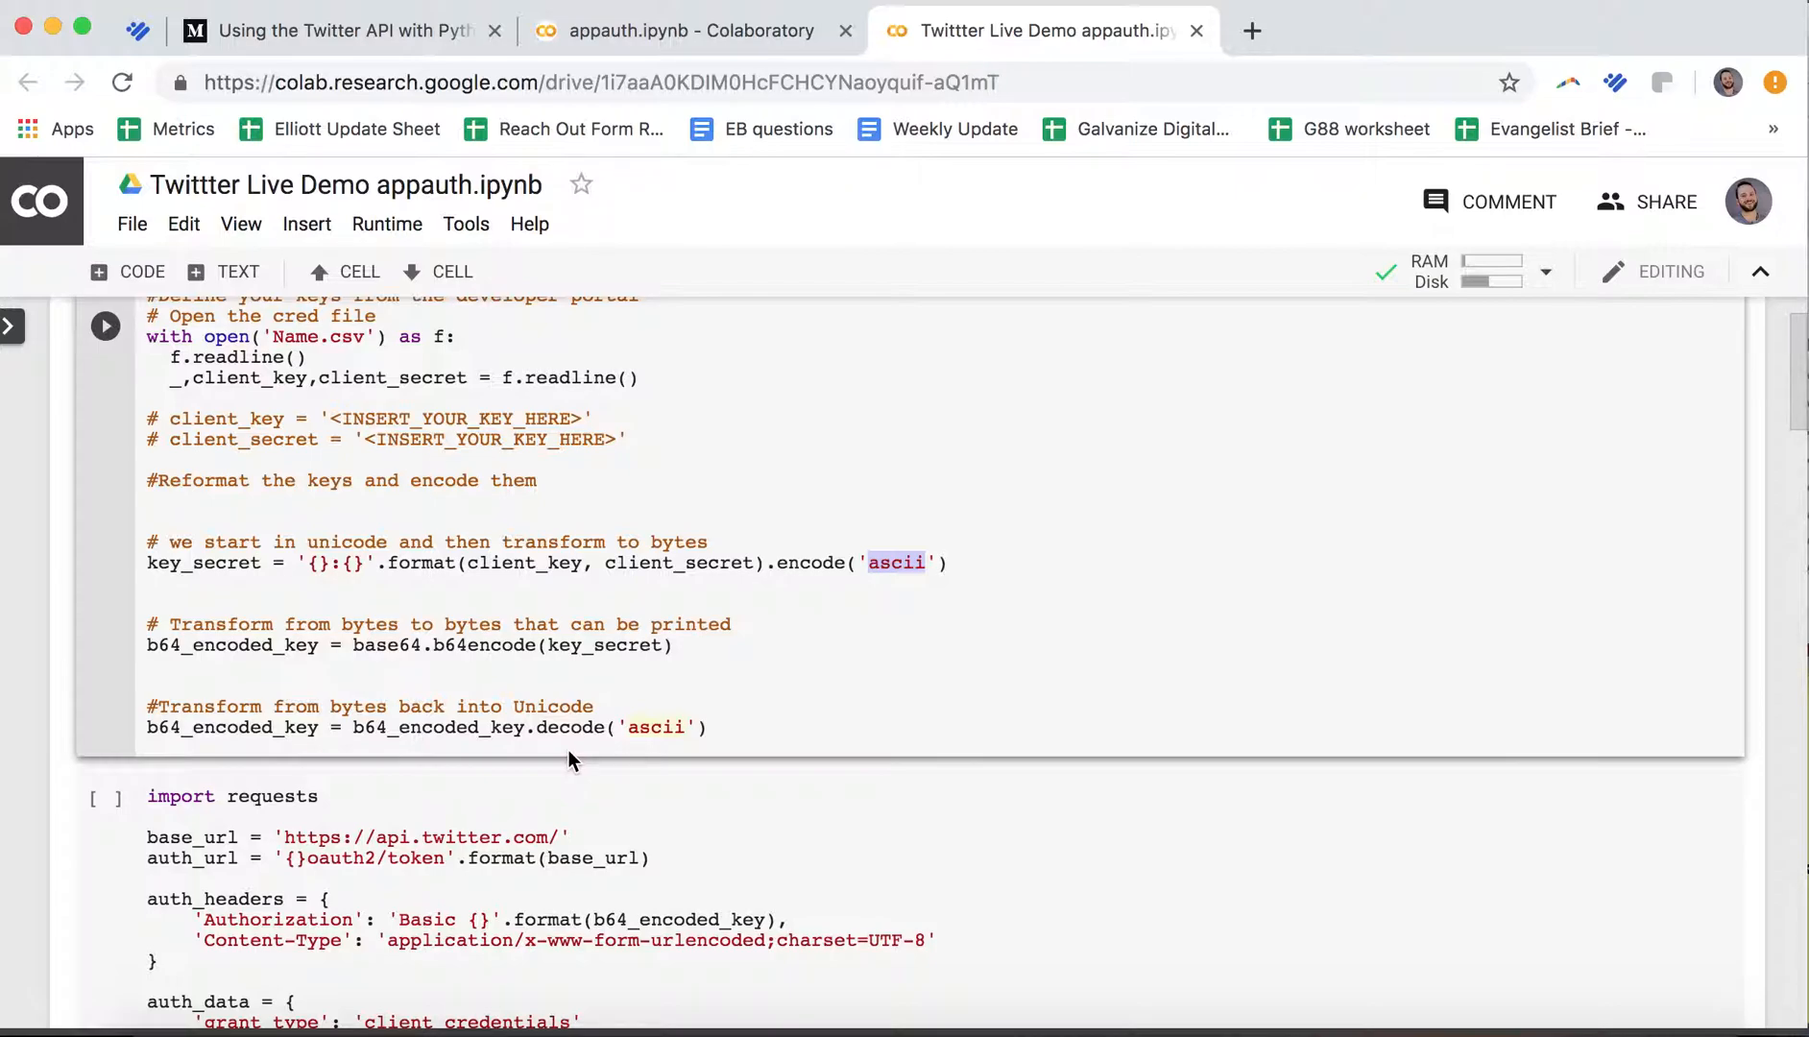
{"action": "mouse_move", "coordinate": [708, 670]}
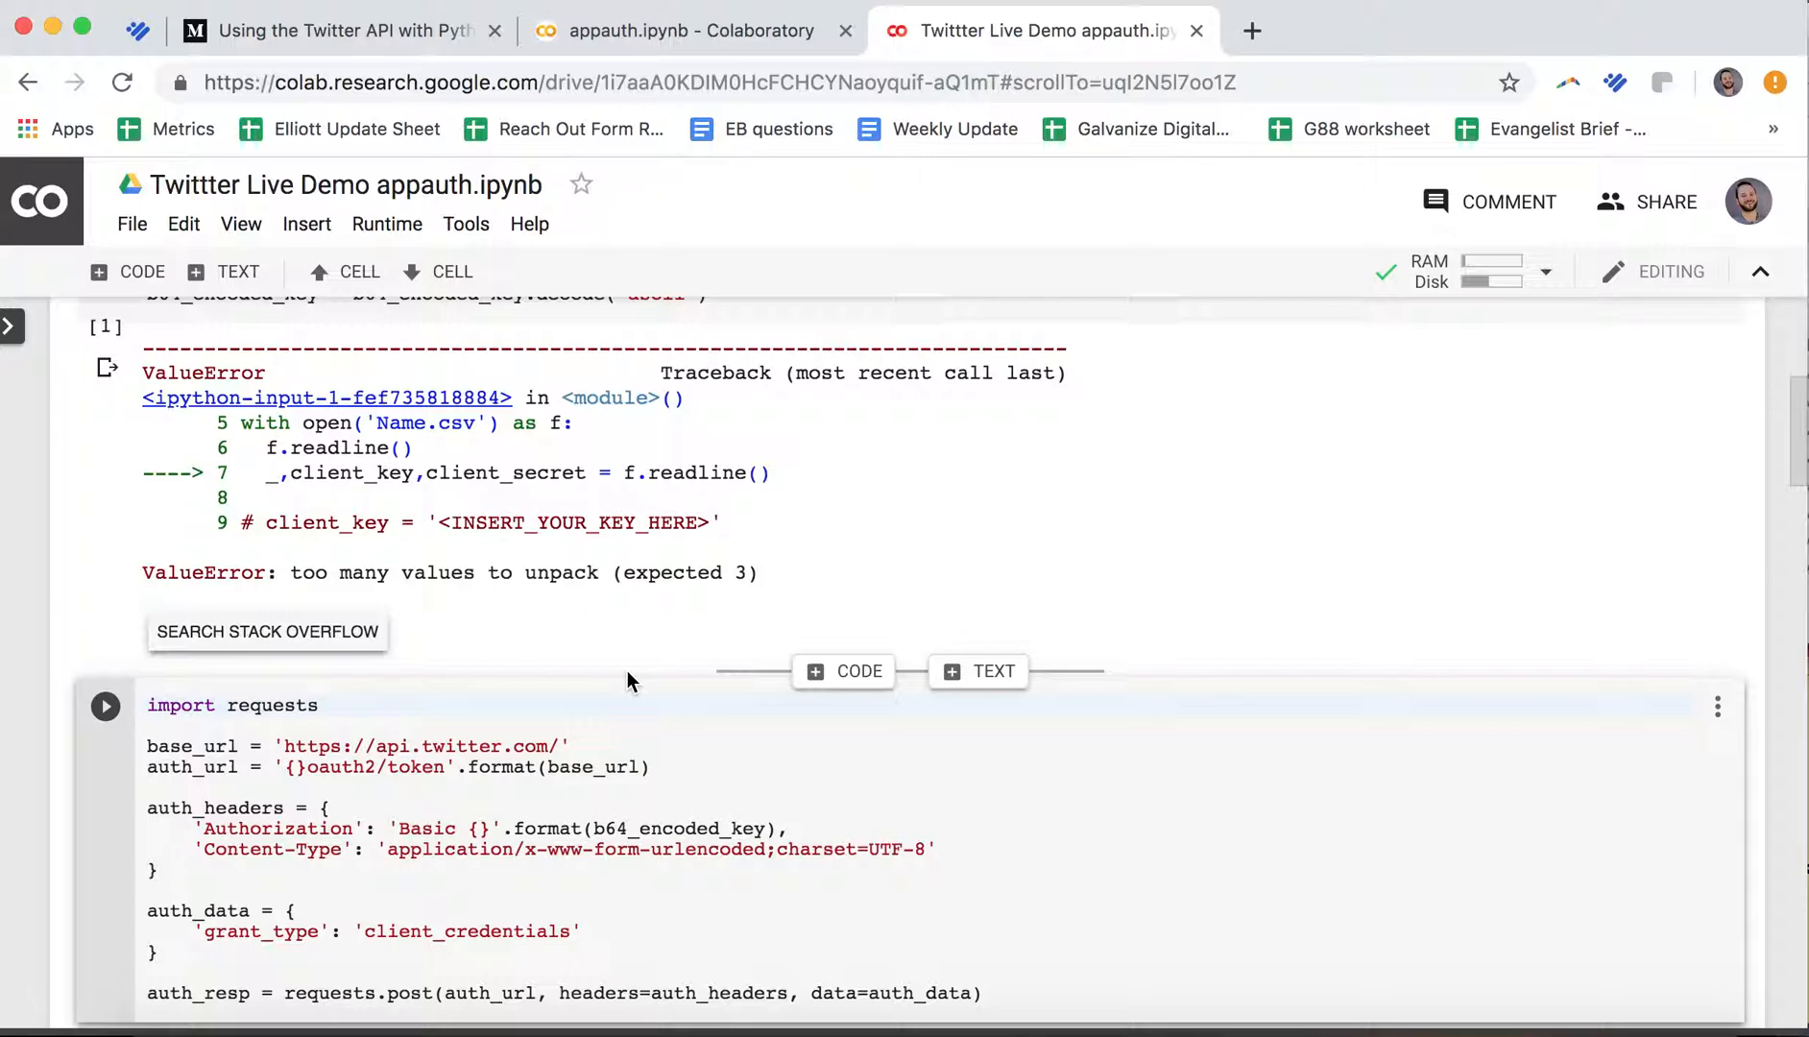
- Append .split(',') to f.readline() so the credentials unpack without the ValueError, then move to the token request cell
{"action": "scroll", "scroll_direction": "down", "scroll_amount": 3}
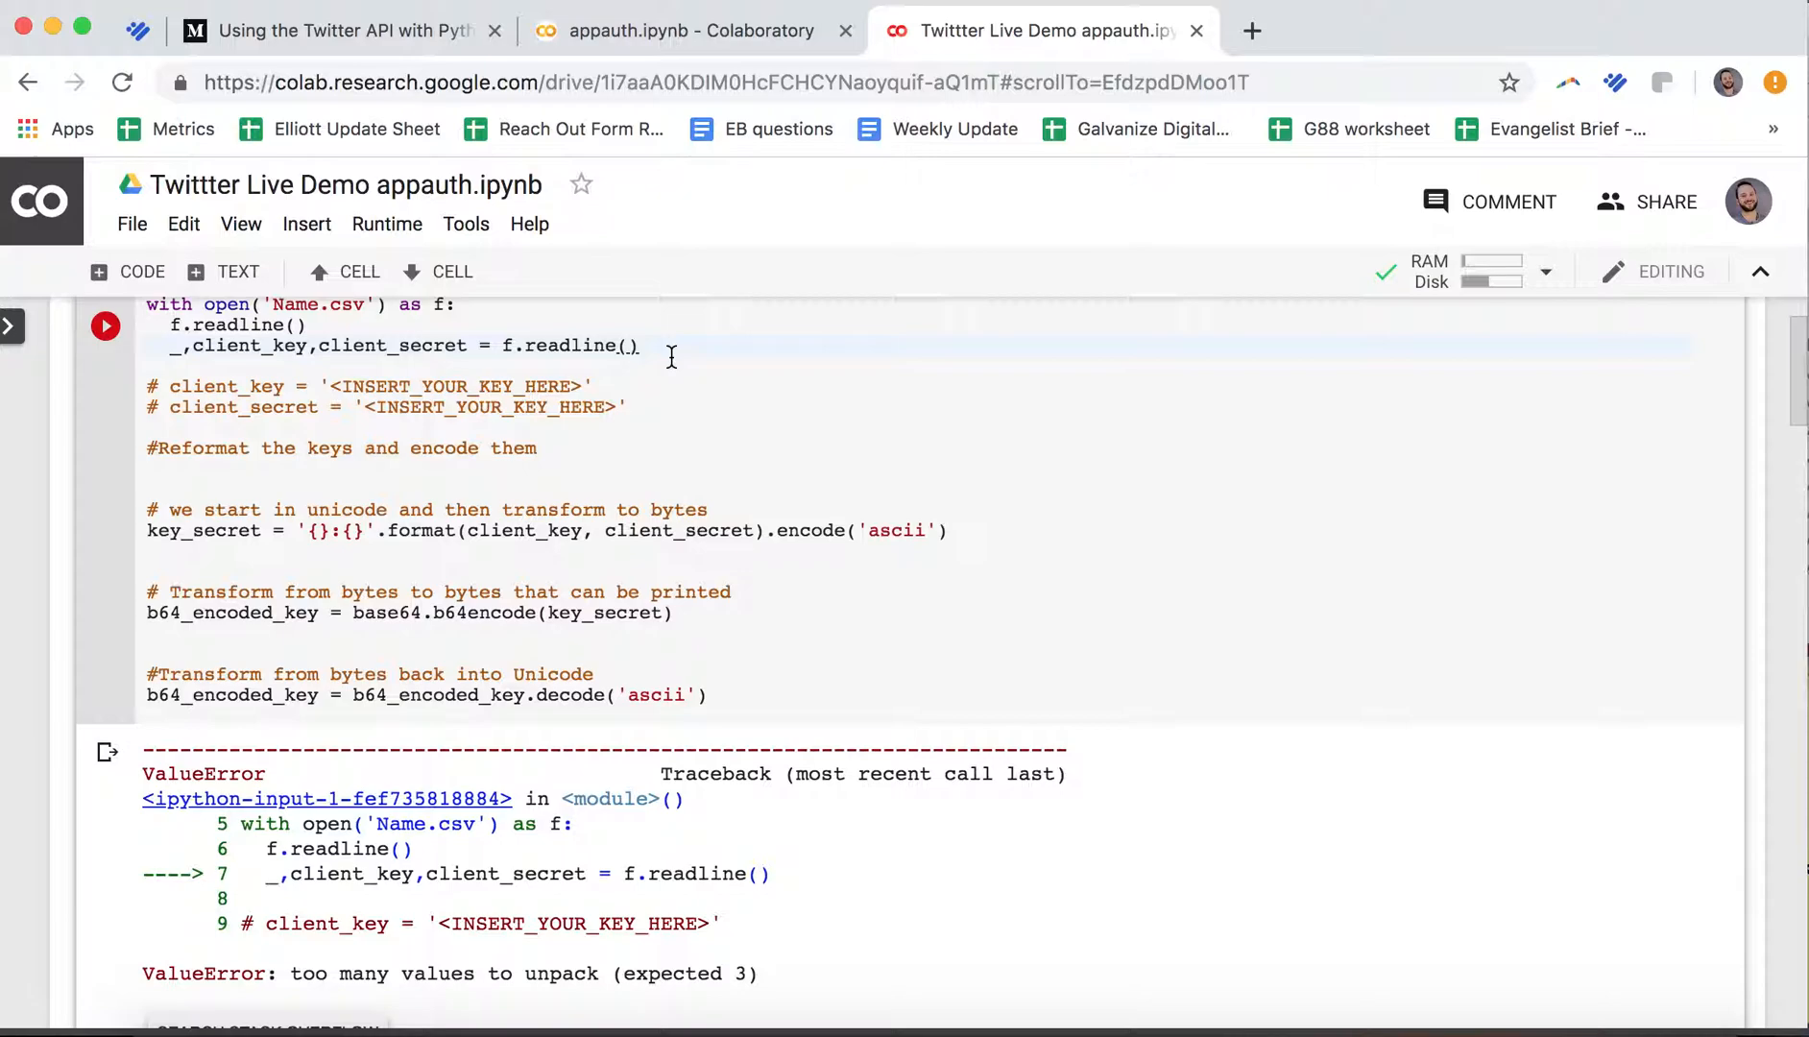
{"action": "type", "text": ".split('')"}
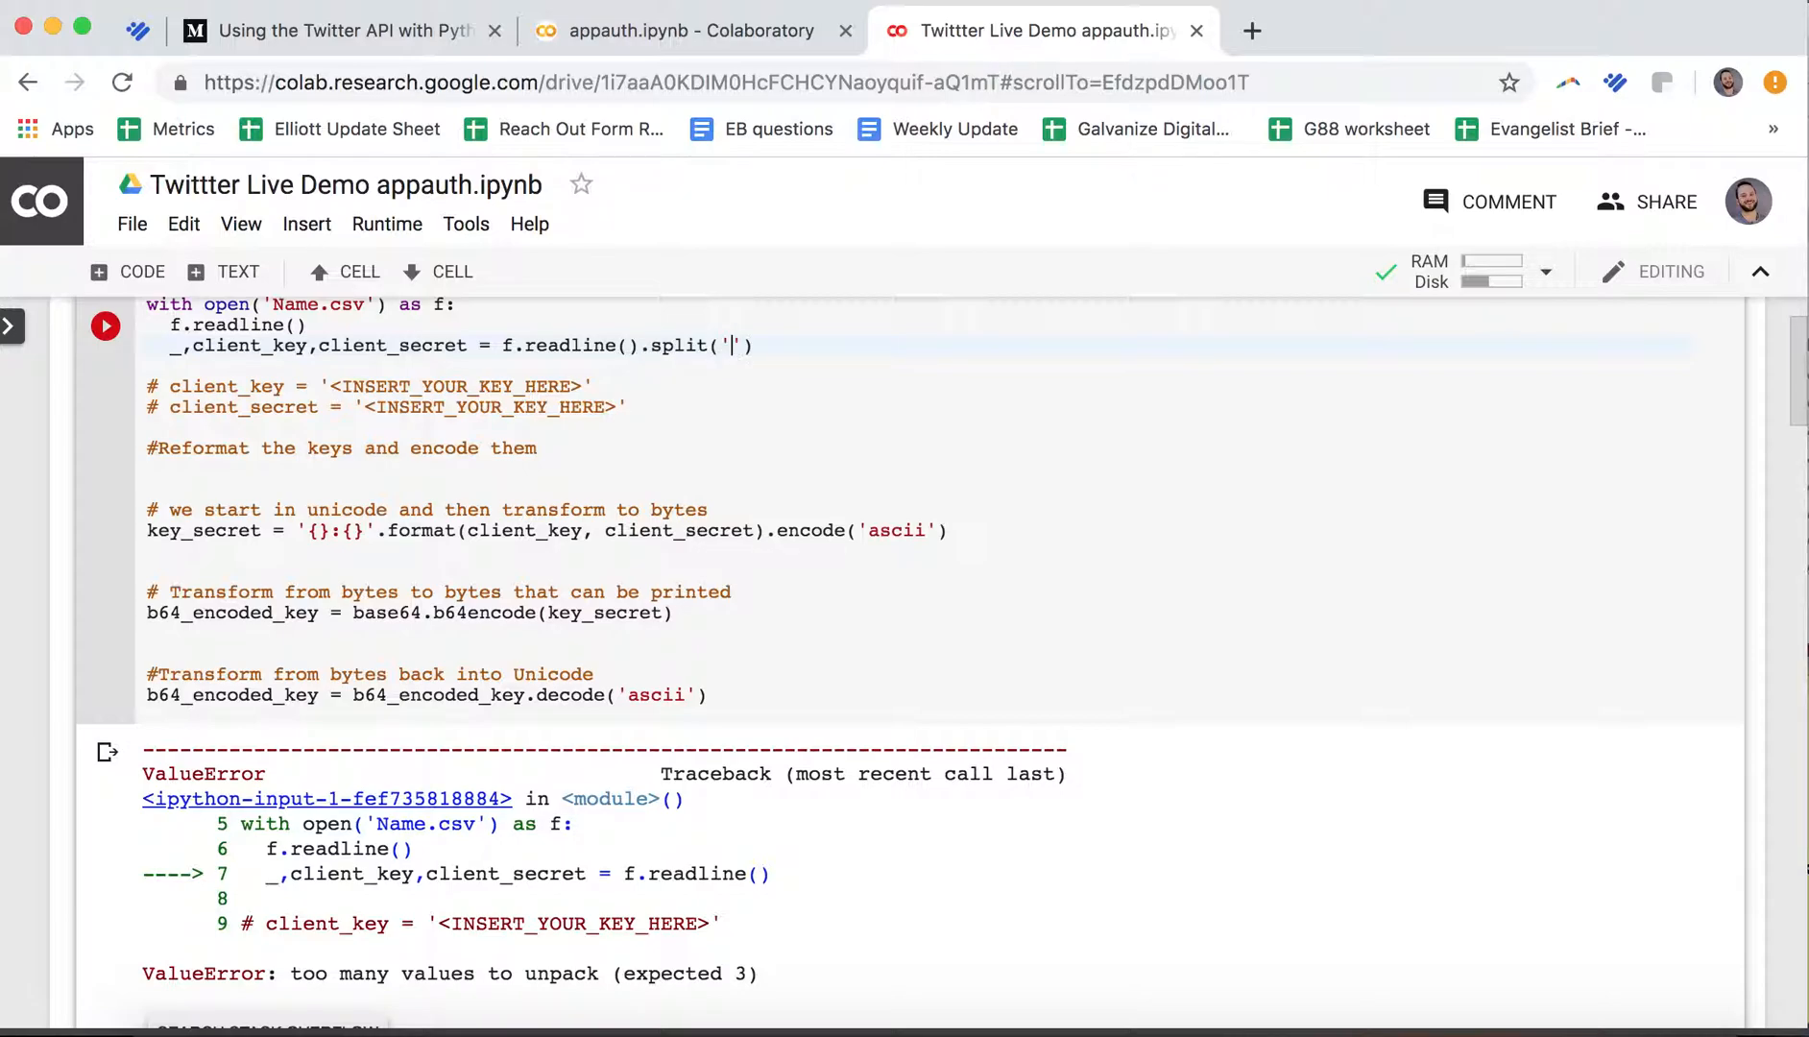
{"action": "type", "text": ","}
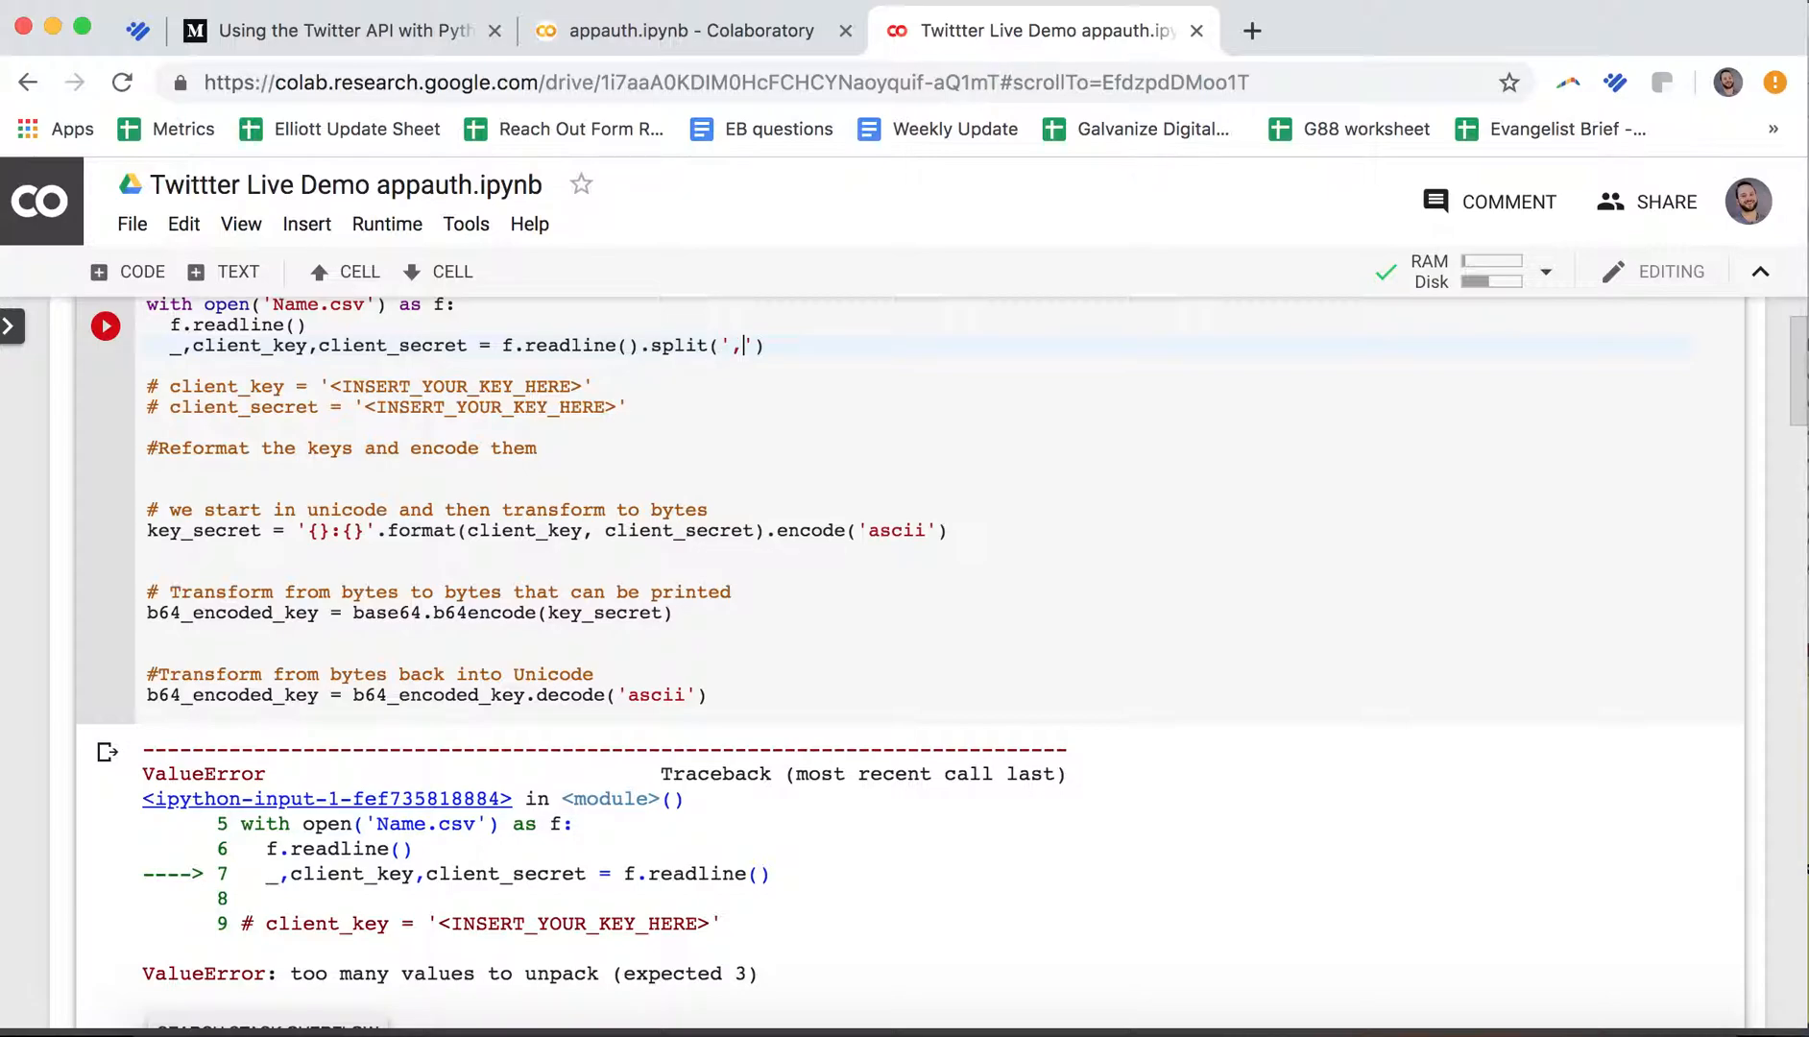
{"action": "scroll", "scroll_direction": "down", "scroll_amount": 3}
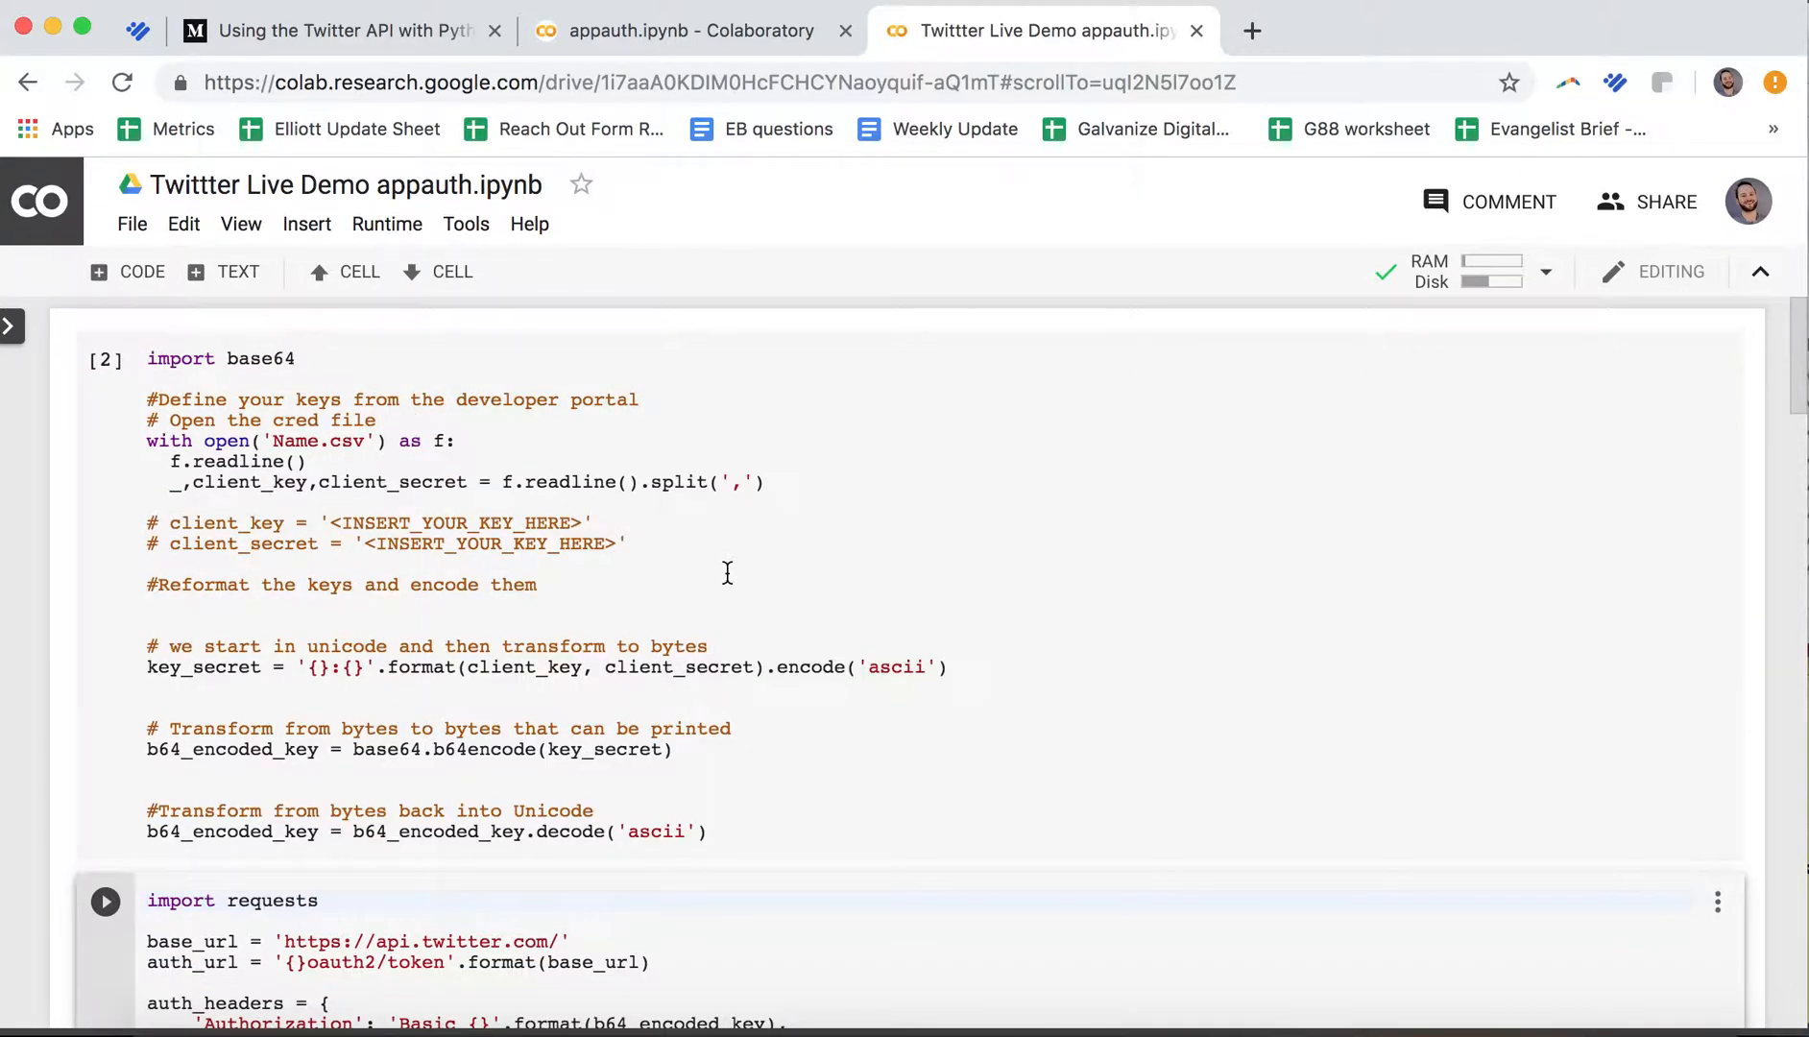
{"action": "left_click", "coordinate": [147, 900]}
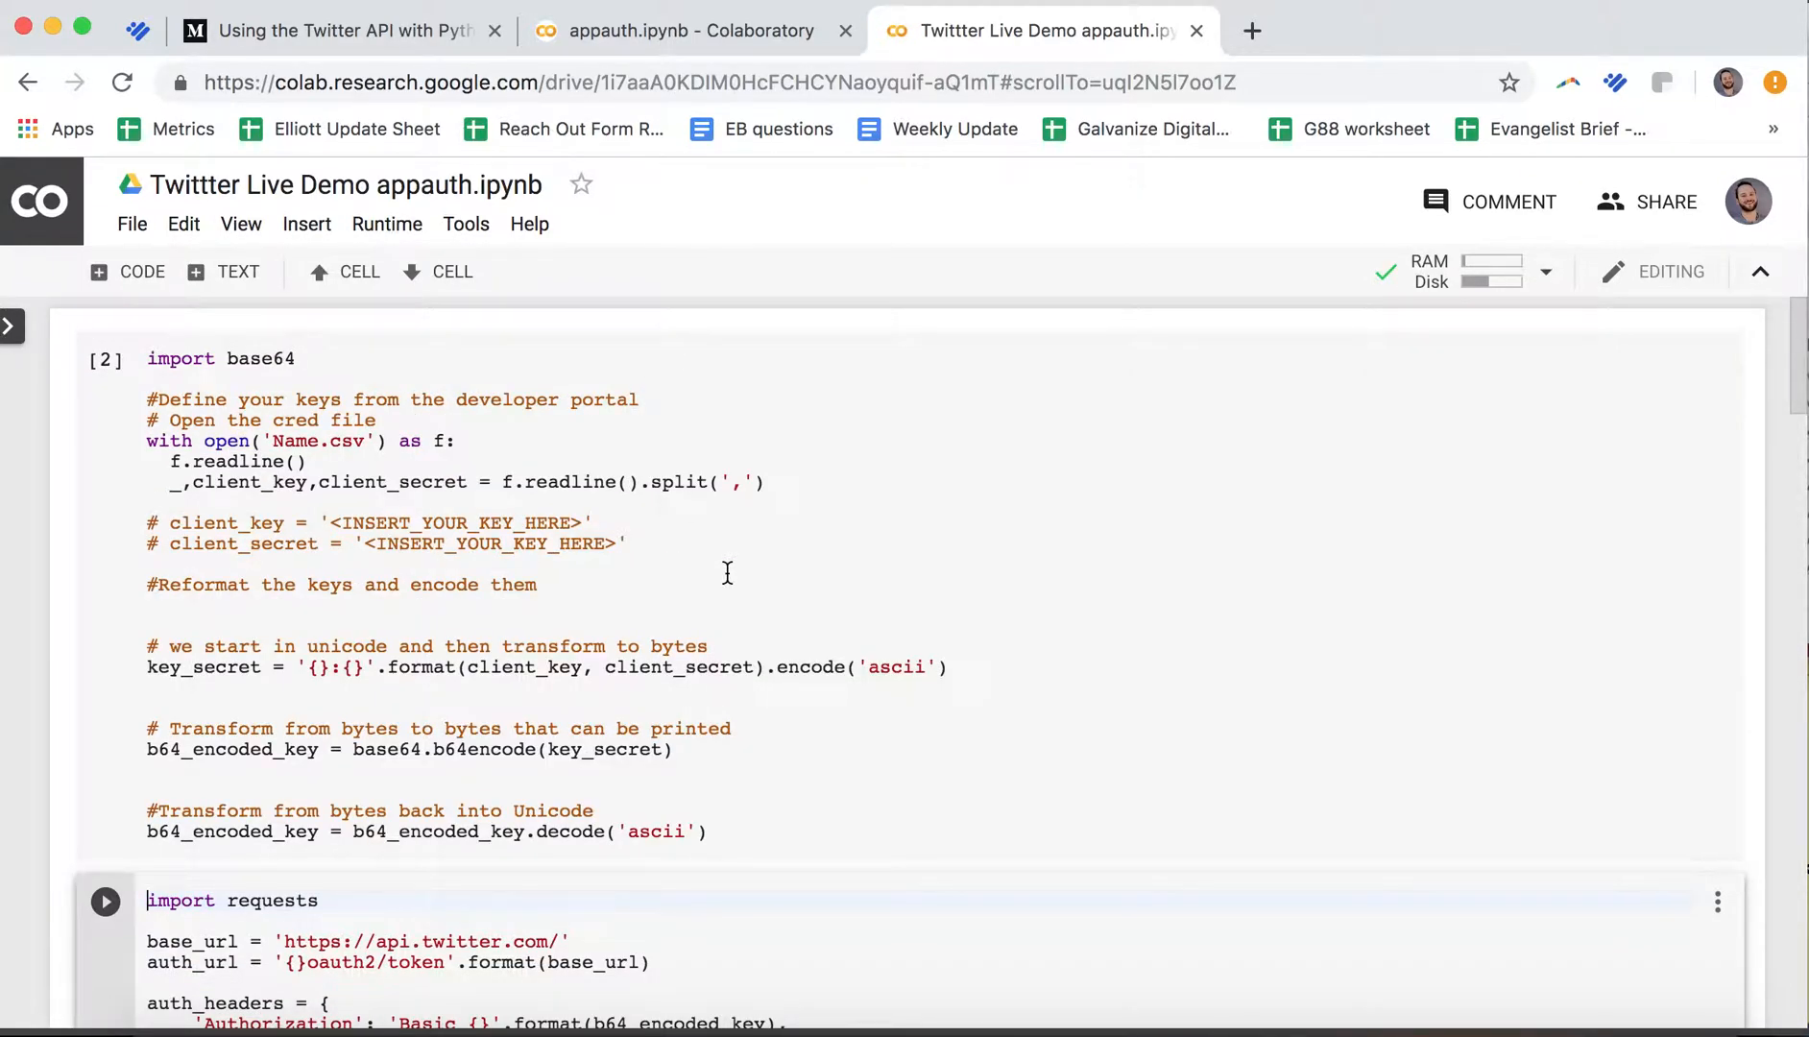
{"action": "mouse_move", "coordinate": [444, 707]}
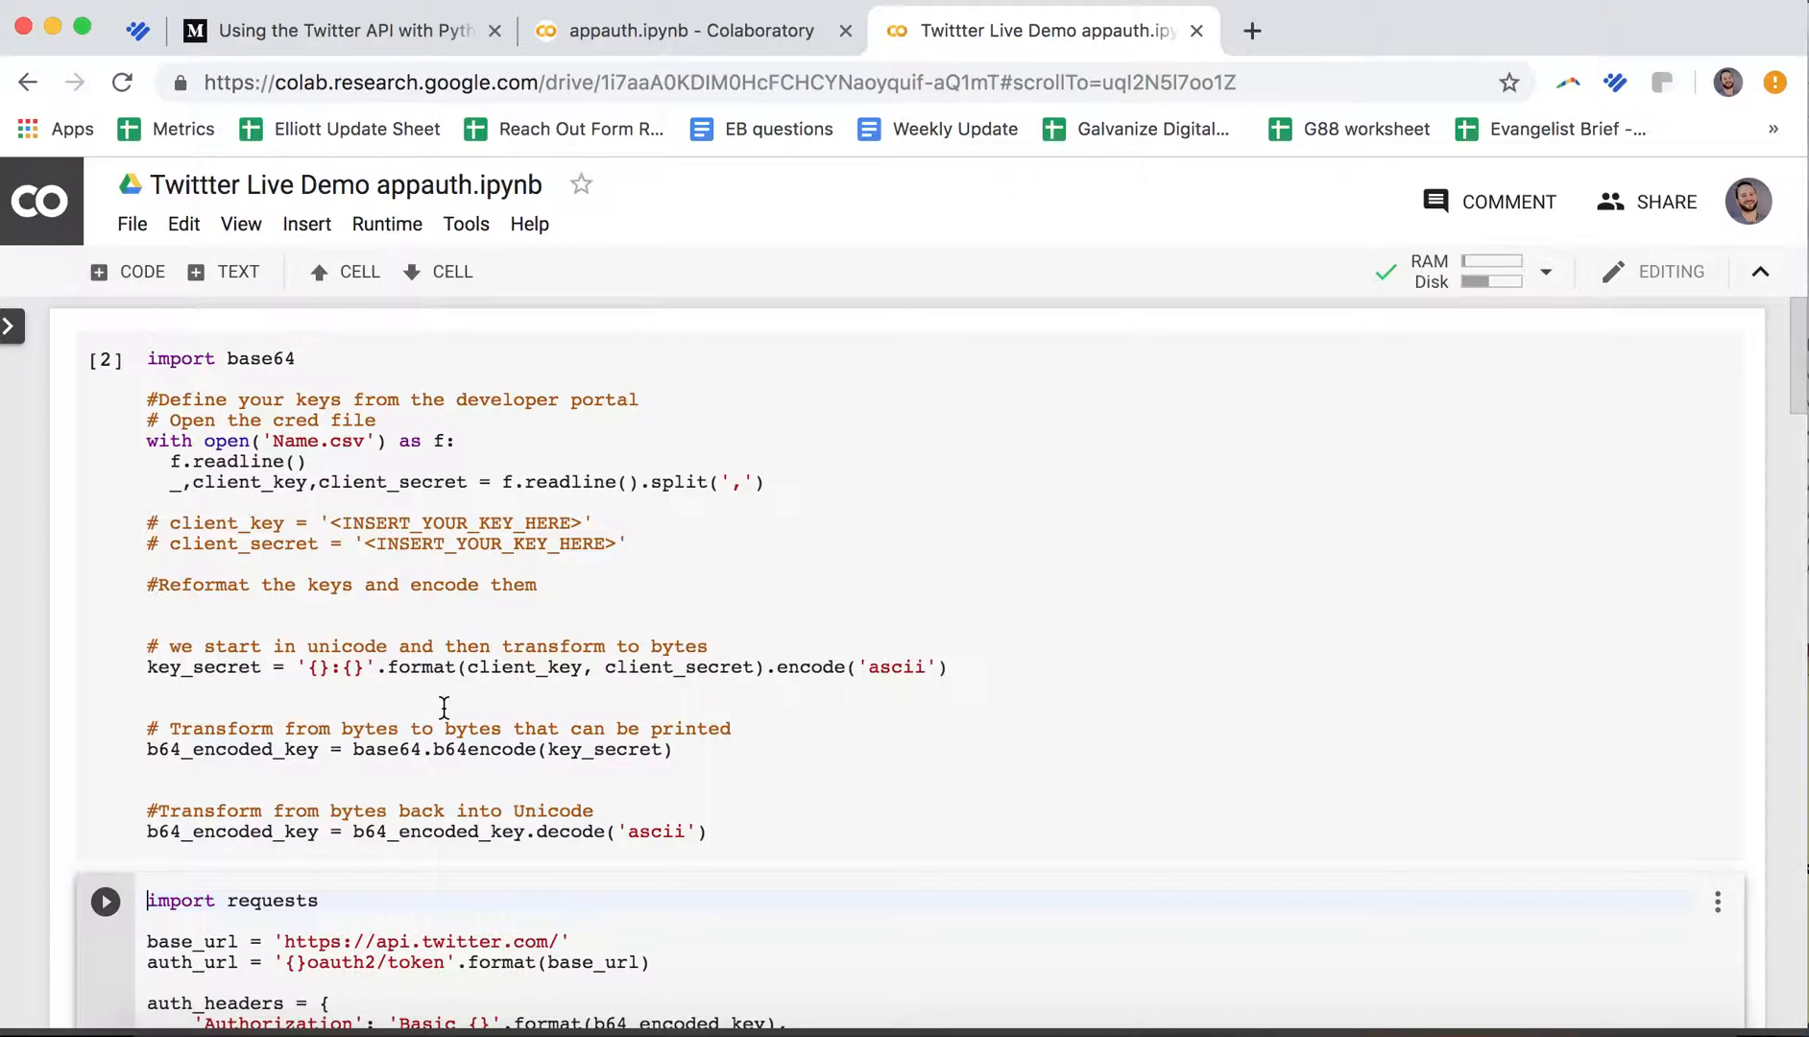
- Separate the base_url, auth_url and auth_headers lines with blank lines and select the oauth2/token path
{"action": "scroll", "scroll_direction": "down", "scroll_amount": 3}
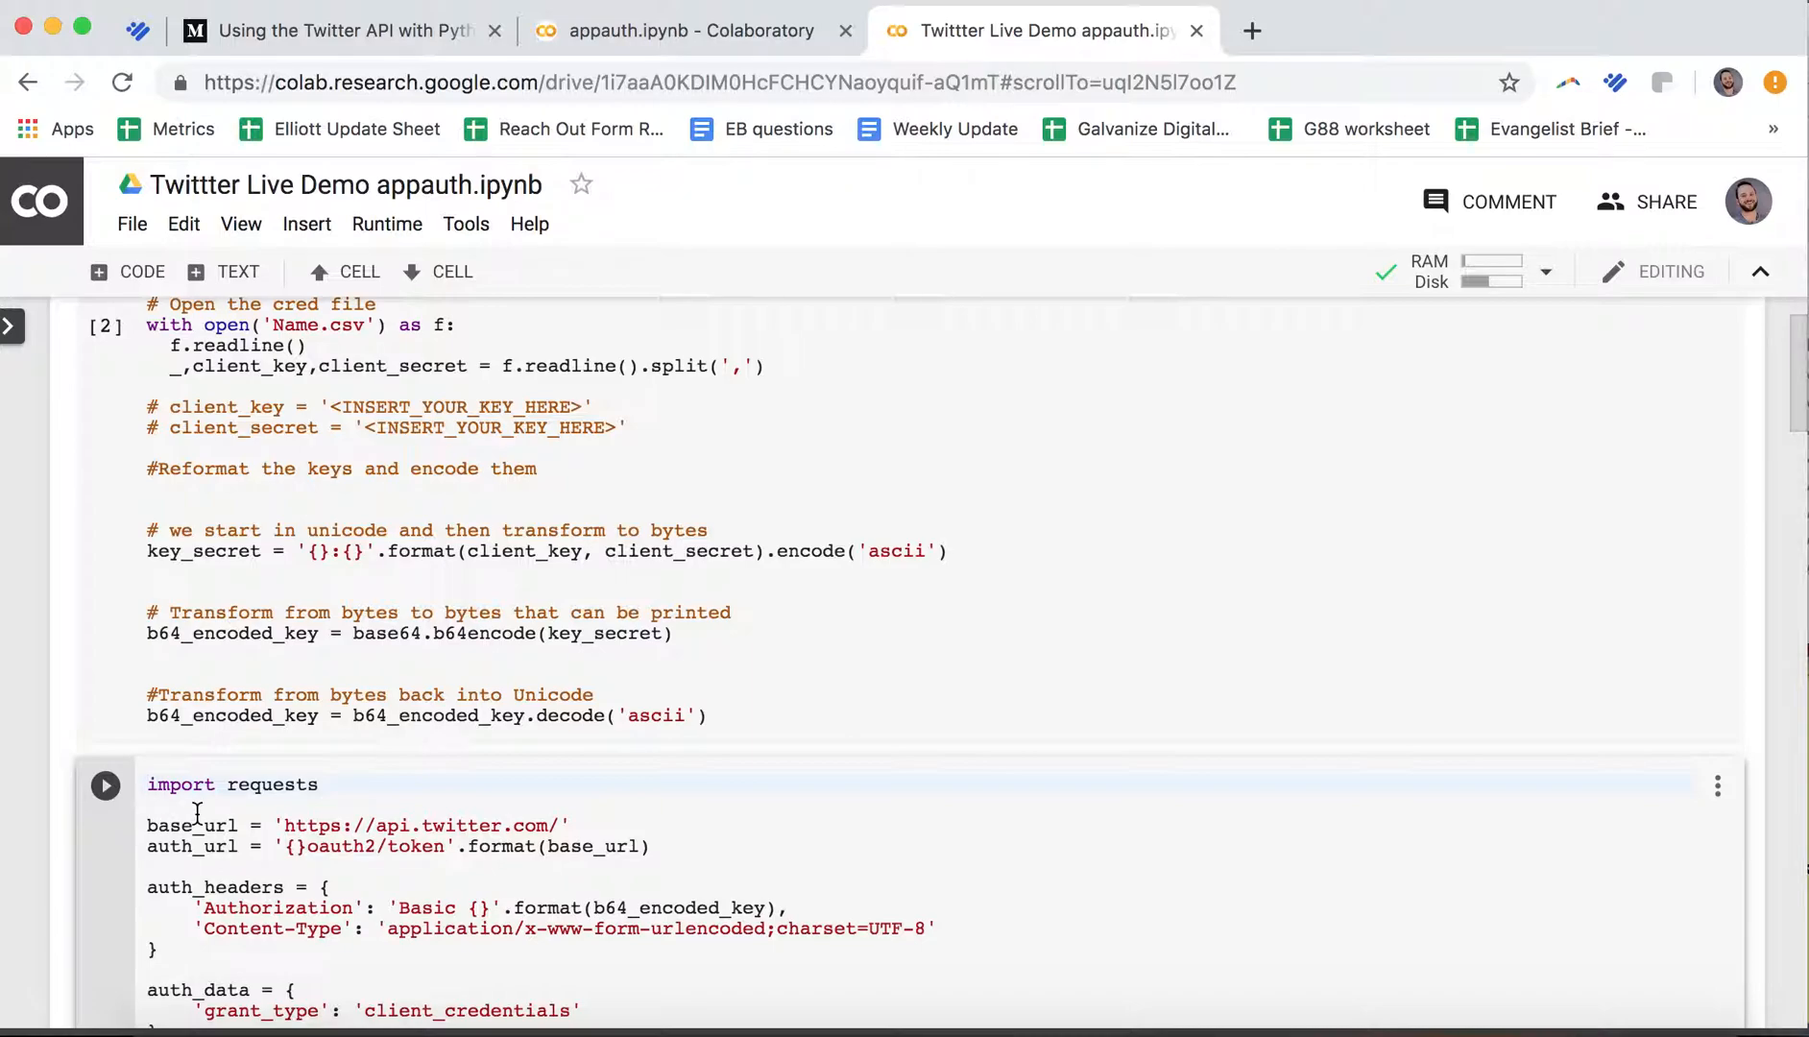
{"action": "scroll", "scroll_direction": "down", "scroll_amount": 3}
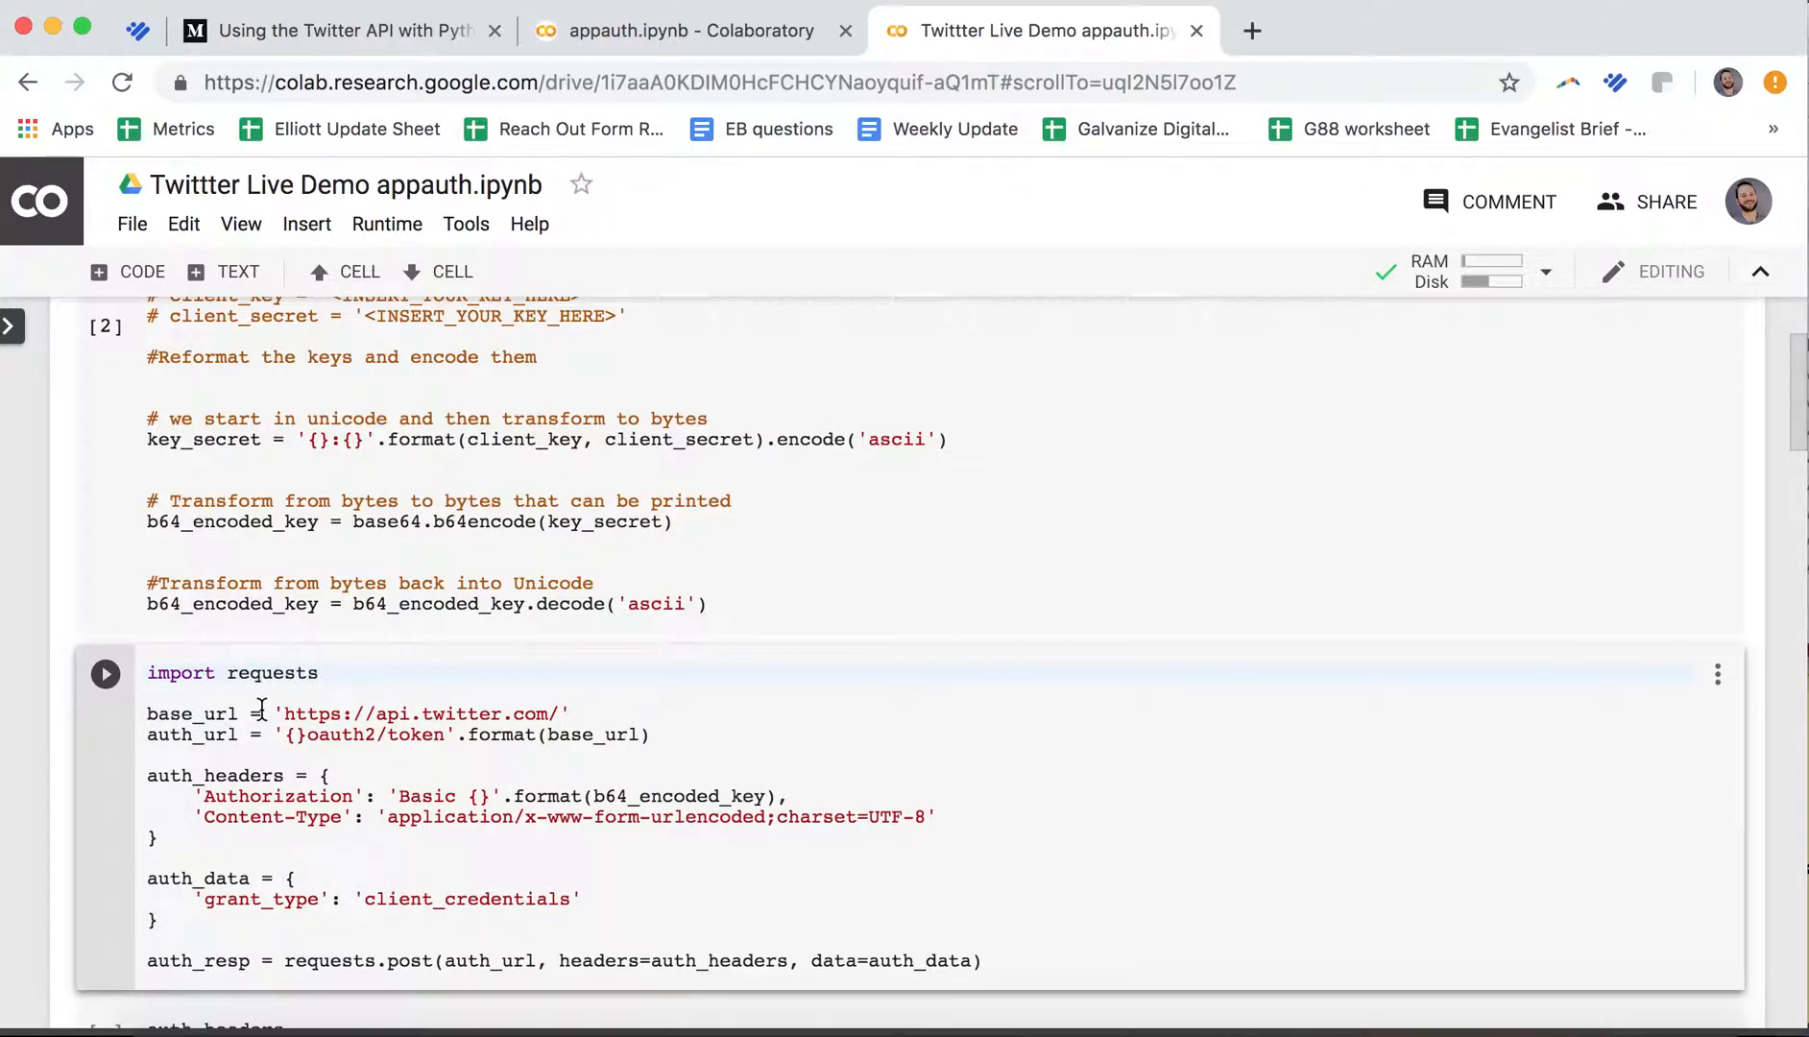
{"action": "mouse_move", "coordinate": [500, 727]}
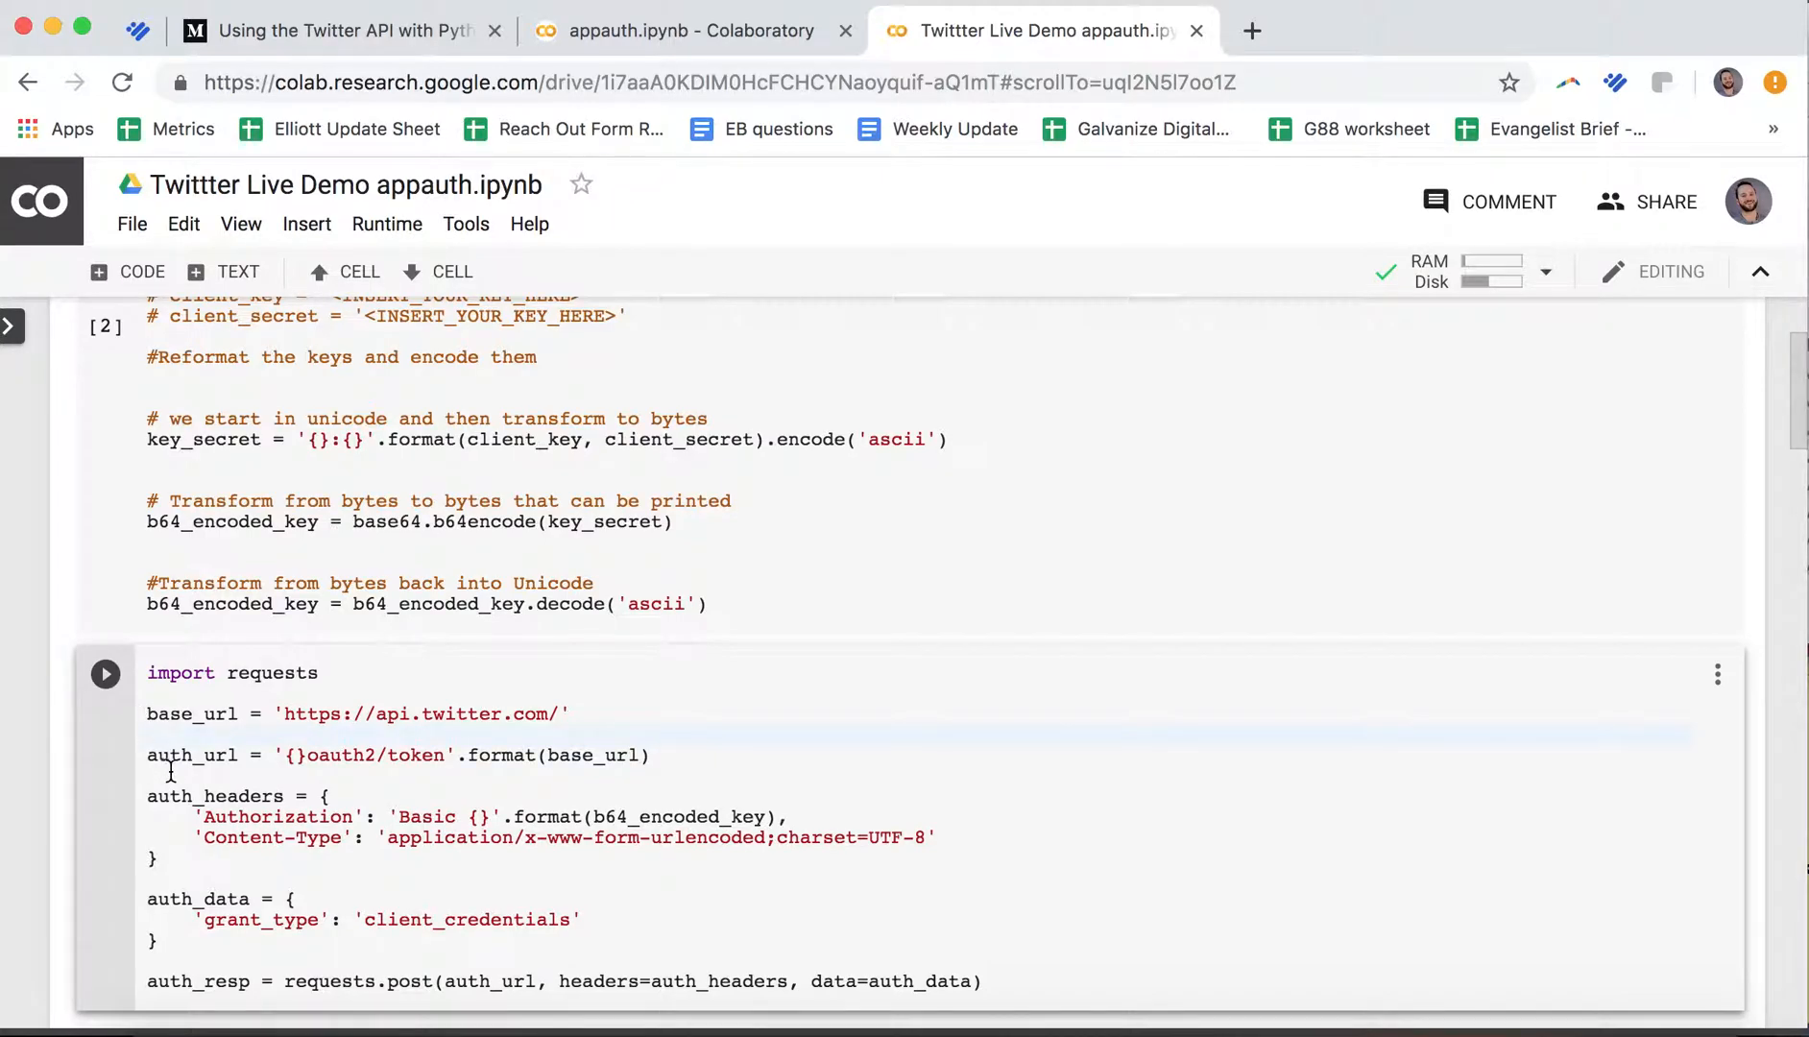
{"action": "mouse_move", "coordinate": [165, 772]}
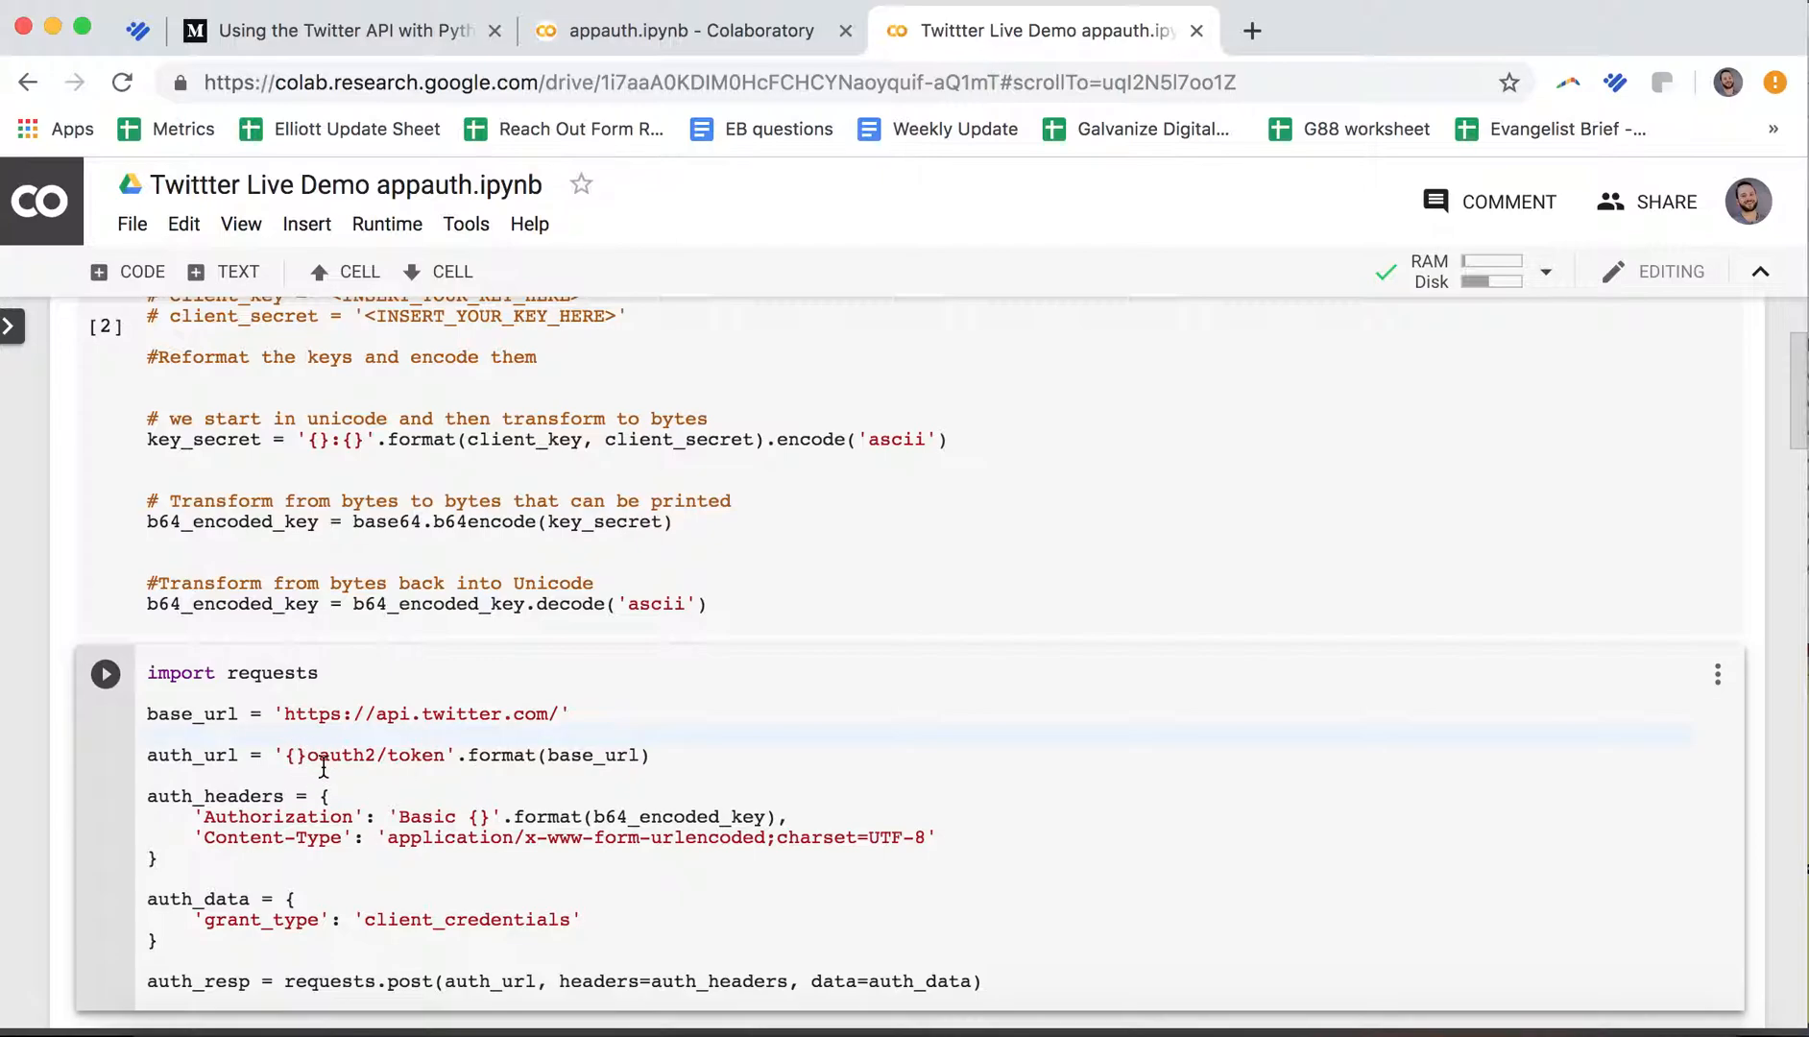
{"action": "double_click", "coordinate": [339, 754]}
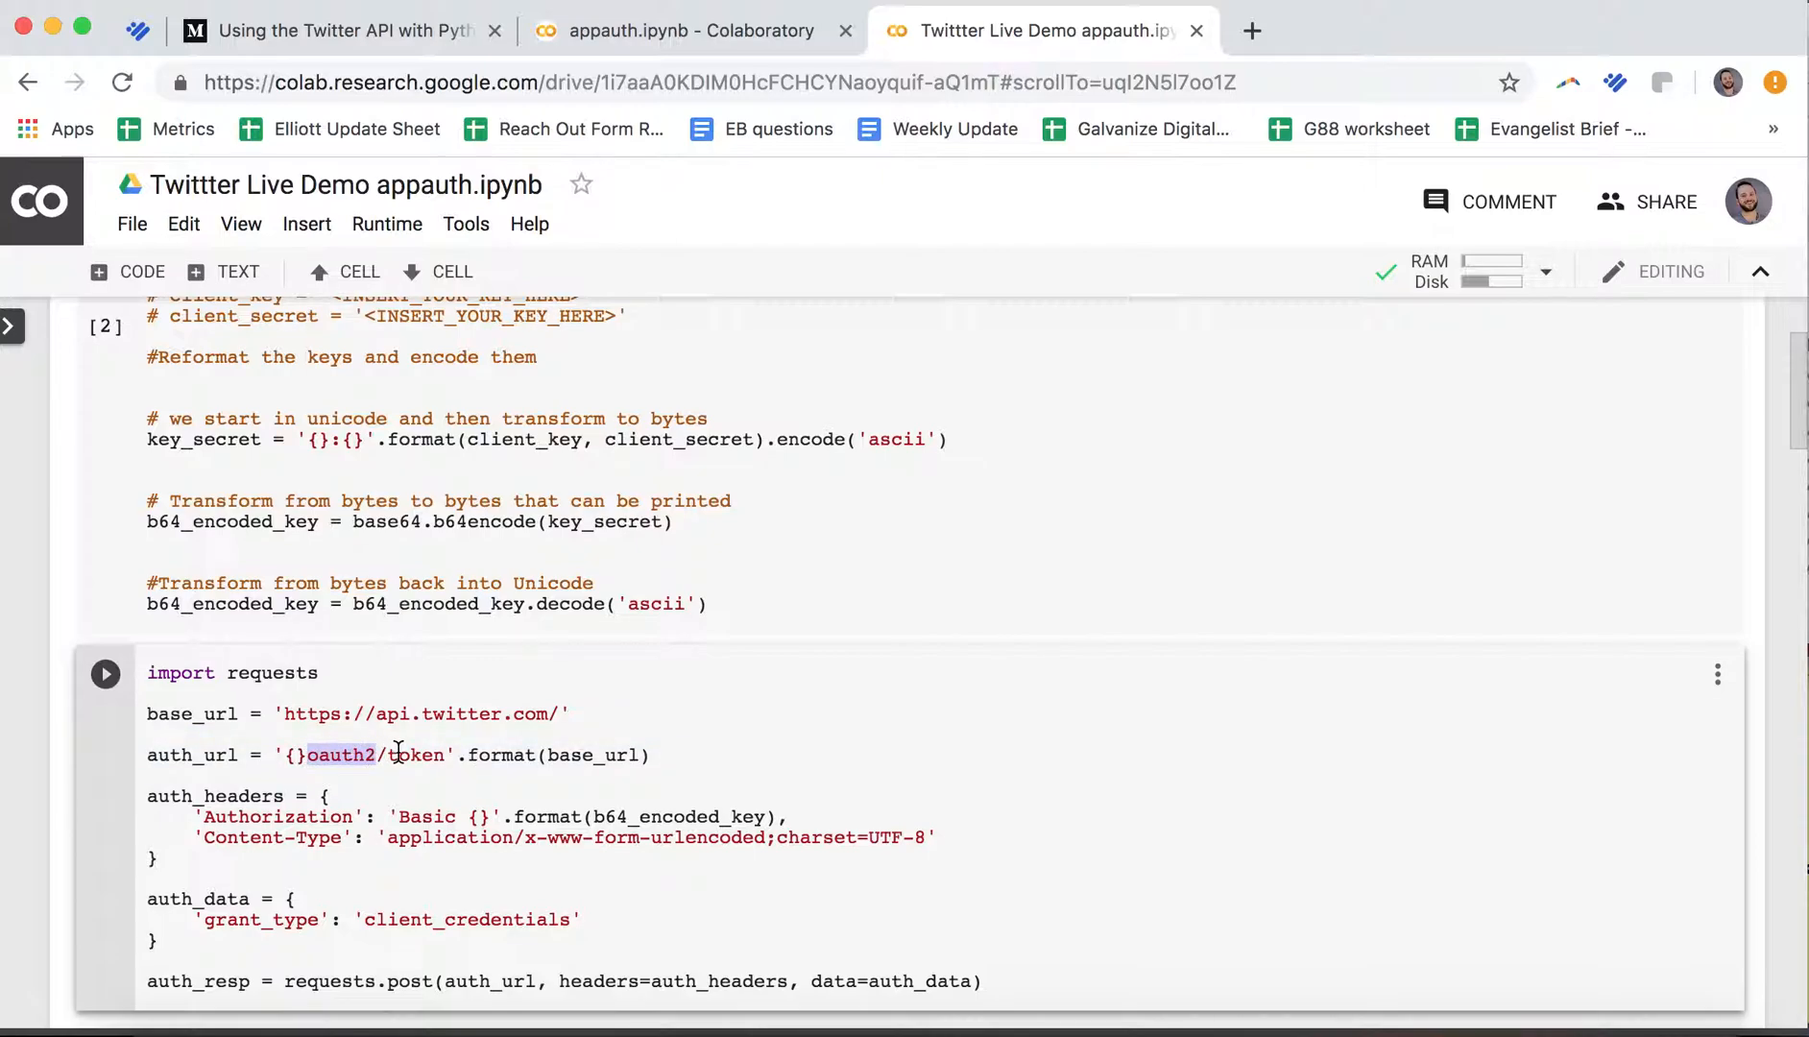
{"action": "key", "text": "enter"}
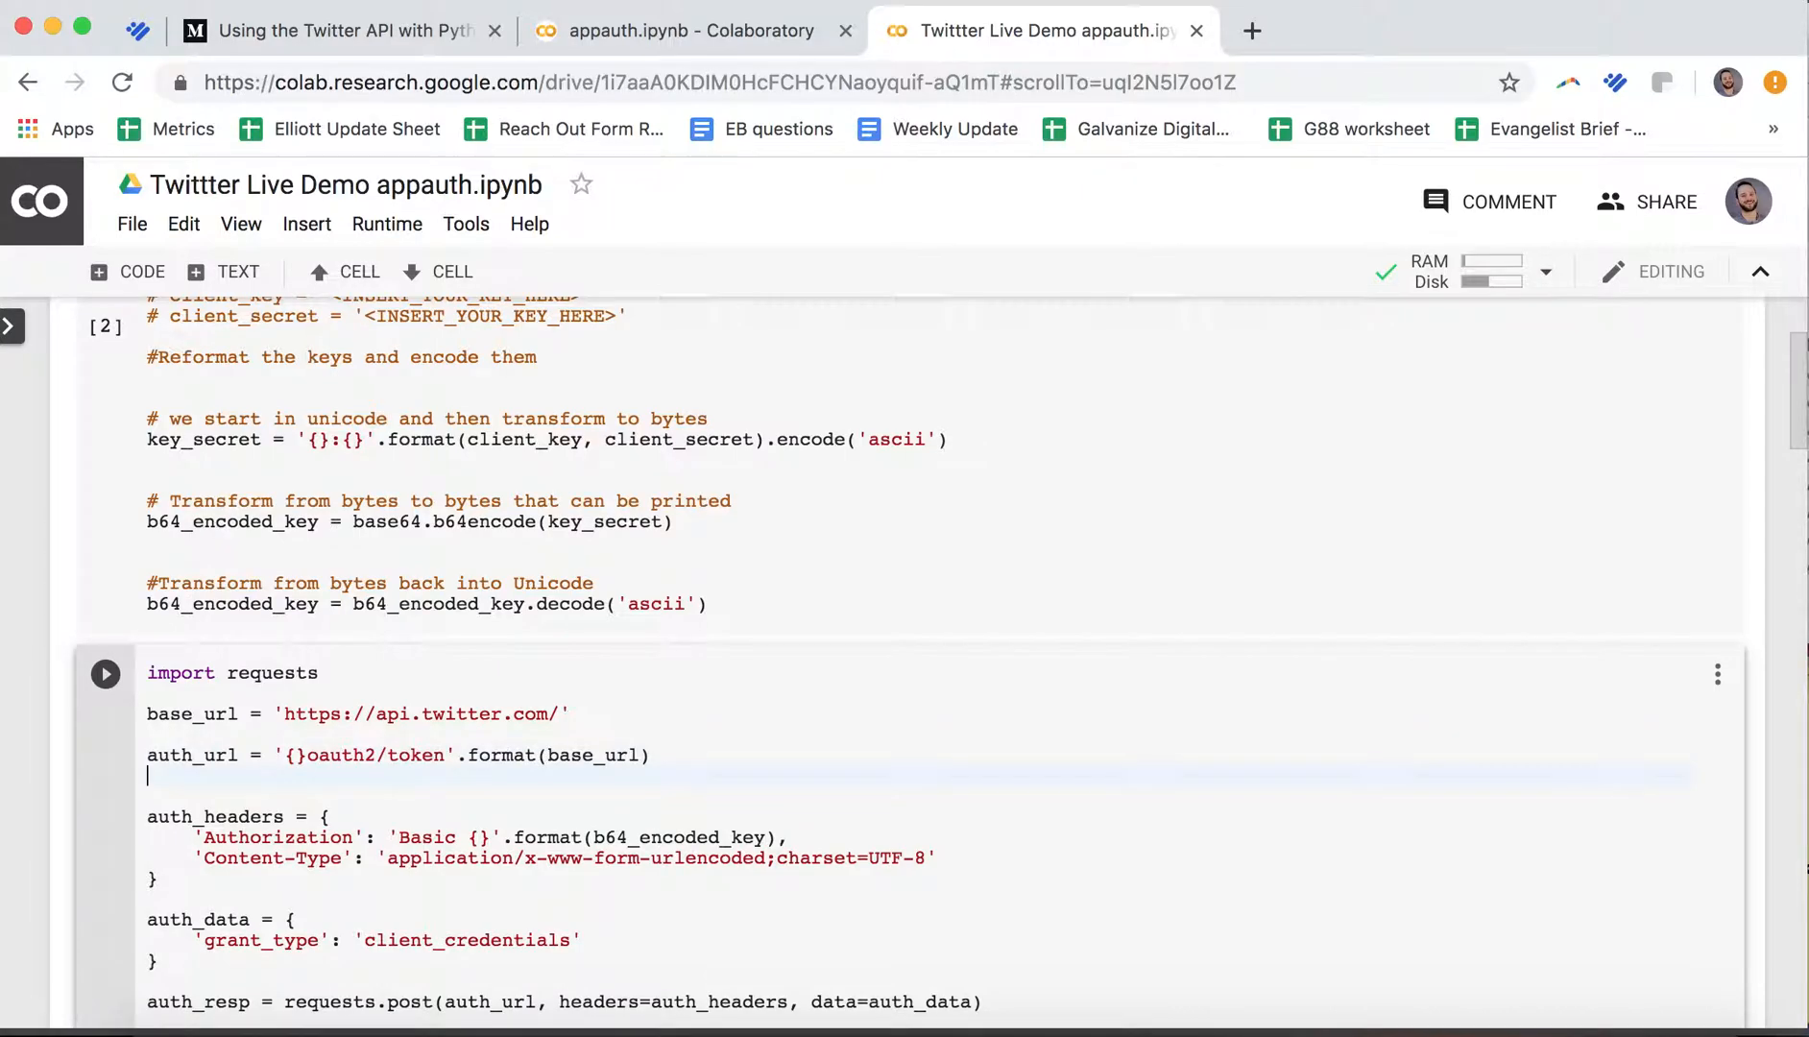
{"action": "double_click", "coordinate": [422, 713]}
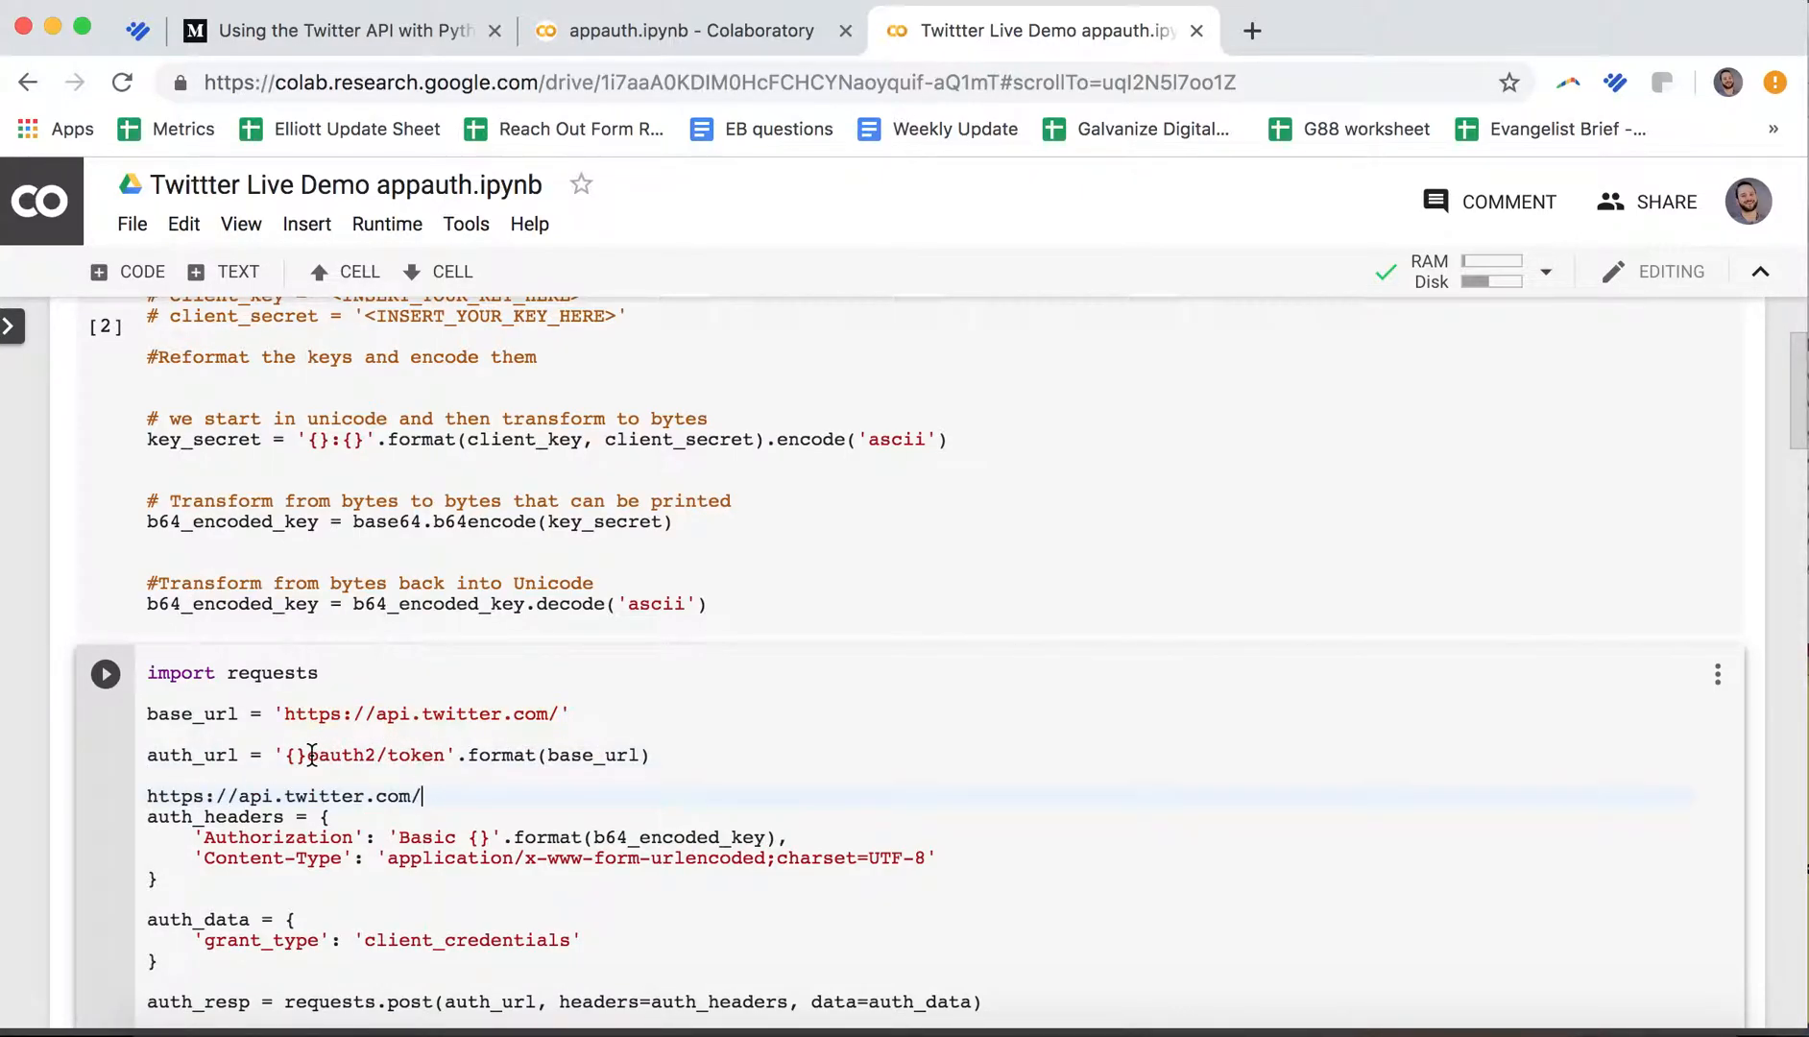
{"action": "double_click", "coordinate": [369, 754]}
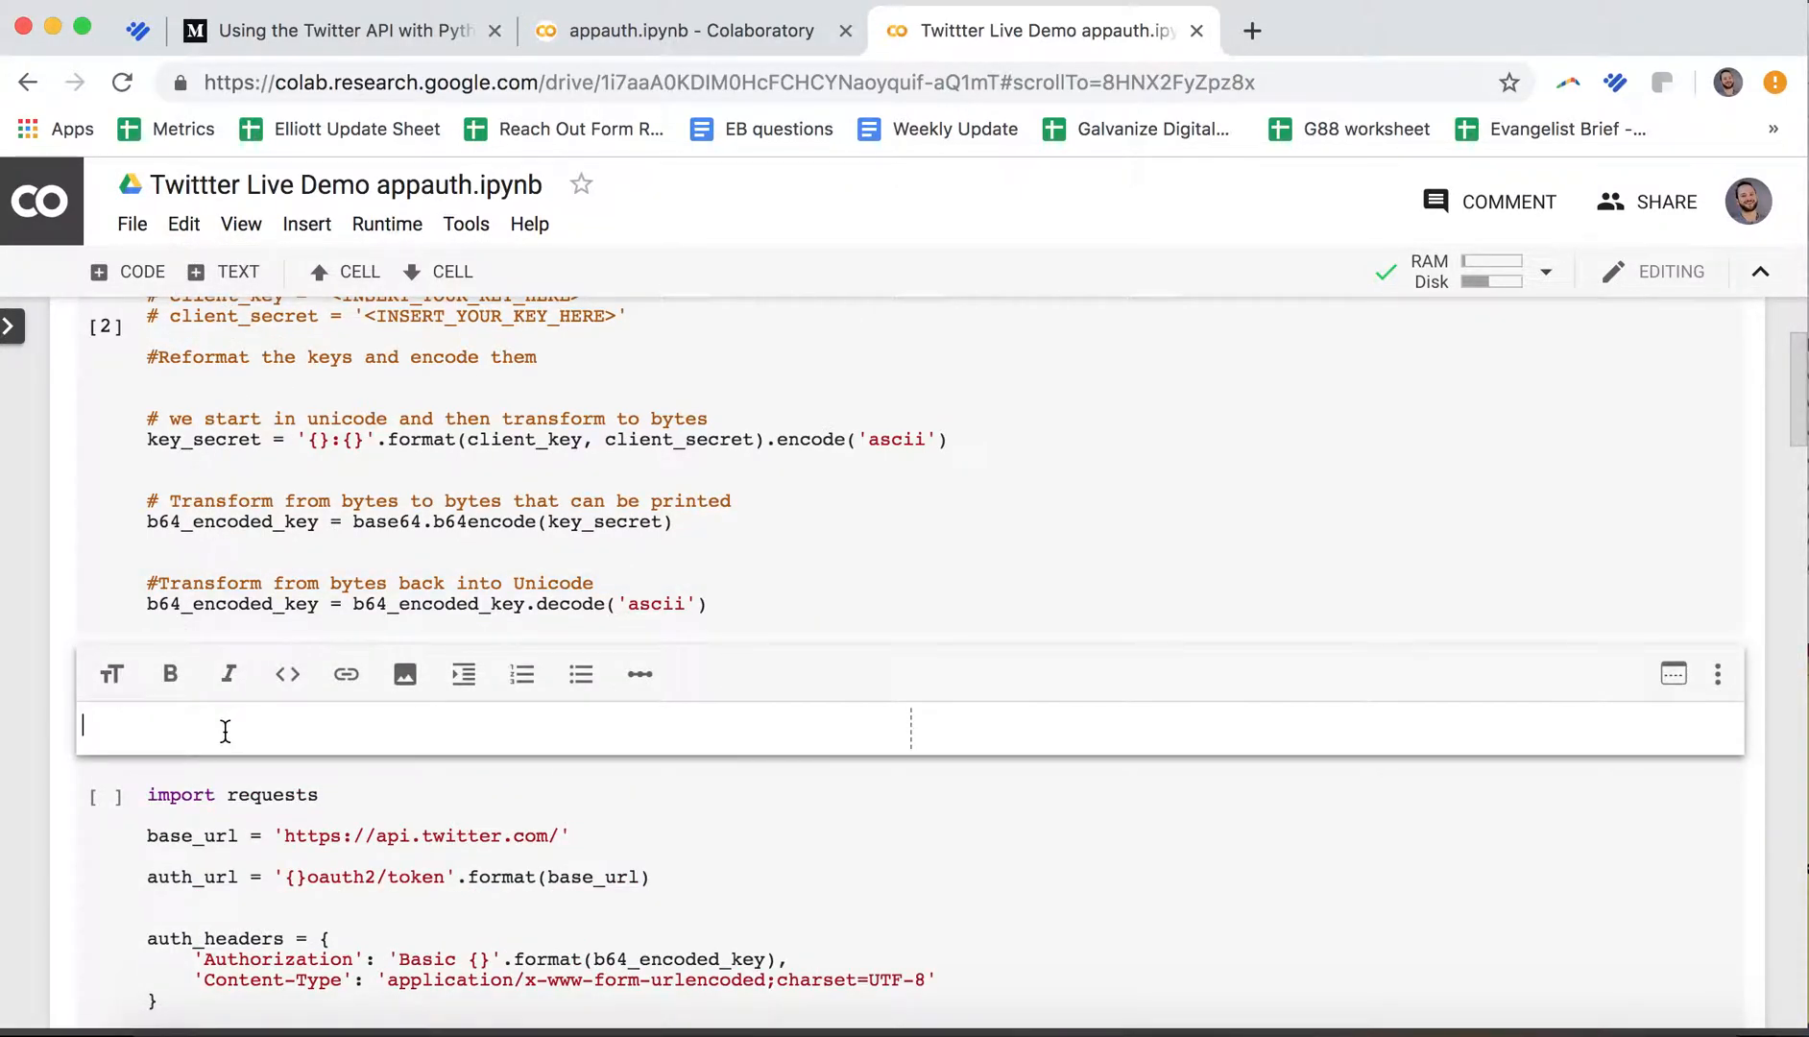
{"action": "type", "text": "https://api.twitter.com/oauth2/token"}
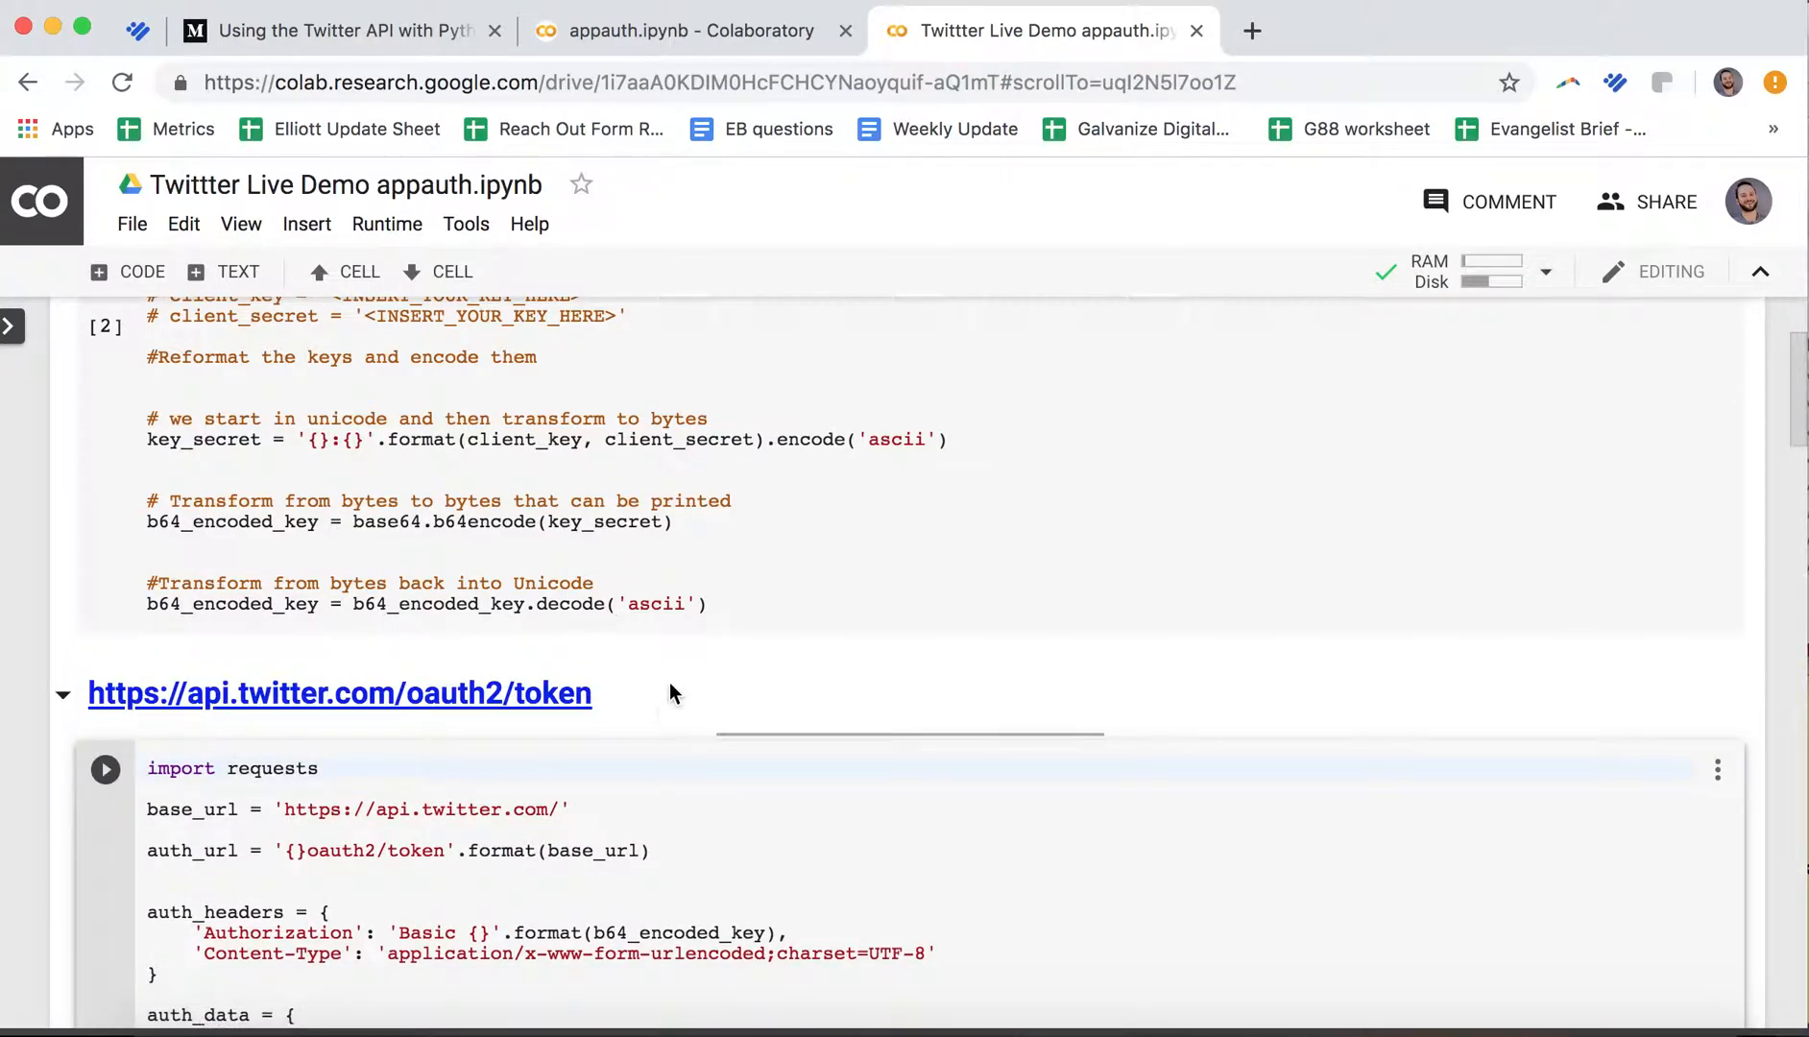
{"action": "left_click", "coordinate": [339, 693]}
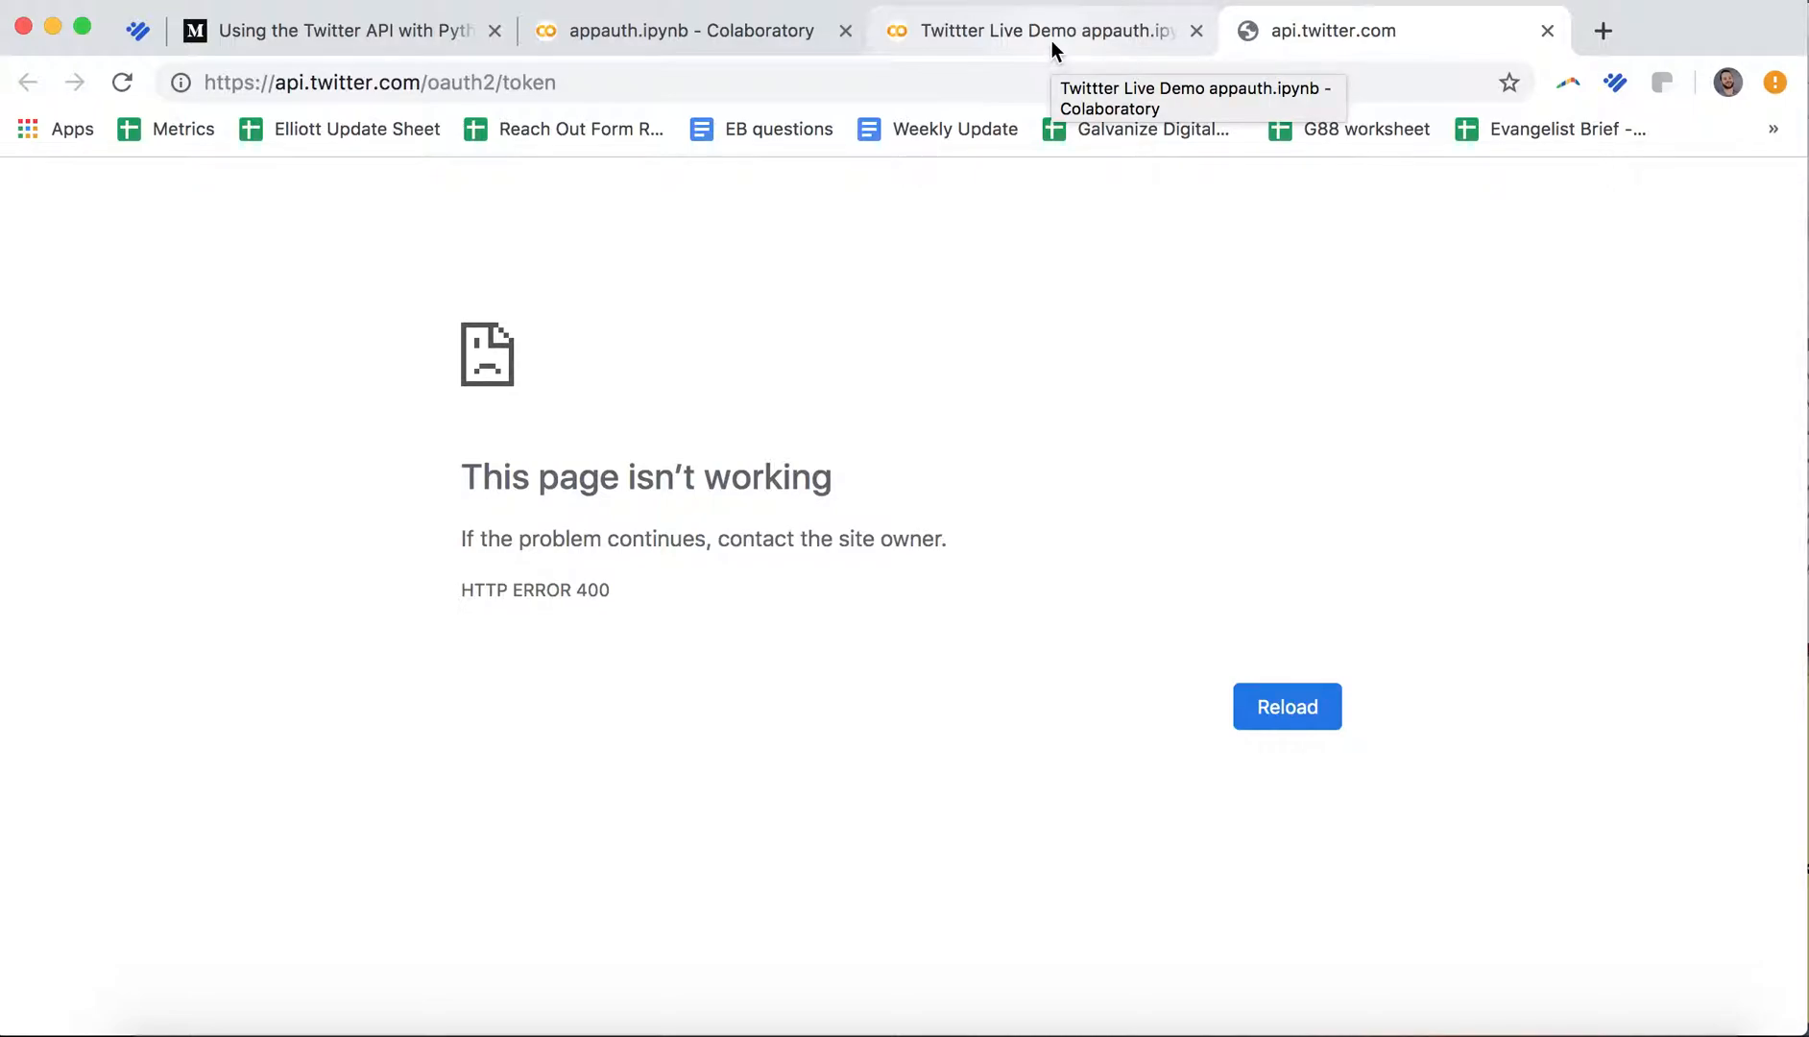
{"action": "left_click", "coordinate": [1041, 31]}
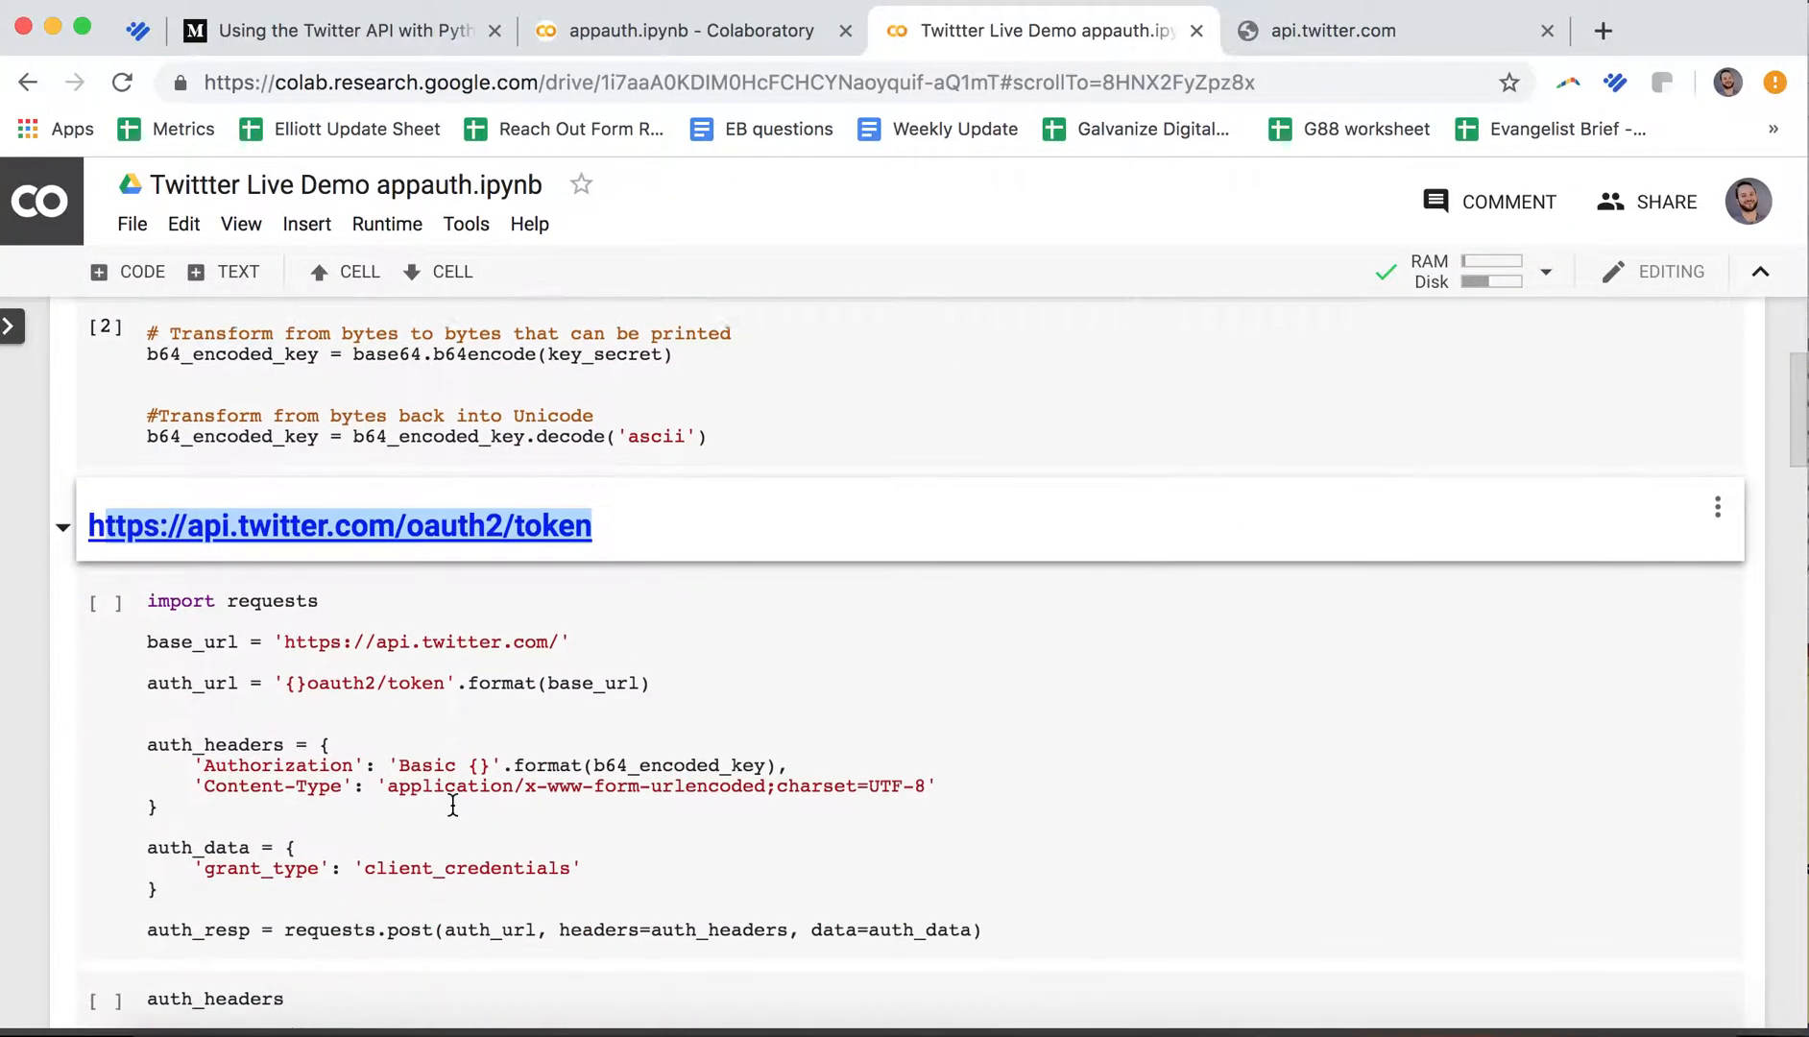
- Review the auth_headers, auth_data and requests.post(auth_url) lines, then run the token request cell
{"action": "scroll", "scroll_direction": "down", "scroll_amount": 3}
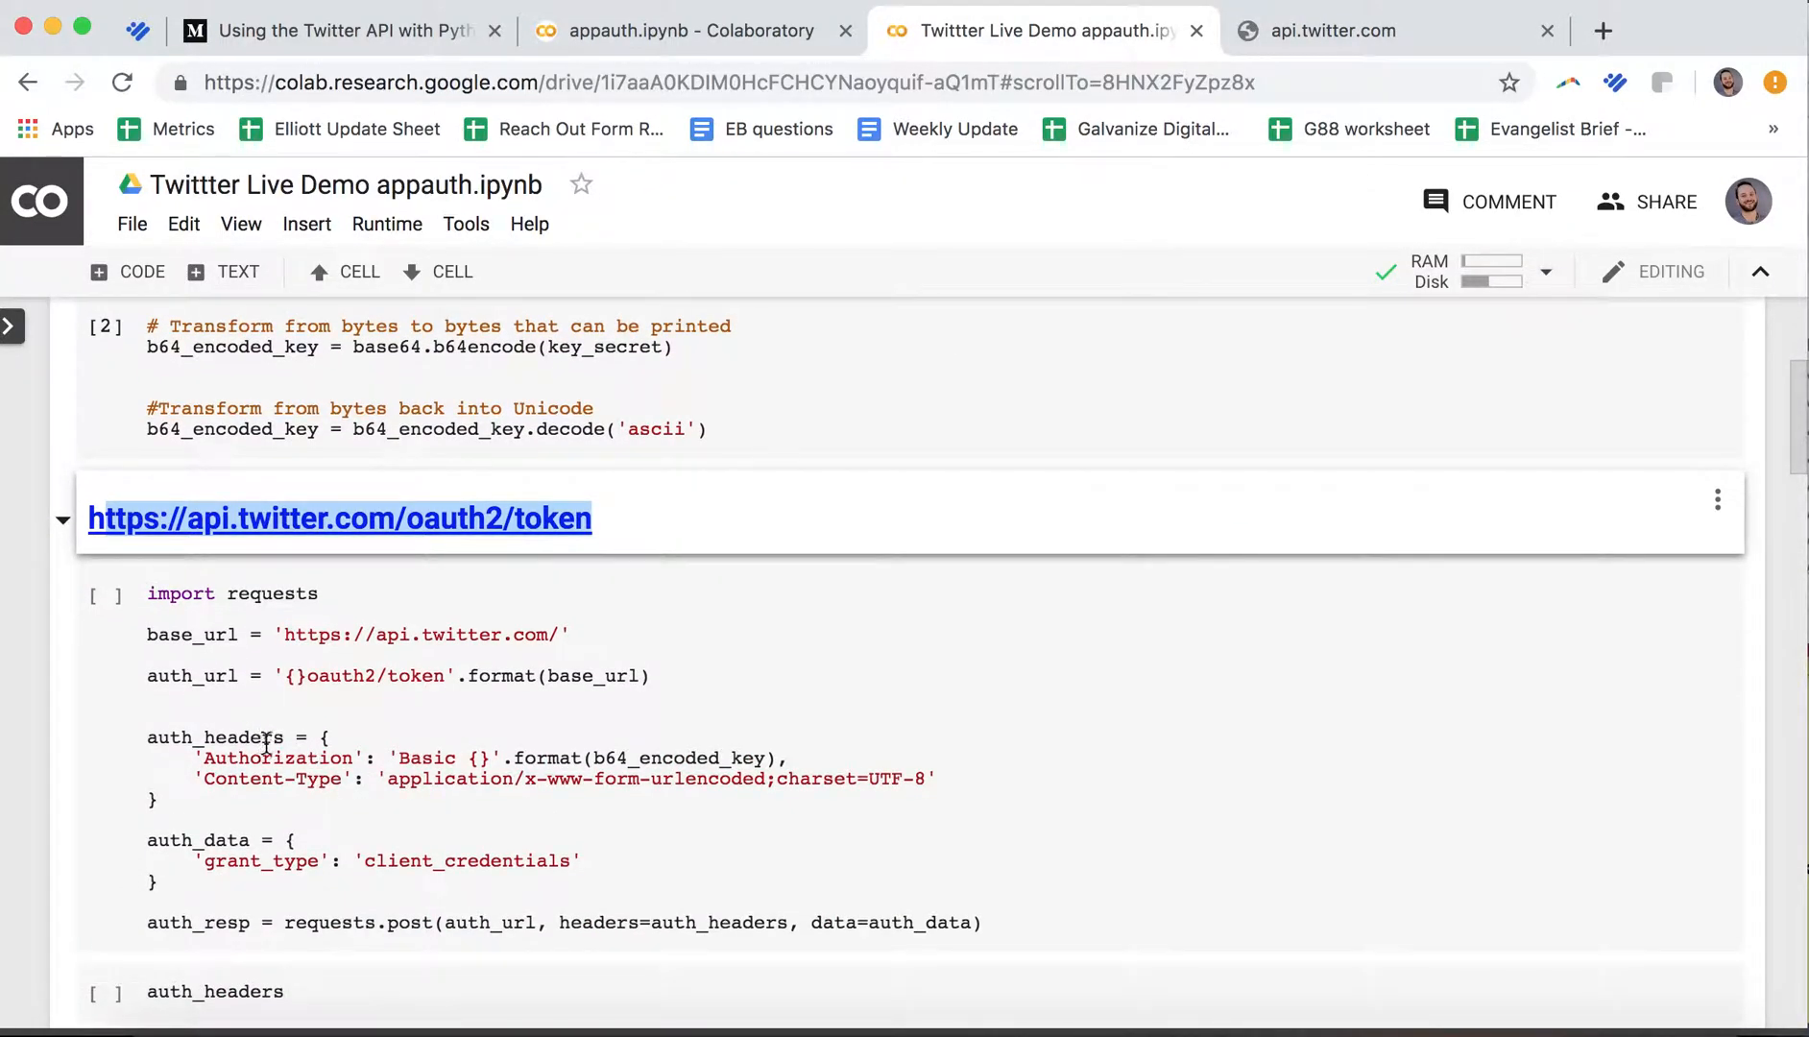
{"action": "double_click", "coordinate": [676, 757]}
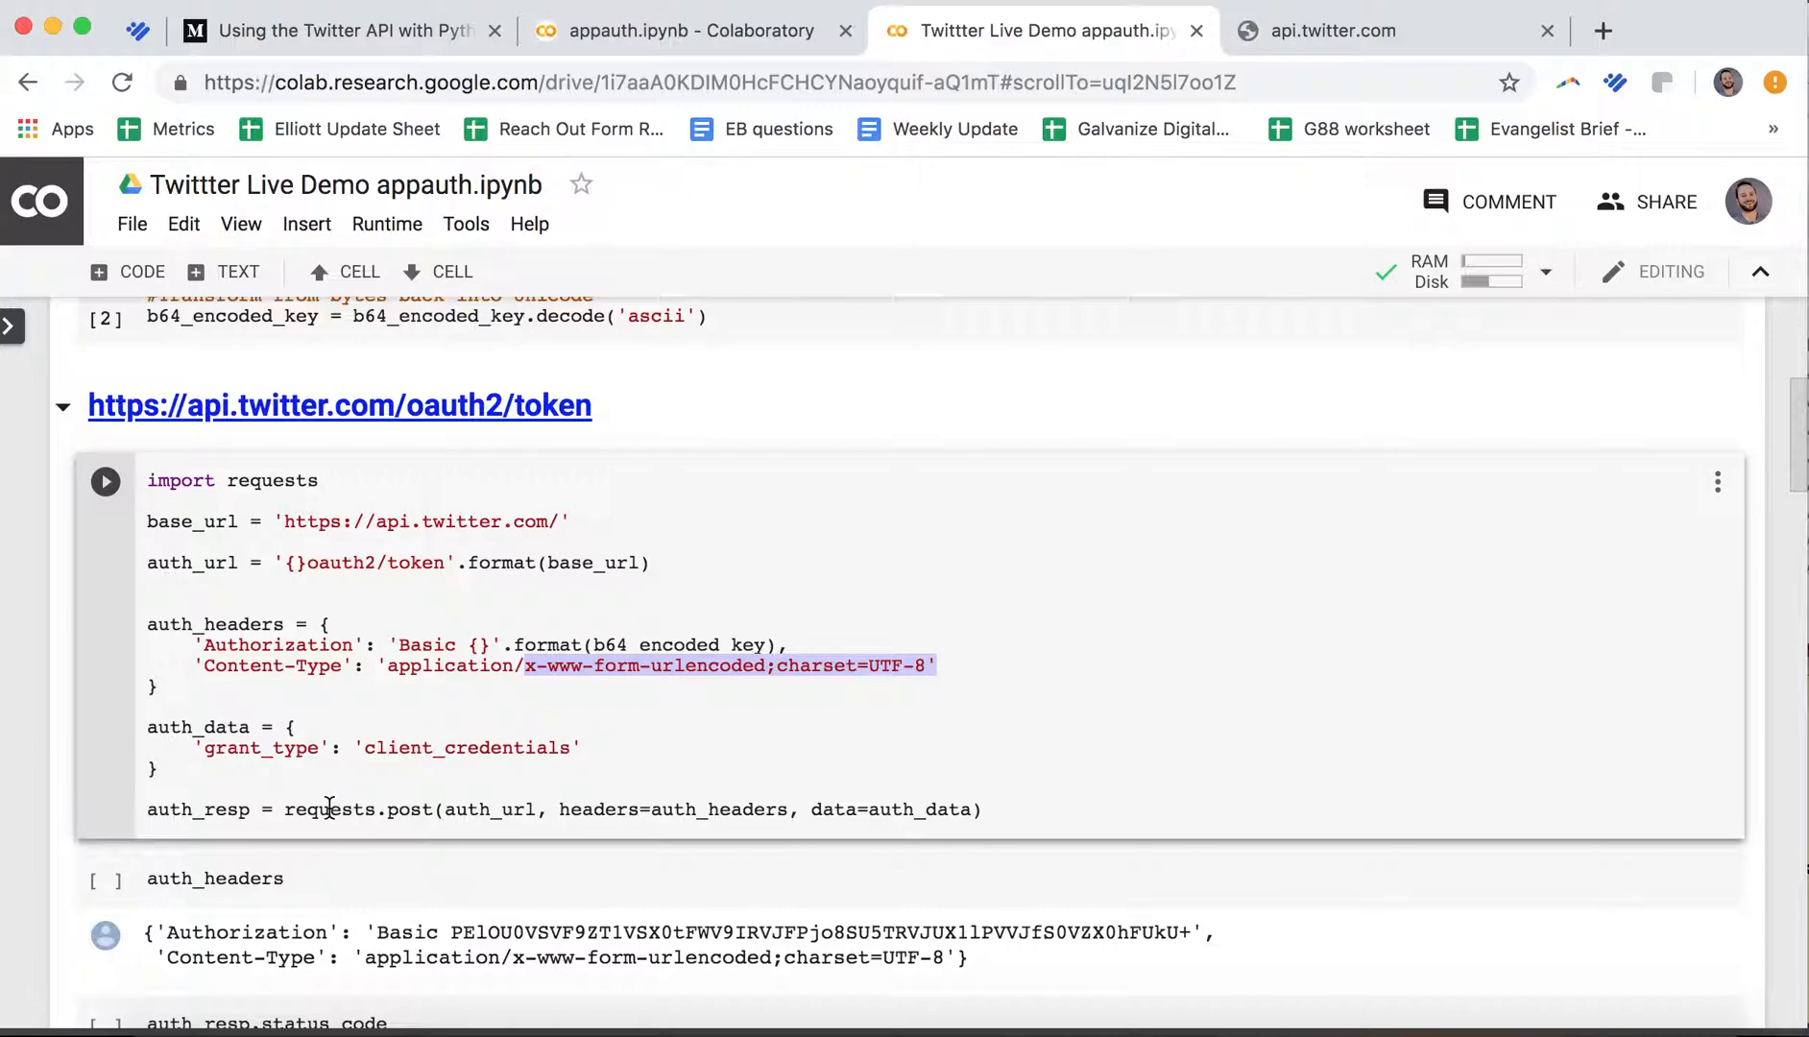
{"action": "double_click", "coordinate": [329, 809]}
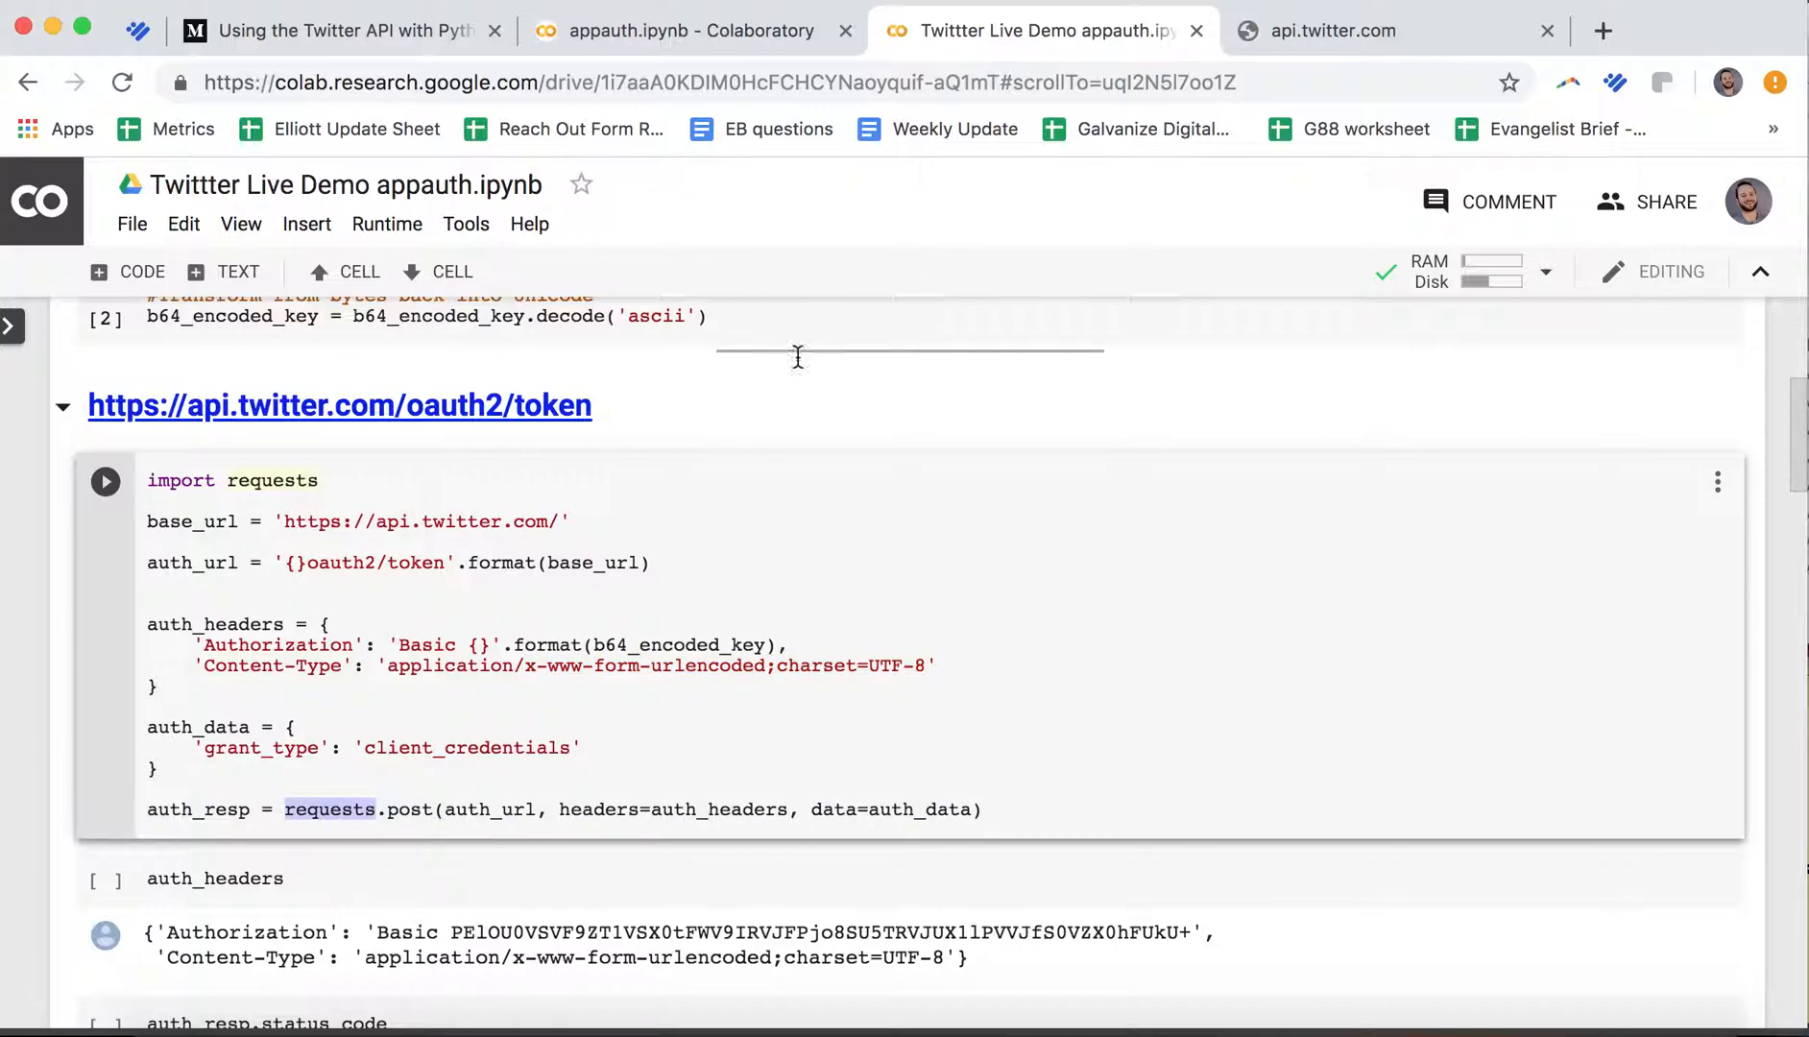
{"action": "left_click", "coordinate": [468, 808]}
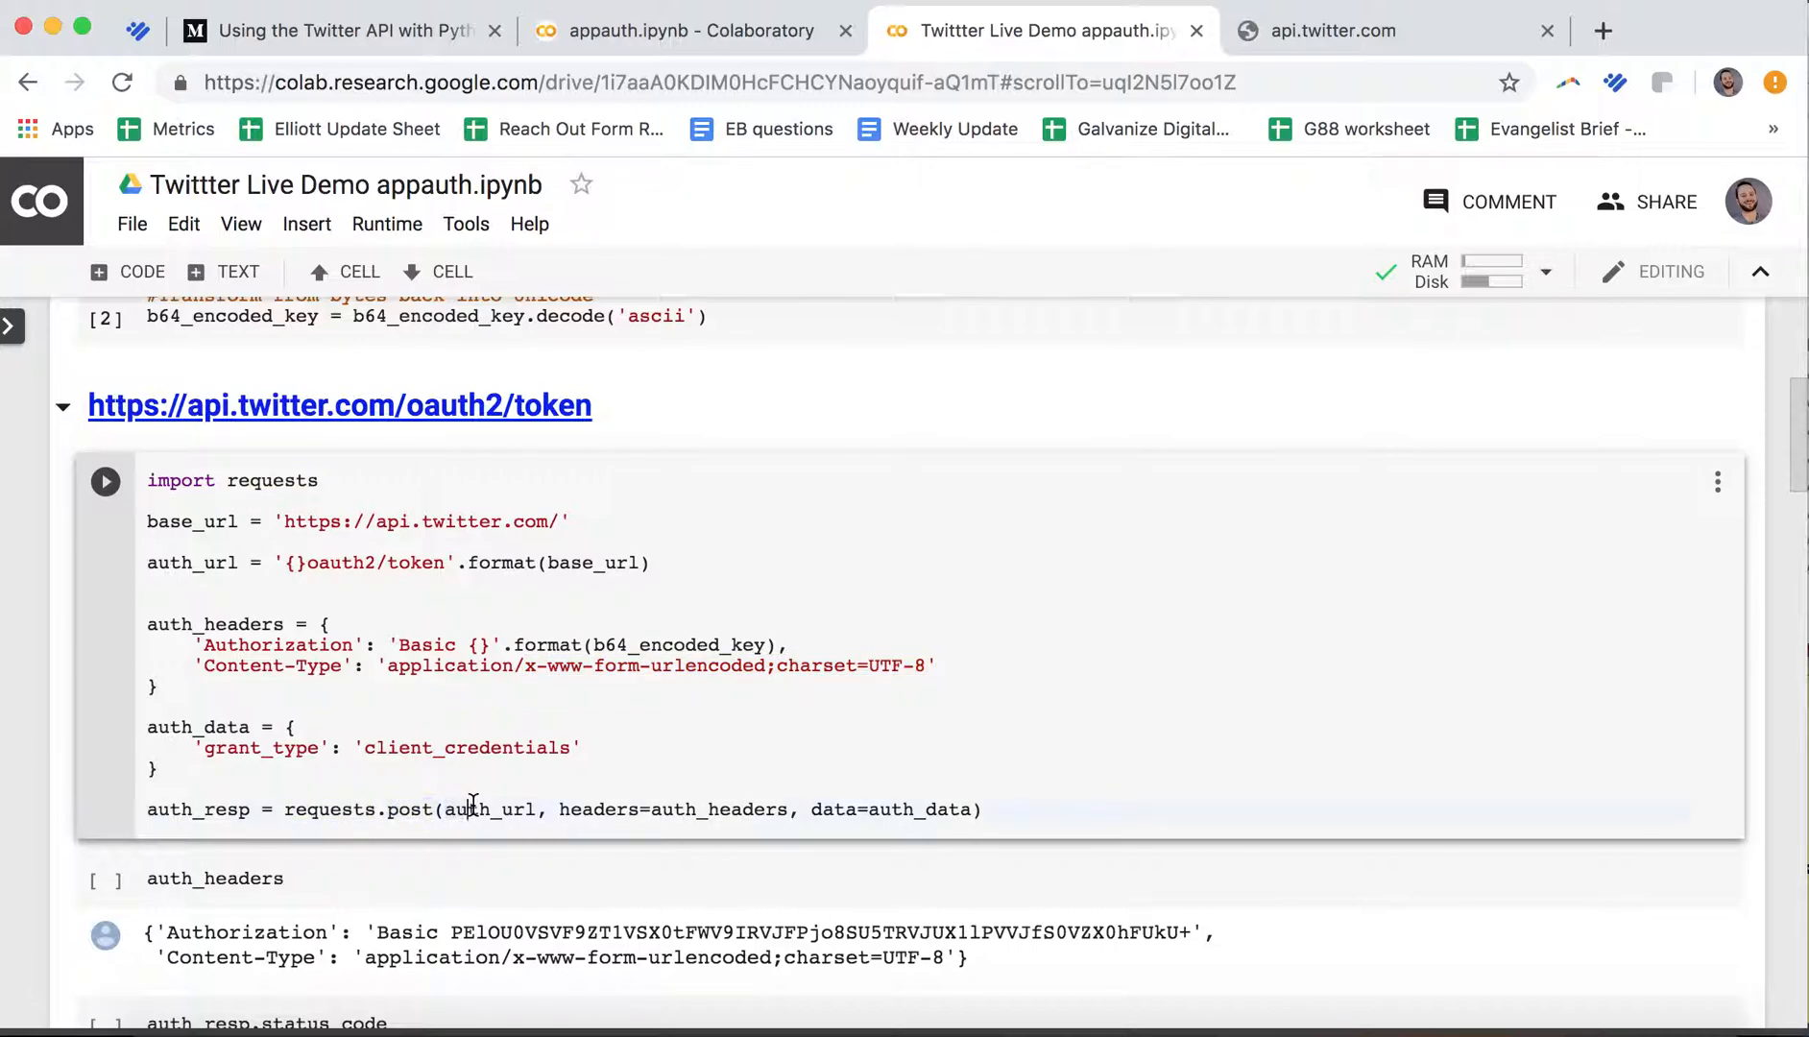
{"action": "double_click", "coordinate": [487, 808]}
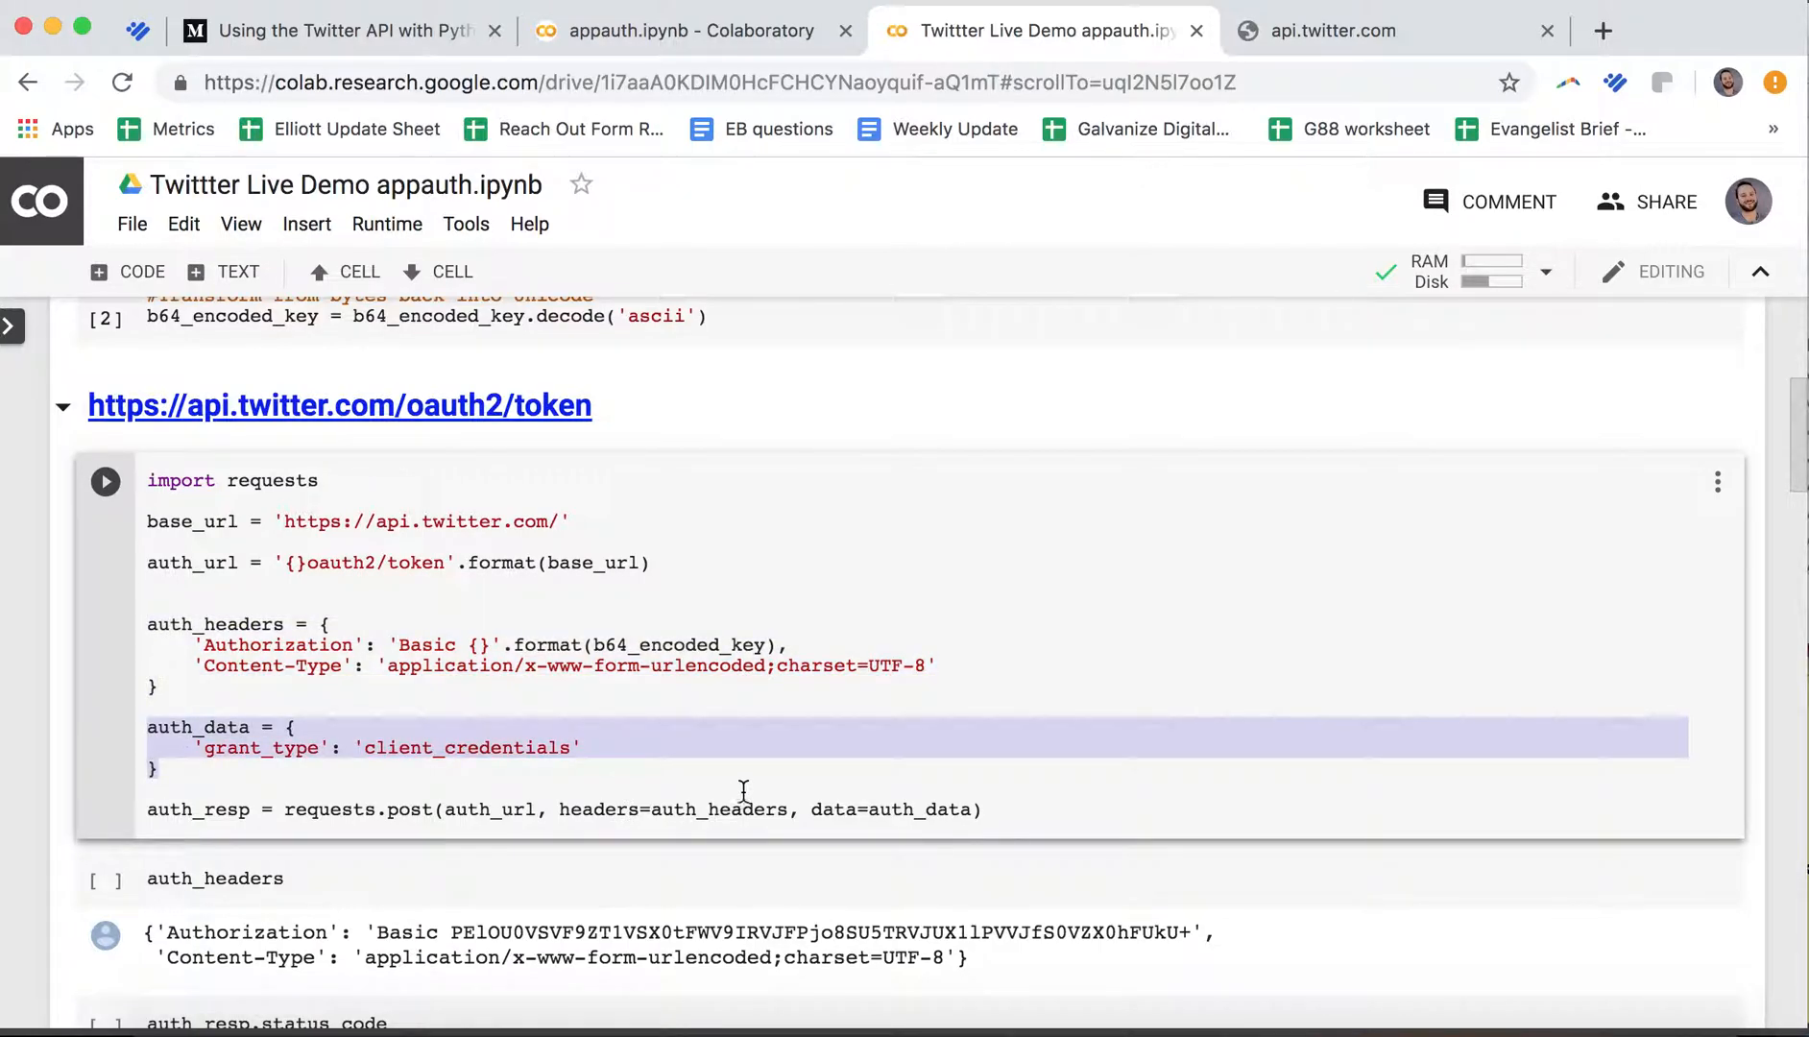
{"action": "left_click", "coordinate": [104, 481]}
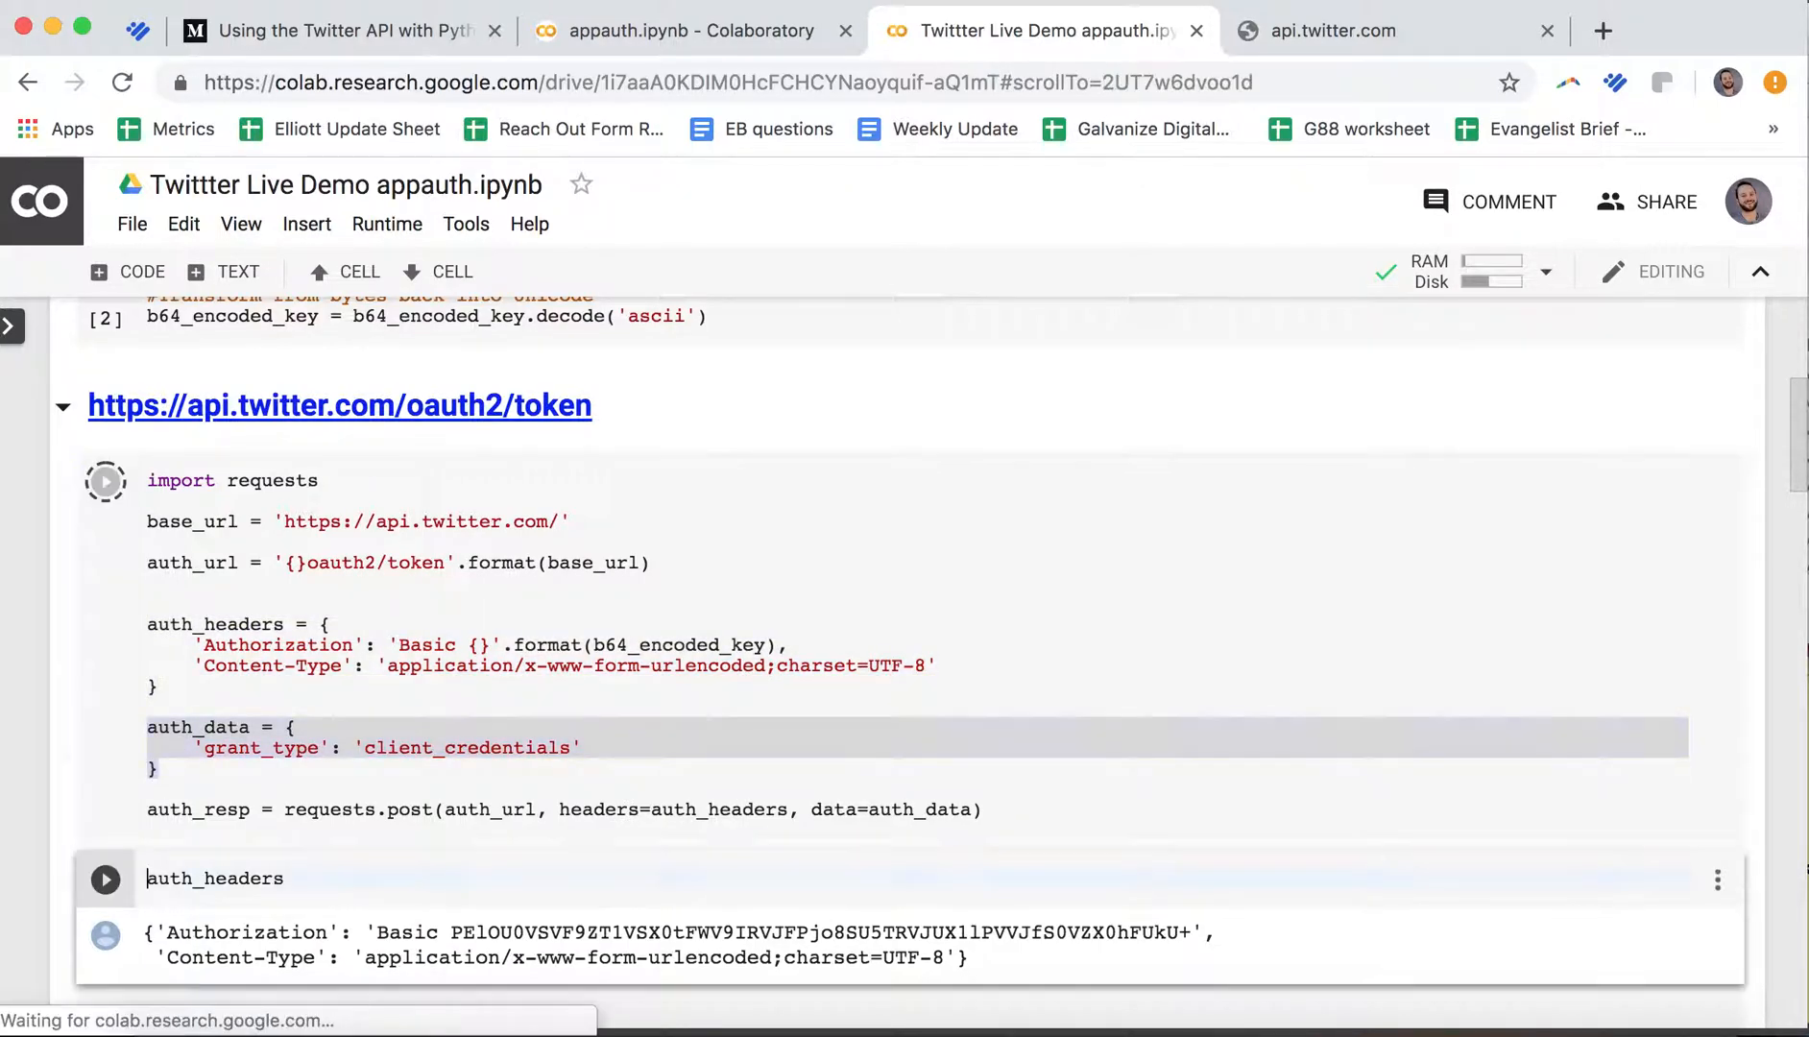
- Inspect the 403 status and errors-only response, then start a new browser tab to look it up
{"action": "scroll", "scroll_direction": "down", "scroll_amount": 3}
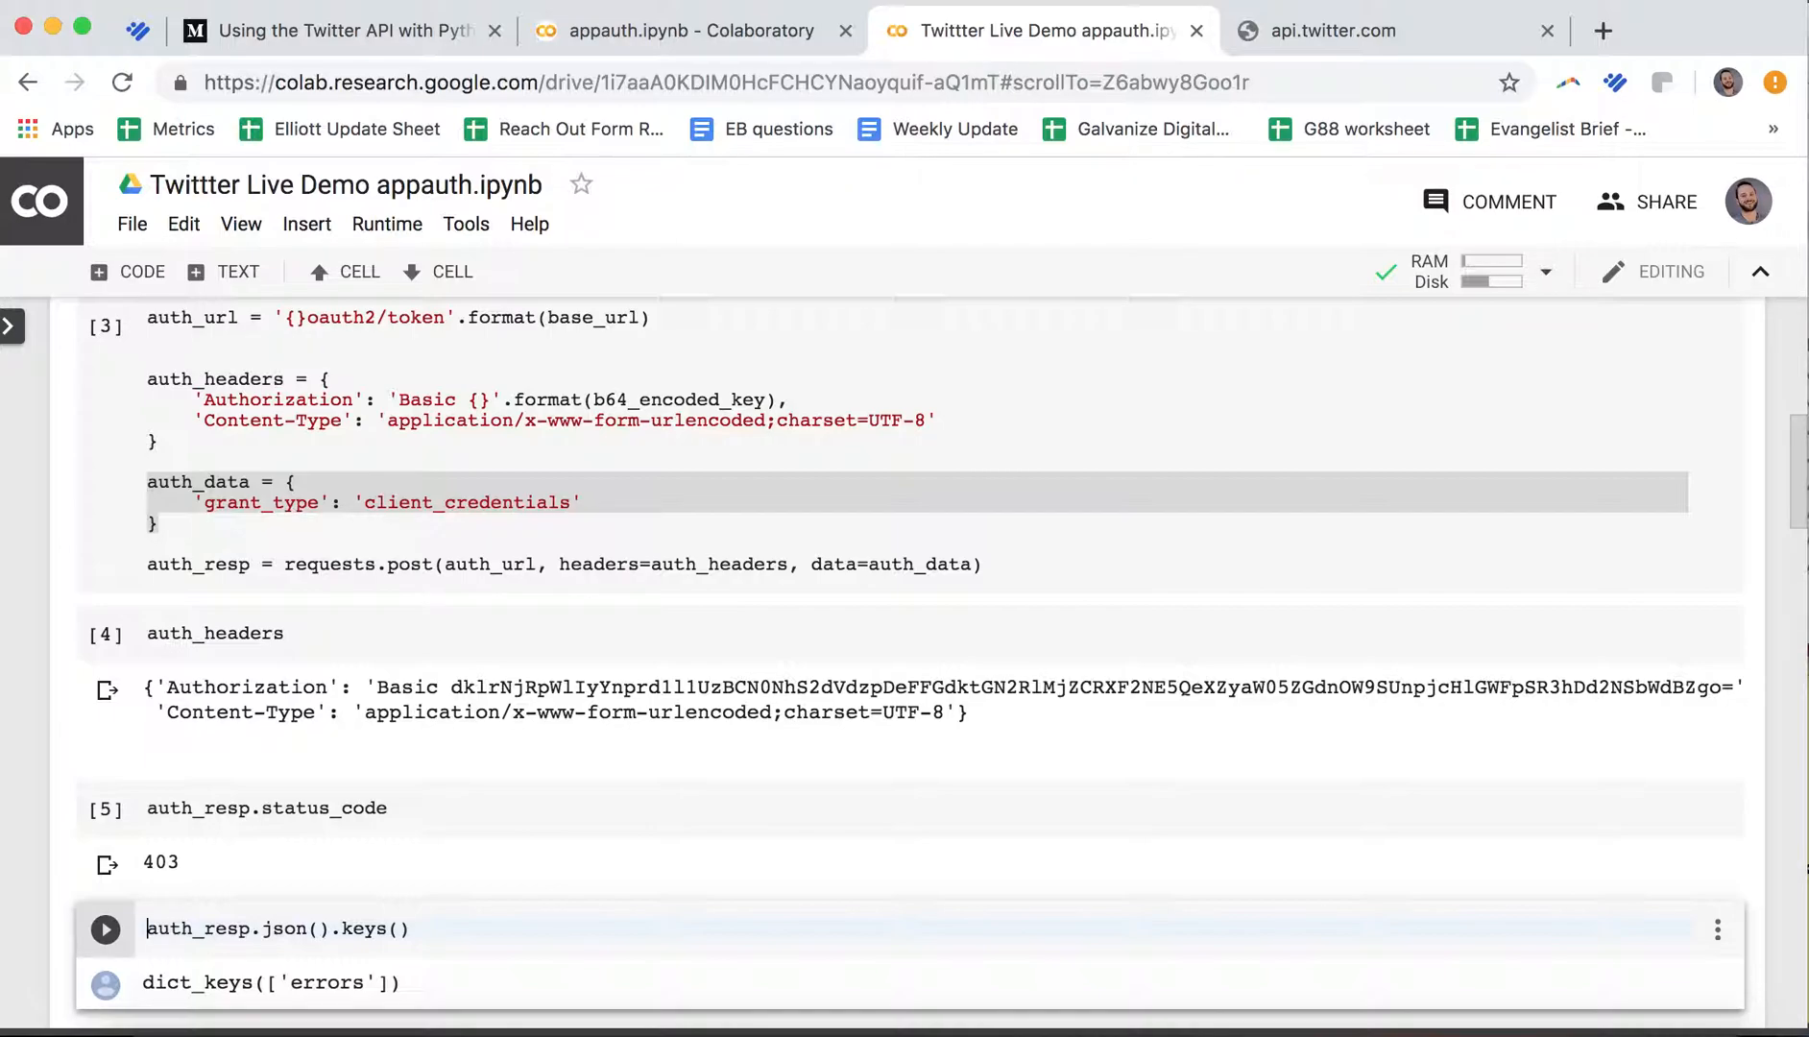
{"action": "left_click", "coordinate": [1713, 30]}
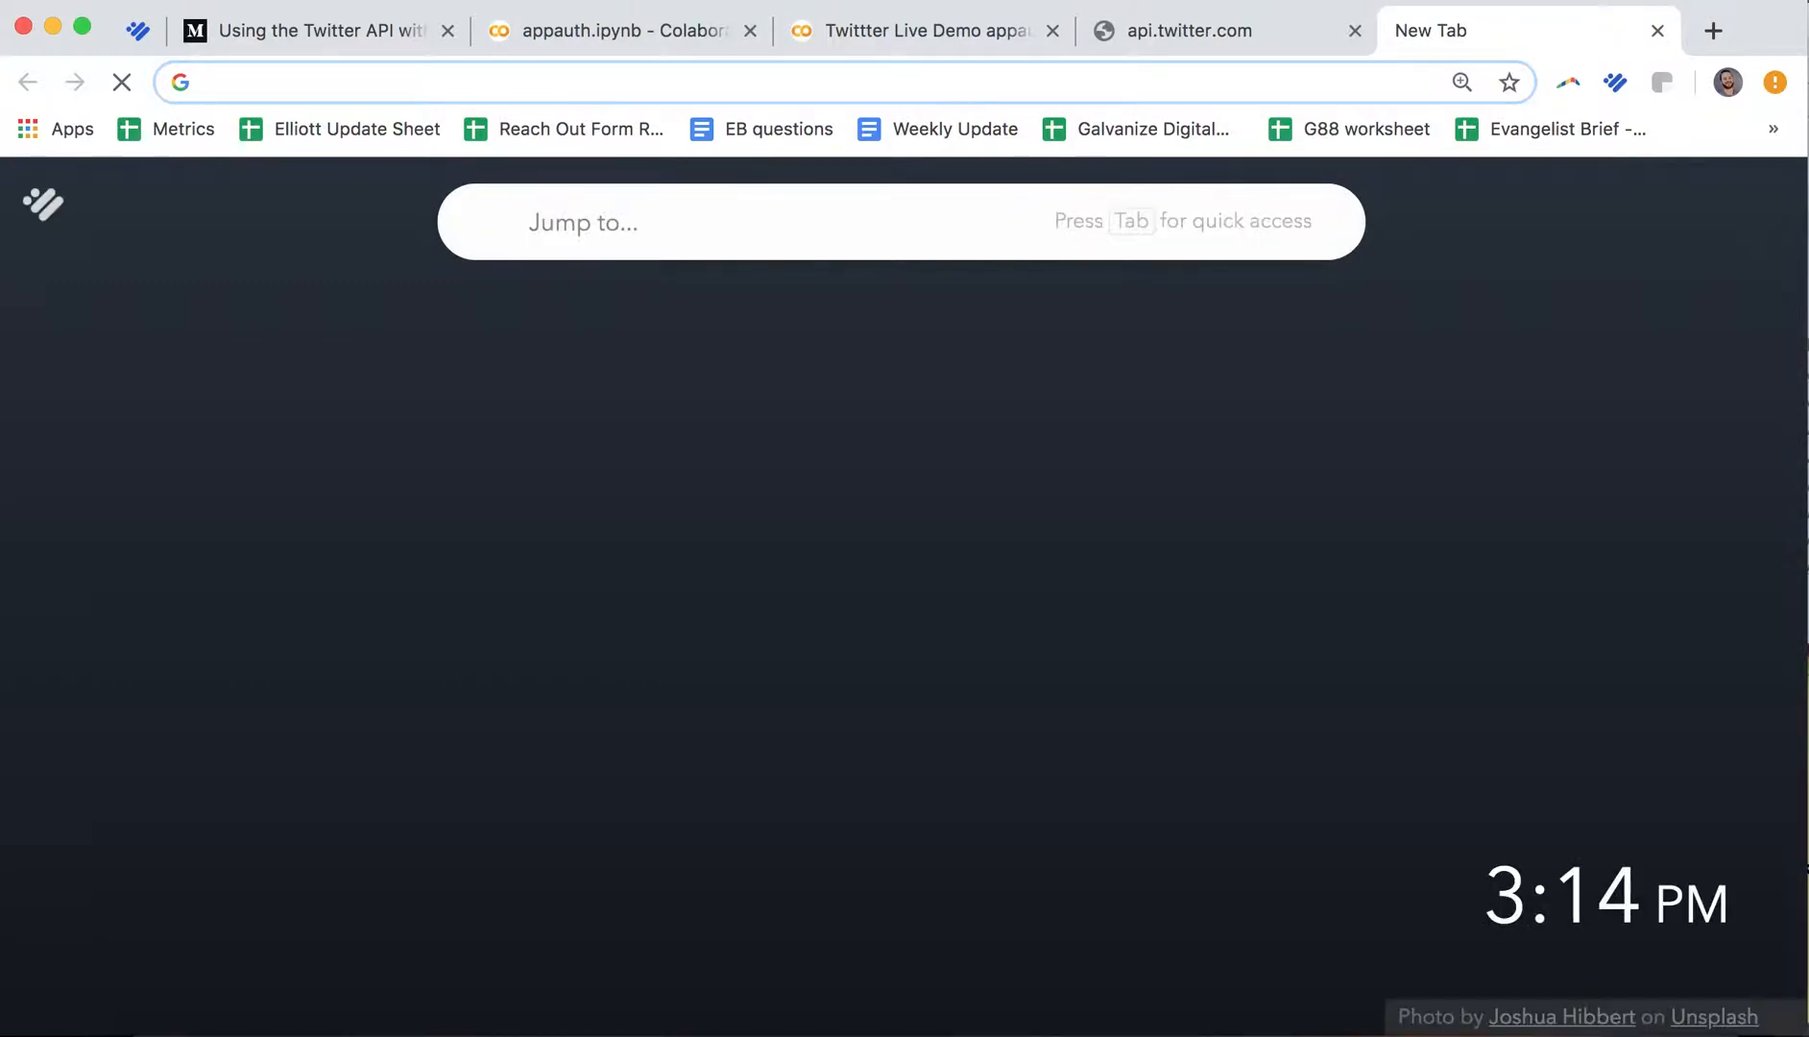
- Search Google for 'http 403 code', then return to the Twittter Live Demo notebook
{"action": "type", "text": "http"}
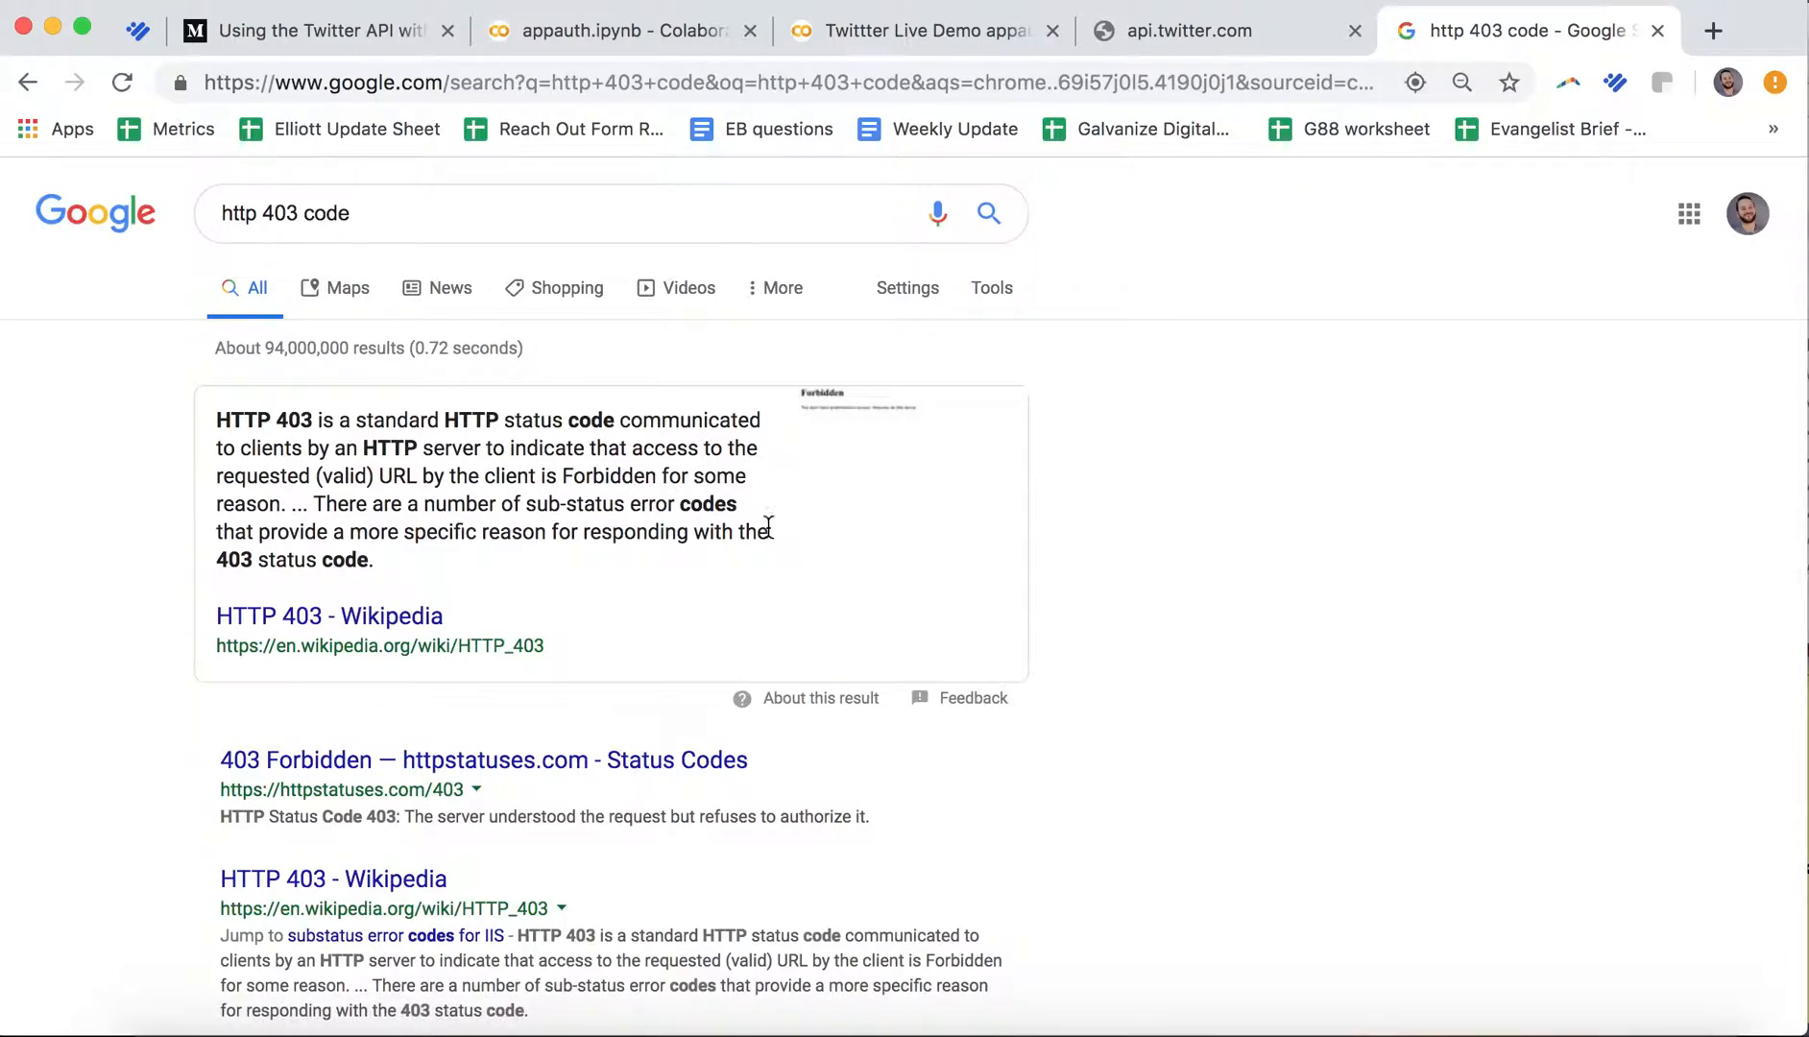
{"action": "mouse_move", "coordinate": [612, 481]}
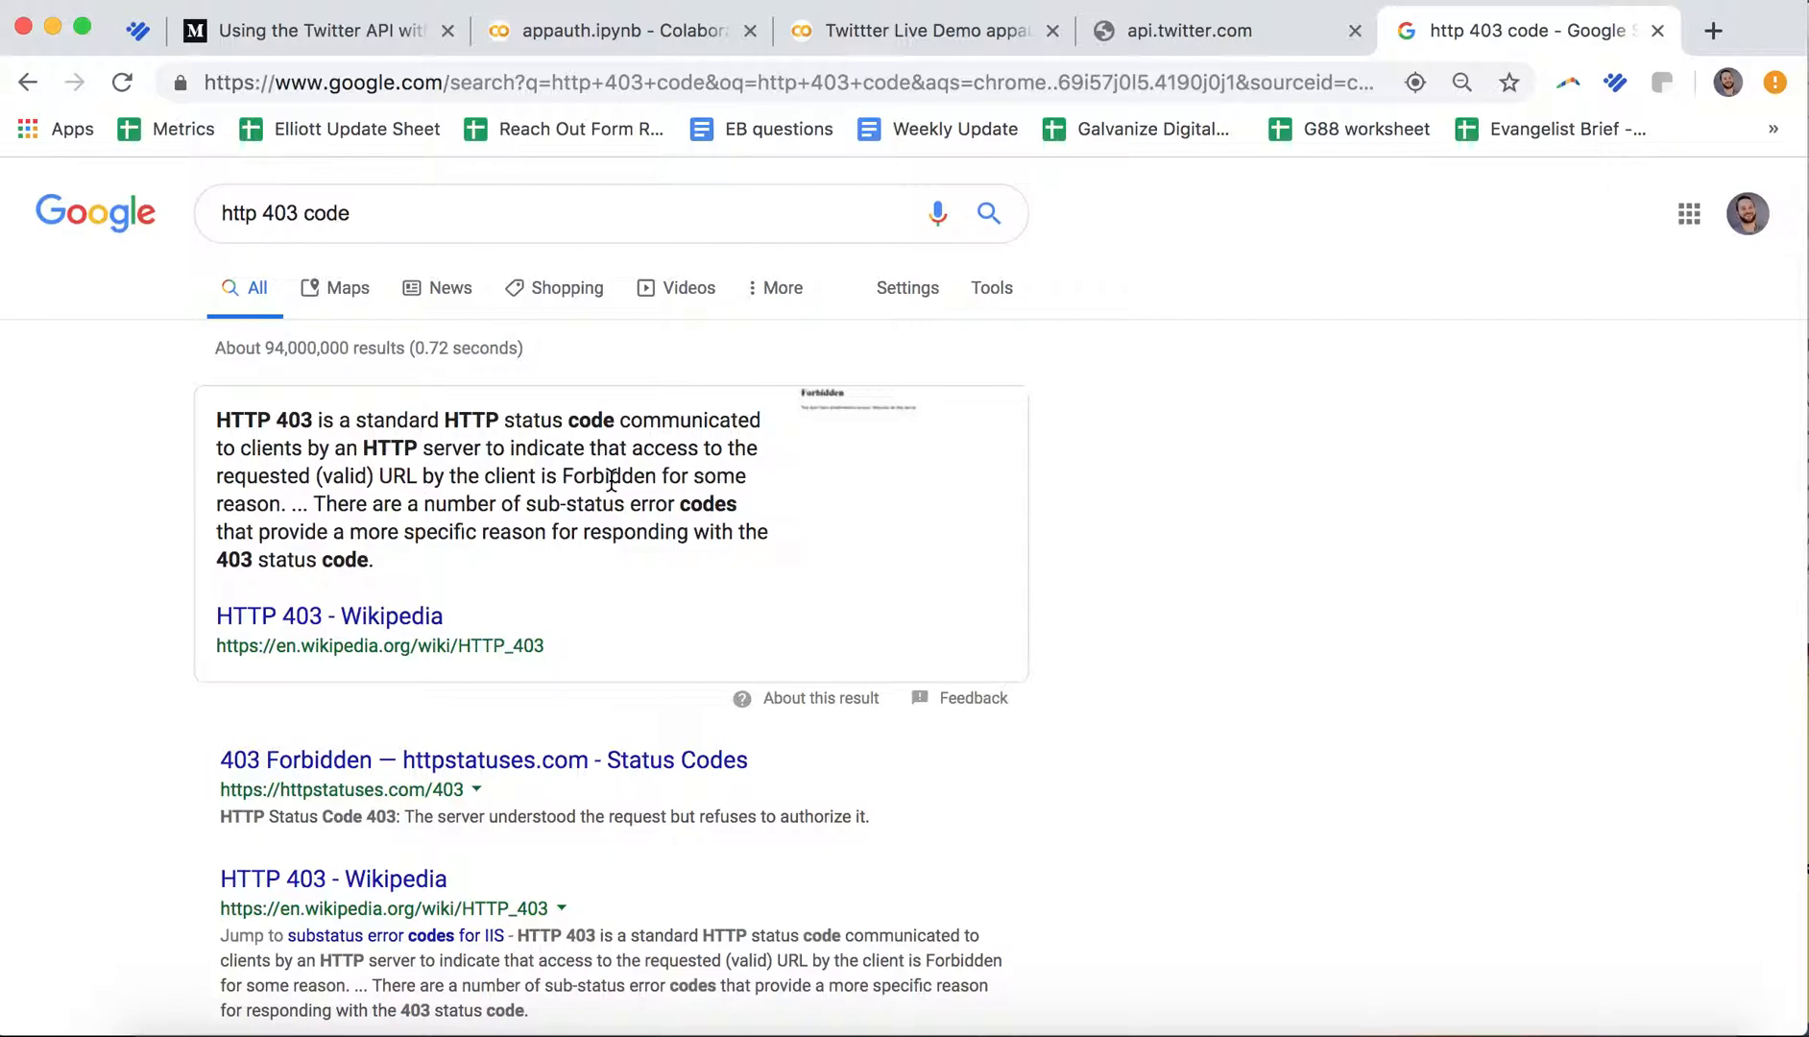
{"action": "mouse_move", "coordinate": [1201, 64]}
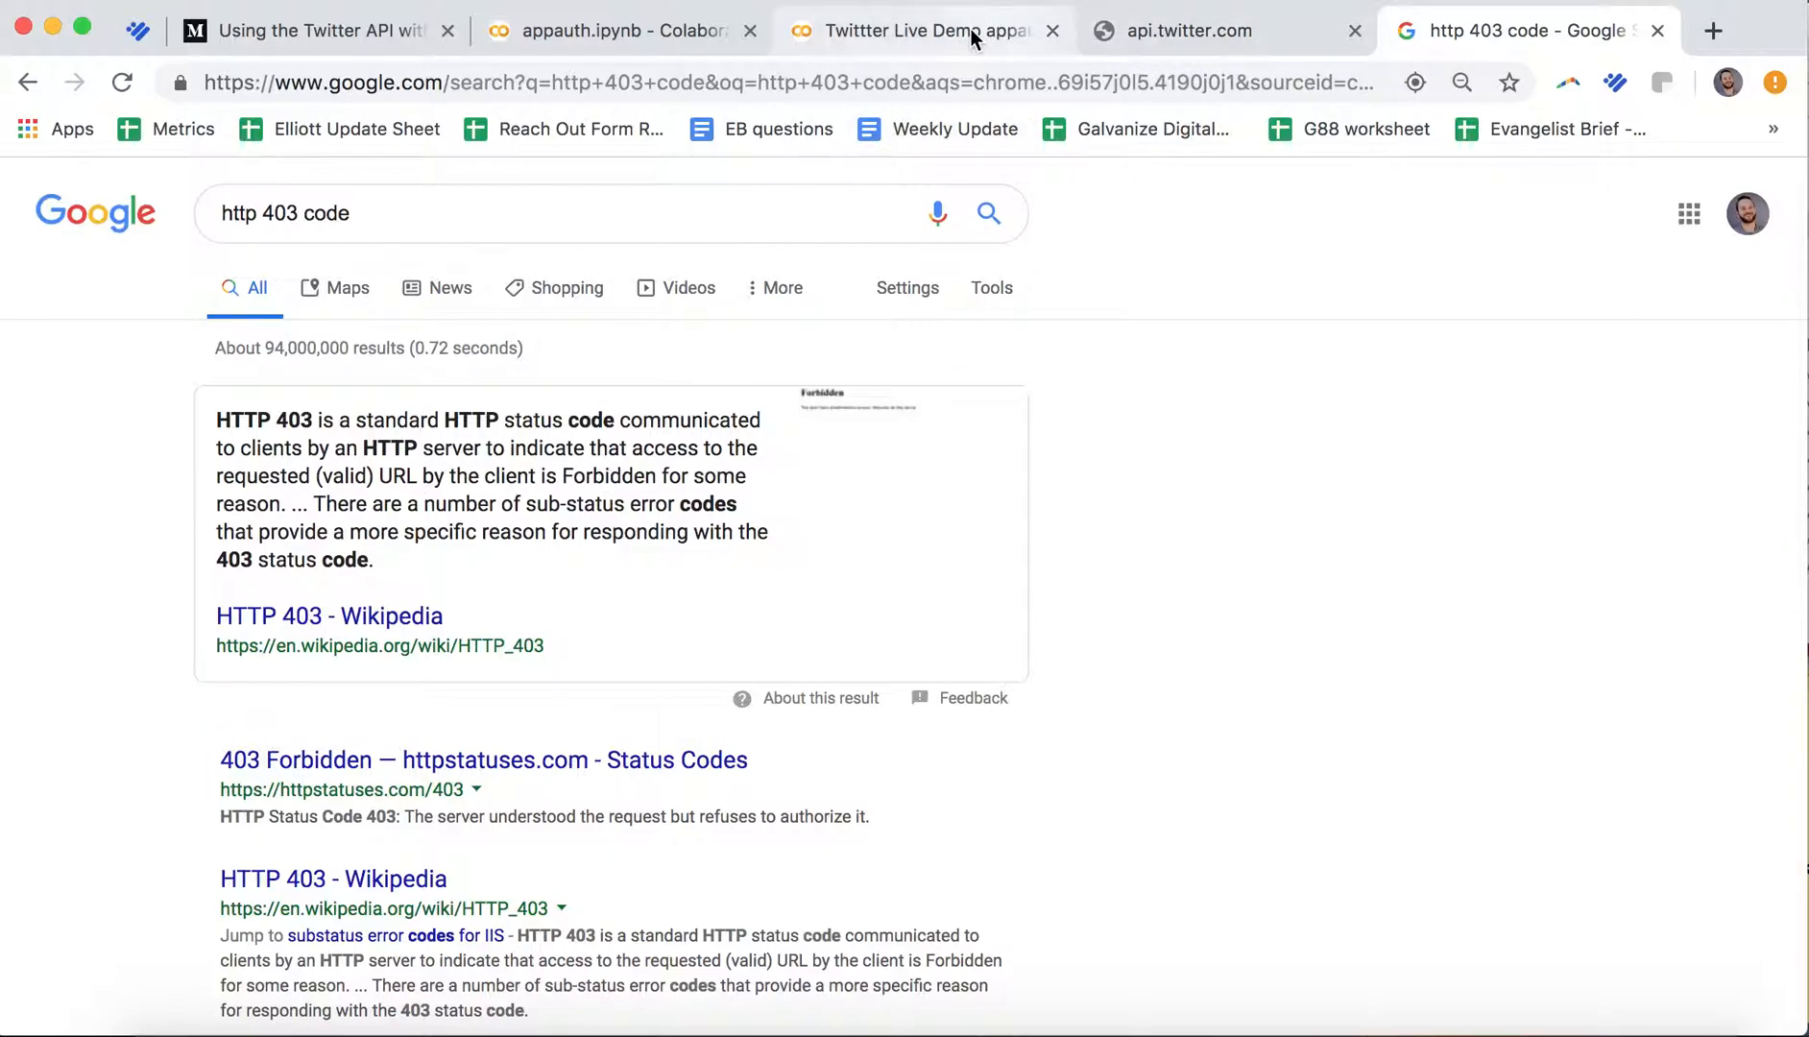
{"action": "left_click", "coordinate": [923, 31]}
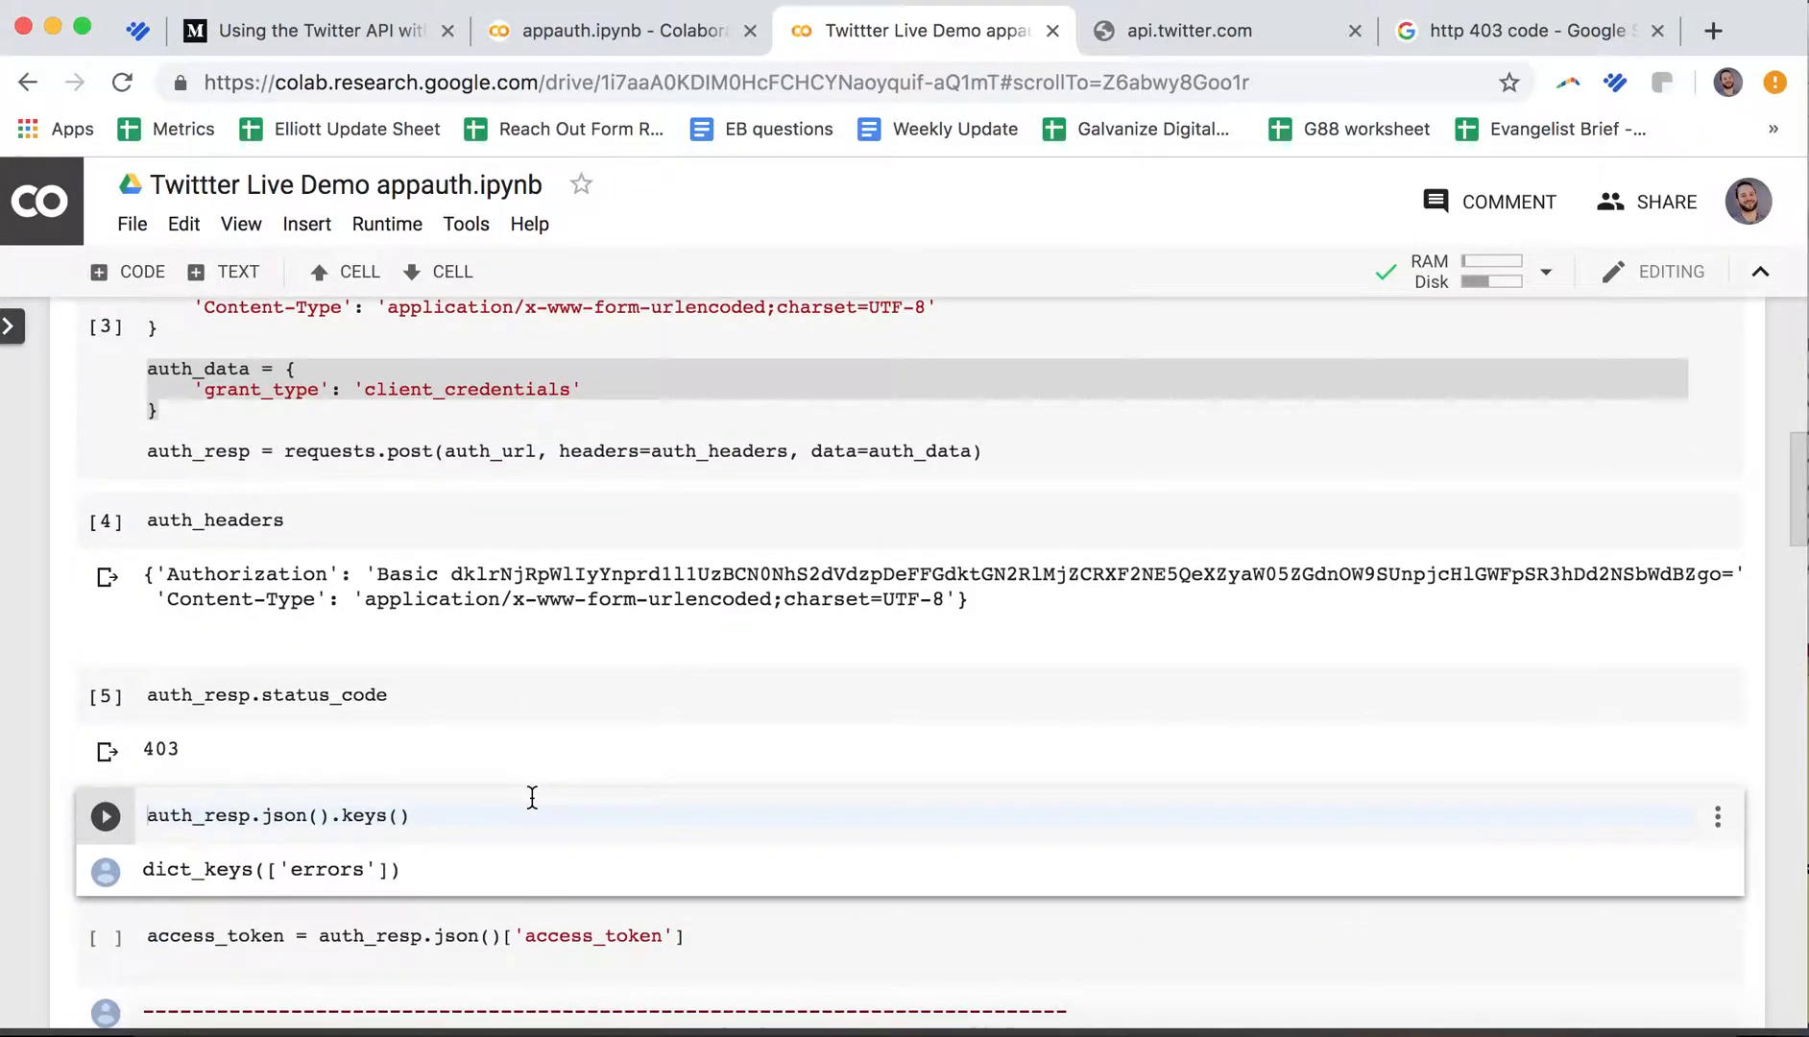
- Rerun the authentication cells, still getting 403 and a KeyError, then move to the api.twitter.com tab
{"action": "left_click", "coordinate": [105, 815]}
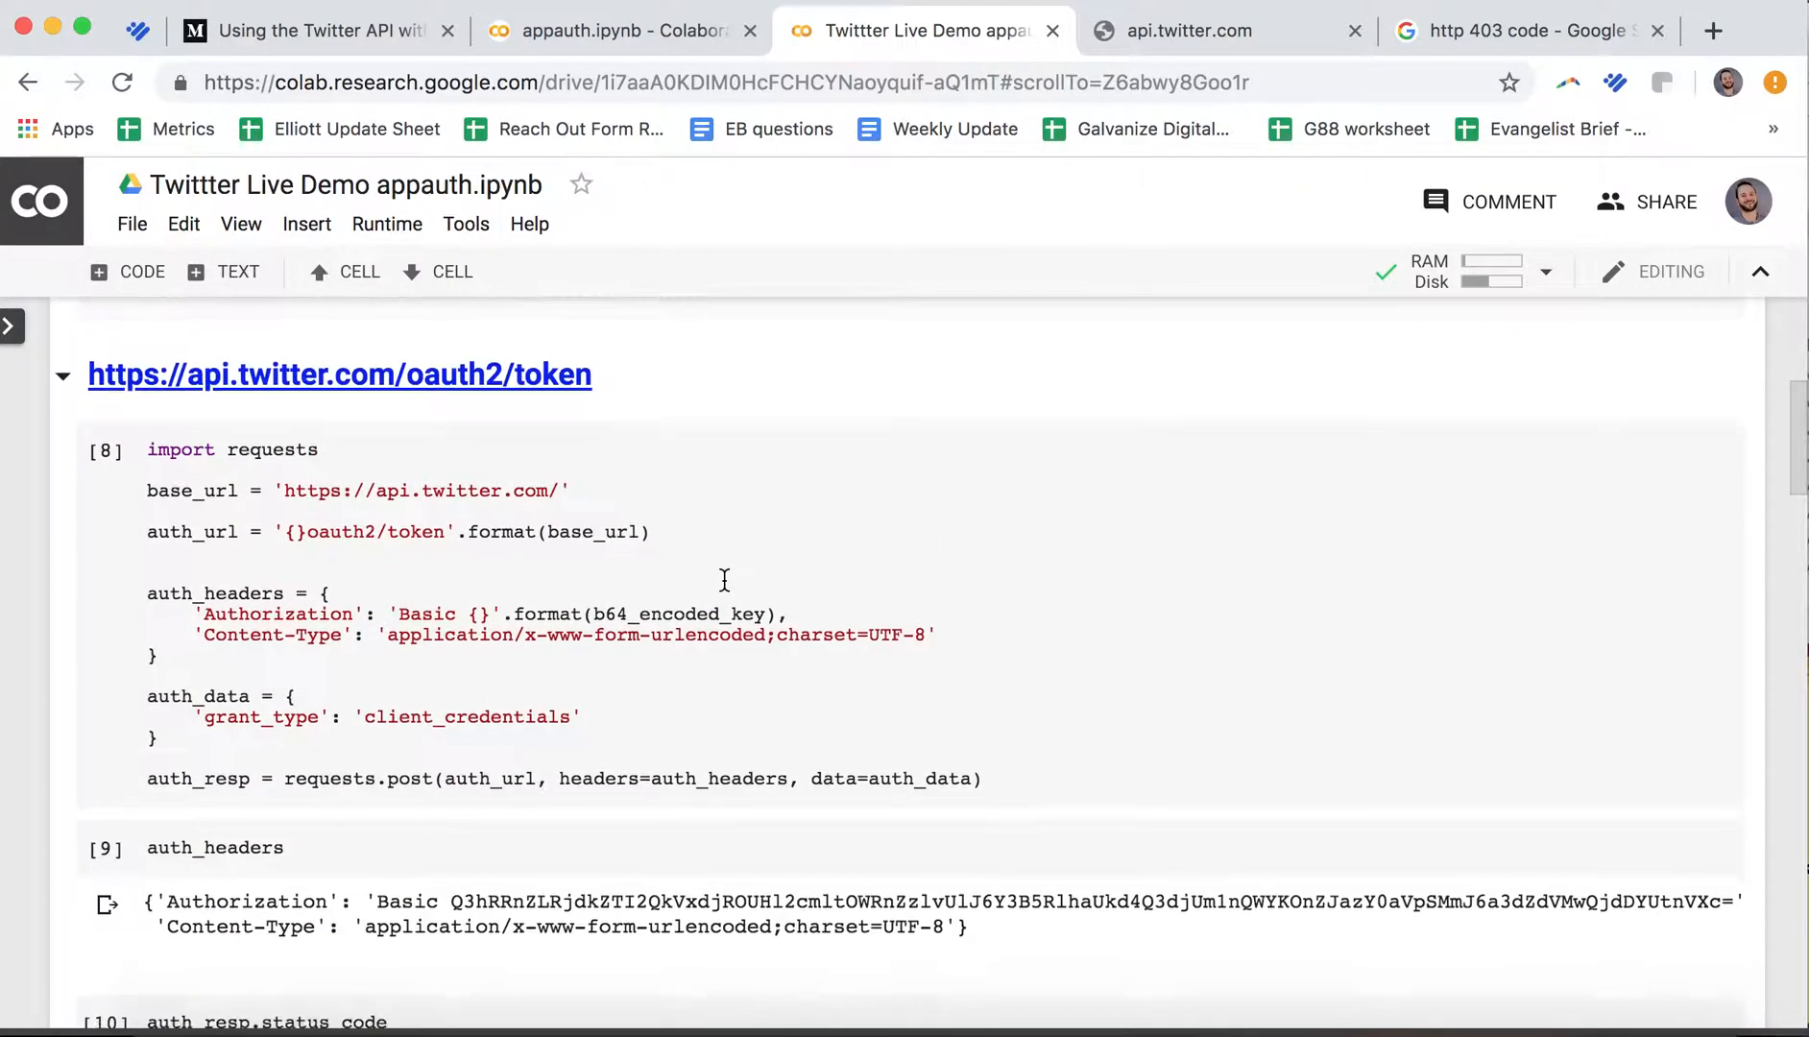
{"action": "scroll", "scroll_direction": "down", "scroll_amount": 3}
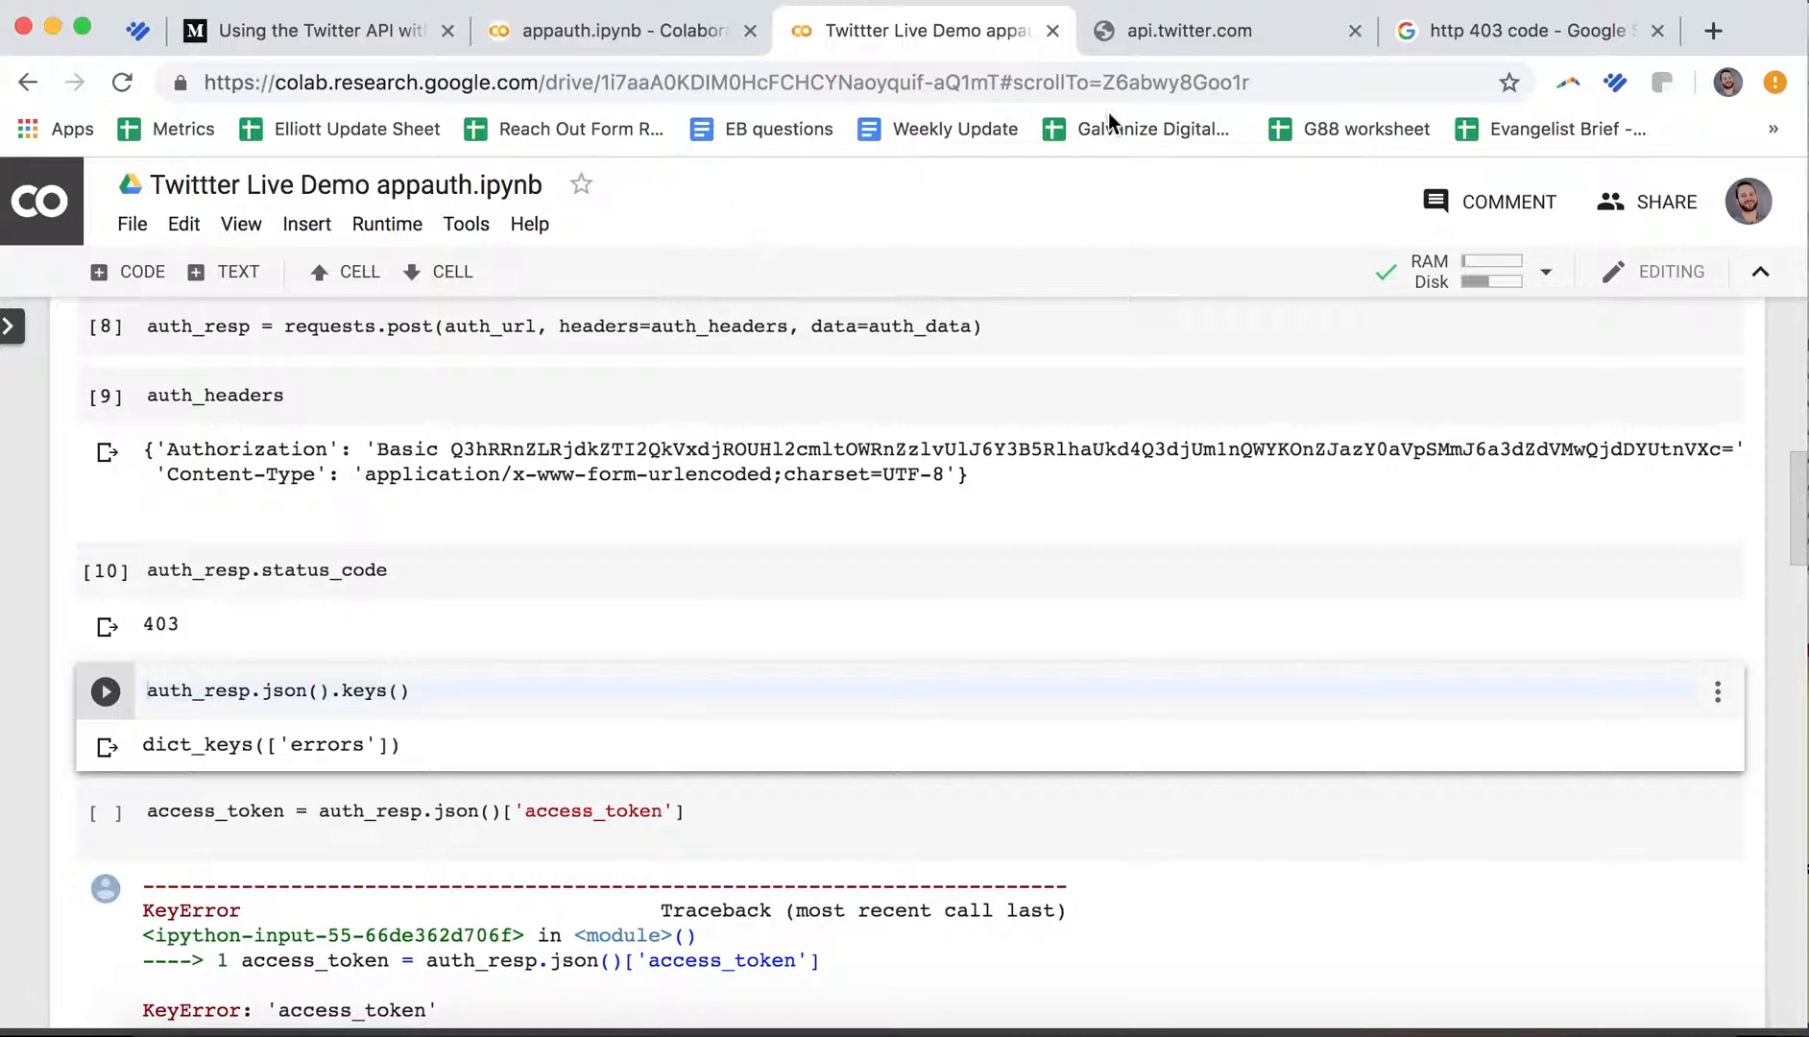
{"action": "left_click", "coordinate": [1200, 30]}
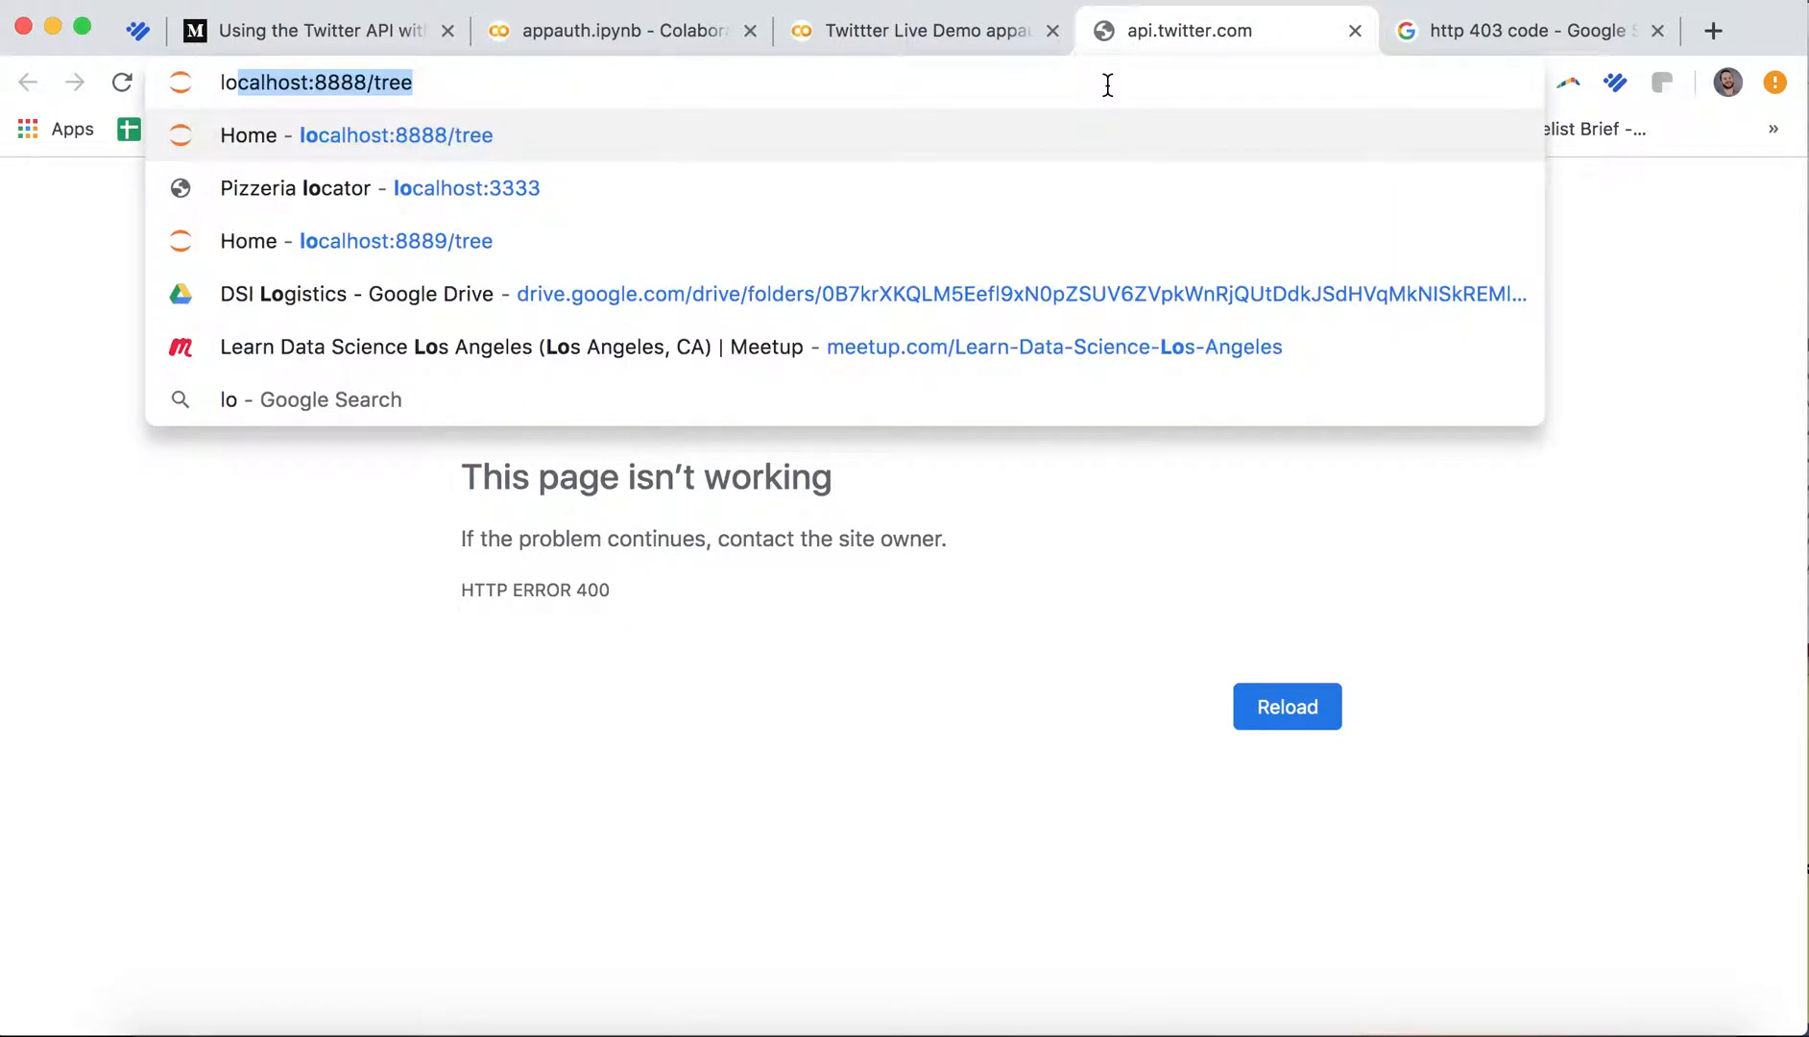
- Load localhost:8889/tree to reach the appauth Jupyter notebook, then return to the Colab key cell
{"action": "key", "text": "Backspace"}
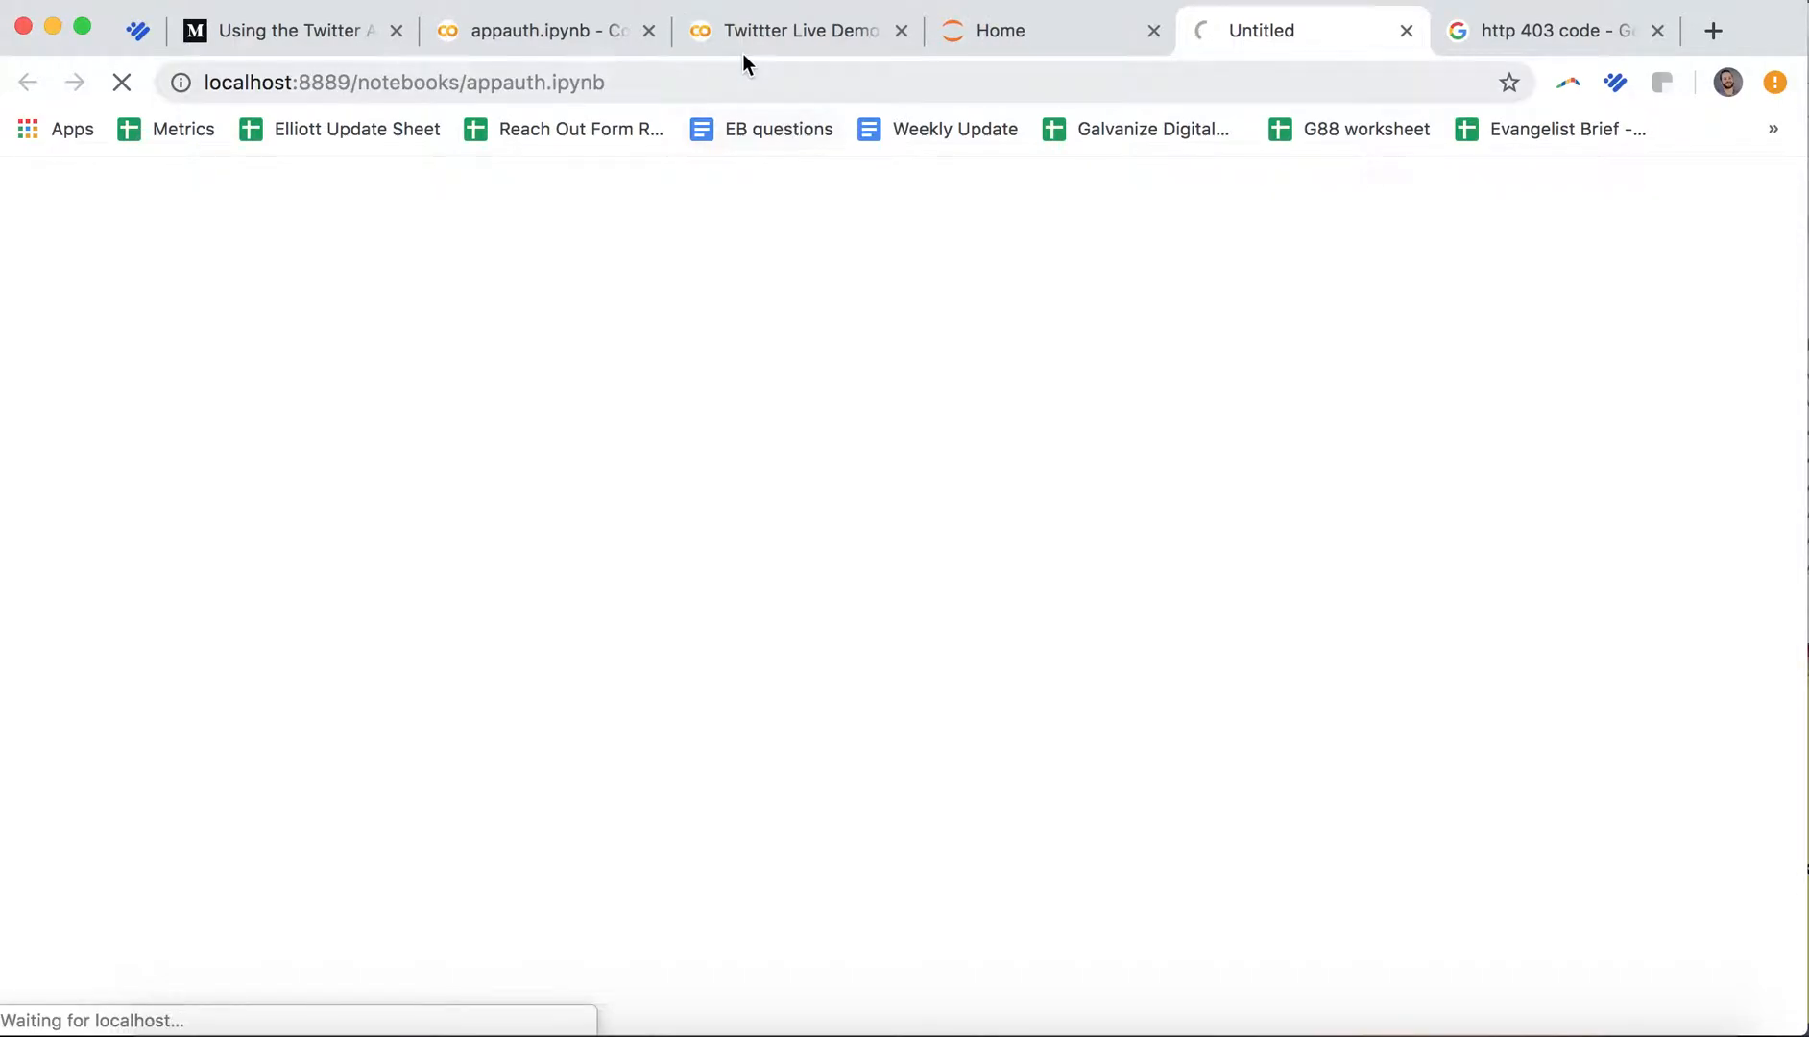
{"action": "left_click", "coordinate": [536, 31]}
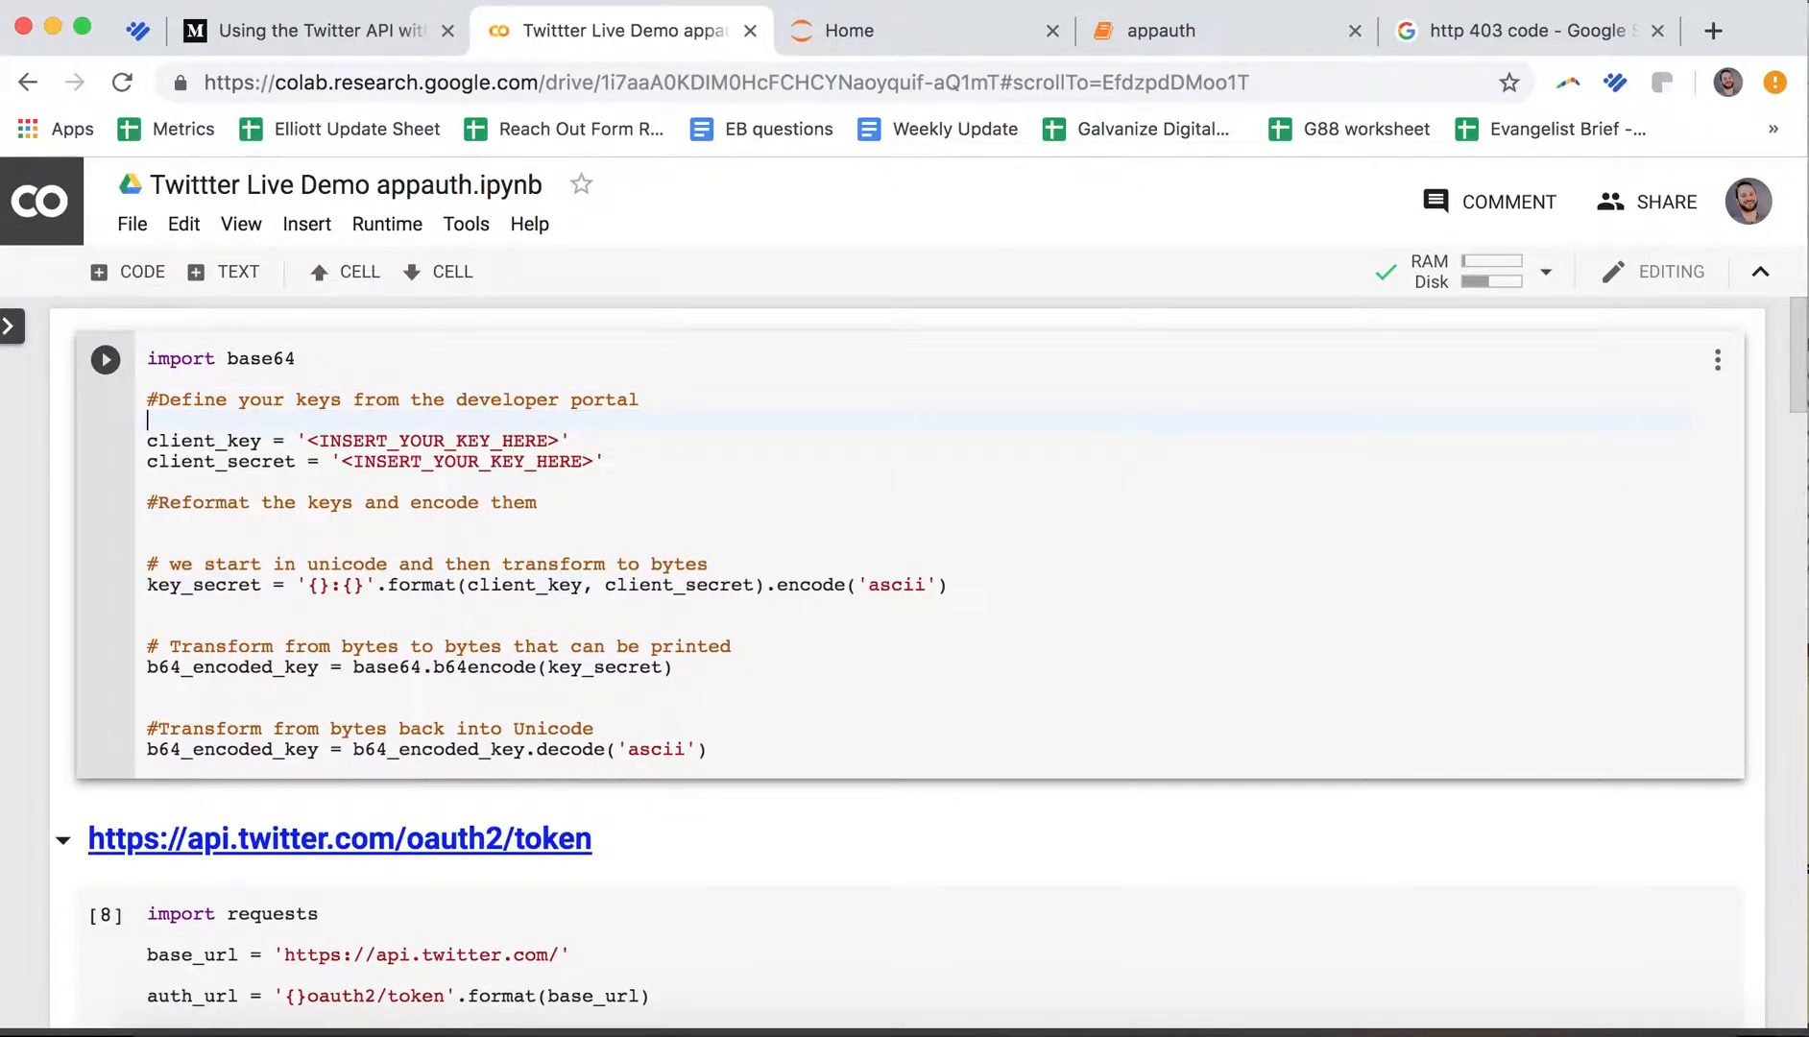
{"action": "left_click", "coordinate": [1162, 30]}
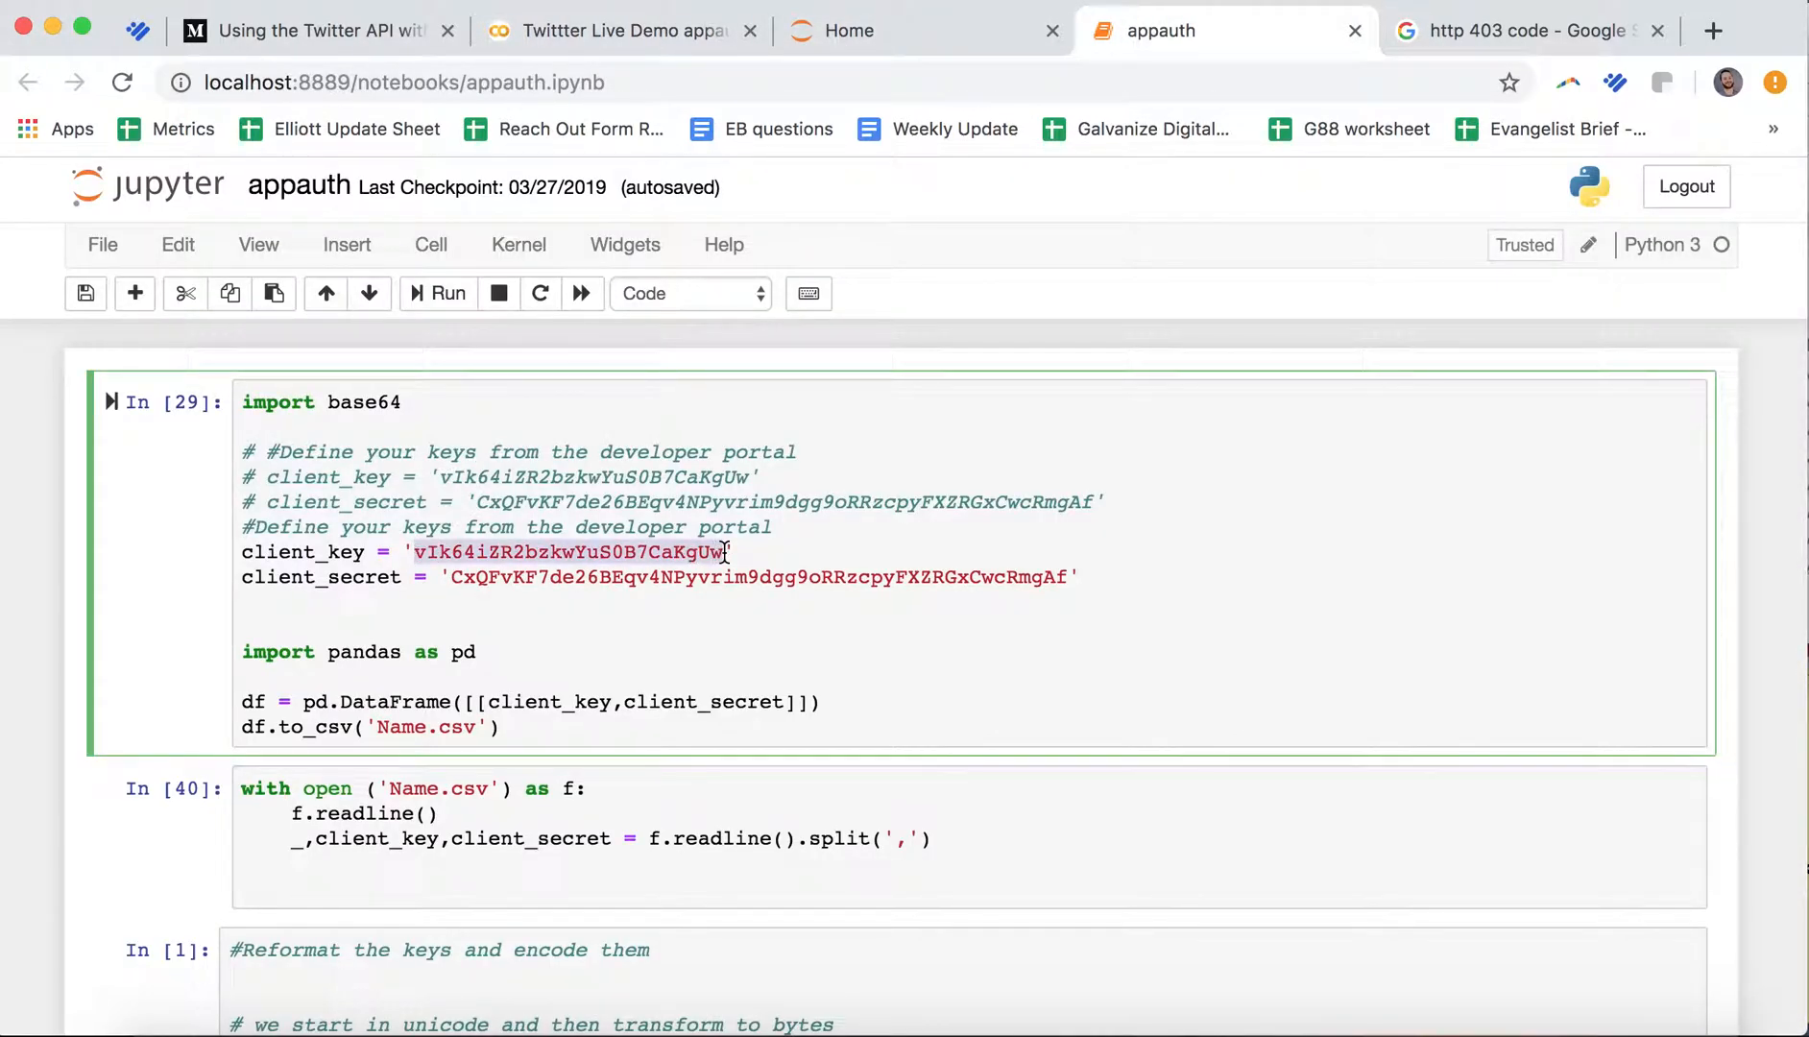
{"action": "left_click", "coordinate": [620, 30]}
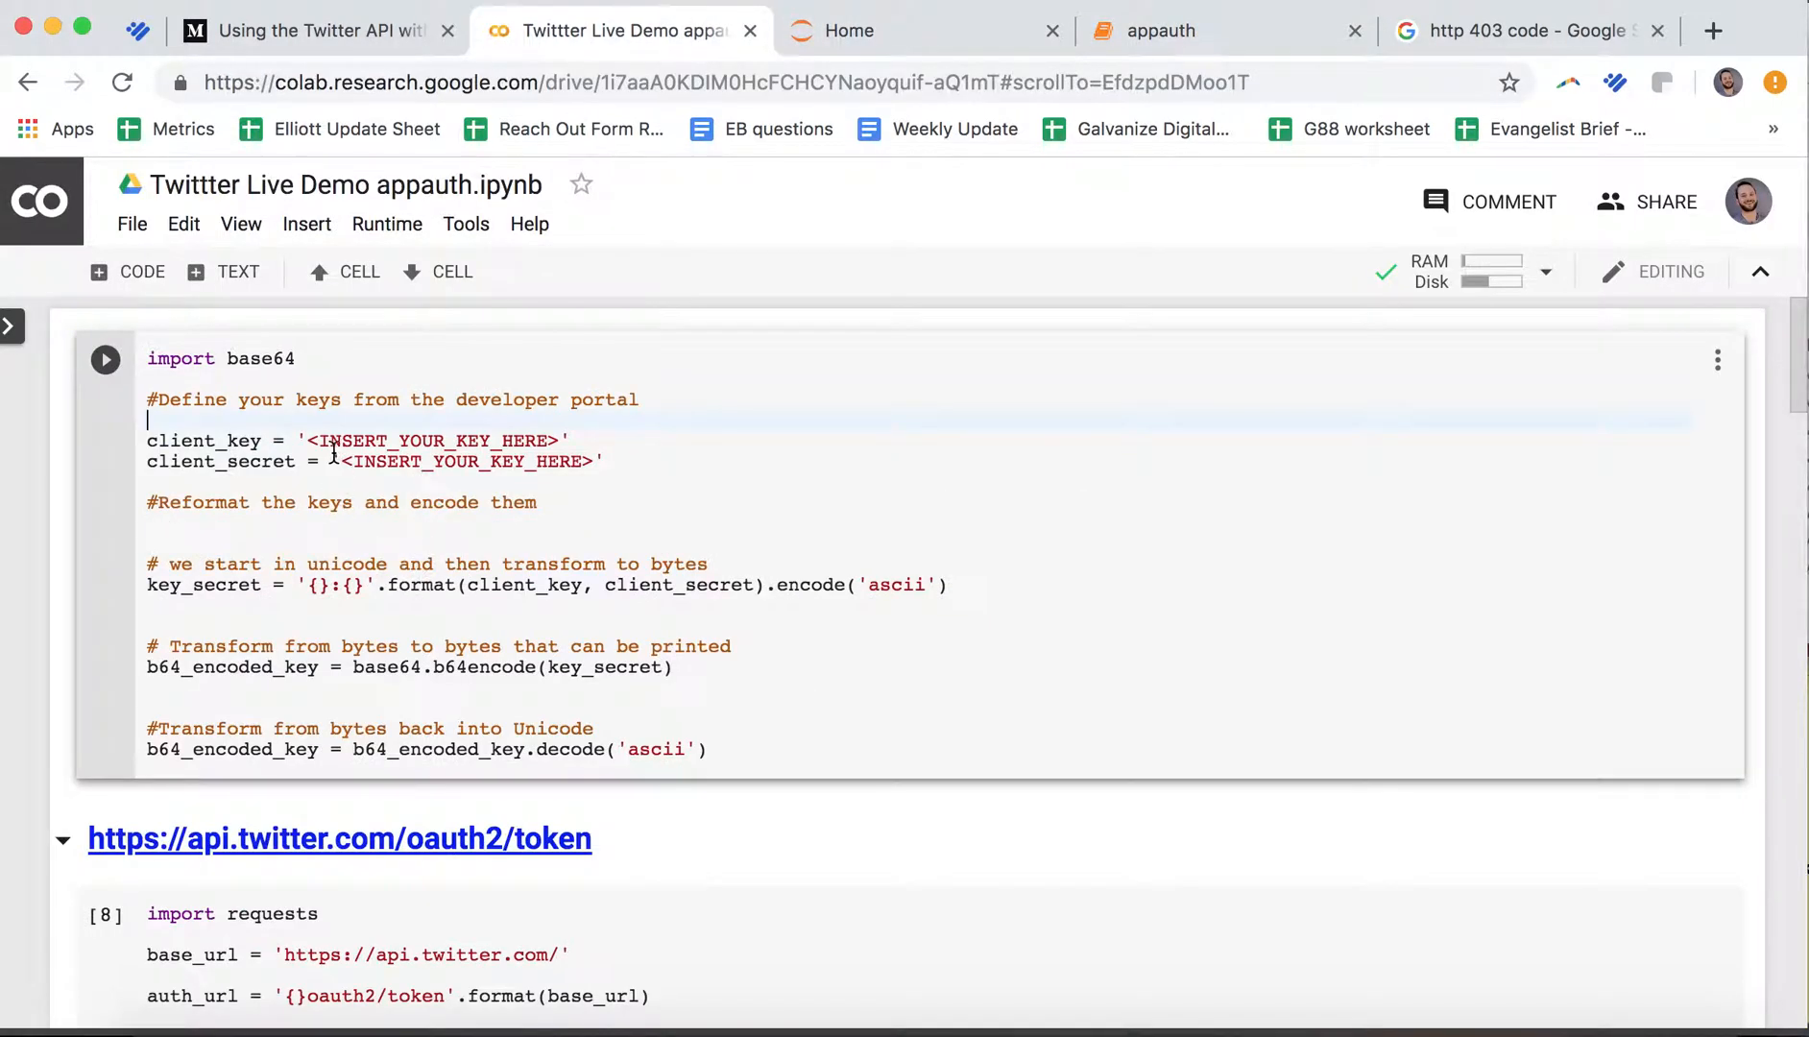
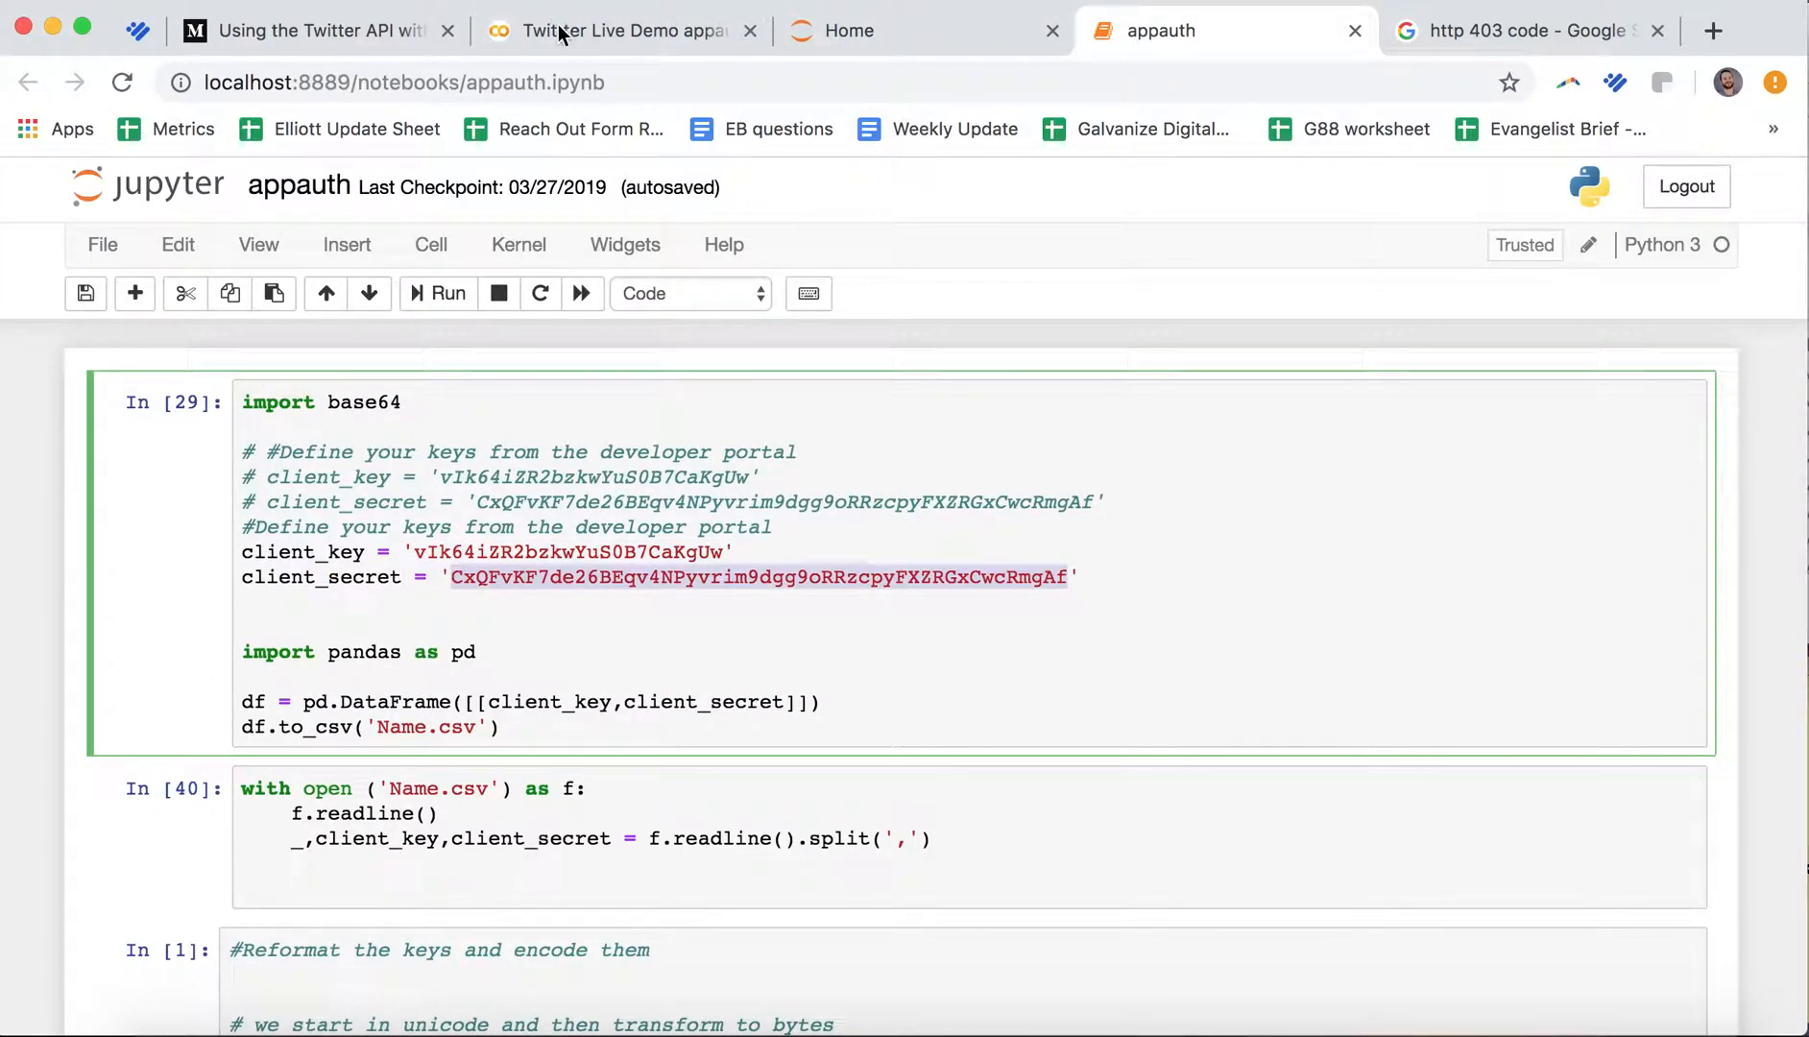
{"action": "left_click", "coordinate": [620, 29]}
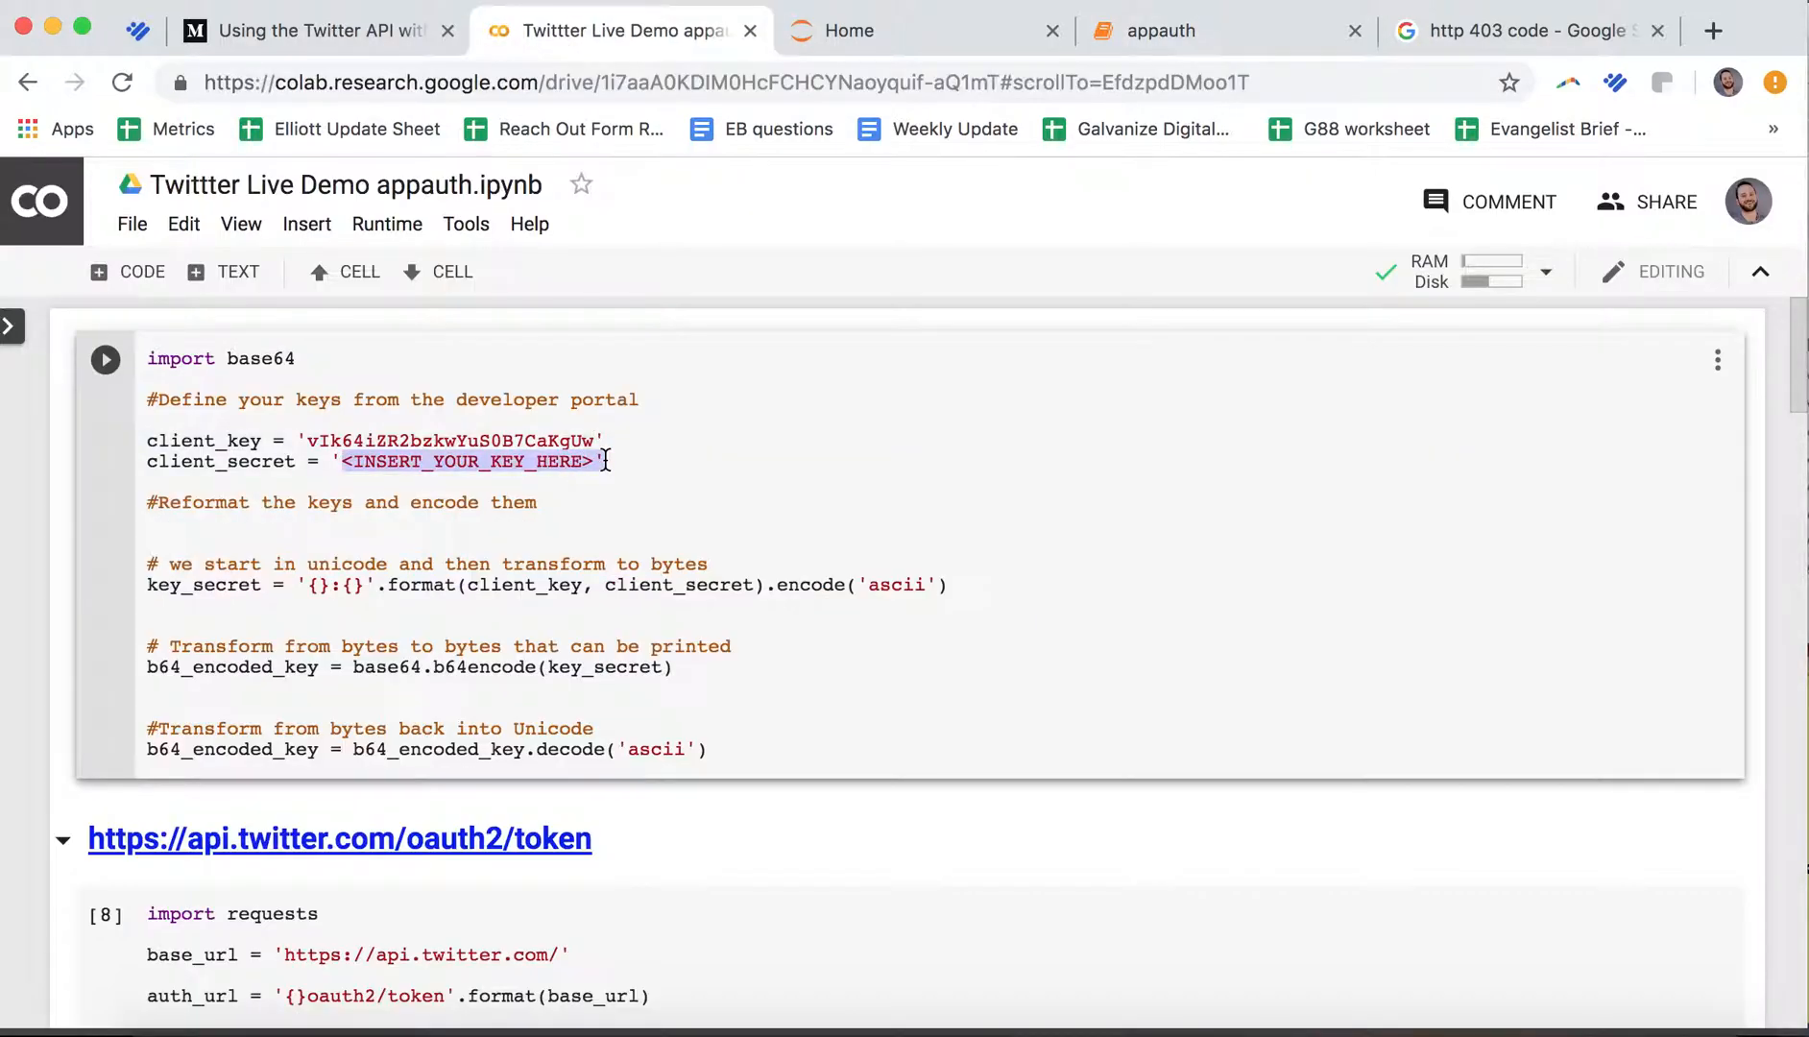
{"action": "scroll", "scroll_direction": "down", "scroll_amount": 3}
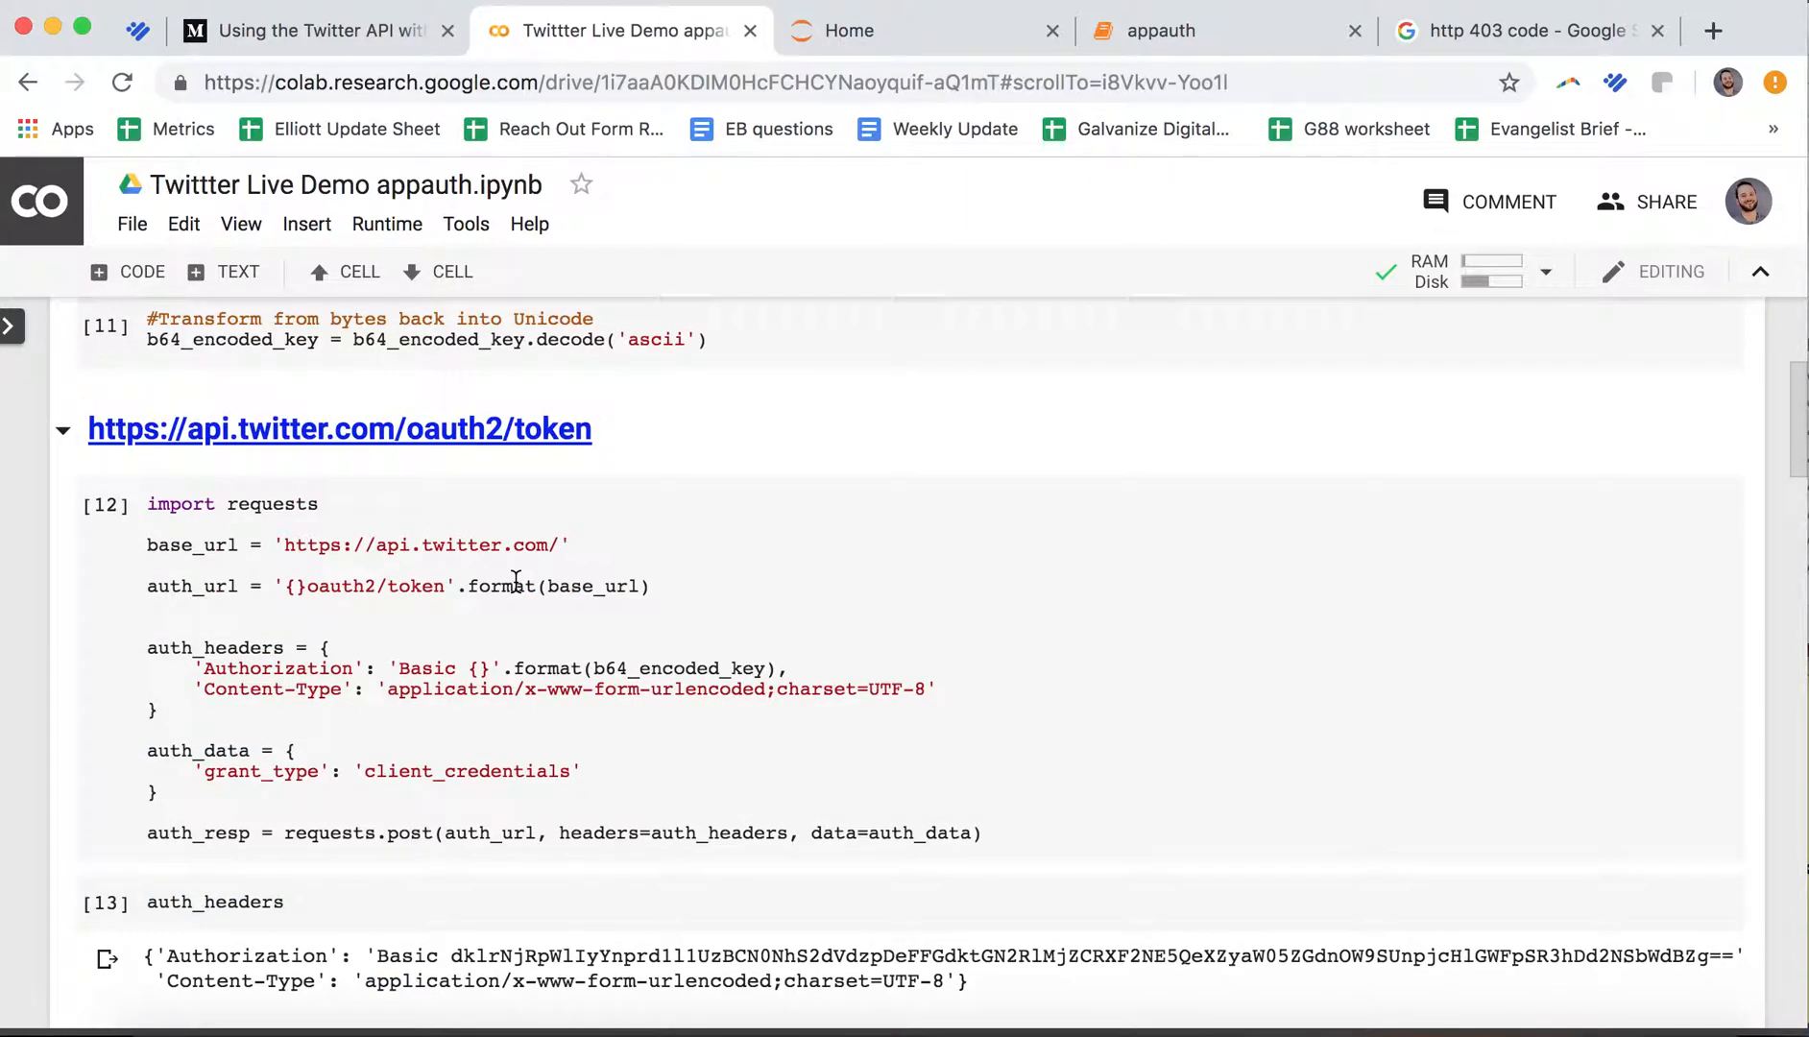
- Run the status_code, json().keys() and access_token cells, confirming status 200
{"action": "scroll", "scroll_direction": "down", "scroll_amount": 3}
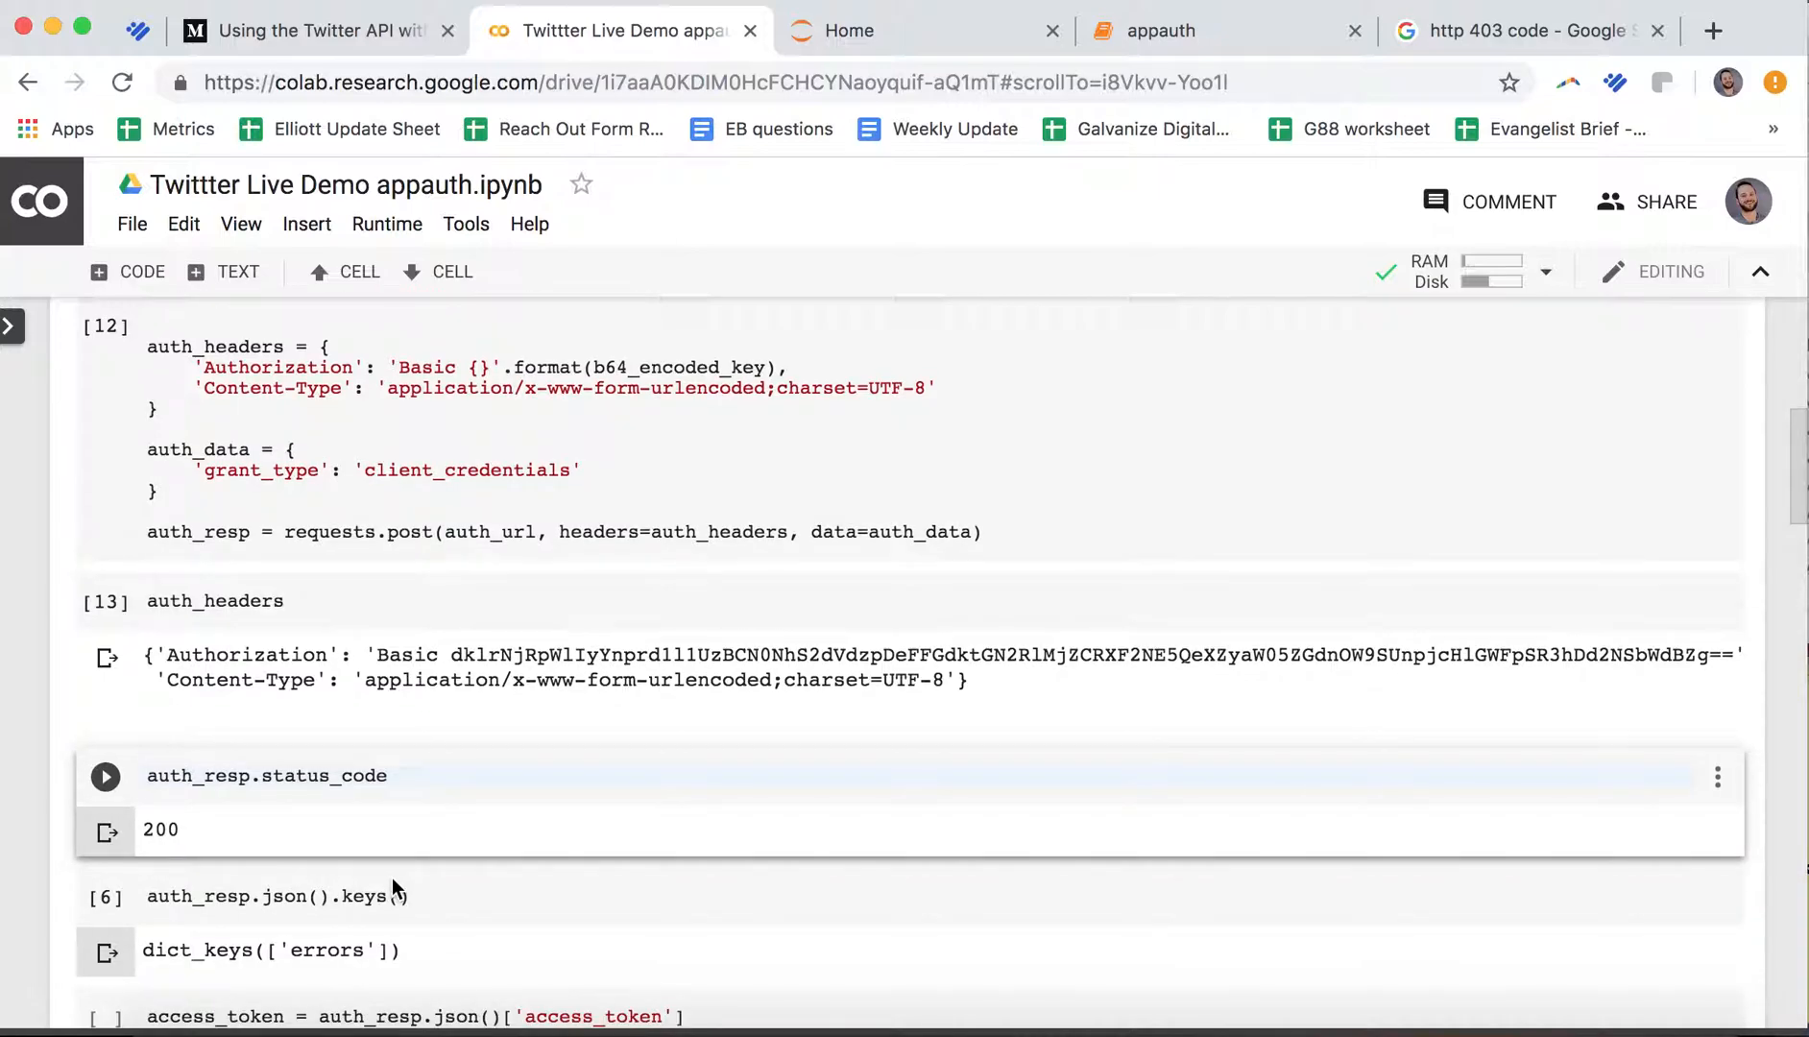
{"action": "mouse_move", "coordinate": [543, 865]}
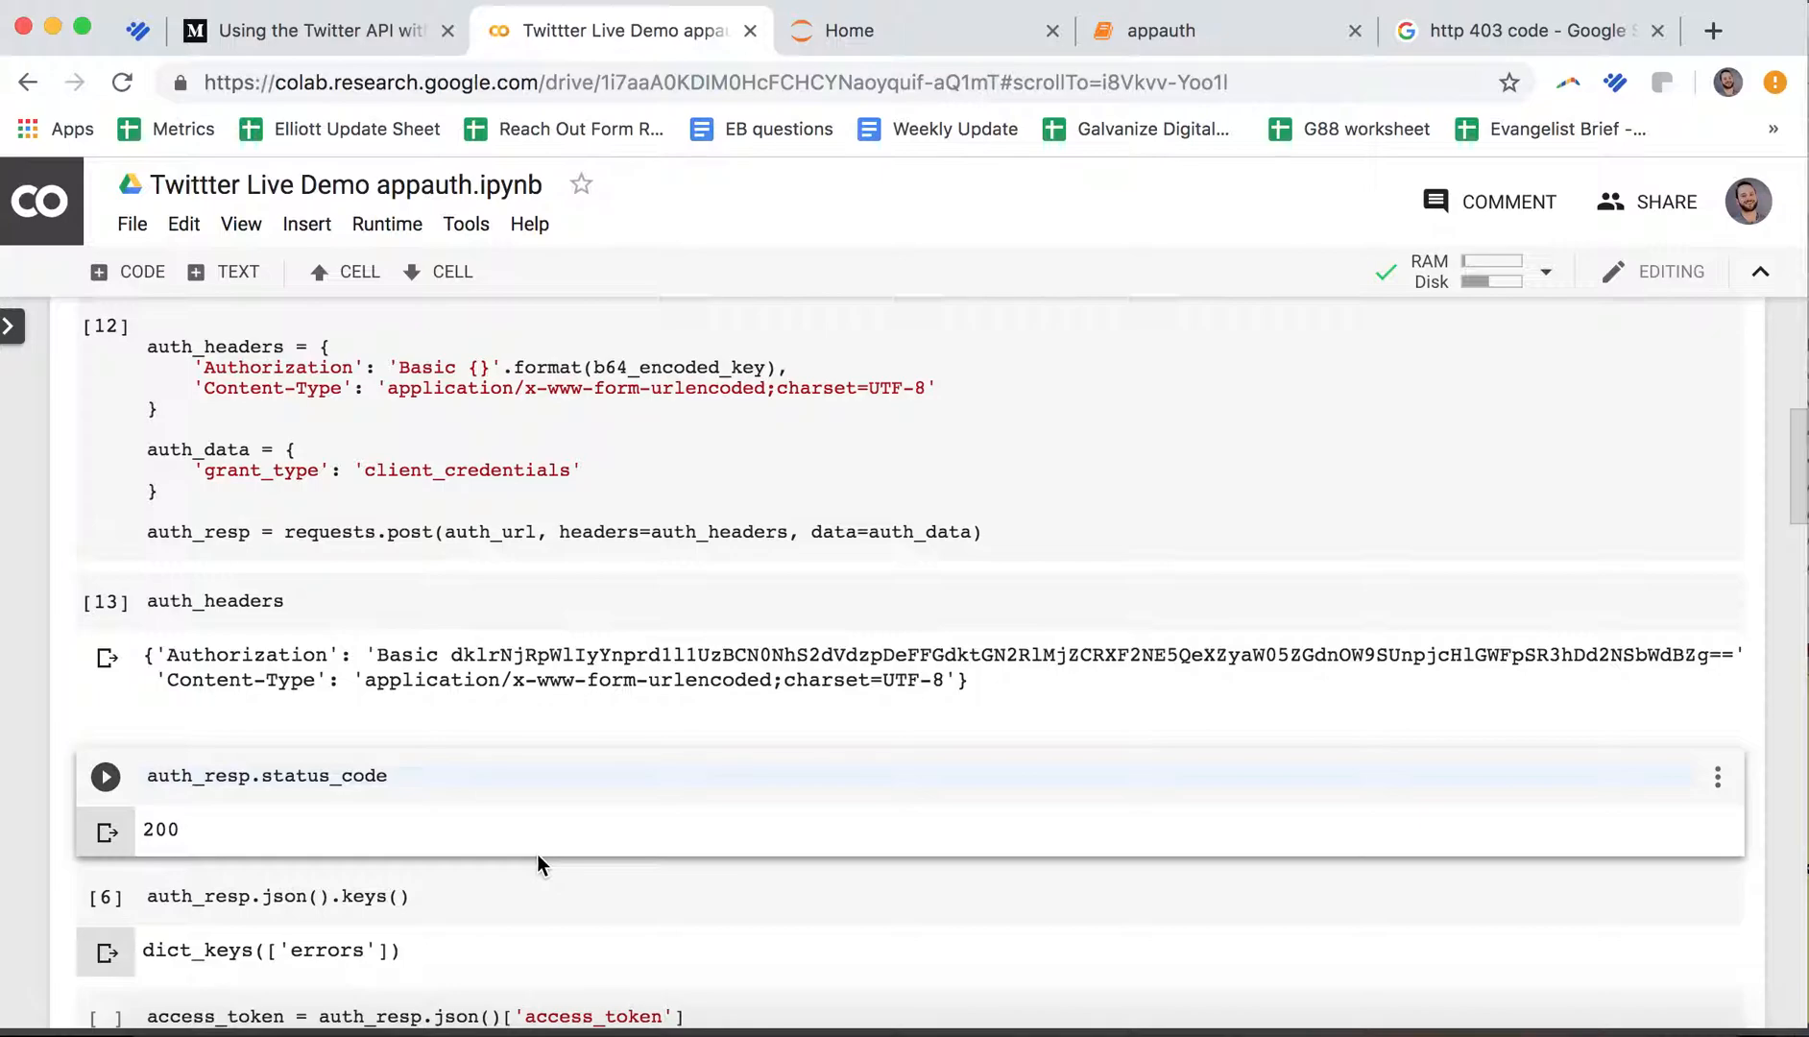
{"action": "mouse_move", "coordinate": [504, 825]}
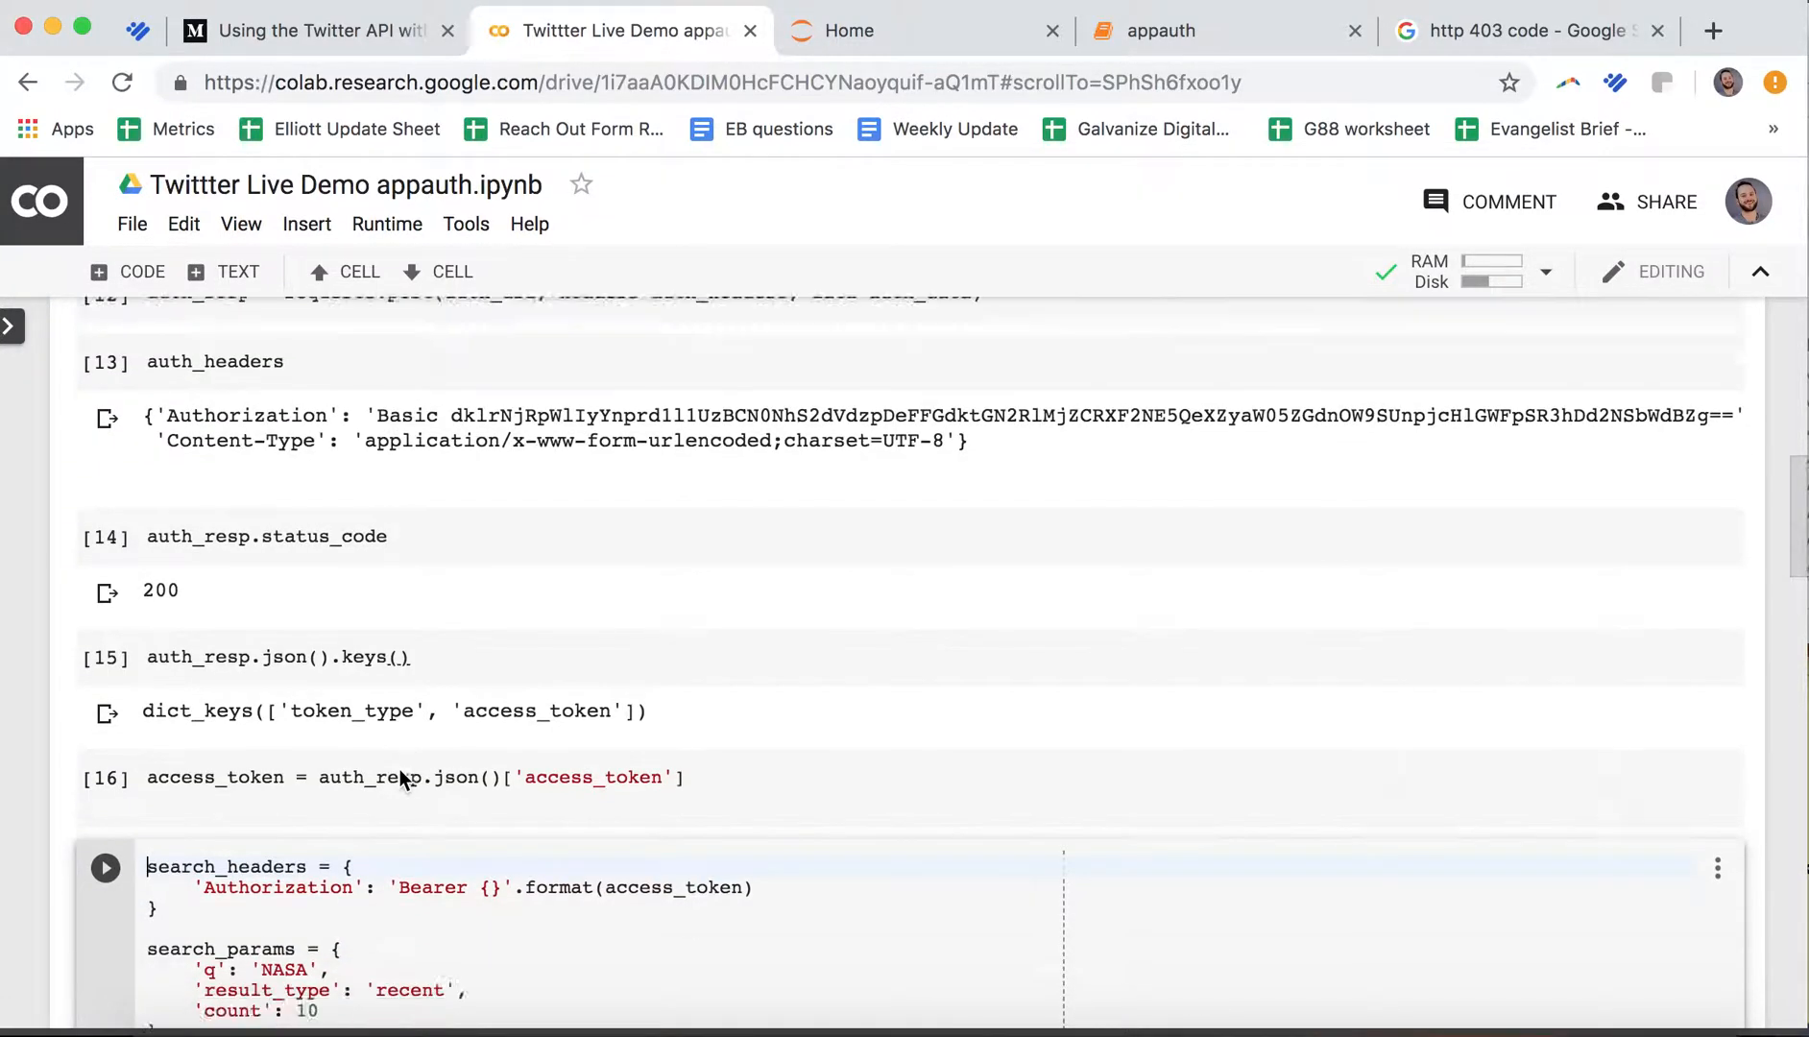
{"action": "scroll", "scroll_direction": "down", "scroll_amount": 3}
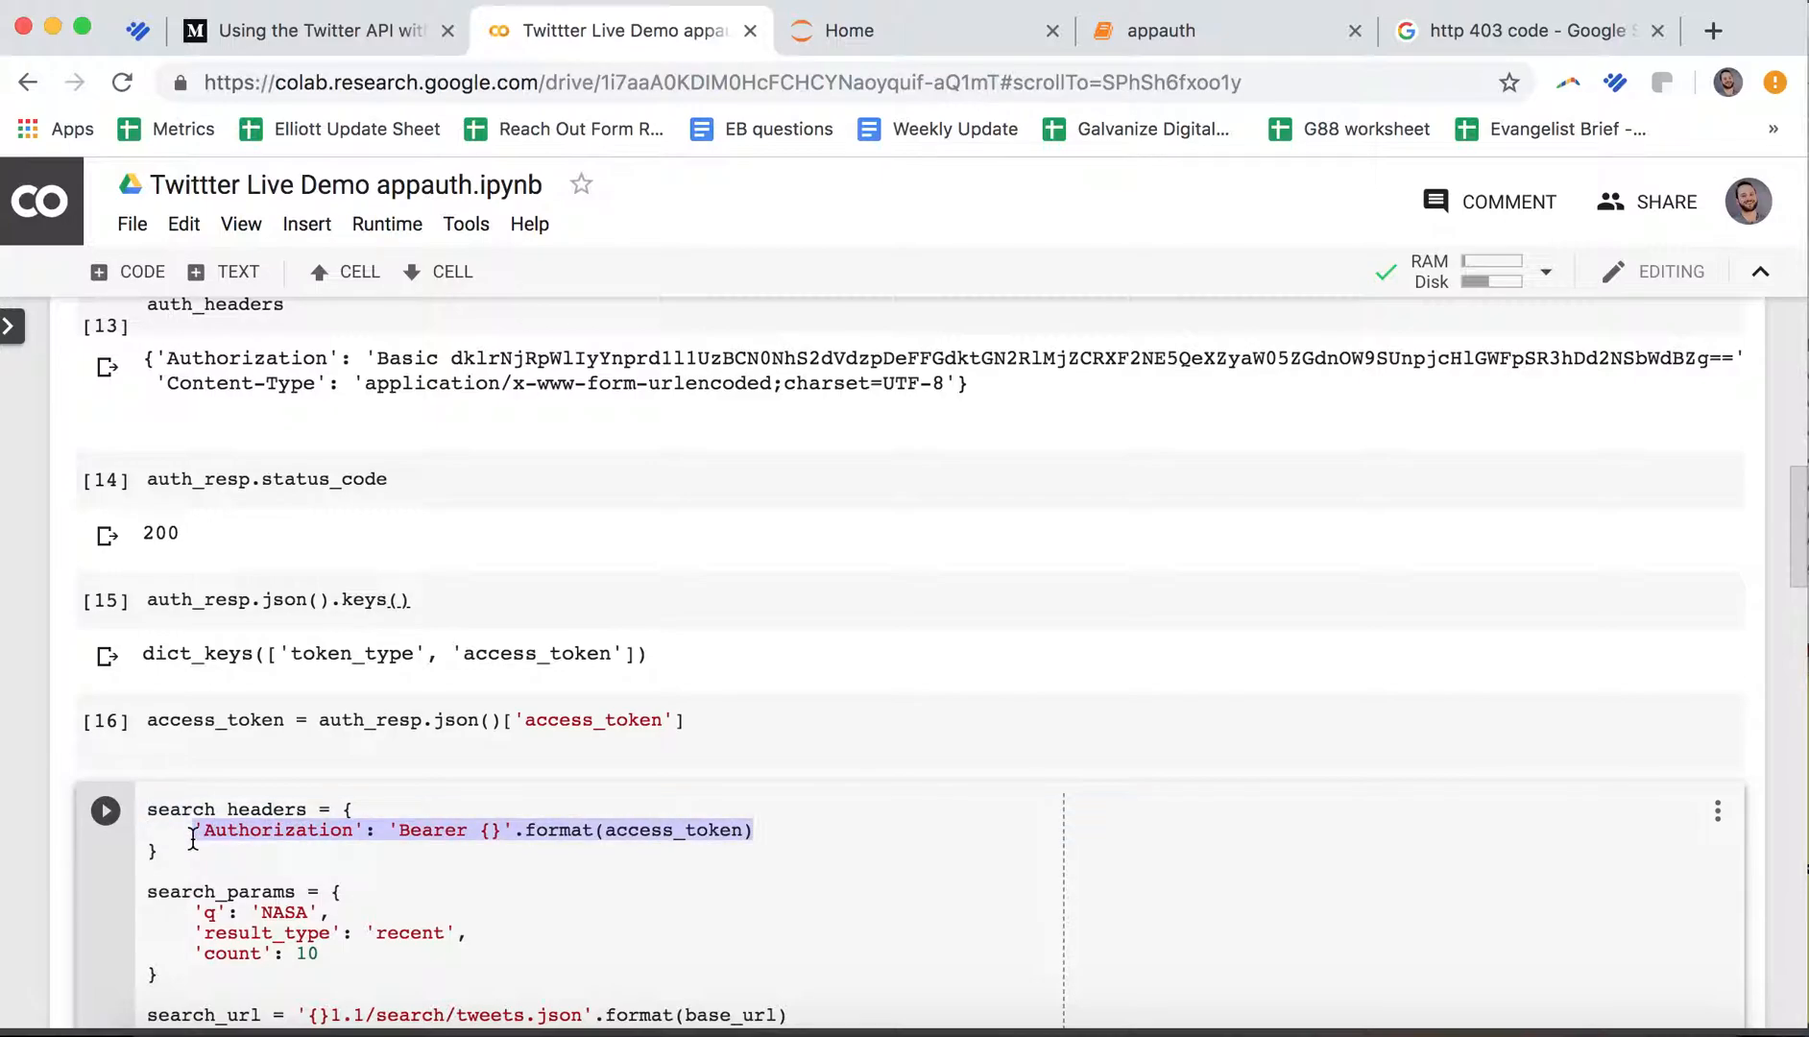
{"action": "scroll", "scroll_direction": "down", "scroll_amount": 3}
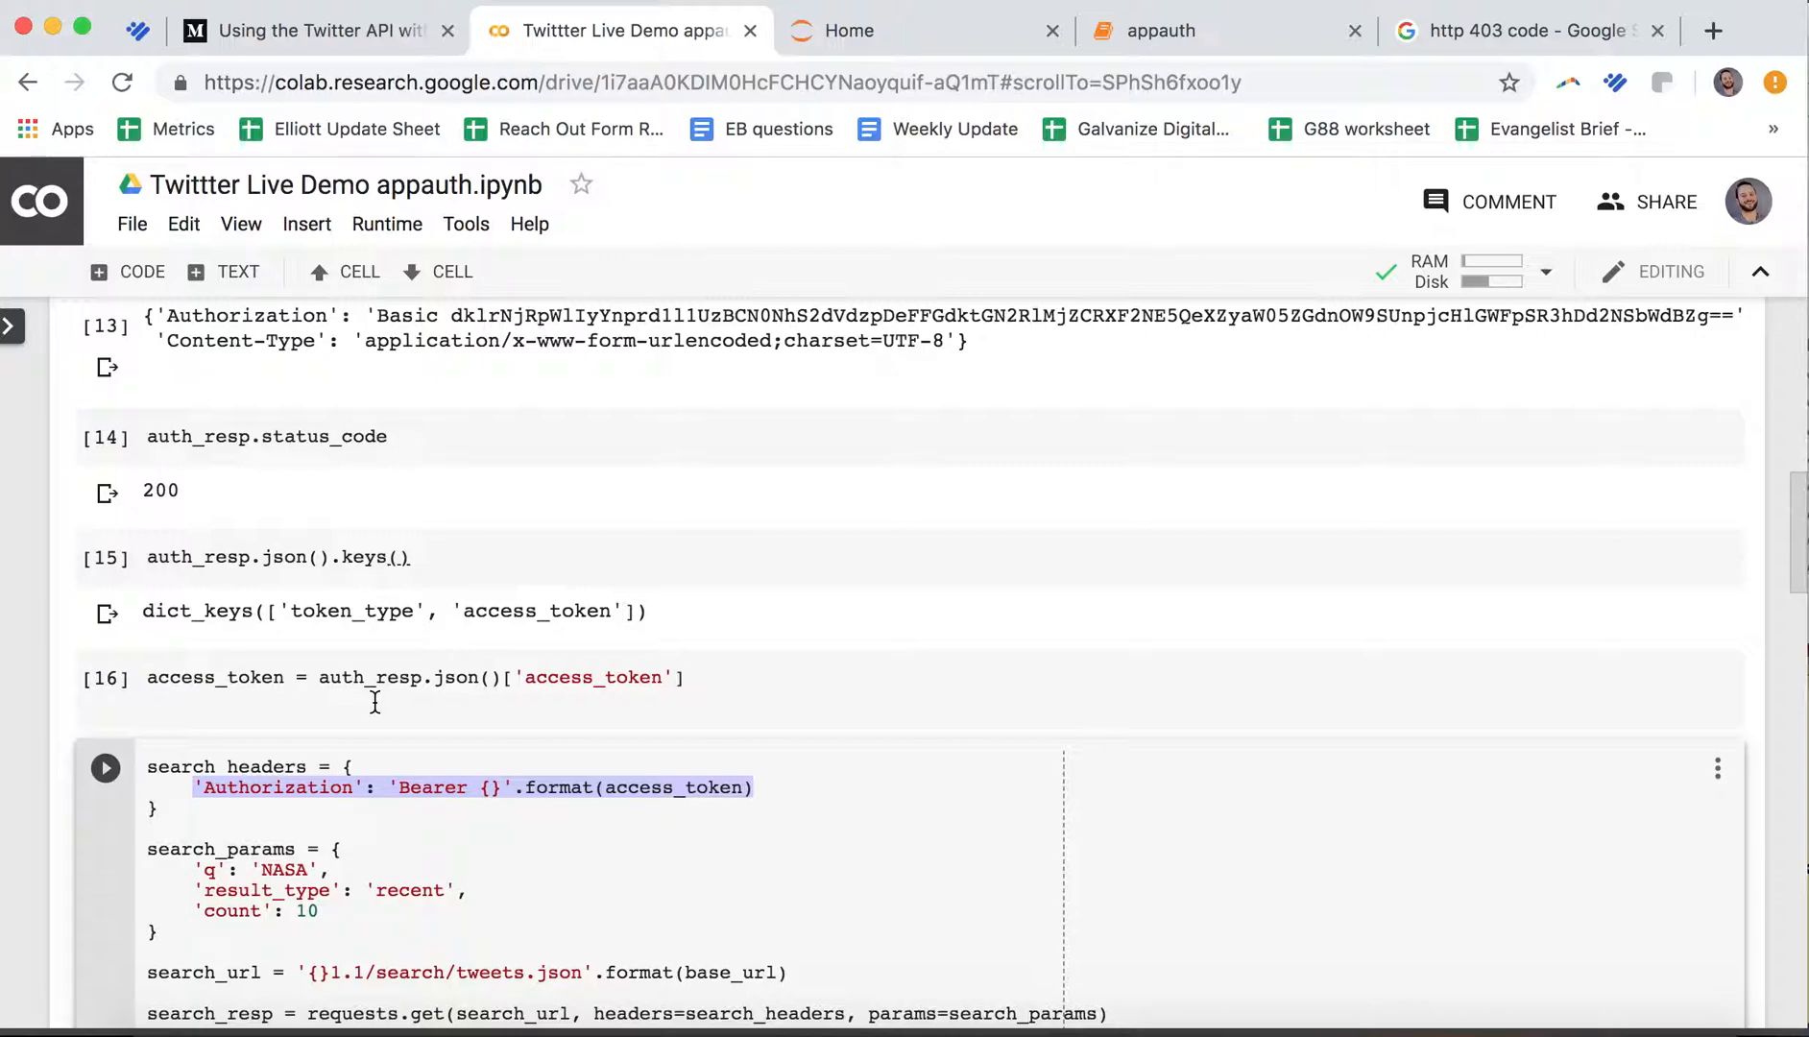
{"action": "mouse_move", "coordinate": [436, 751]}
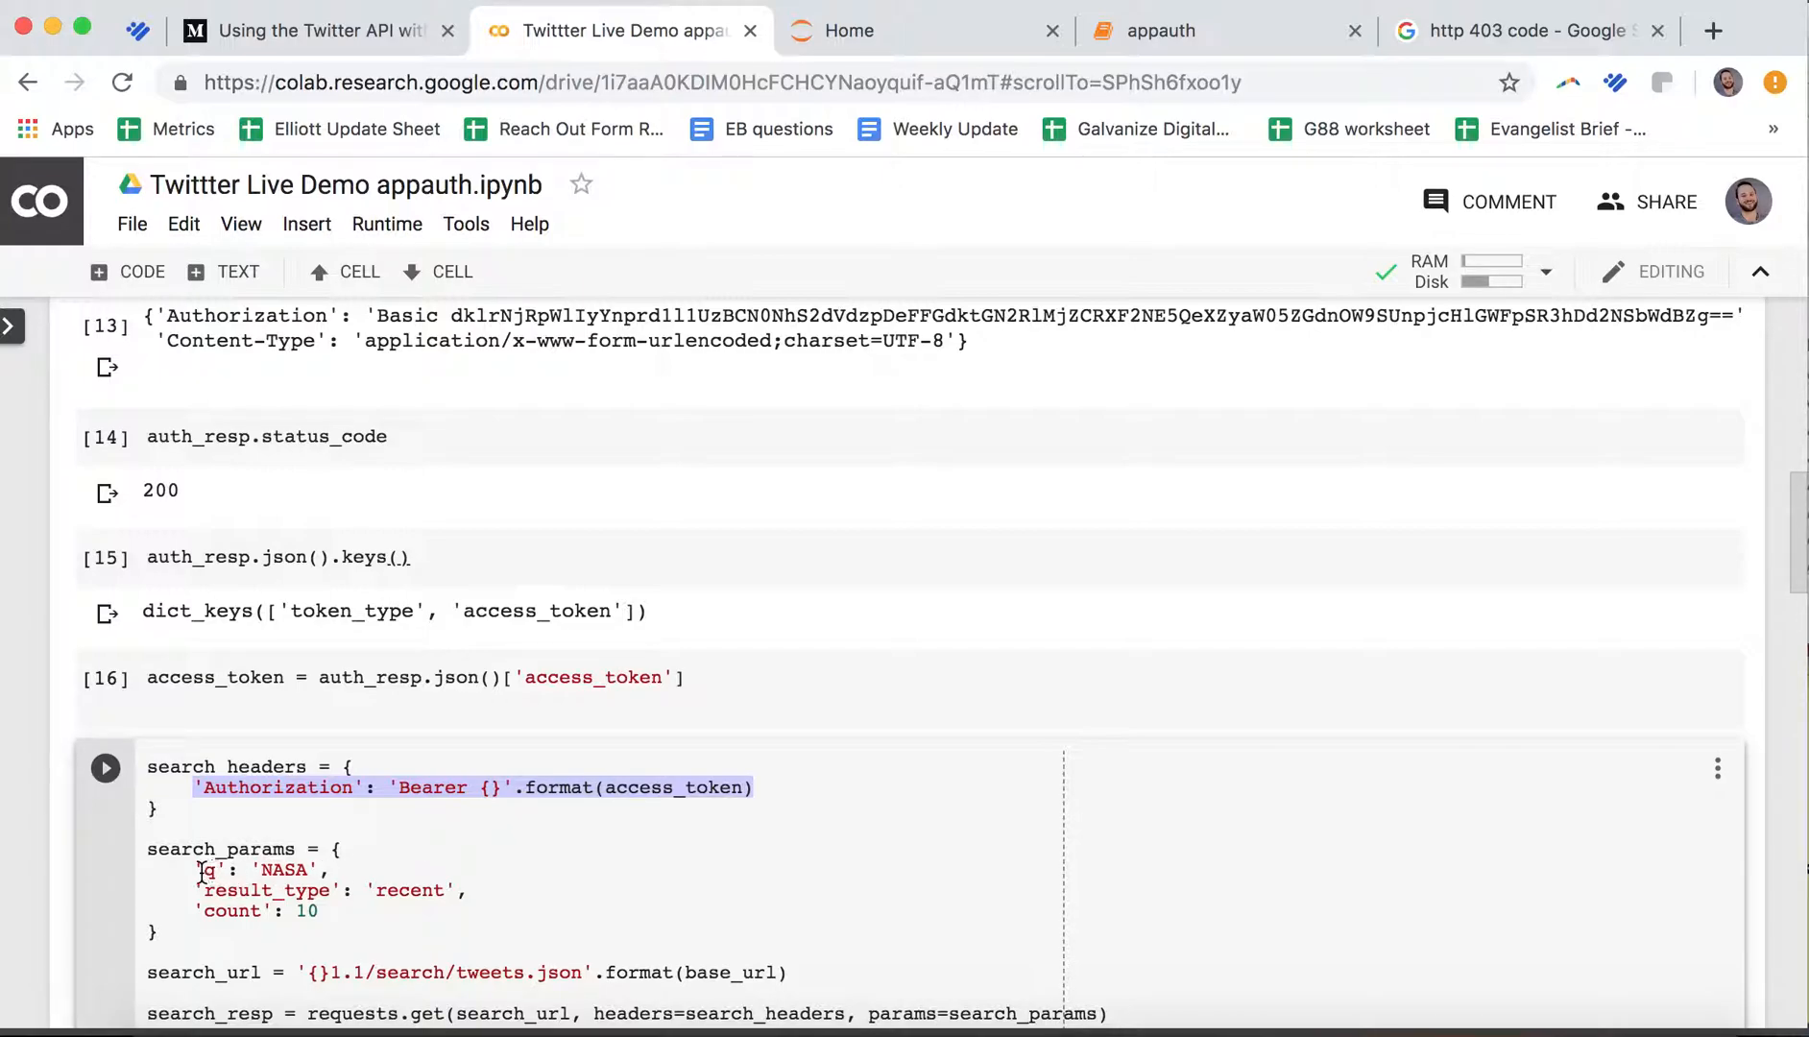
{"action": "double_click", "coordinate": [410, 889]}
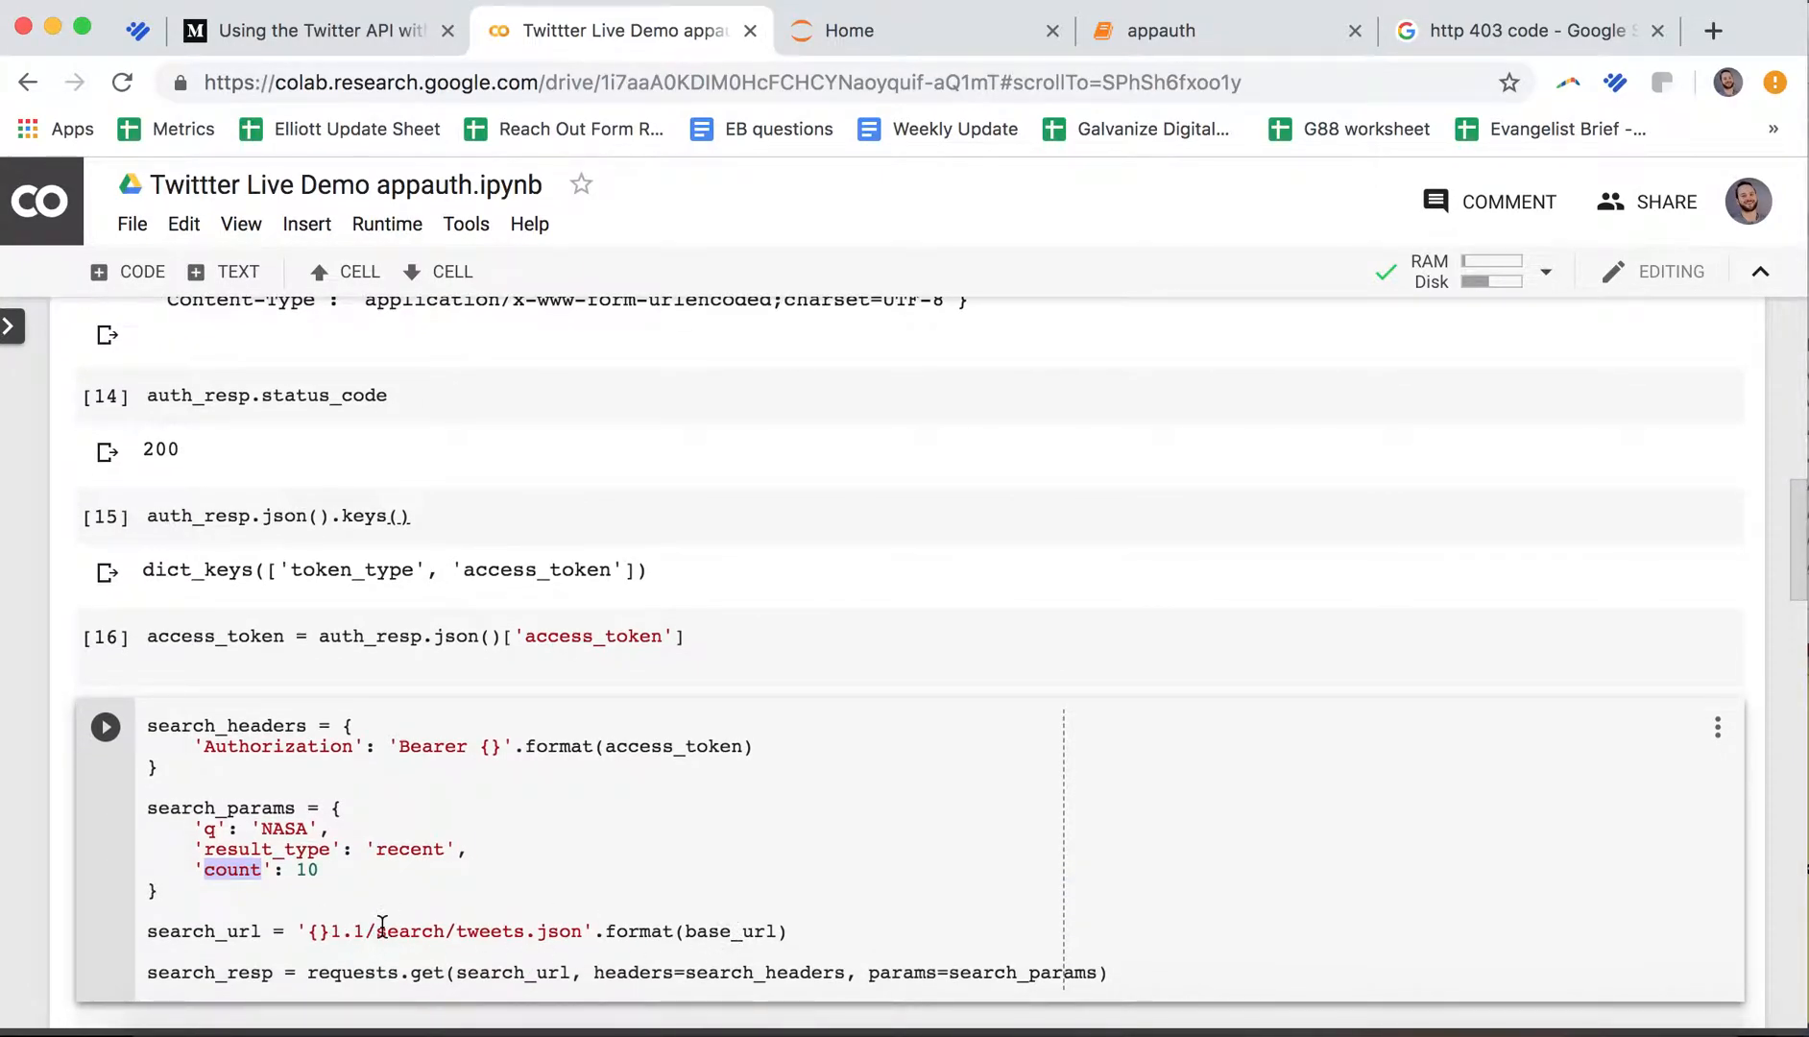
{"action": "double_click", "coordinate": [408, 930]}
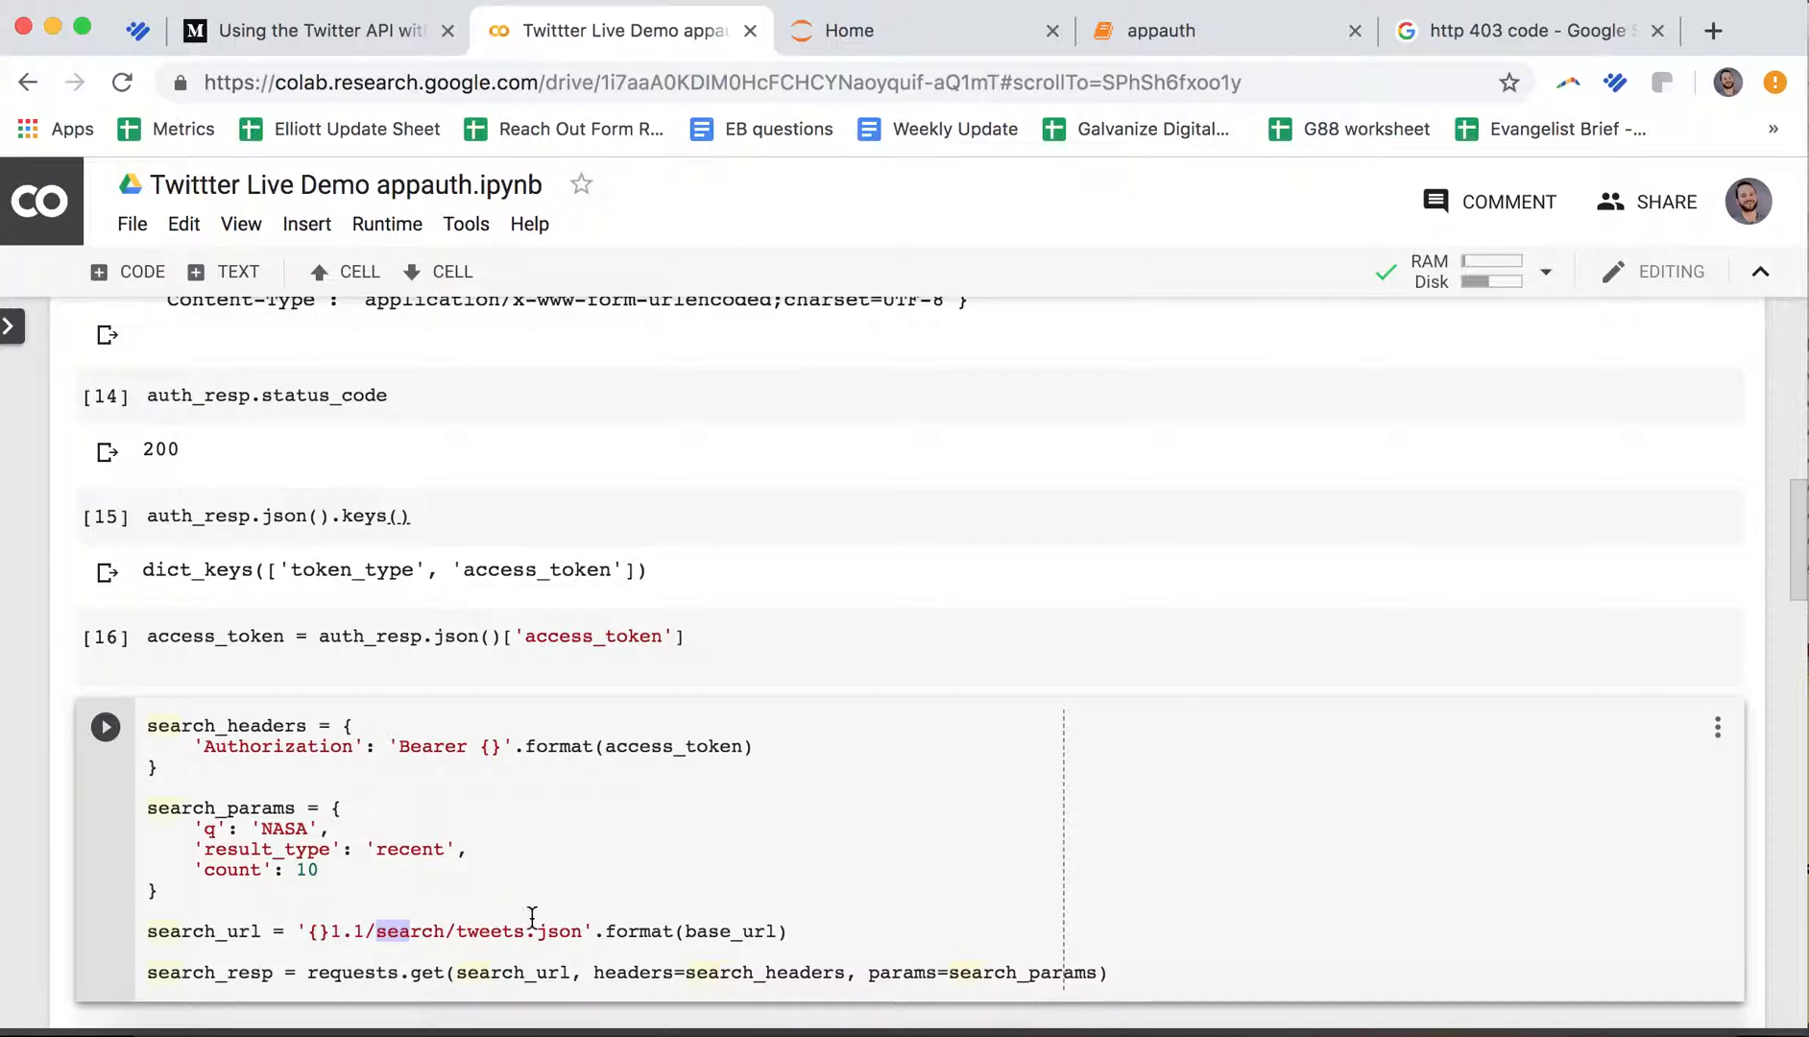
{"action": "left_click_drag", "start_coordinate": [148, 807], "coordinate": [156, 892]}
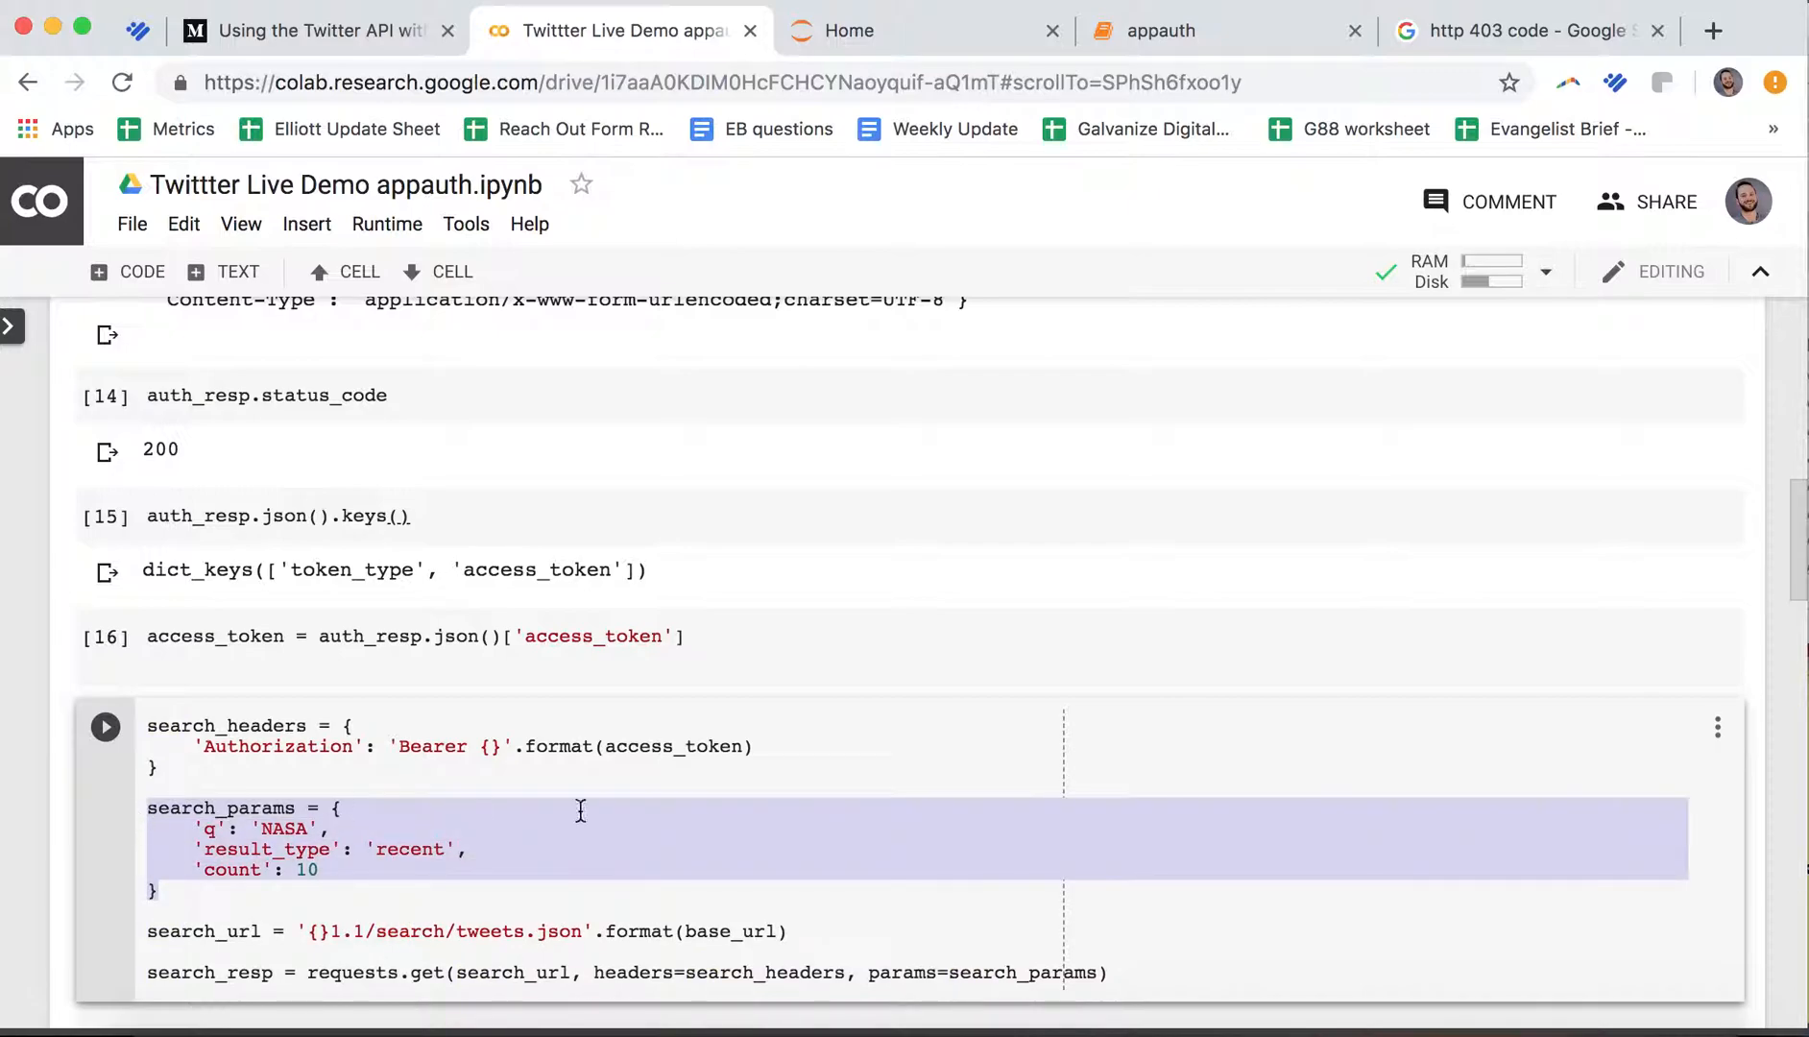
{"action": "scroll", "scroll_direction": "down", "scroll_amount": 3}
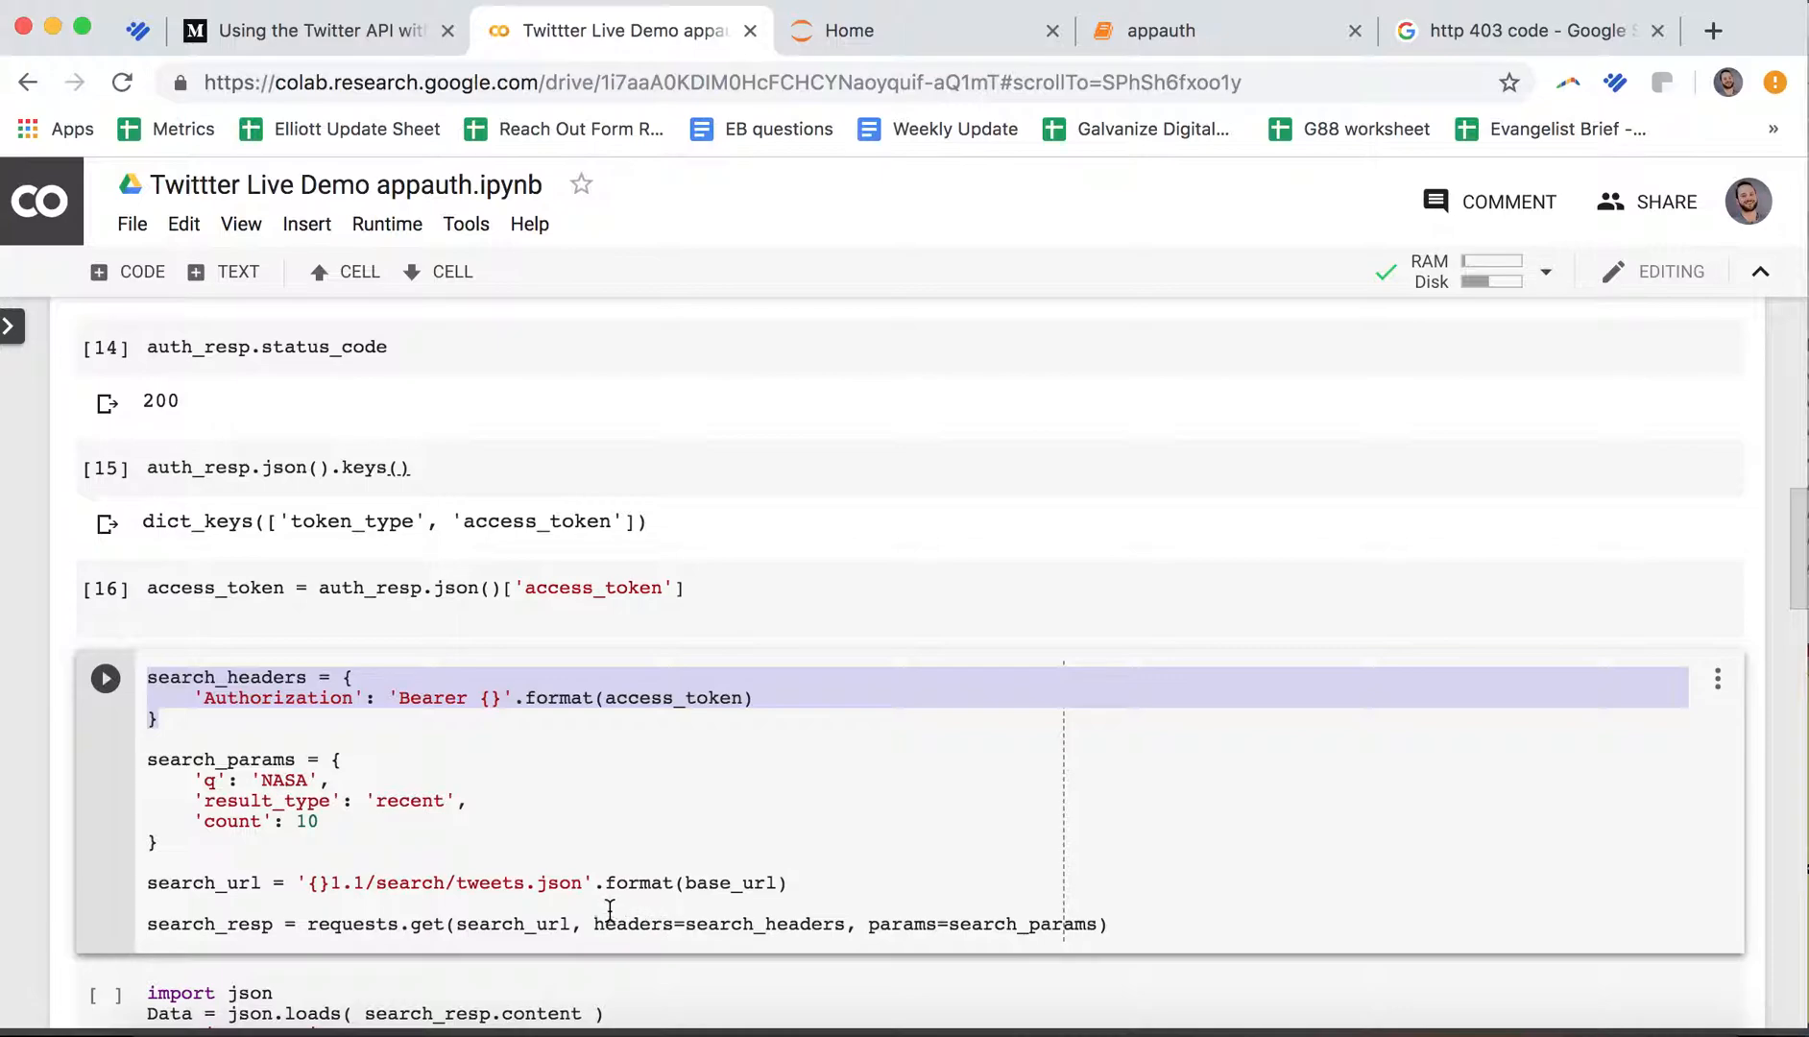
{"action": "mouse_move", "coordinate": [161, 741]}
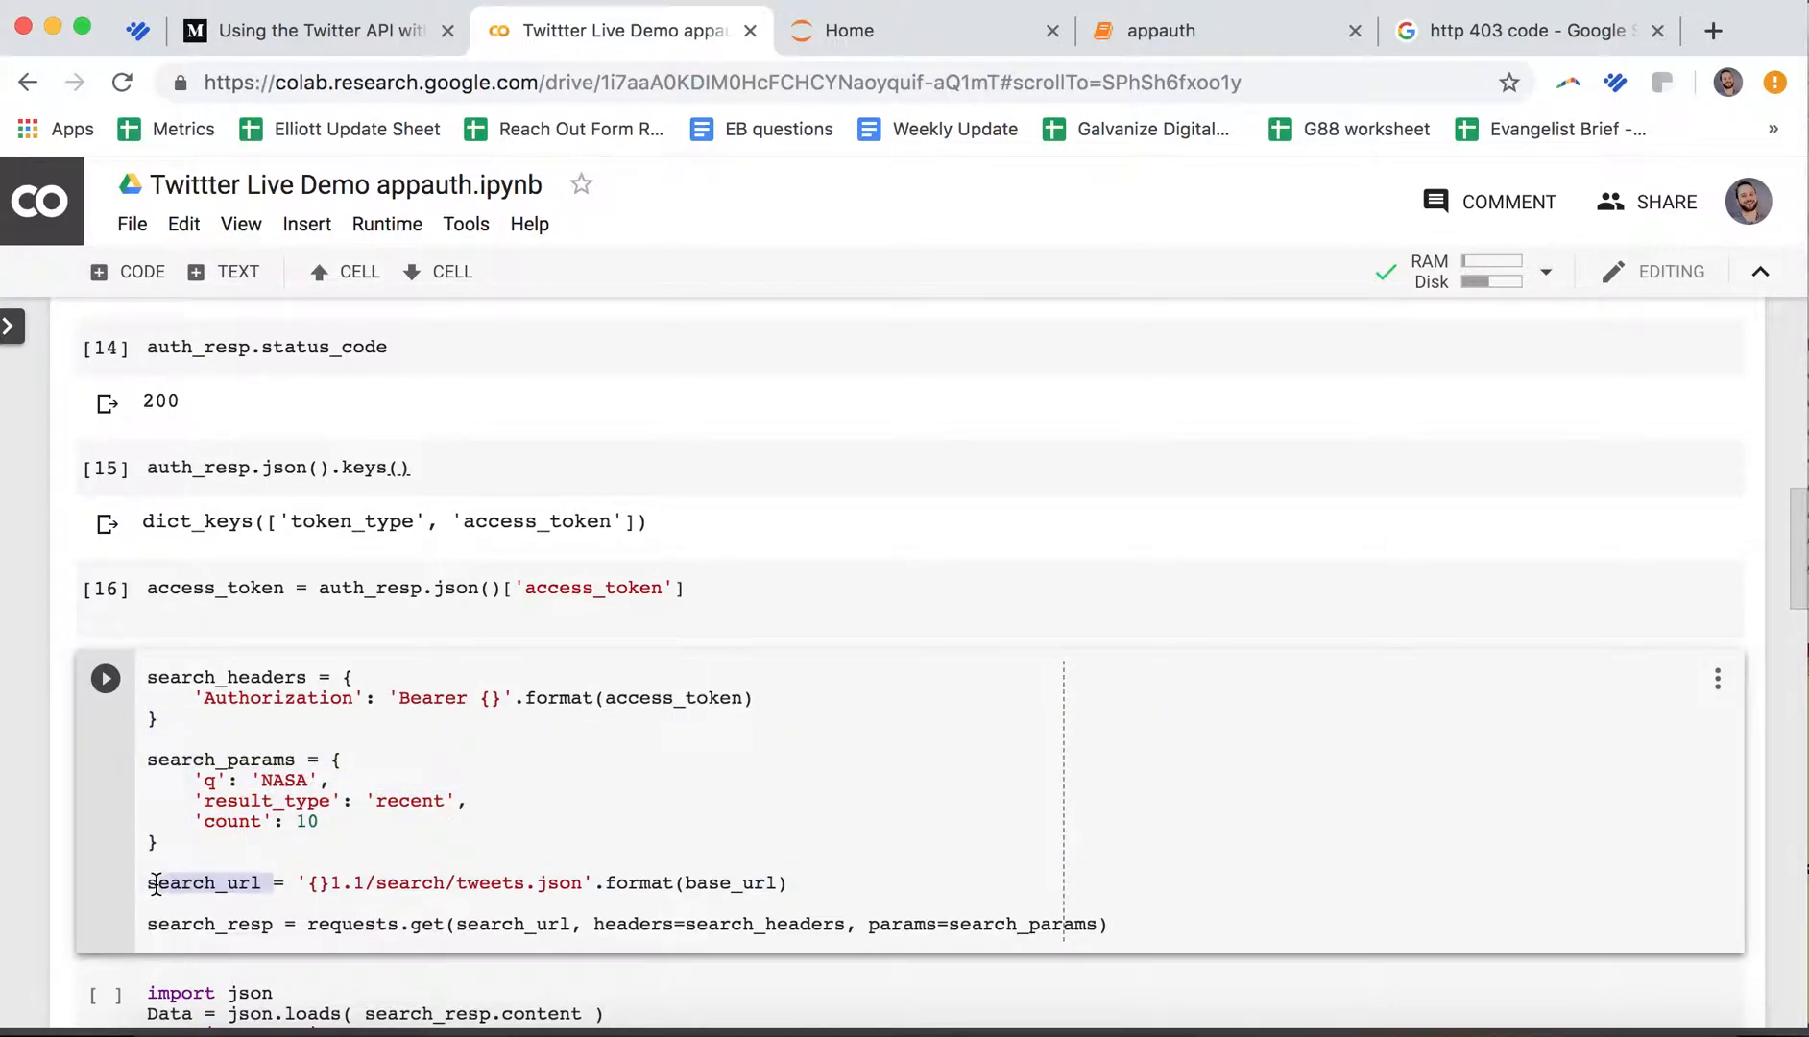
{"action": "left_click", "coordinate": [105, 678]}
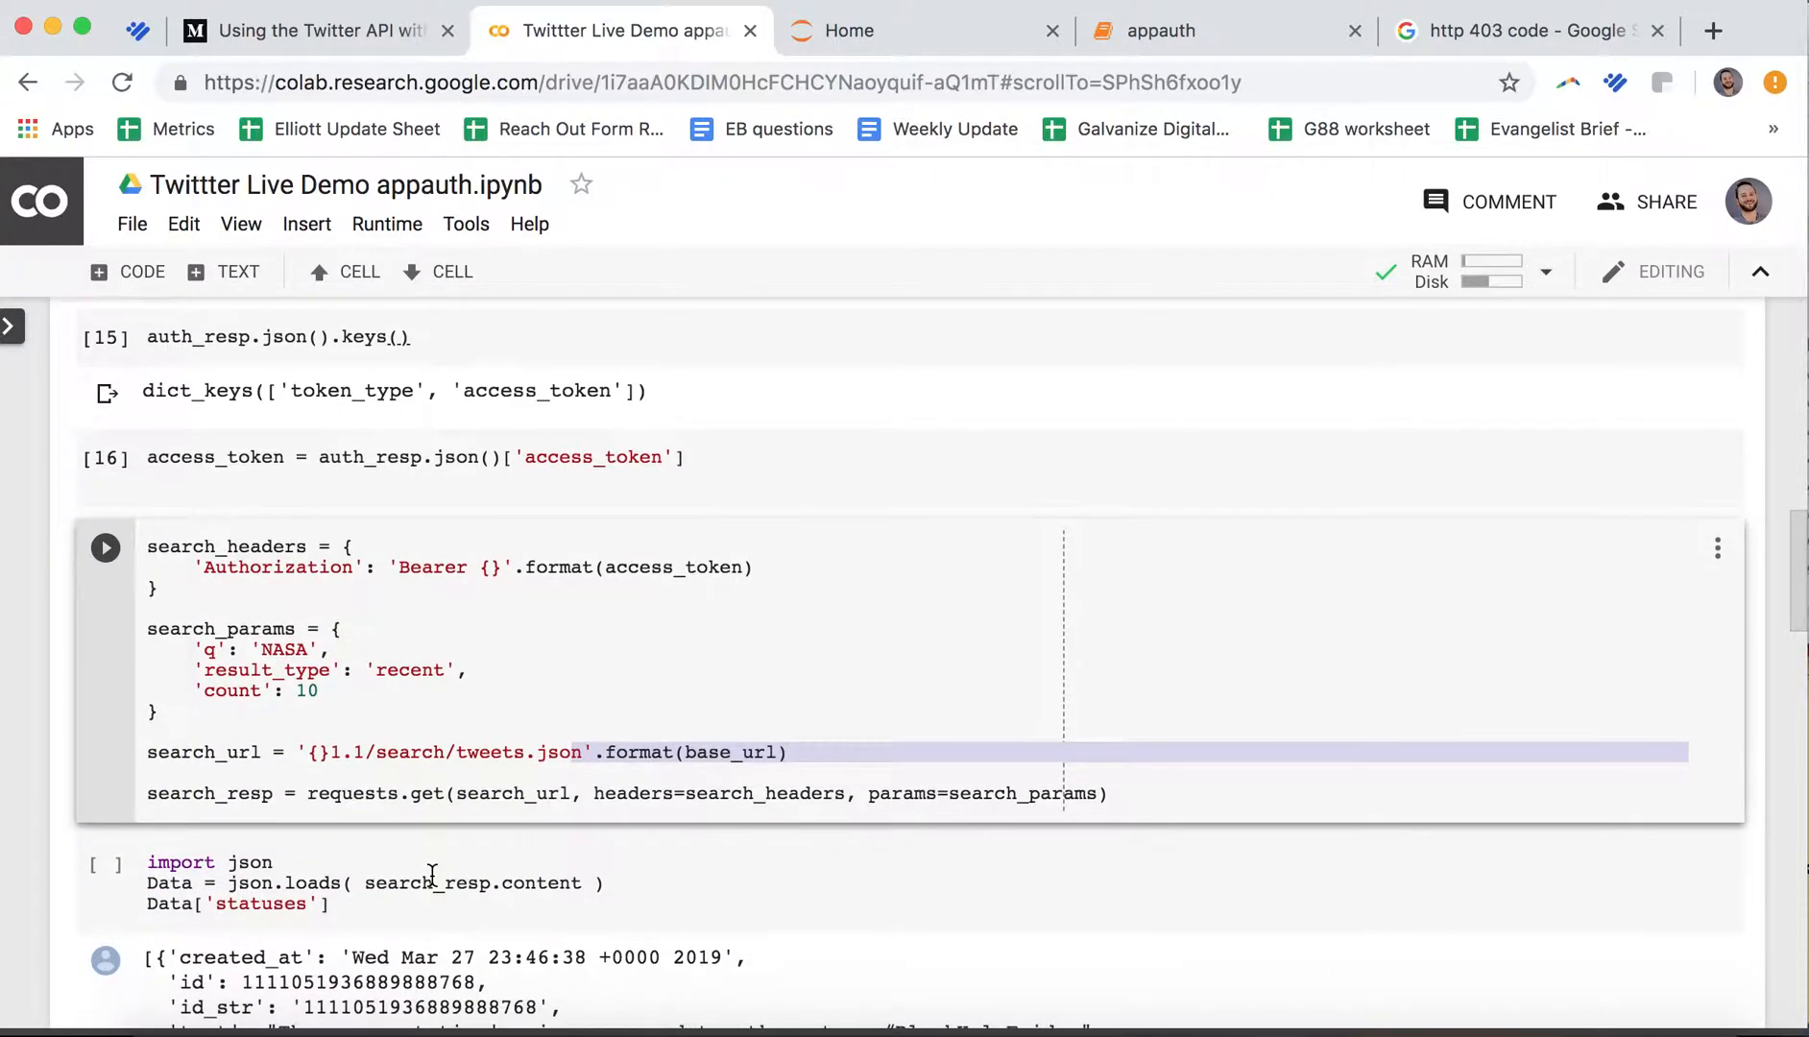
{"action": "scroll", "scroll_direction": "down", "scroll_amount": 3}
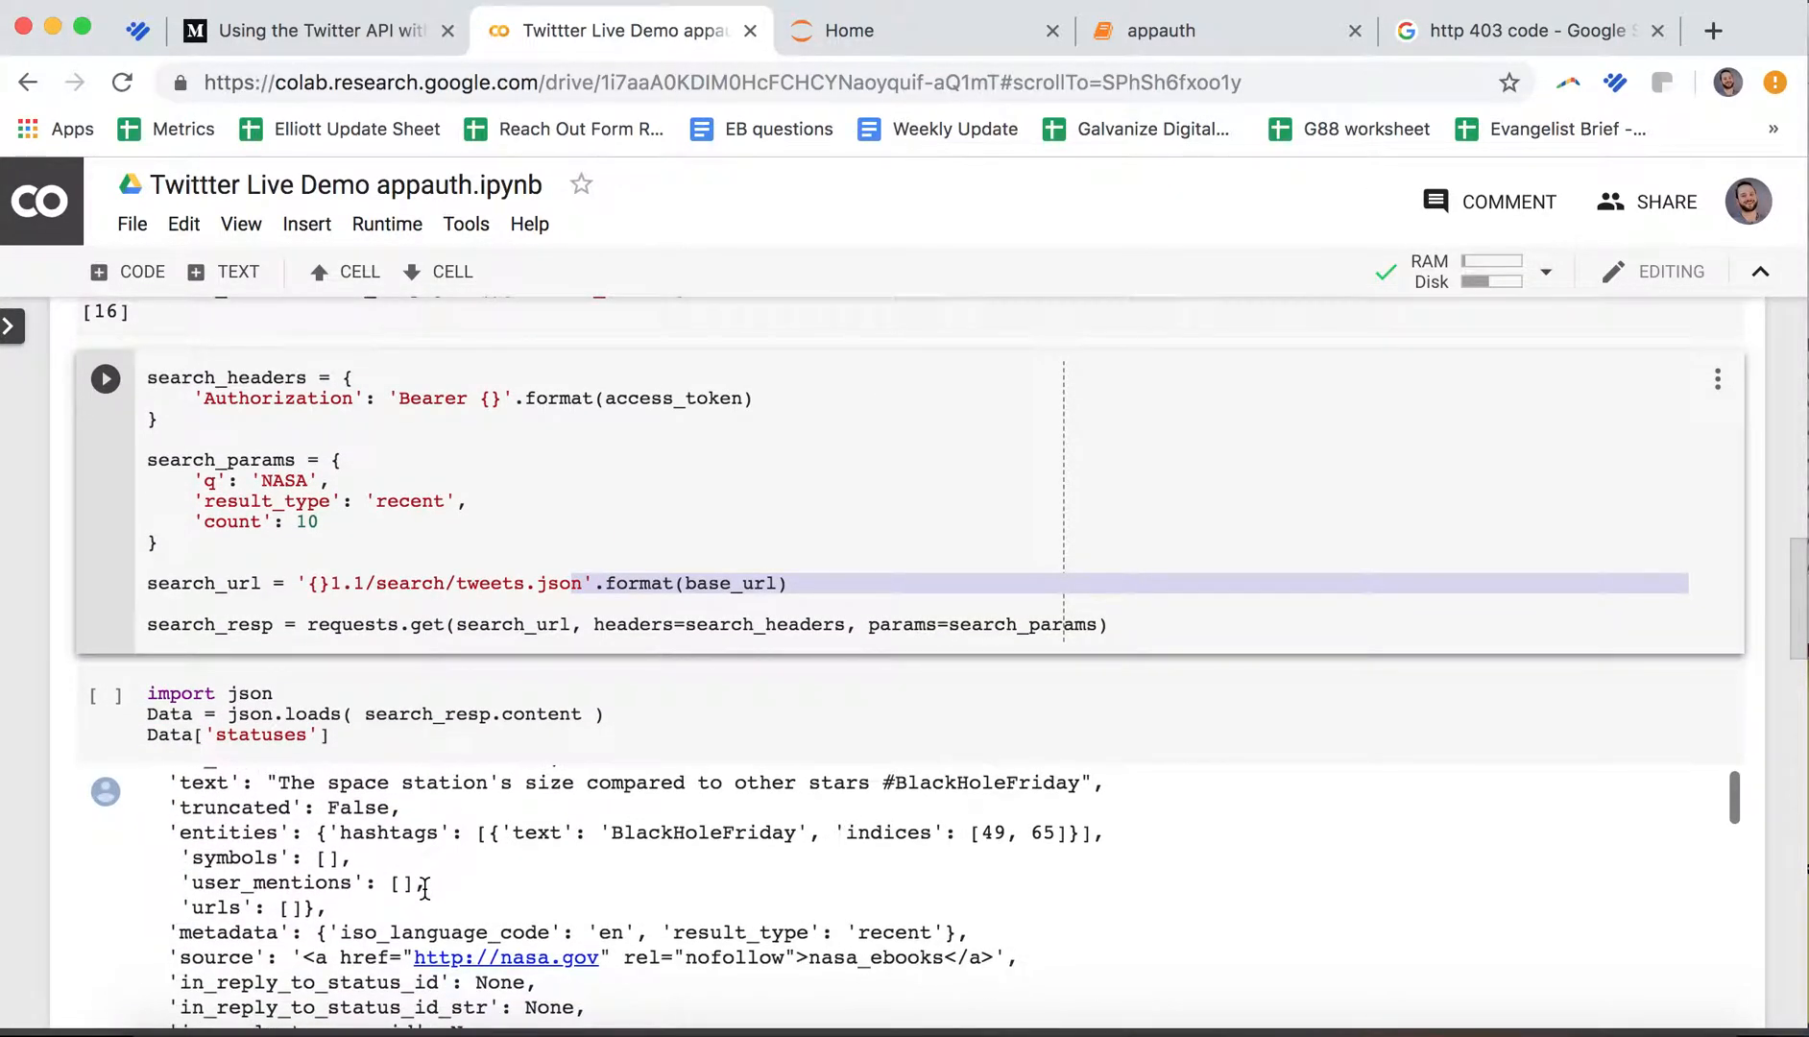
{"action": "scroll", "scroll_direction": "down", "scroll_amount": 3}
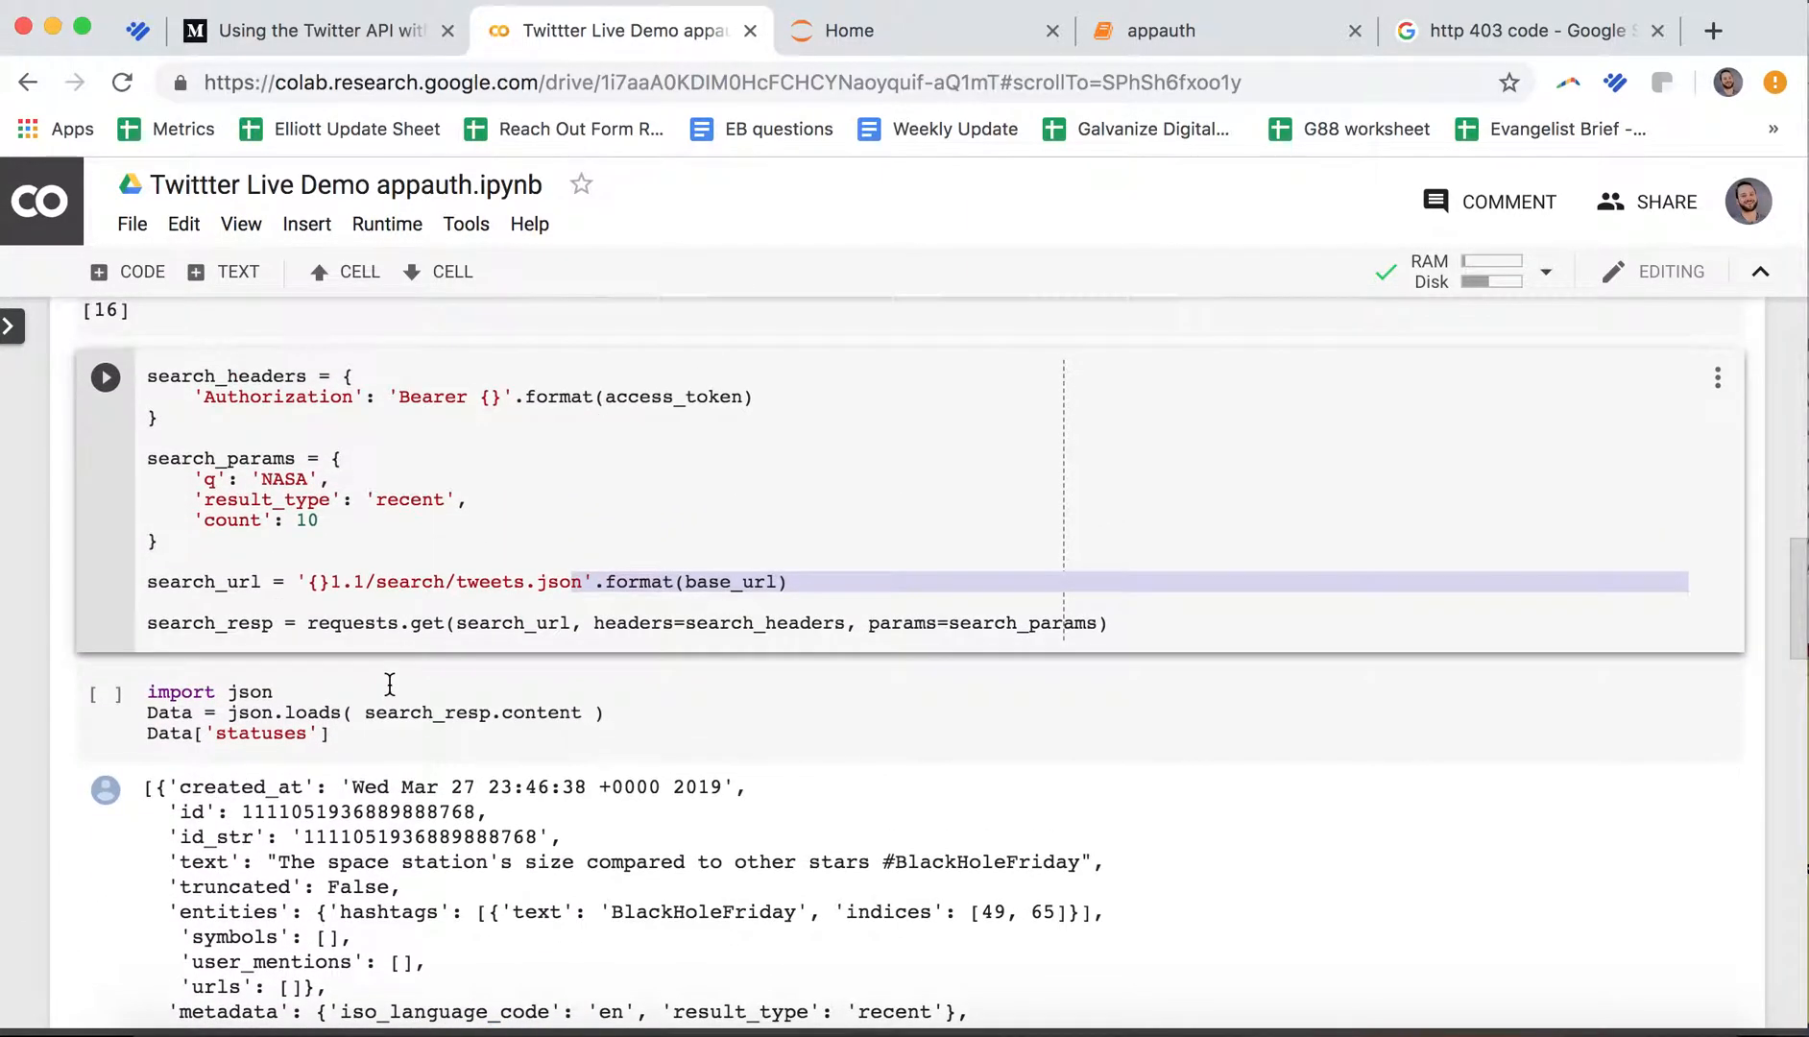
{"action": "scroll", "scroll_direction": "down", "scroll_amount": 3}
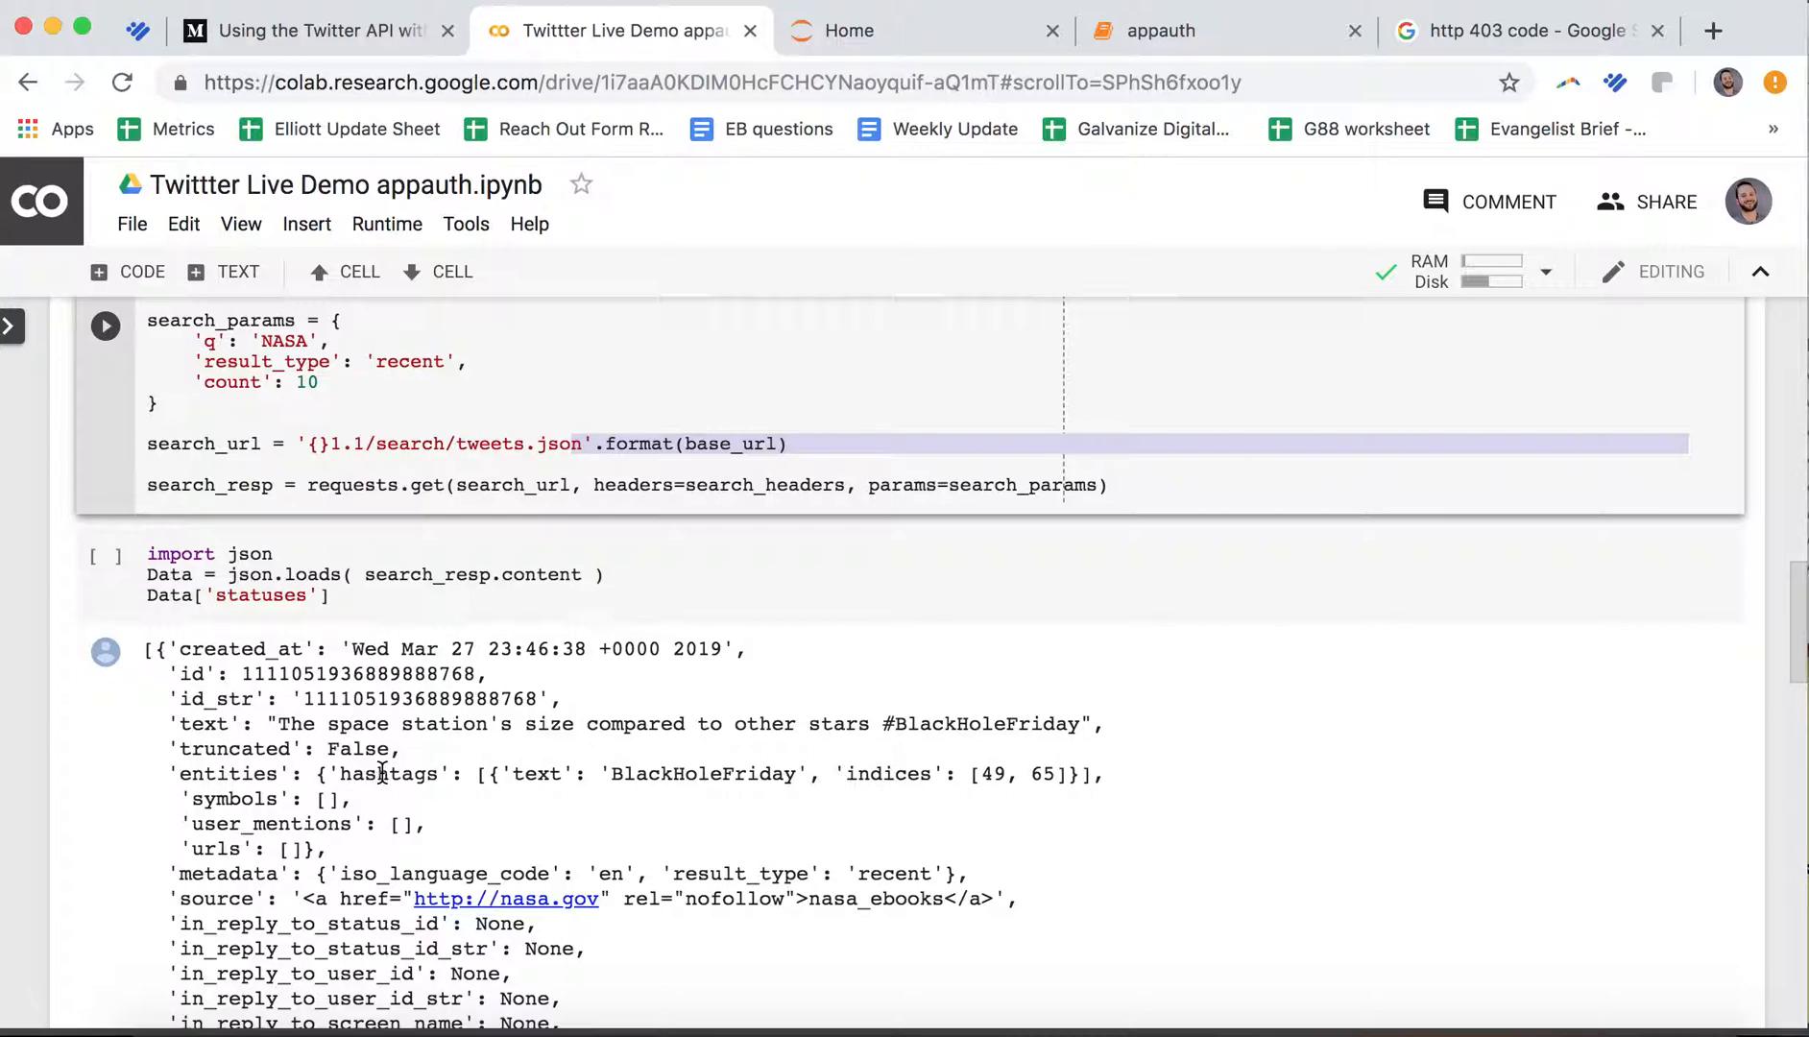
{"action": "mouse_move", "coordinate": [237, 670]}
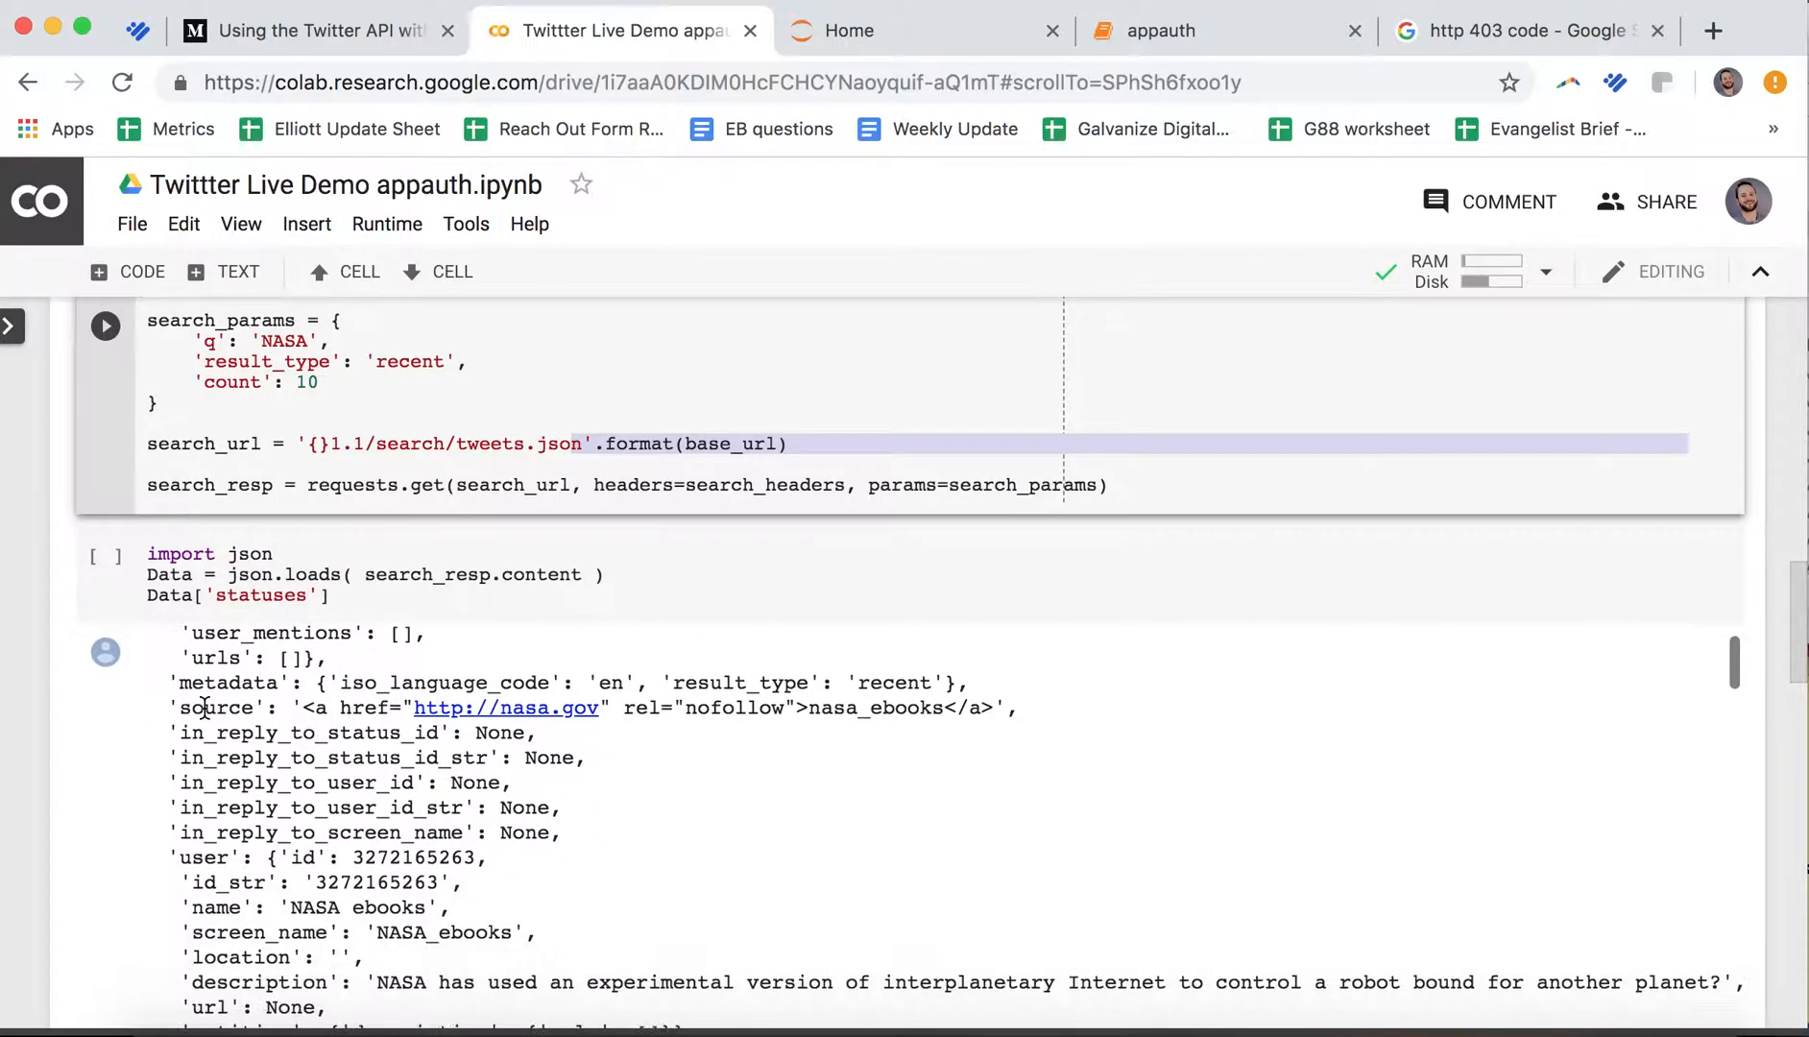
{"action": "scroll", "scroll_direction": "down", "scroll_amount": 3}
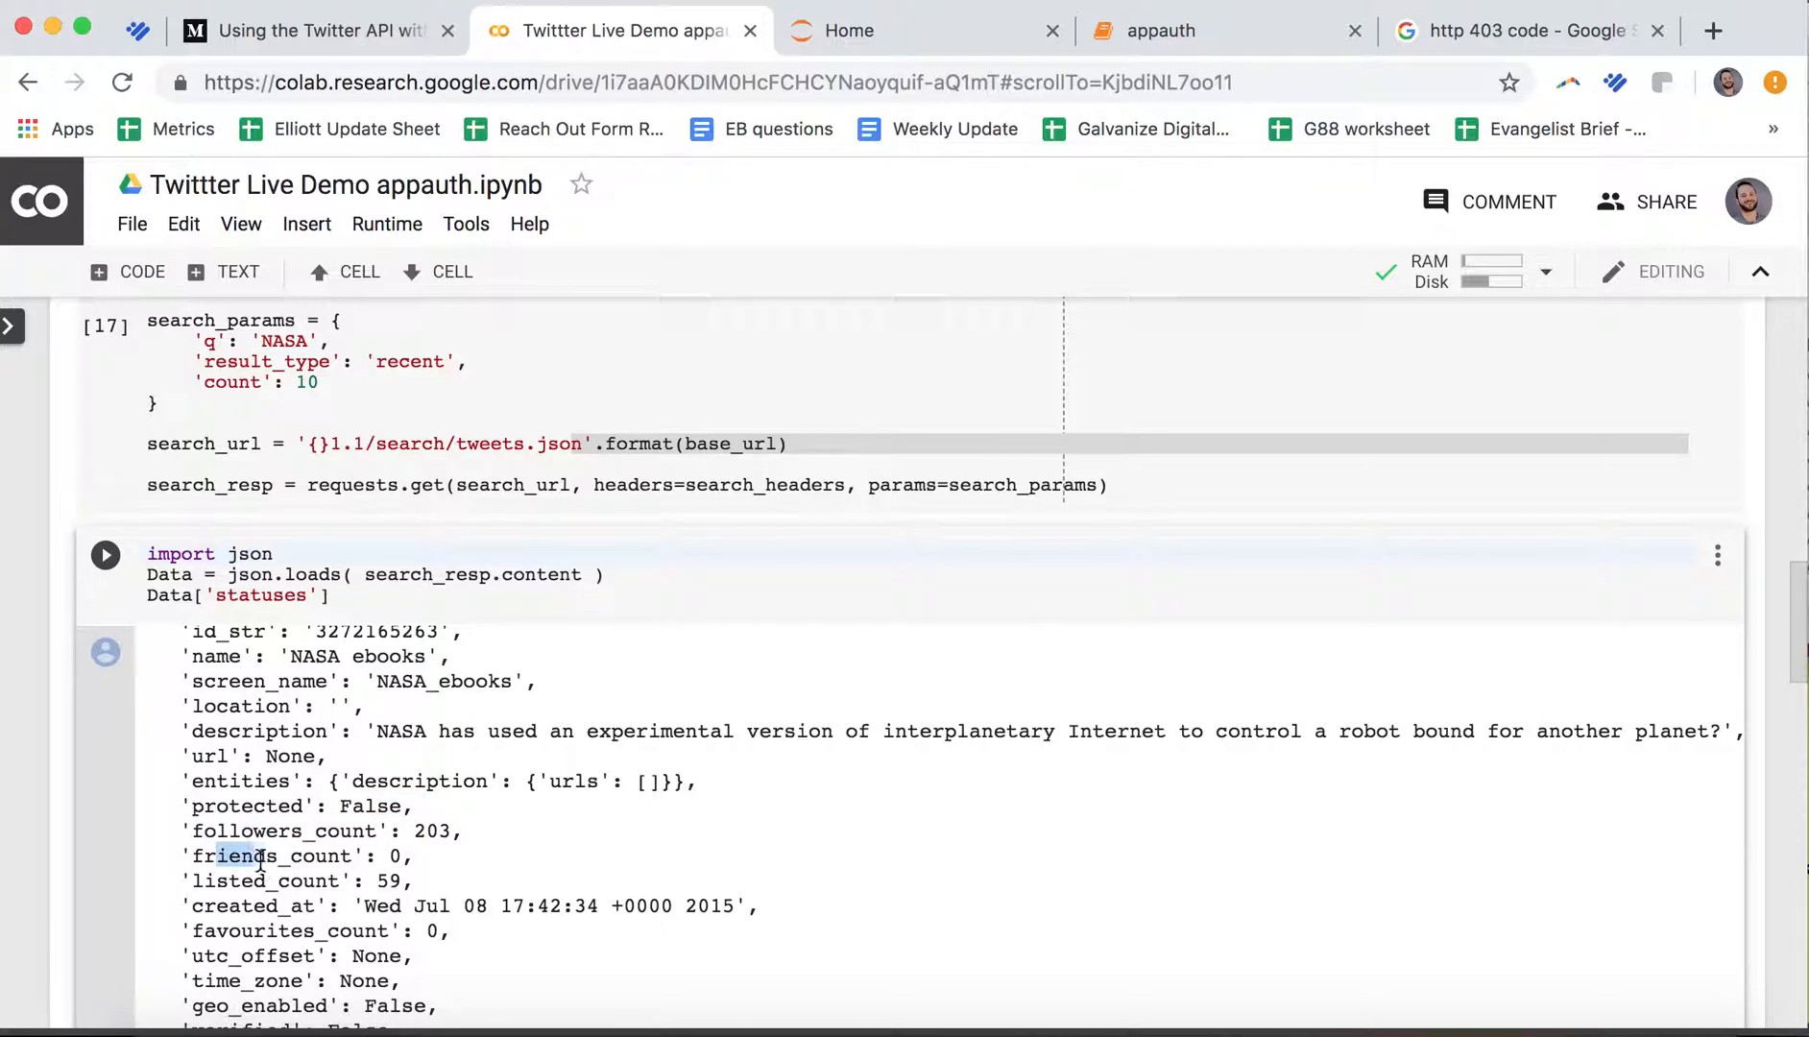
{"action": "scroll", "scroll_direction": "down", "scroll_amount": 3}
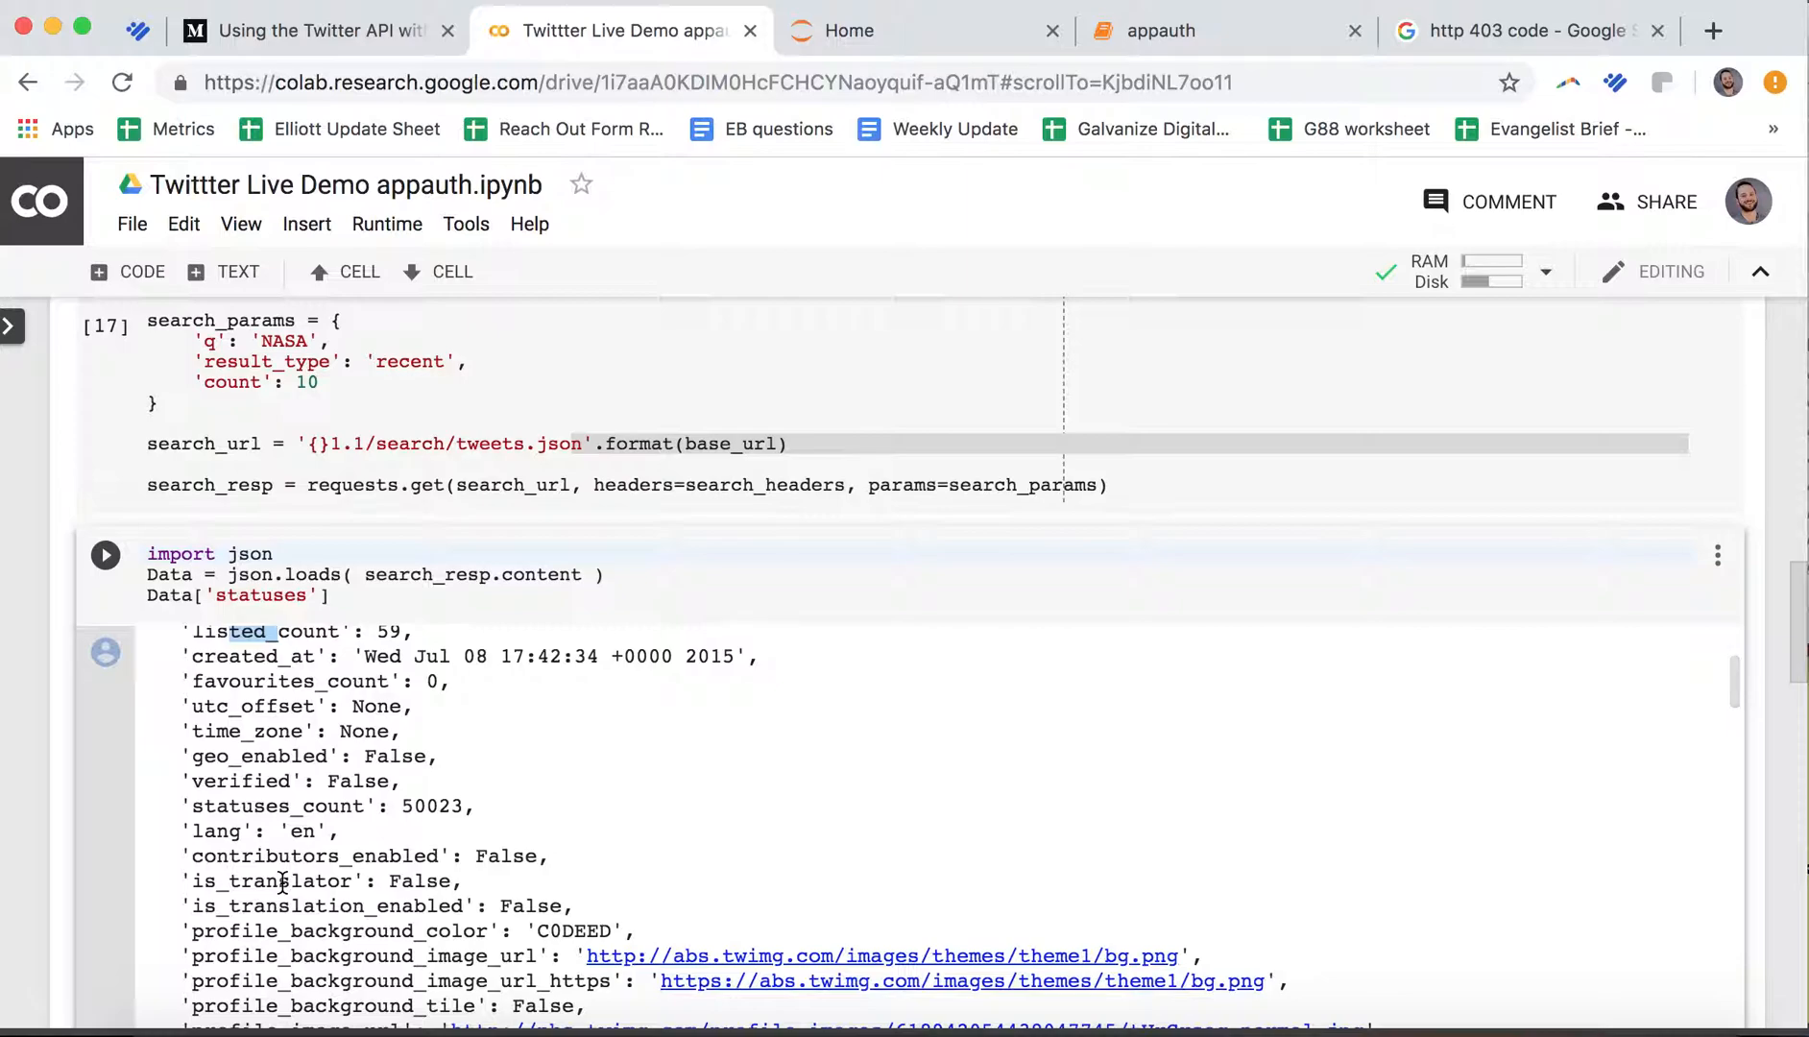
{"action": "scroll", "scroll_direction": "down", "scroll_amount": 3}
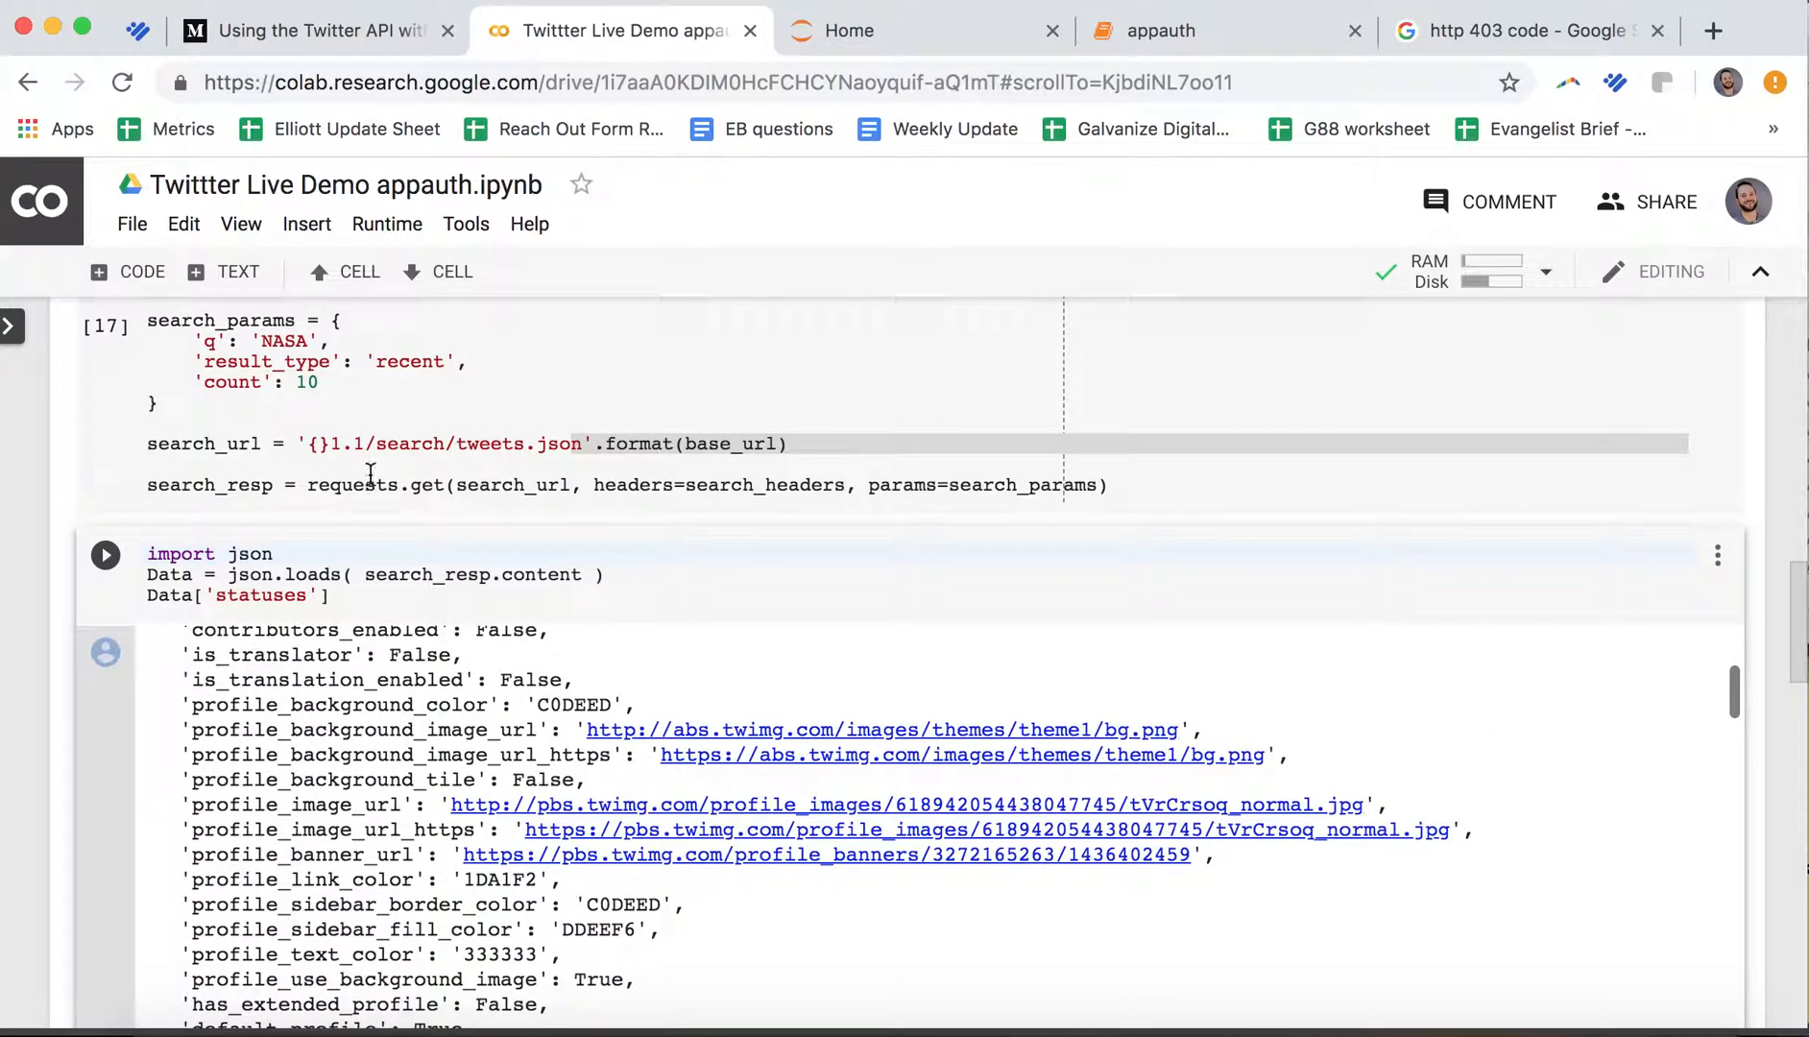
- Change the NASA search result_type from recent to popular and review the popular tweets output
{"action": "double_click", "coordinate": [410, 361]}
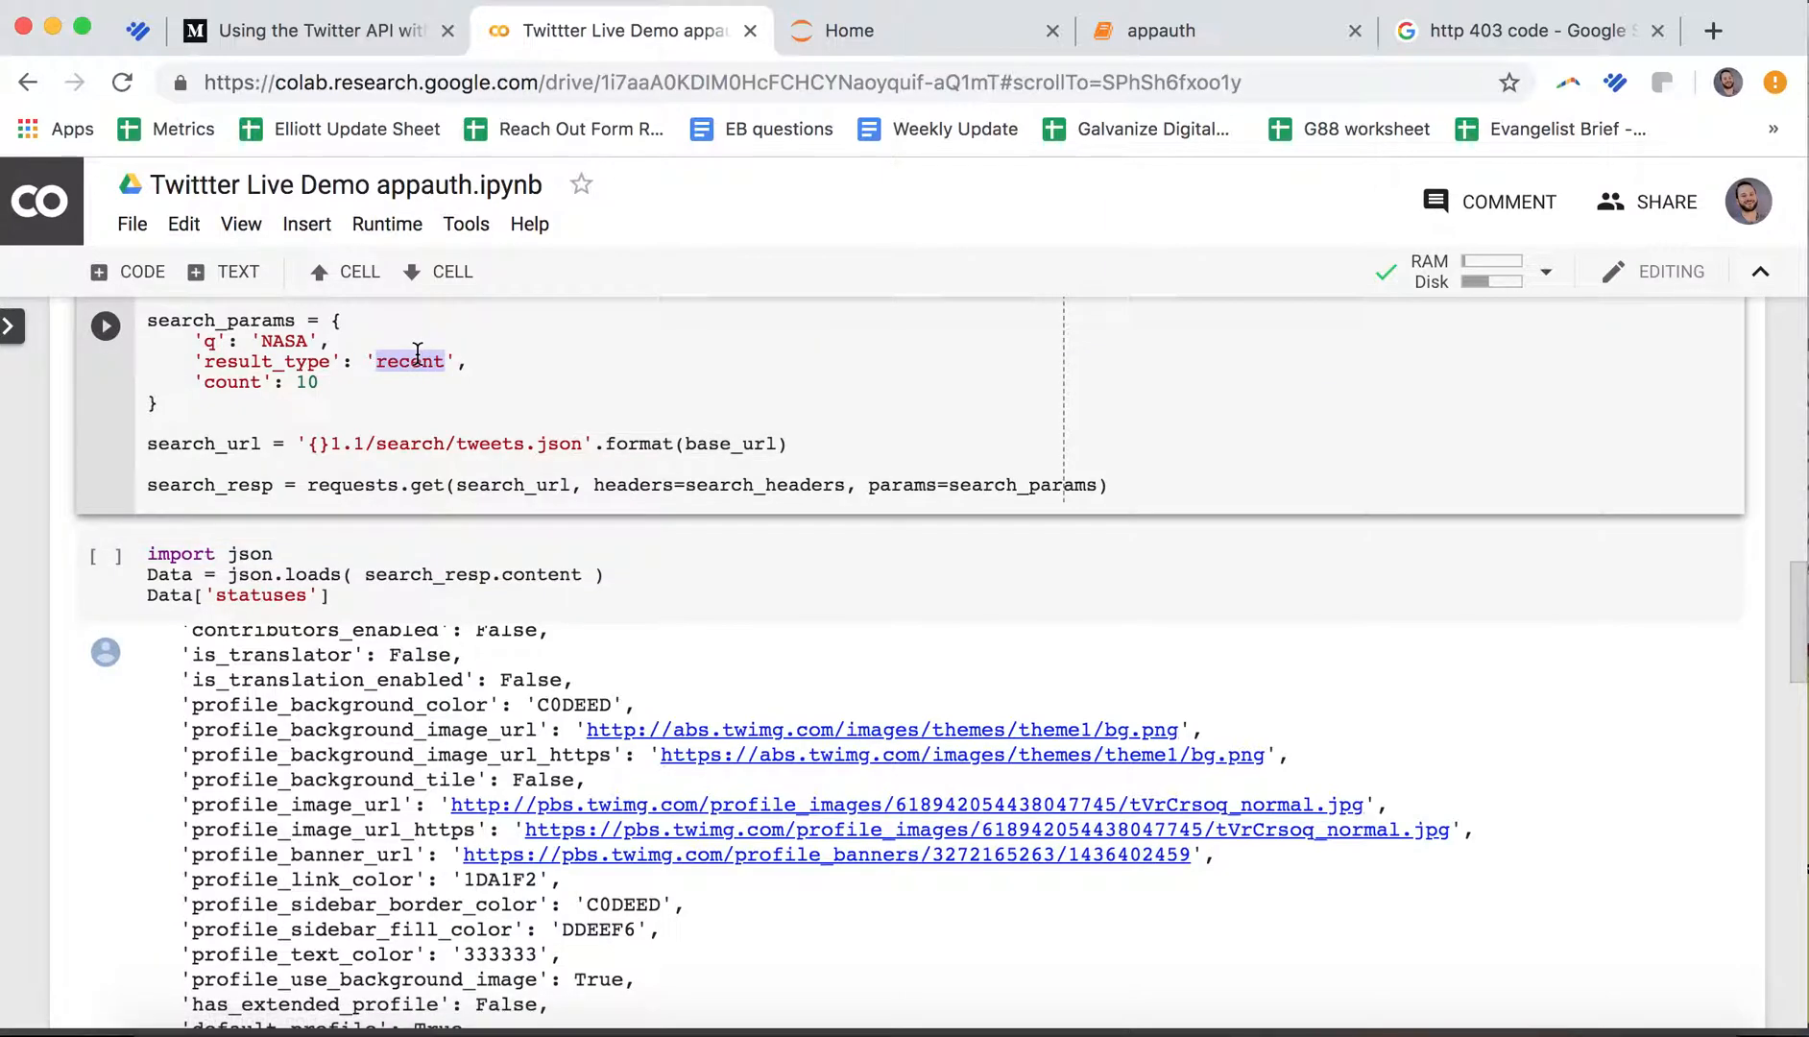
{"action": "type", "text": "popular"}
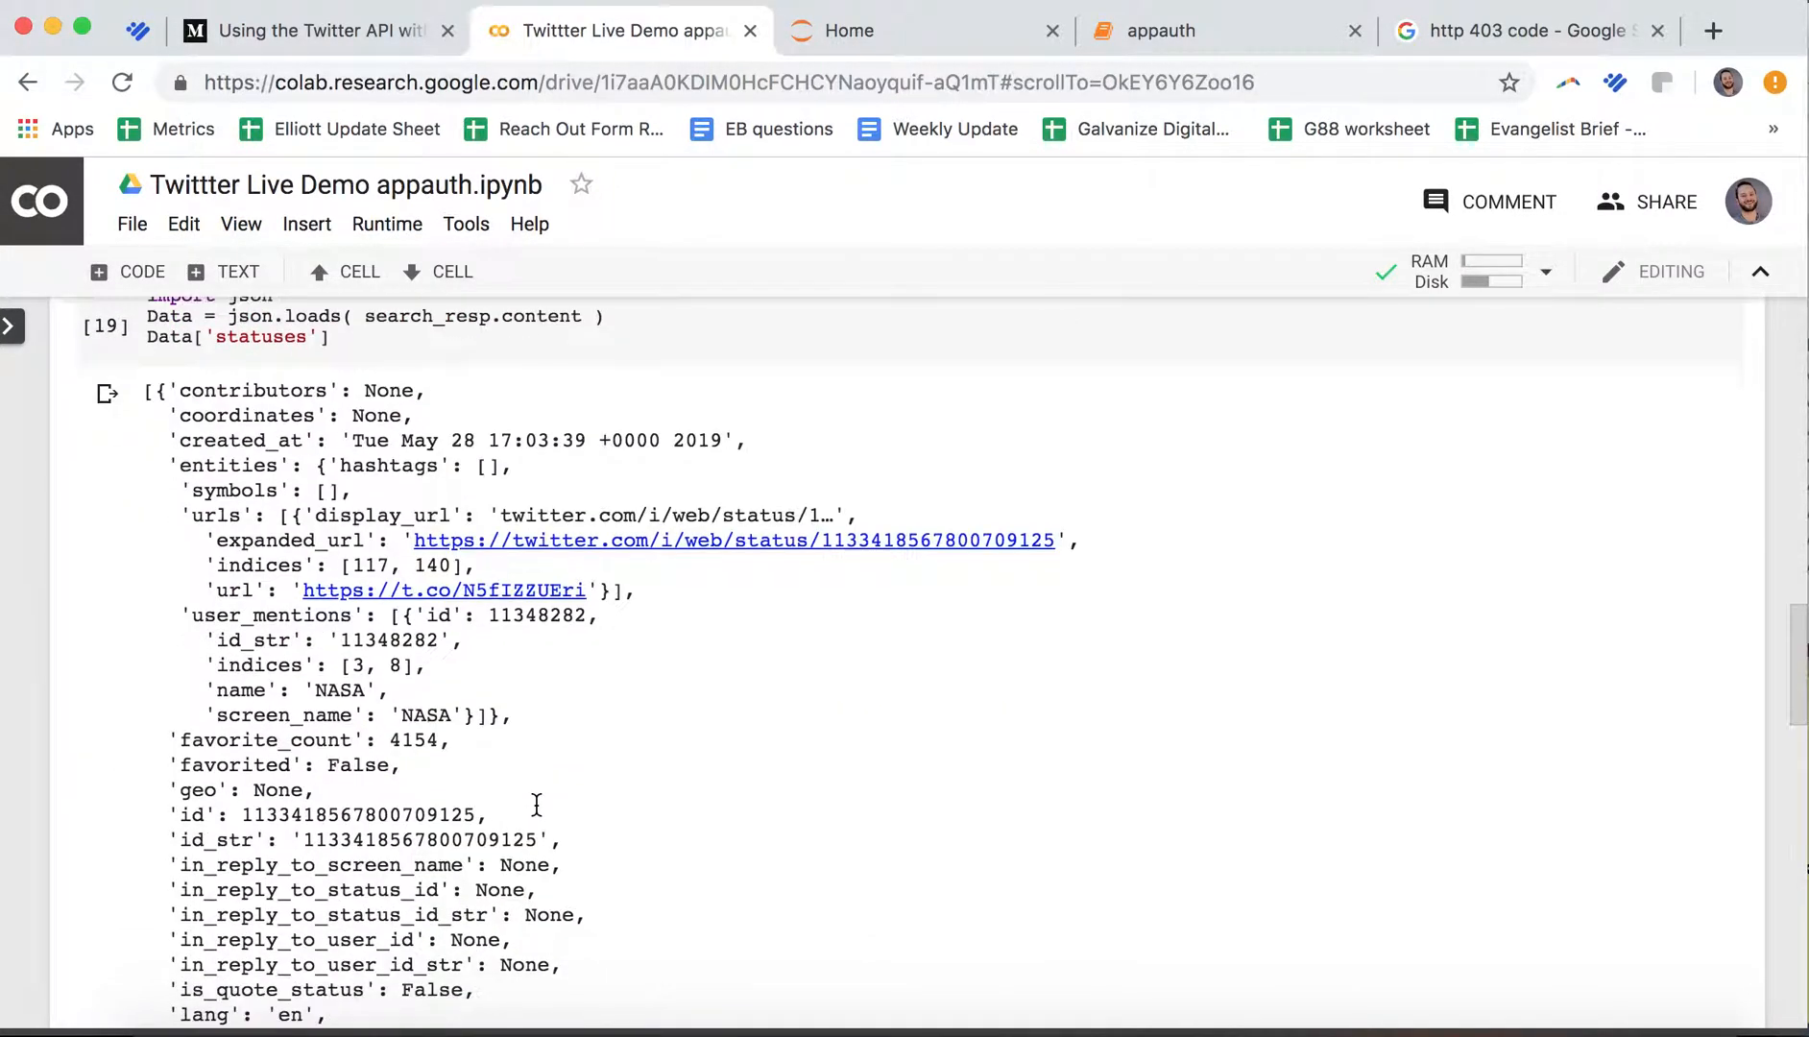
{"action": "scroll", "scroll_direction": "down", "scroll_amount": 3}
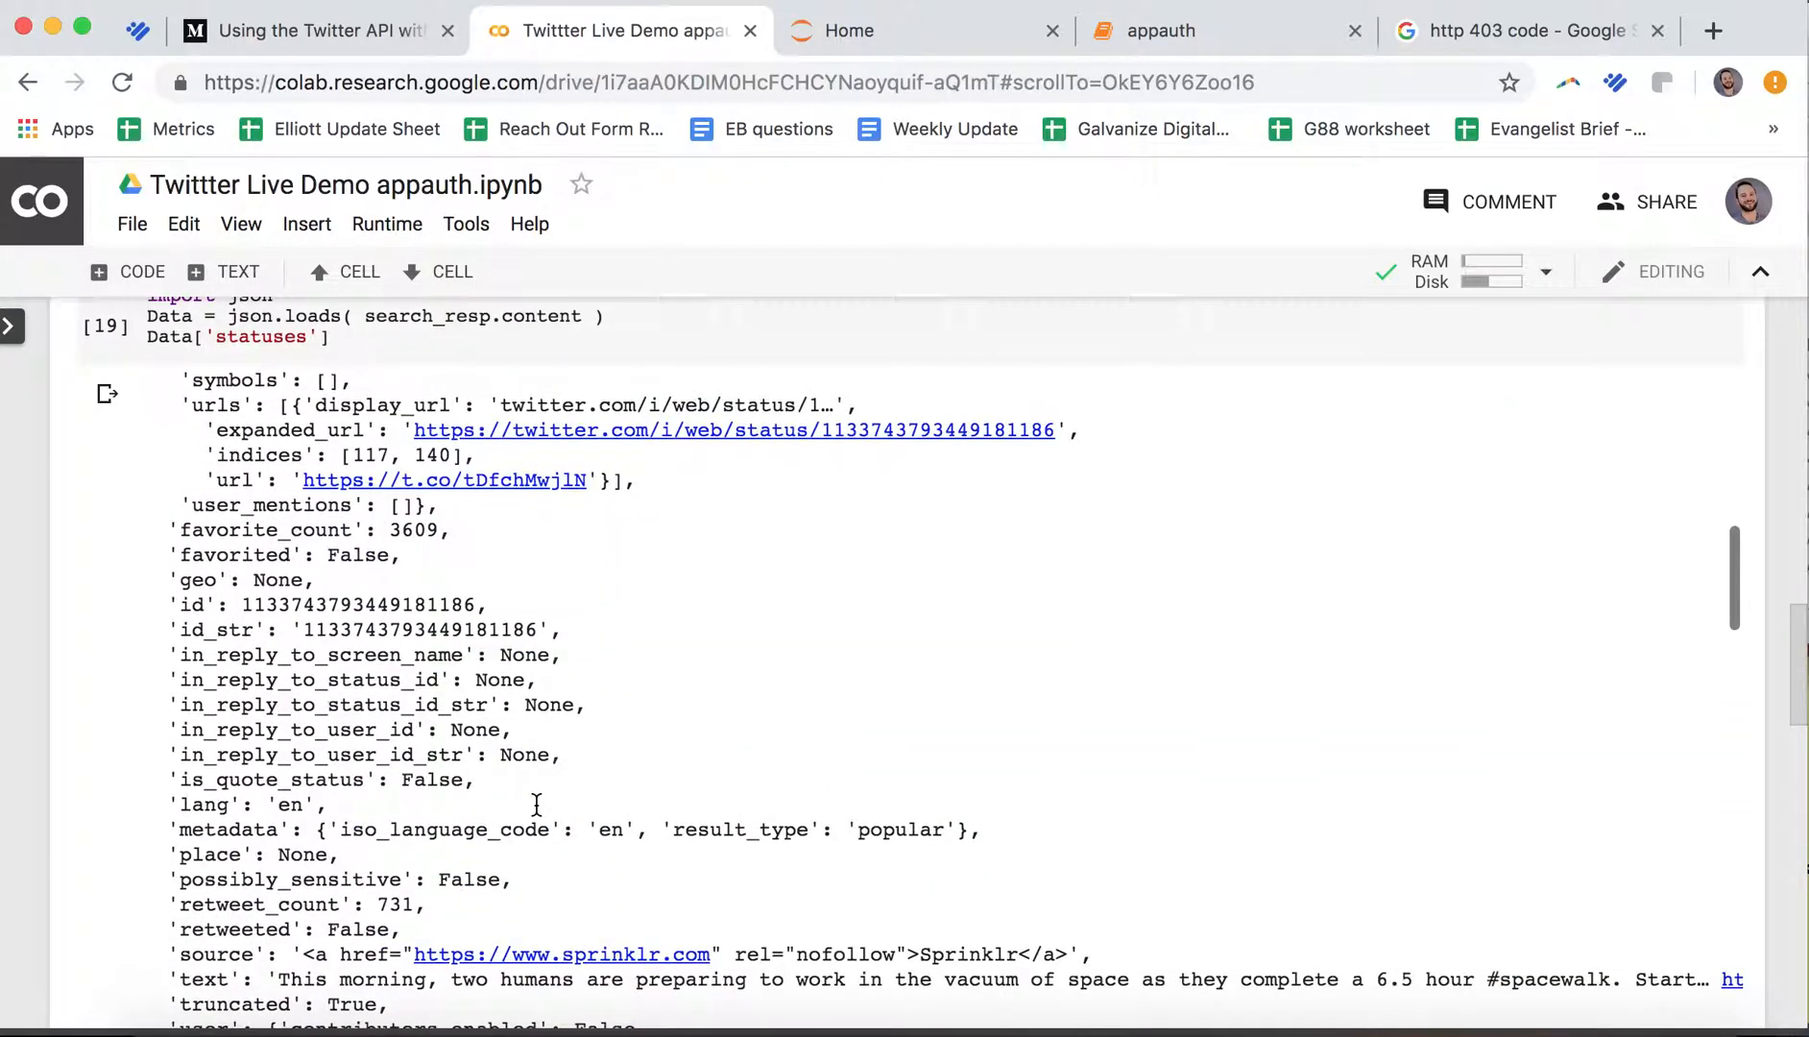
{"action": "scroll", "scroll_direction": "down", "scroll_amount": 3}
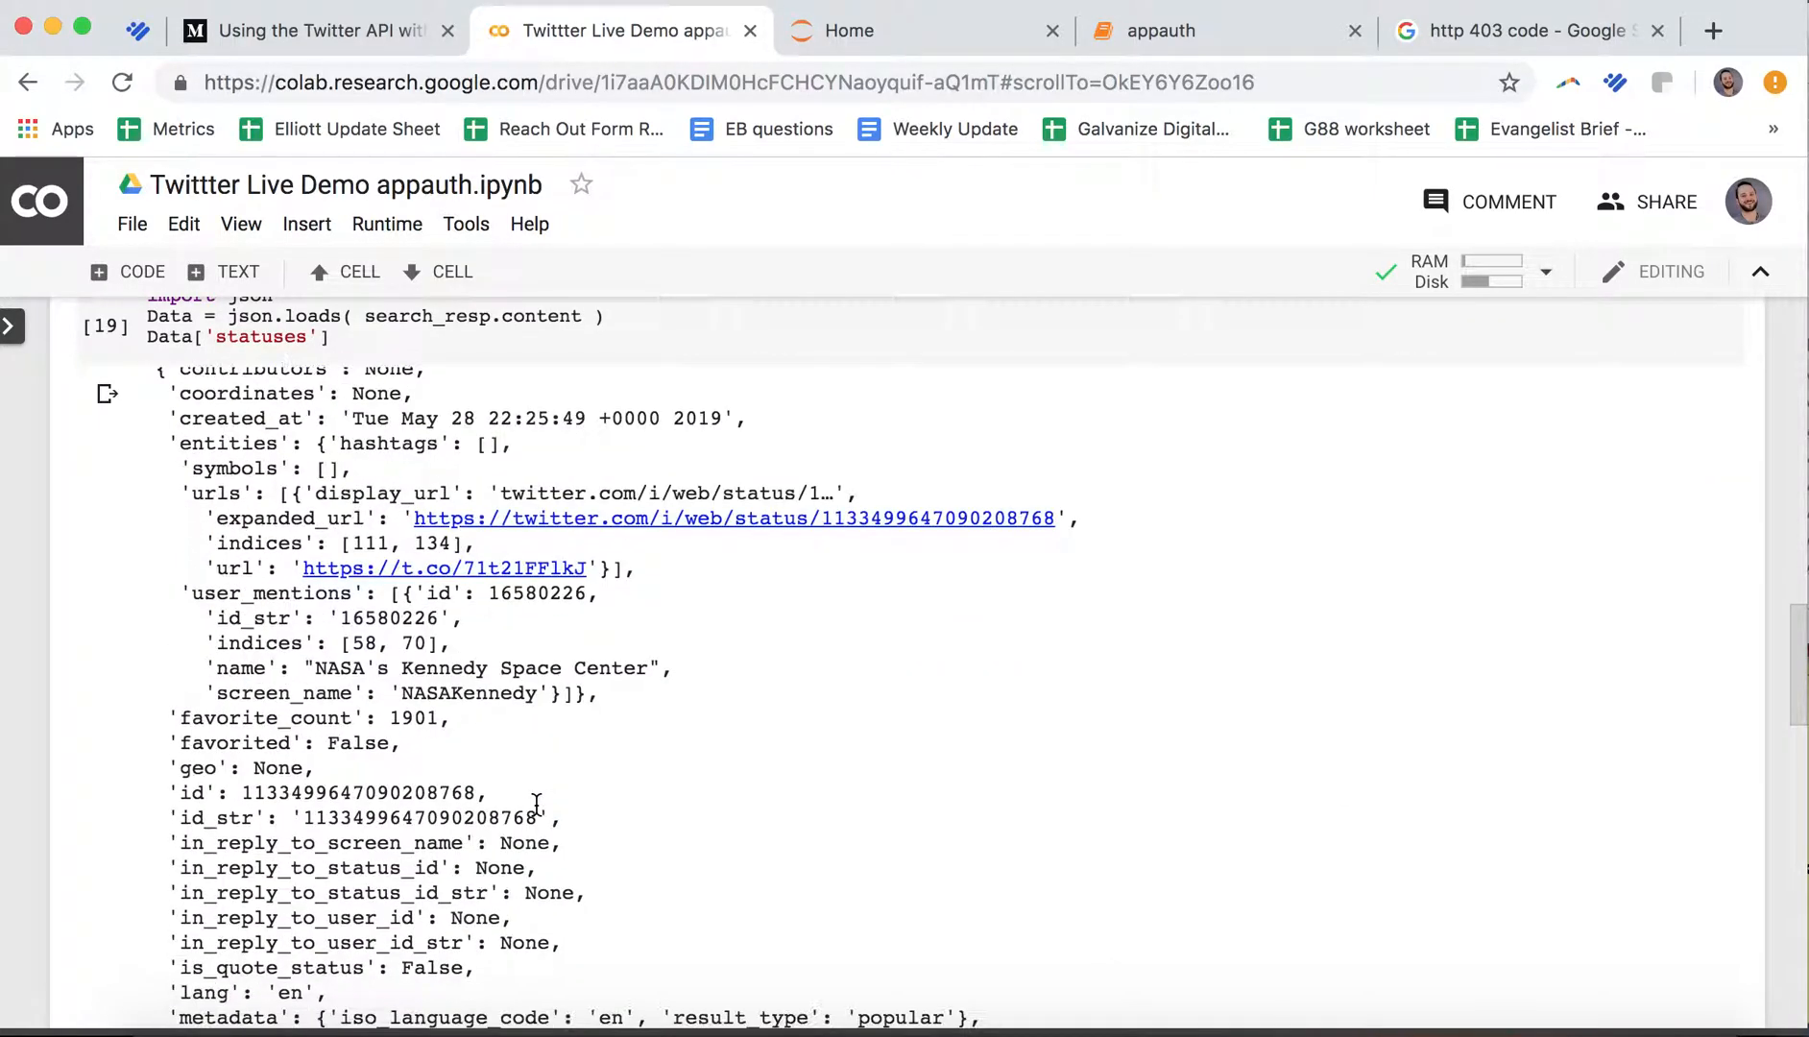
{"action": "scroll", "scroll_direction": "down", "scroll_amount": 3}
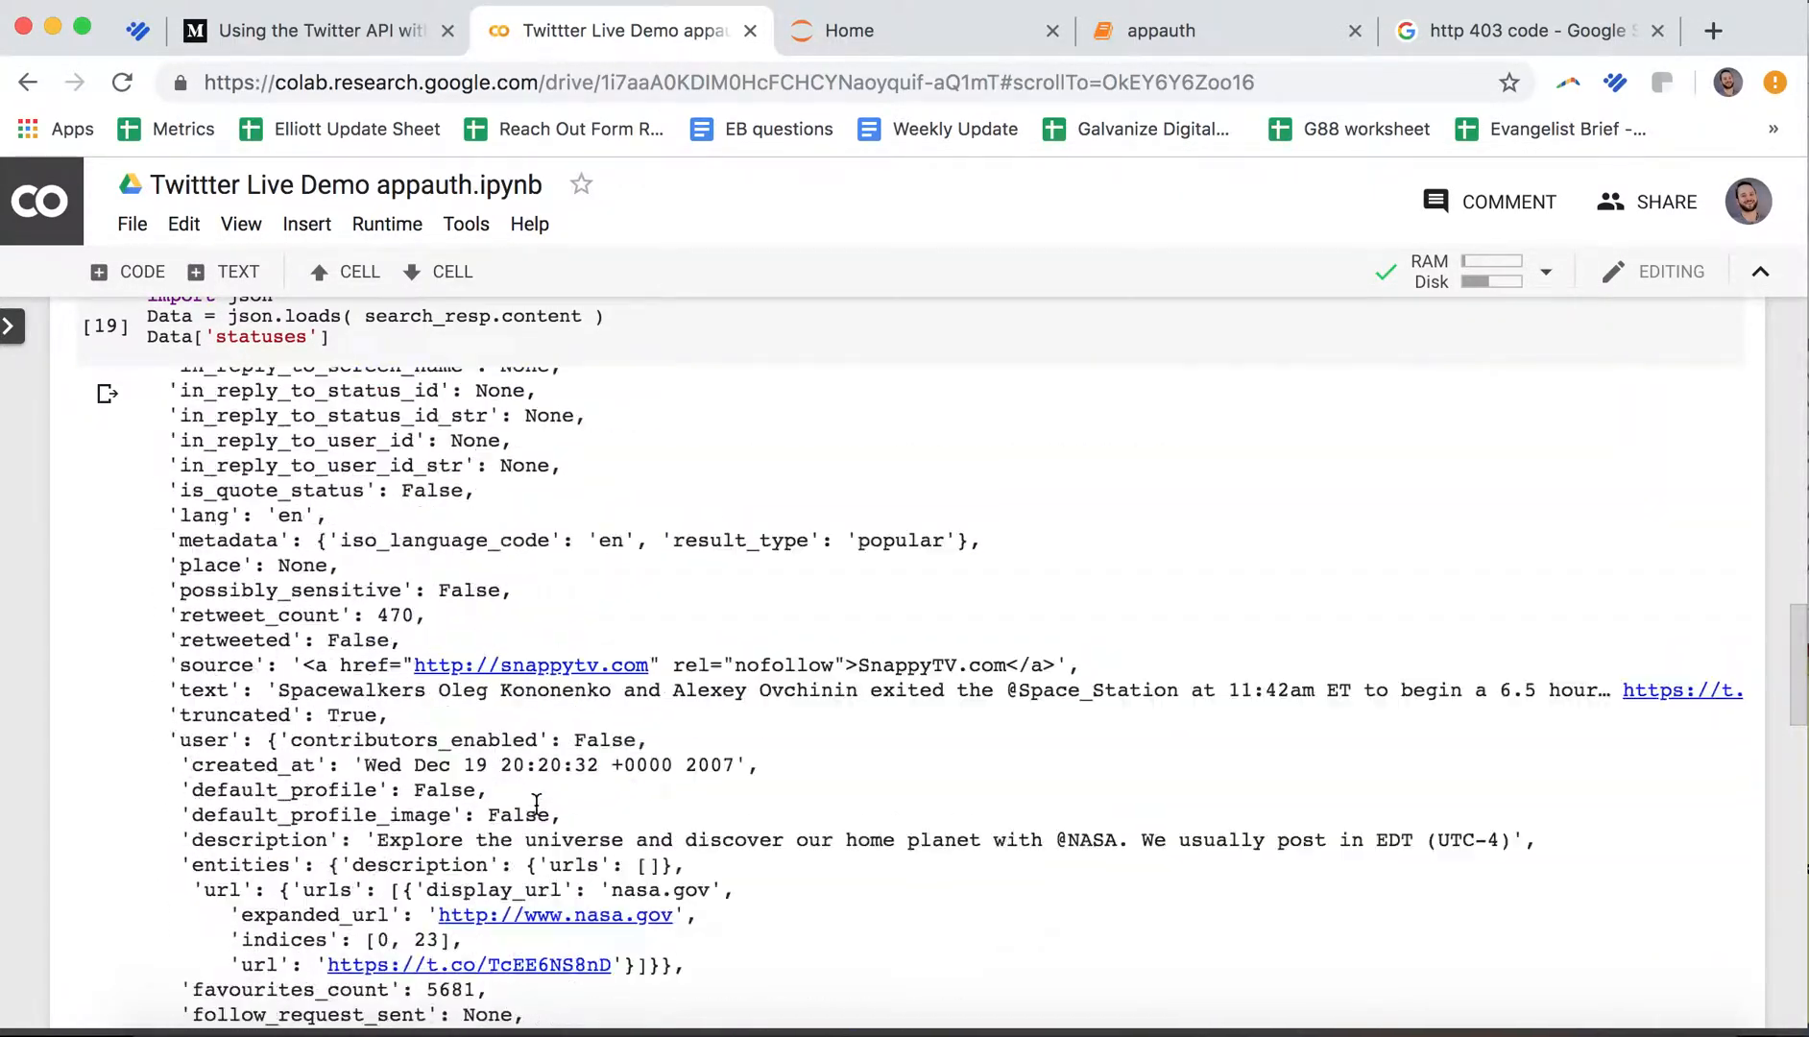
{"action": "scroll", "scroll_direction": "down", "scroll_amount": 3}
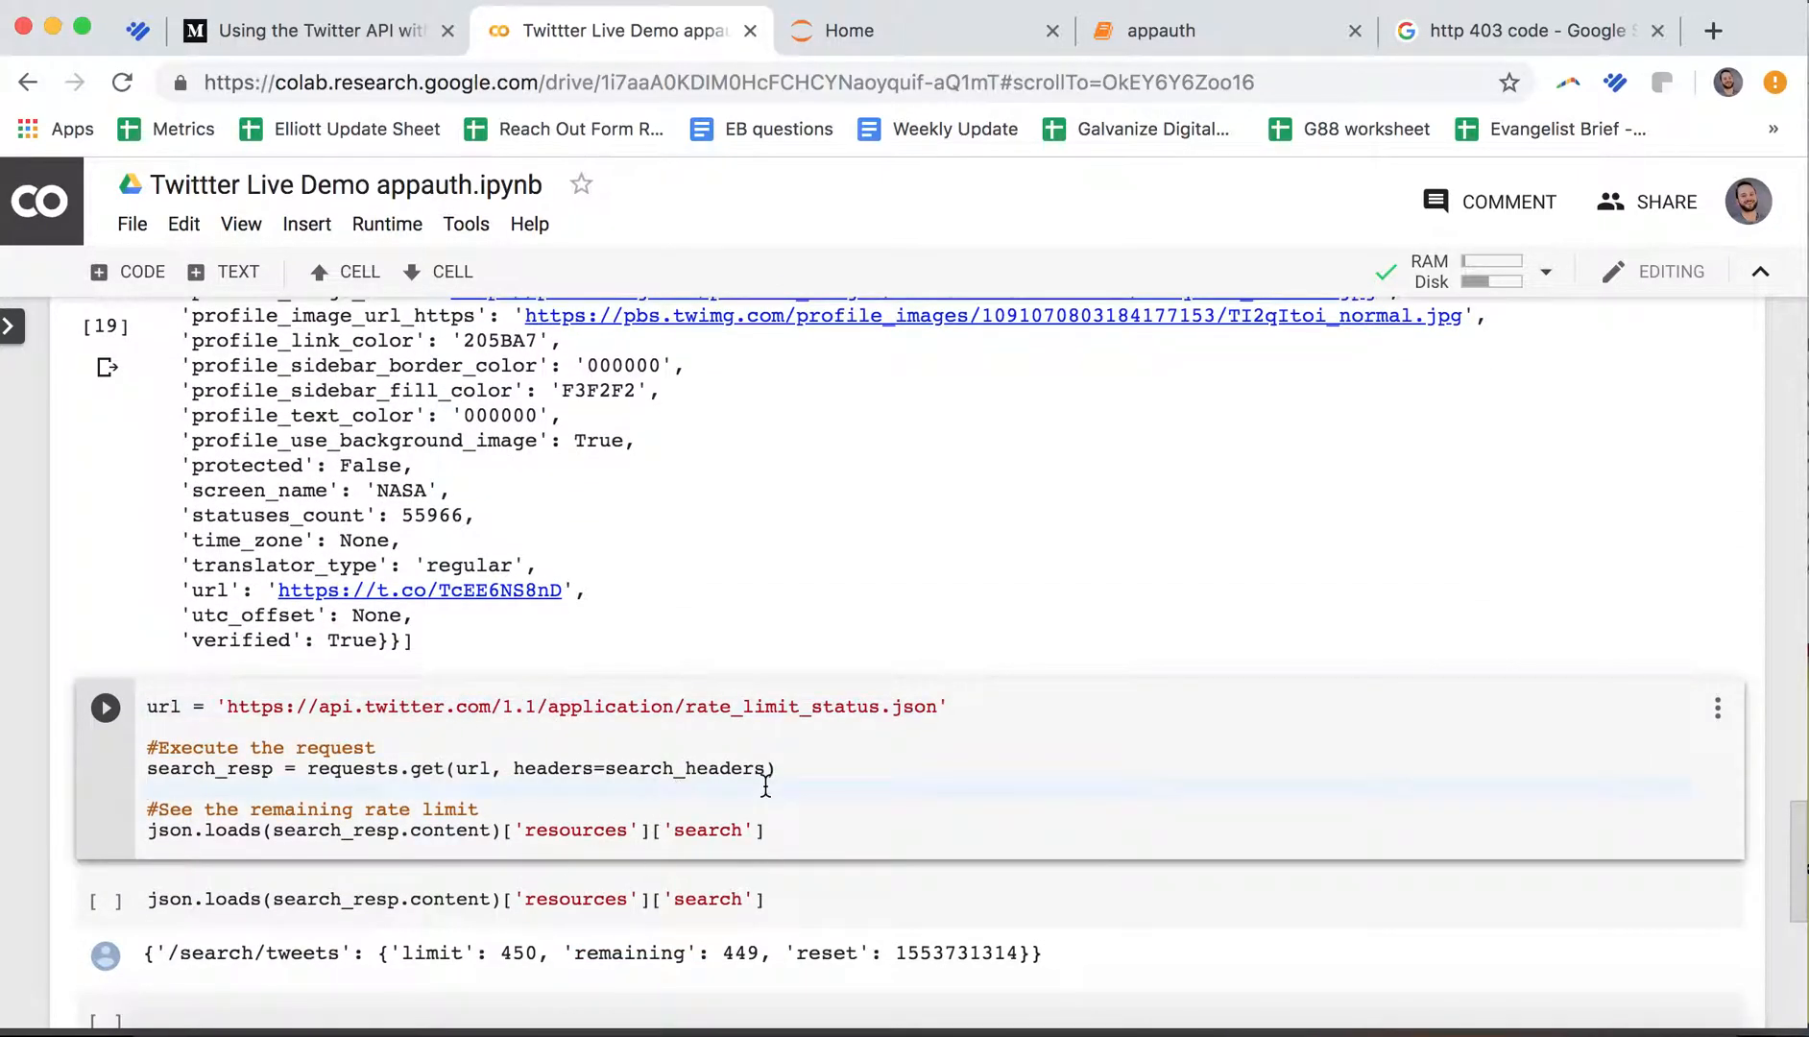
- Run the rate_limit_status cell, showing 448 of 450 search requests remaining
{"action": "left_click", "coordinate": [104, 706]}
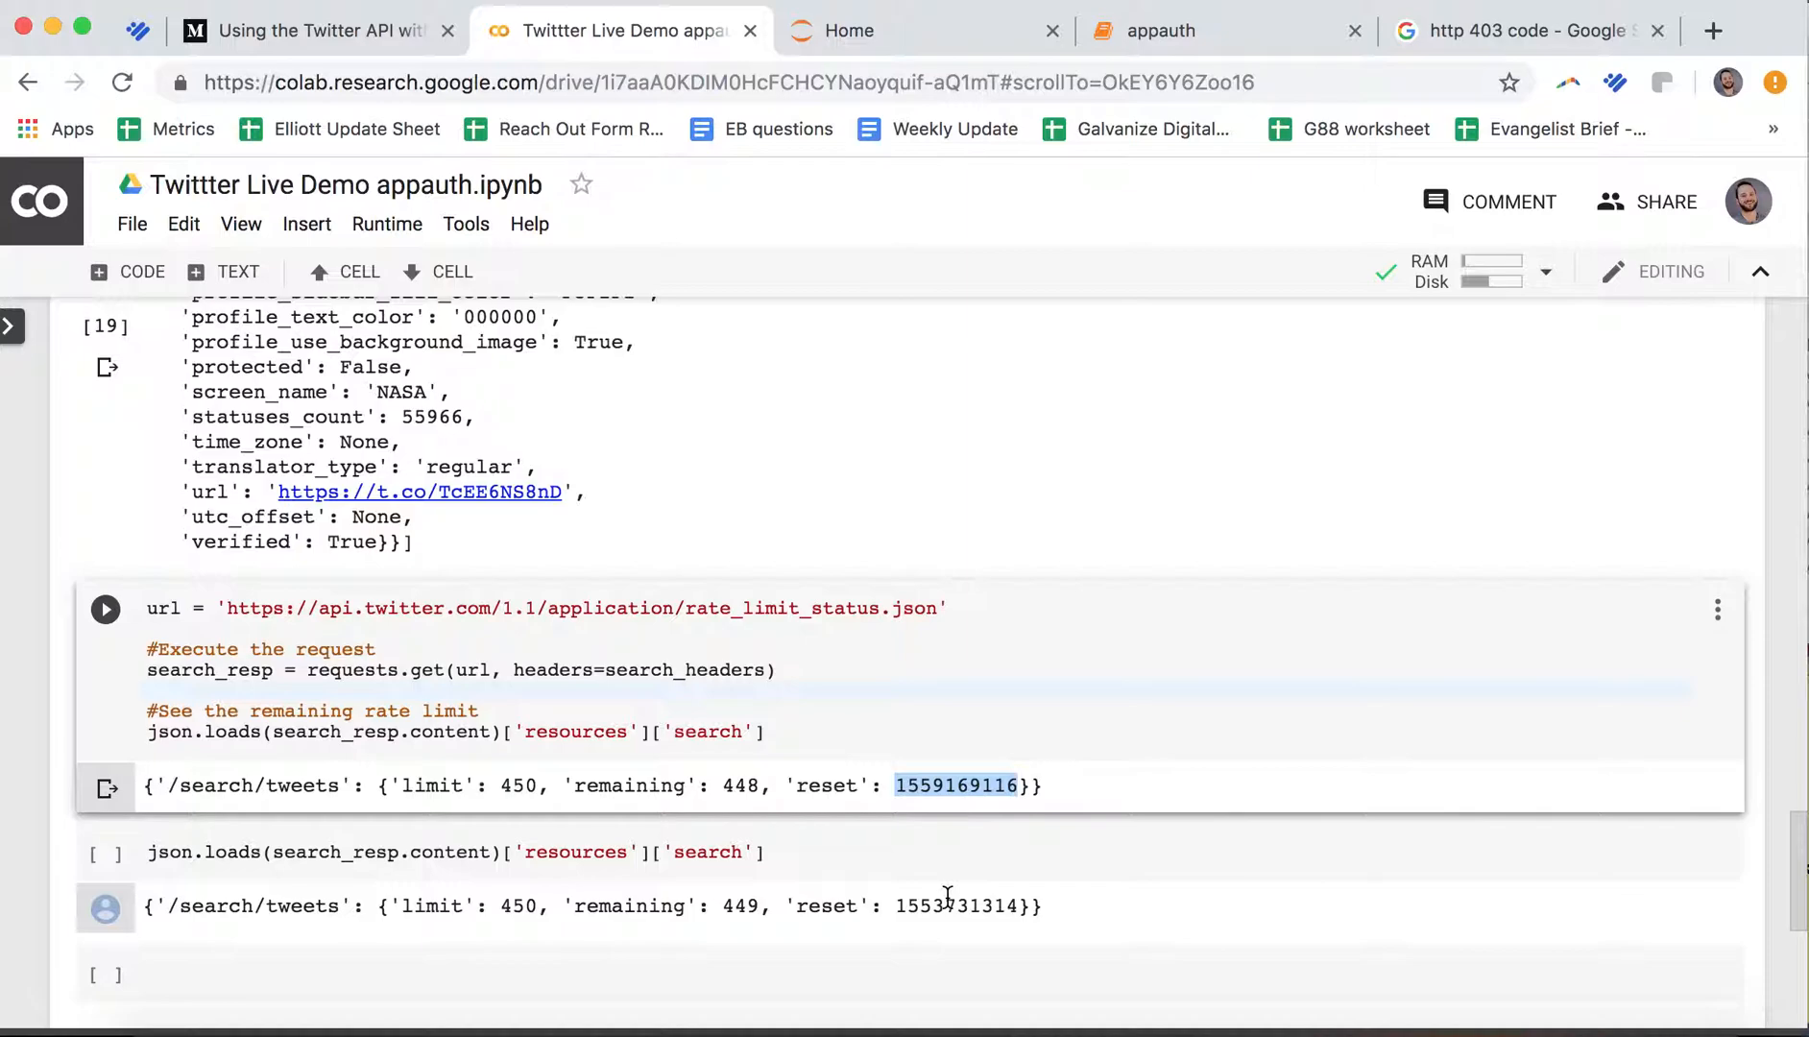
{"action": "mouse_move", "coordinate": [894, 115]}
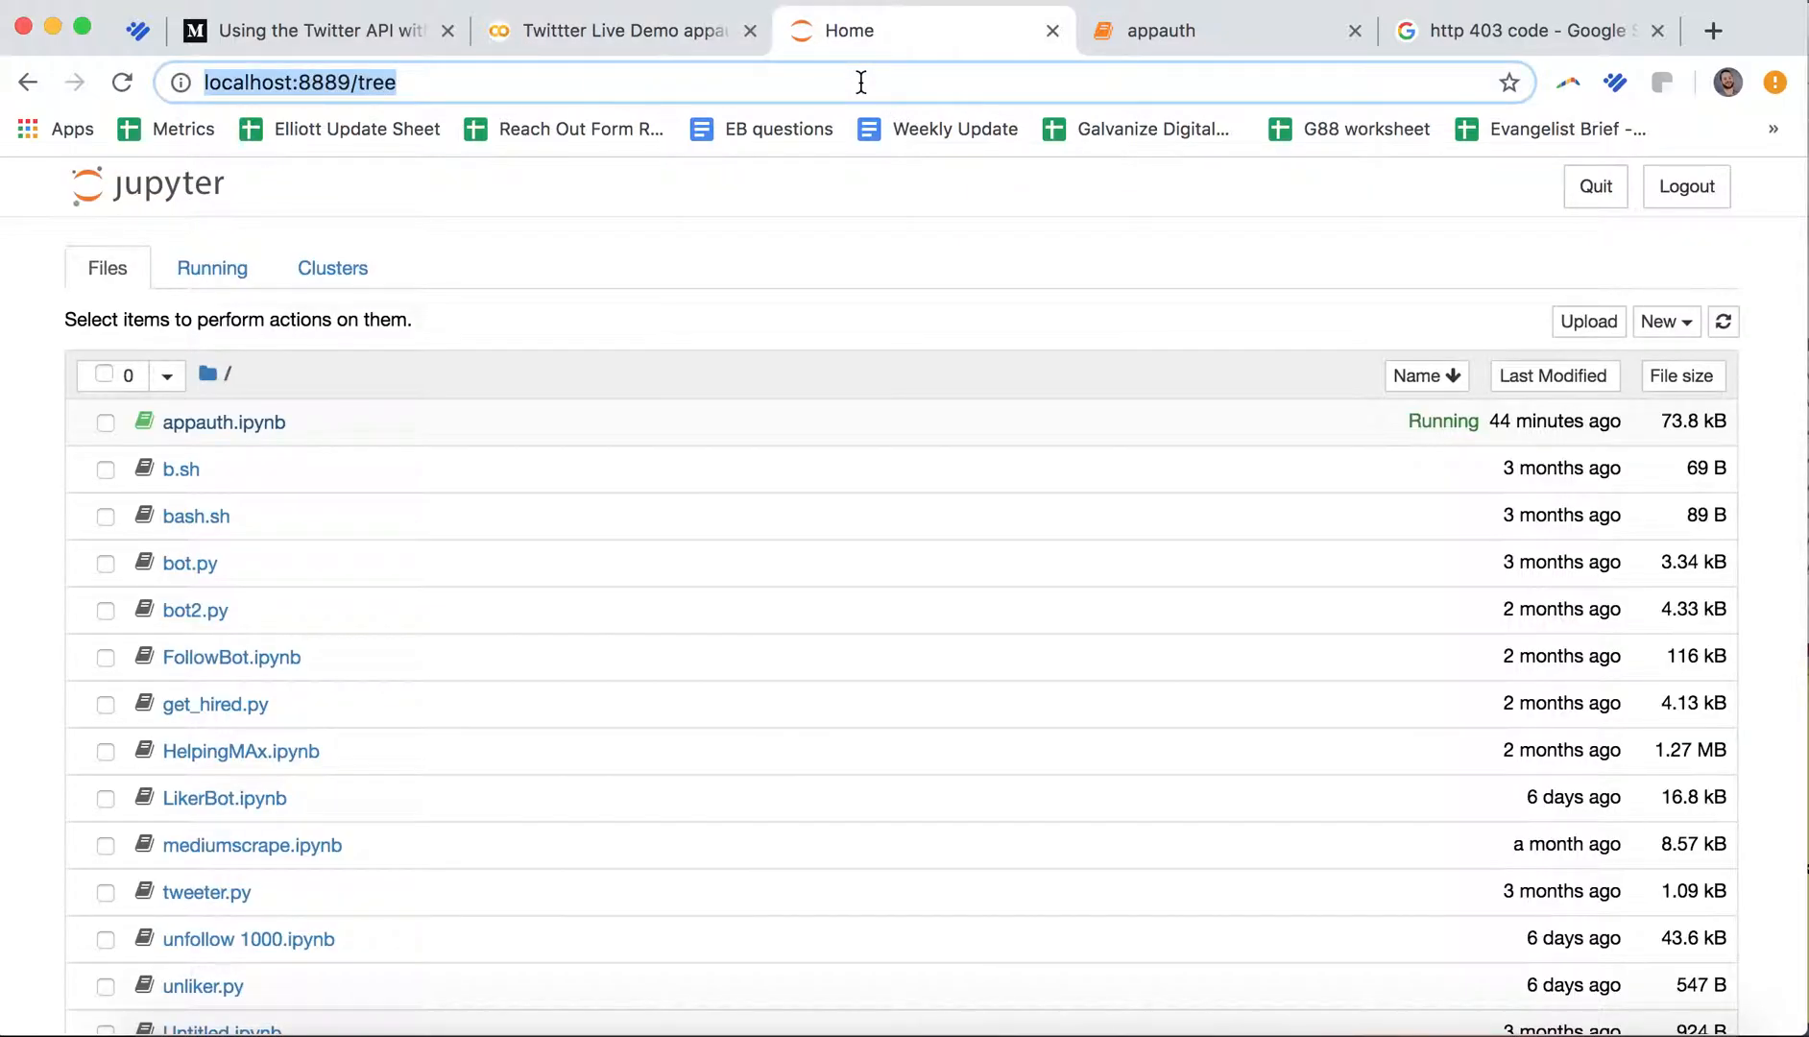
- Go to developer.twitter.com, close the 403 search tab, and search 'search tweets twitter api'
{"action": "type", "text": "devl"}
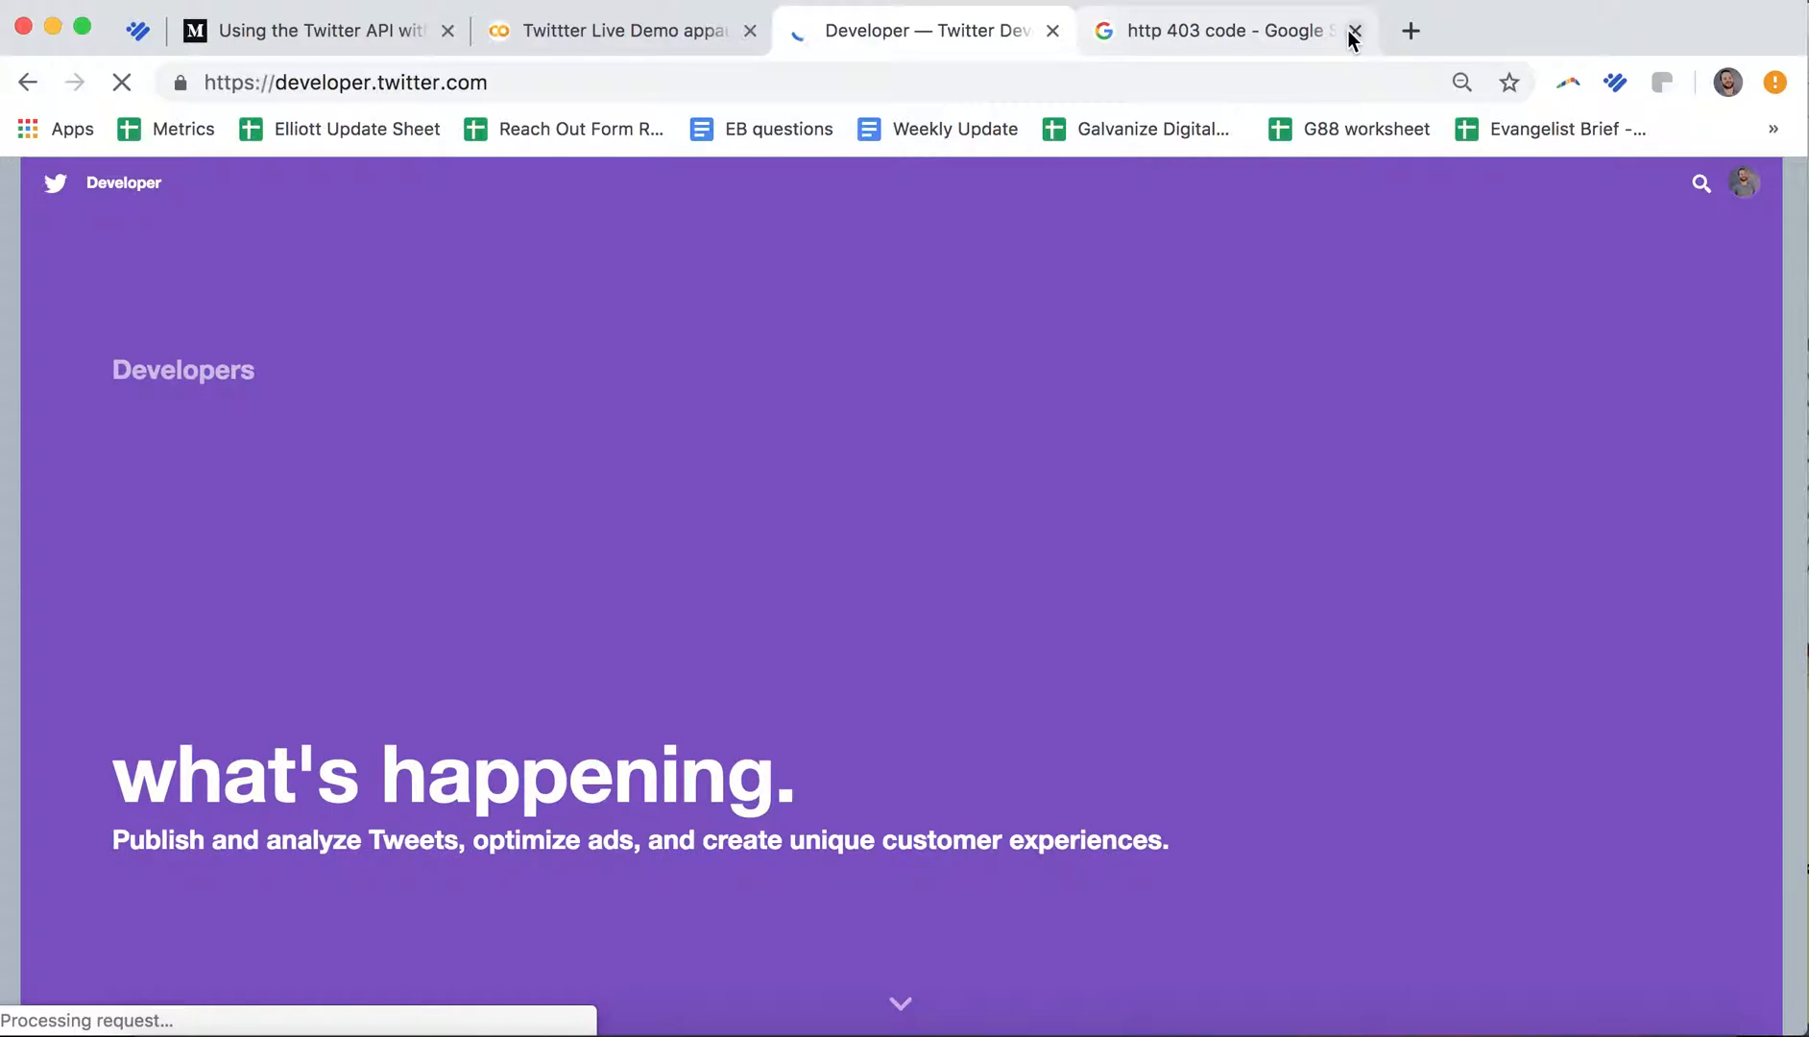
{"action": "left_click", "coordinate": [1356, 31]}
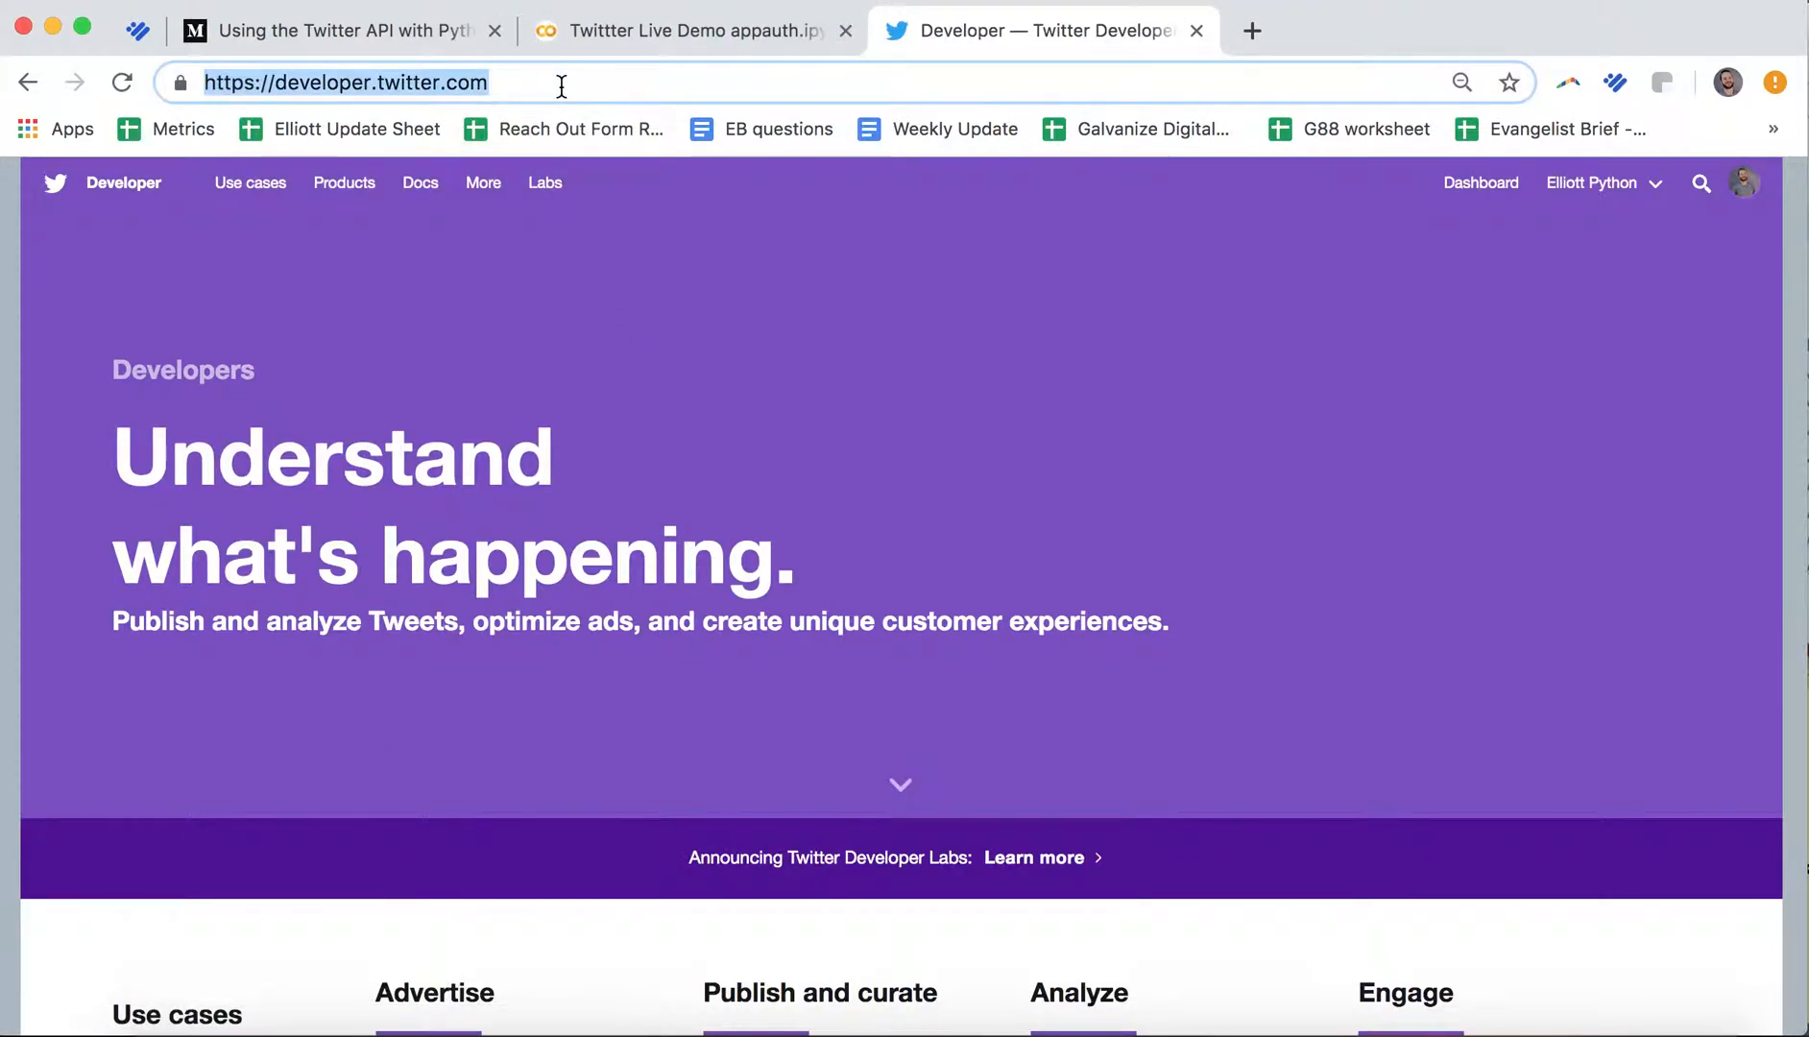
{"action": "type", "text": "search tweets twitt"}
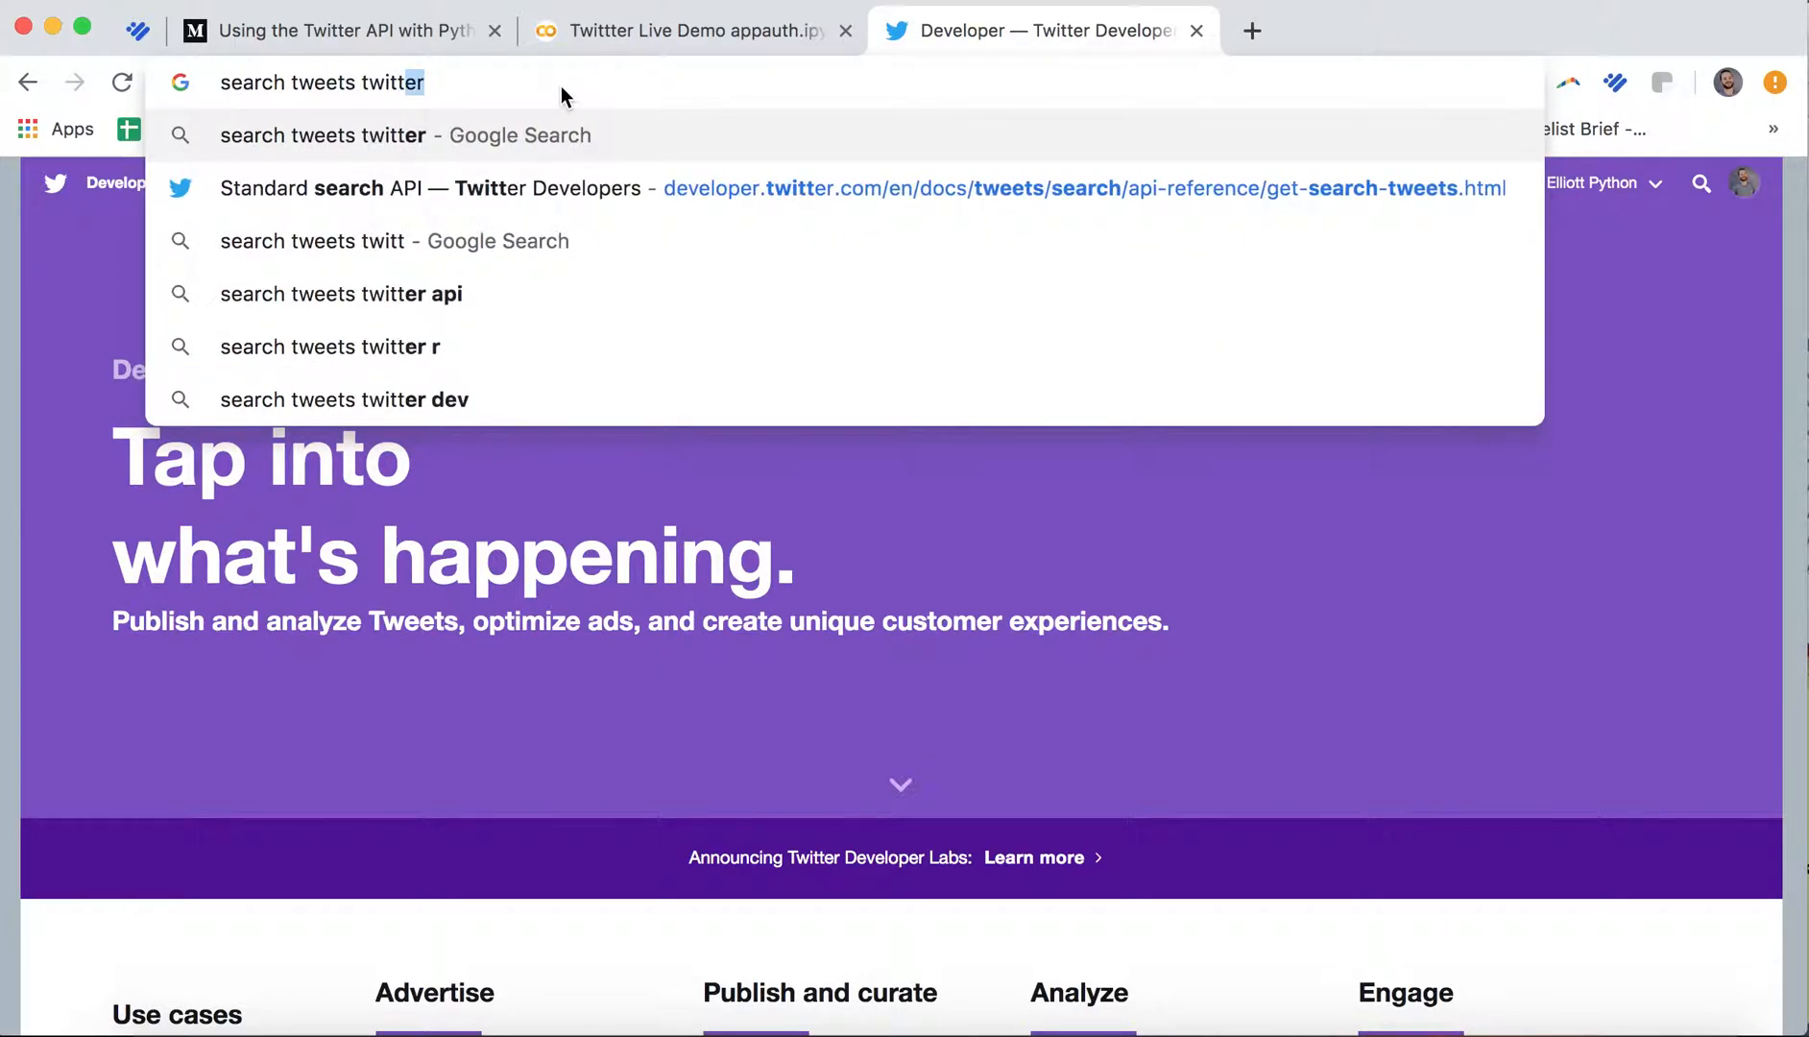
{"action": "left_click", "coordinate": [342, 293]}
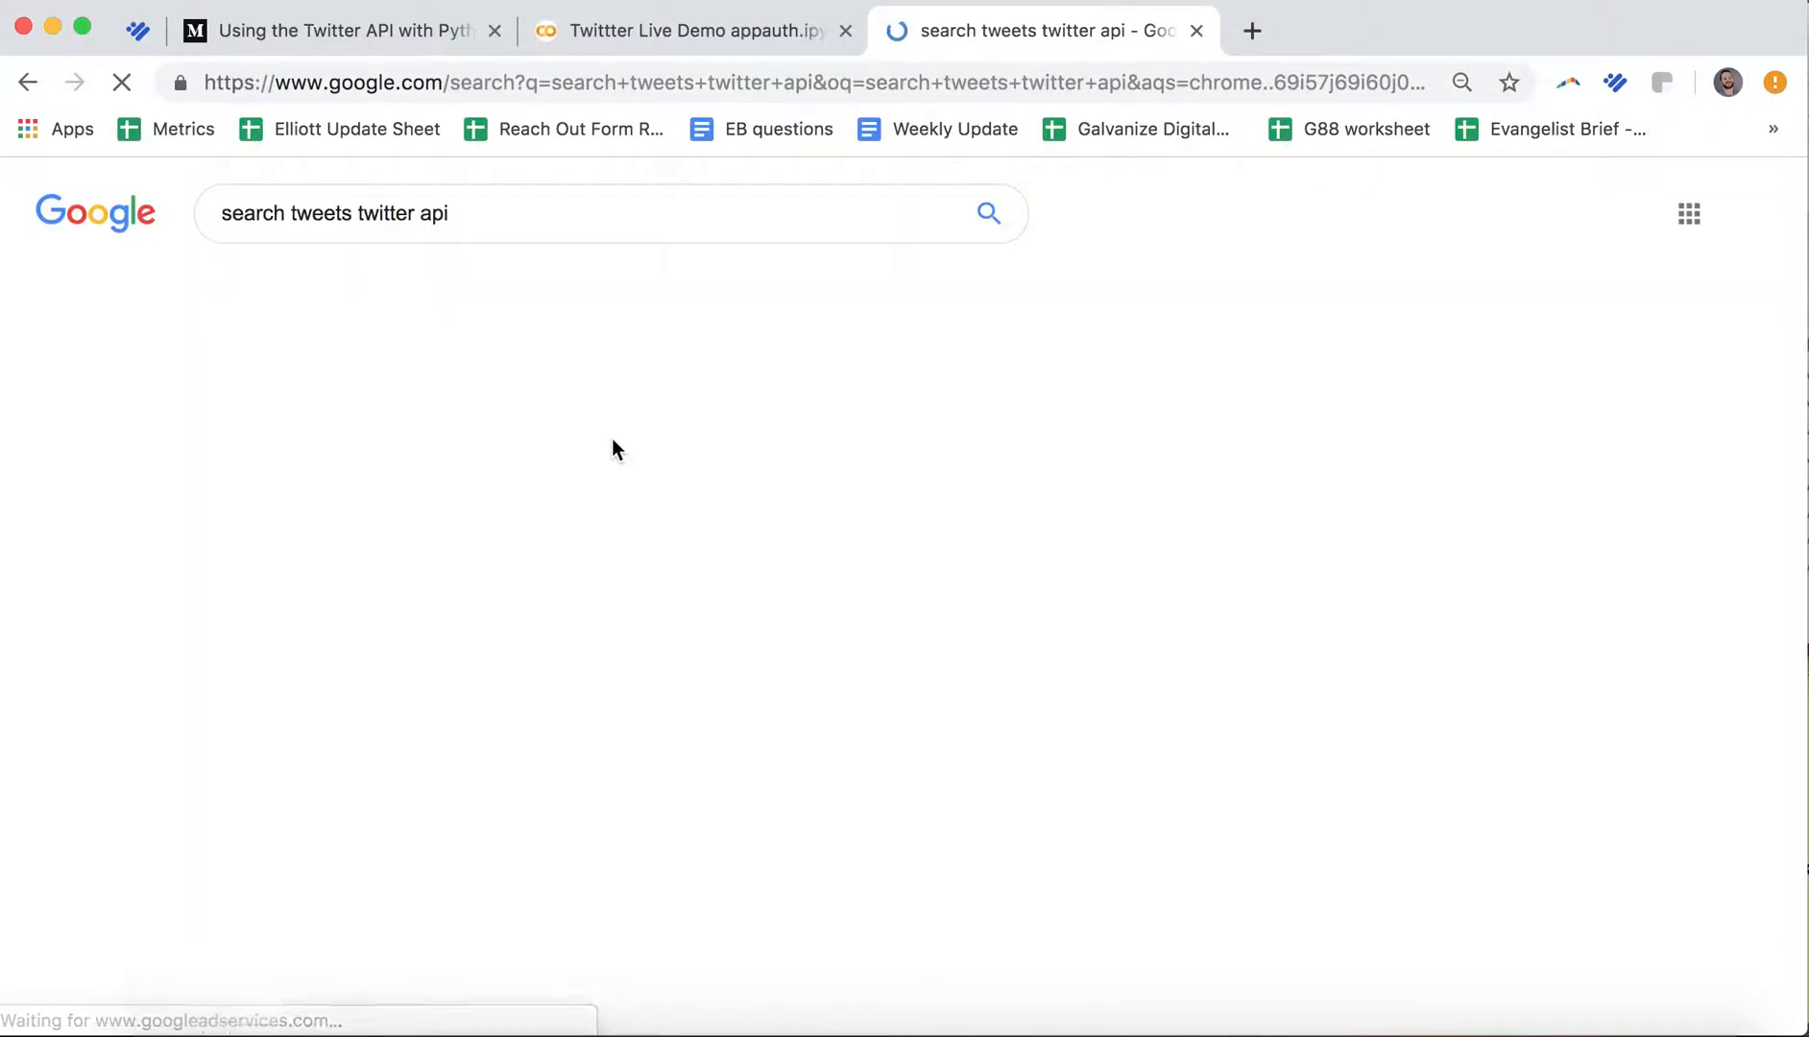
- Browse the Standard search API reference's Parameters table (lang, result_type) and return to the Colab notebook
{"action": "left_click", "coordinate": [440, 400]}
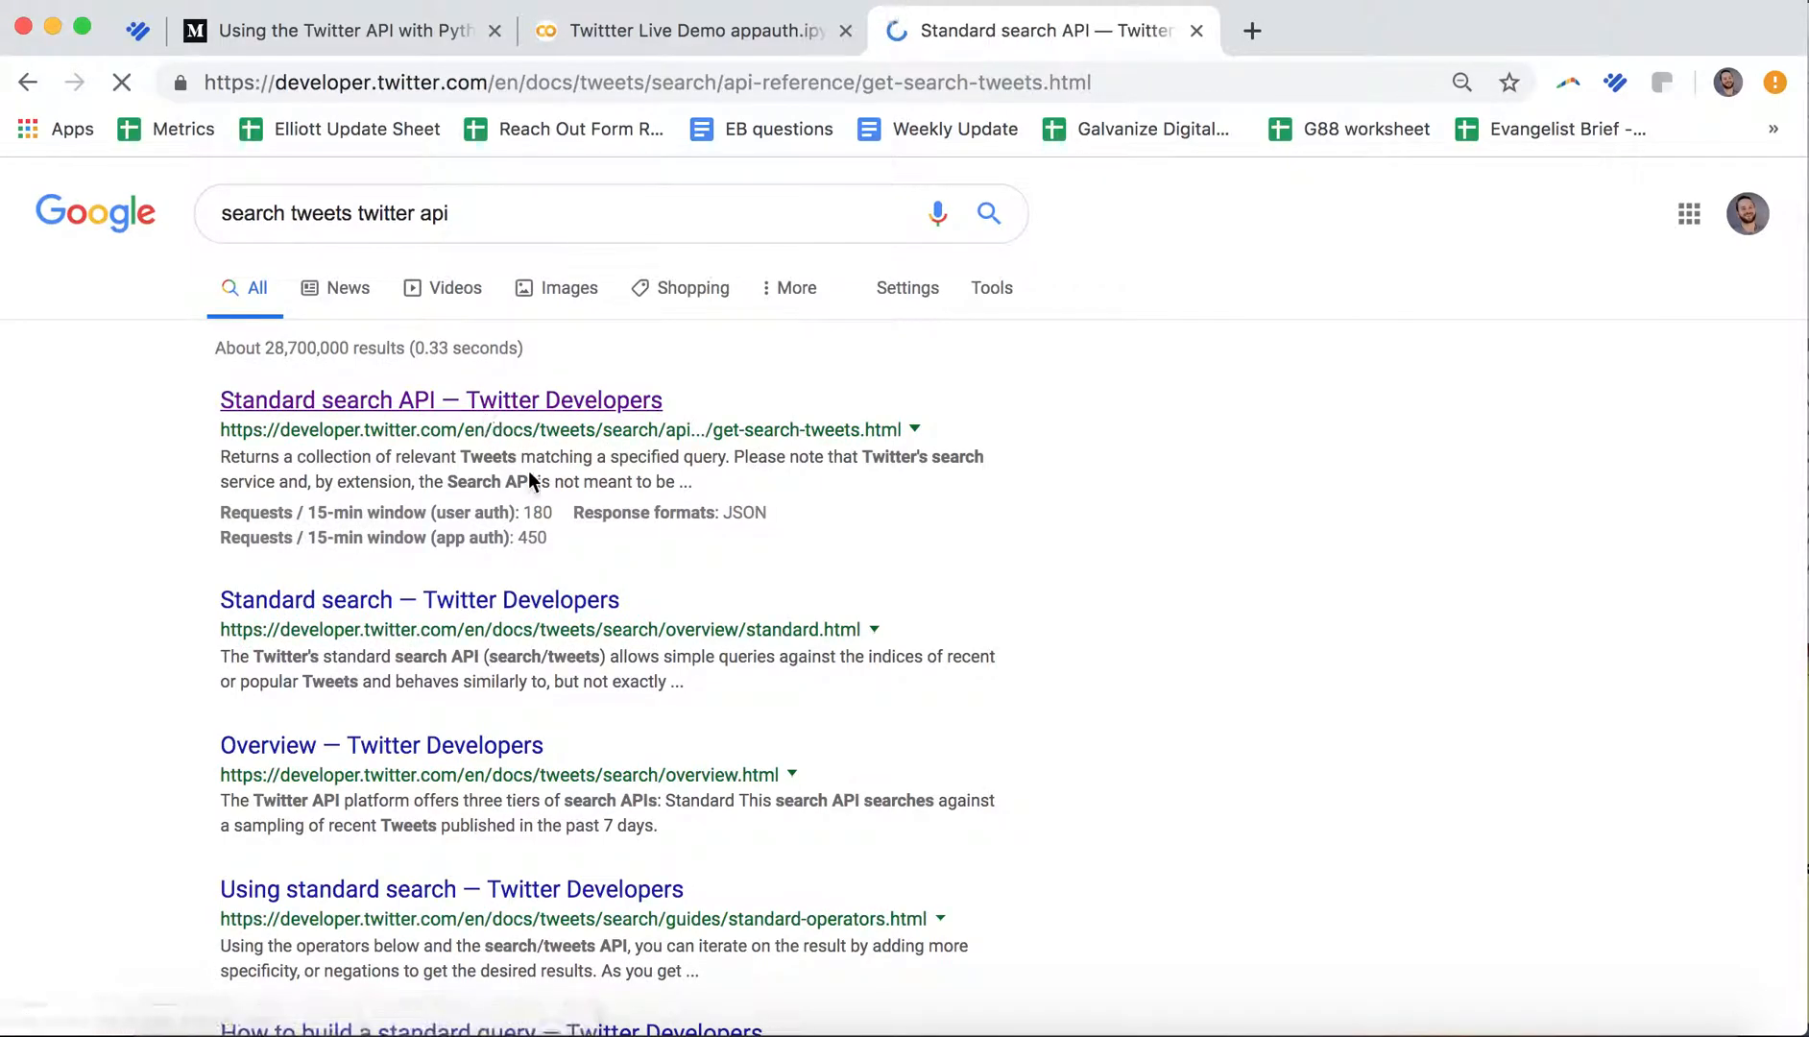
{"action": "left_click", "coordinate": [440, 400]}
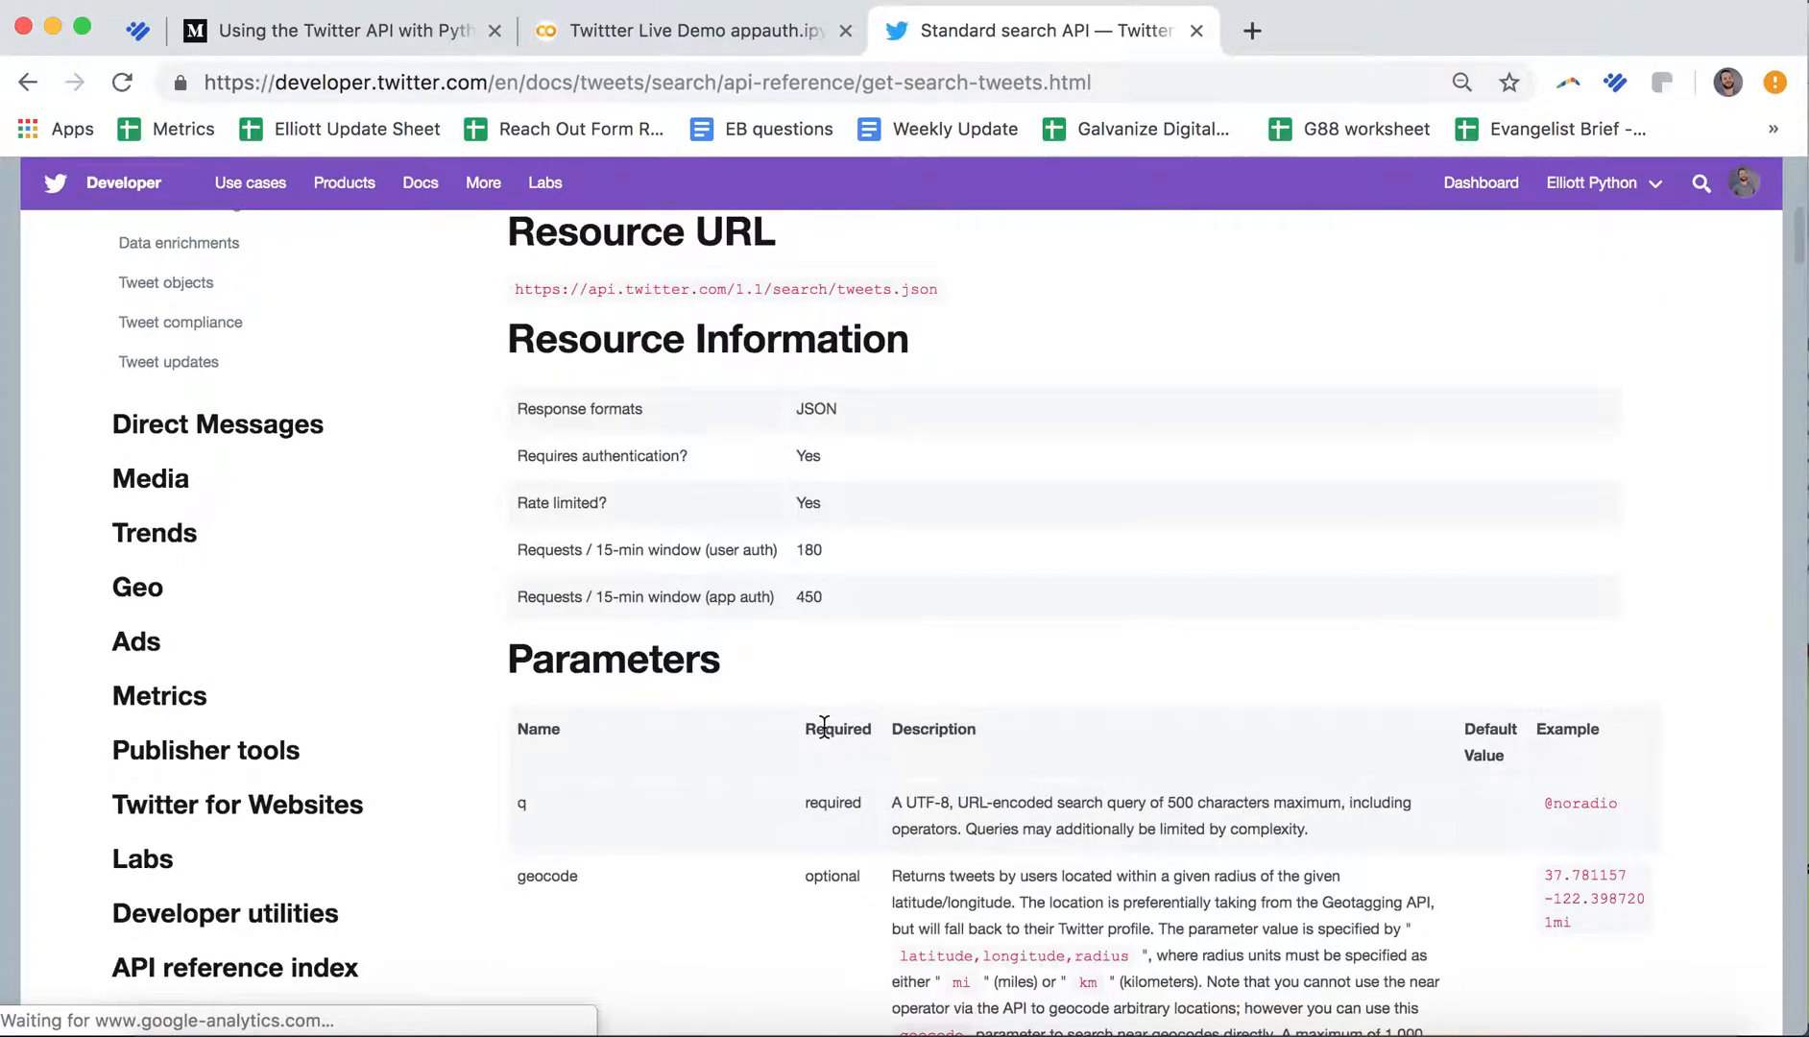
{"action": "scroll", "scroll_direction": "down", "scroll_amount": 3}
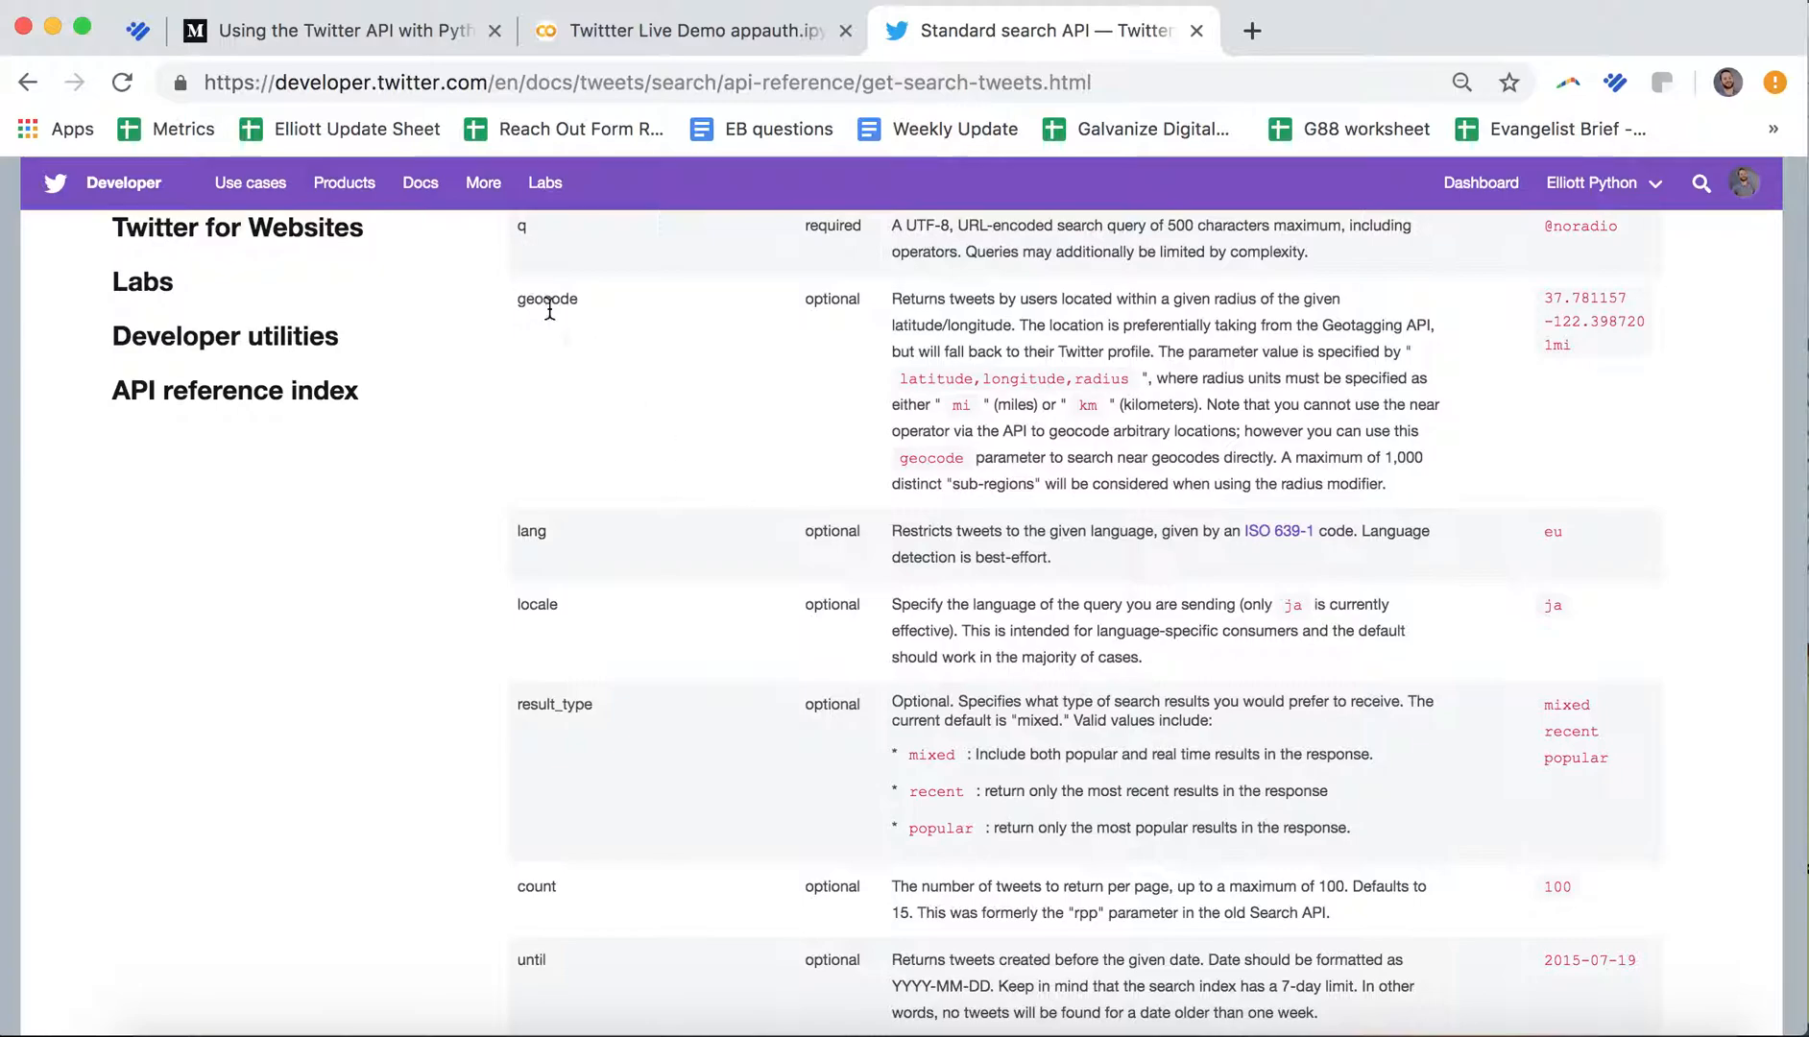
{"action": "double_click", "coordinate": [530, 531]}
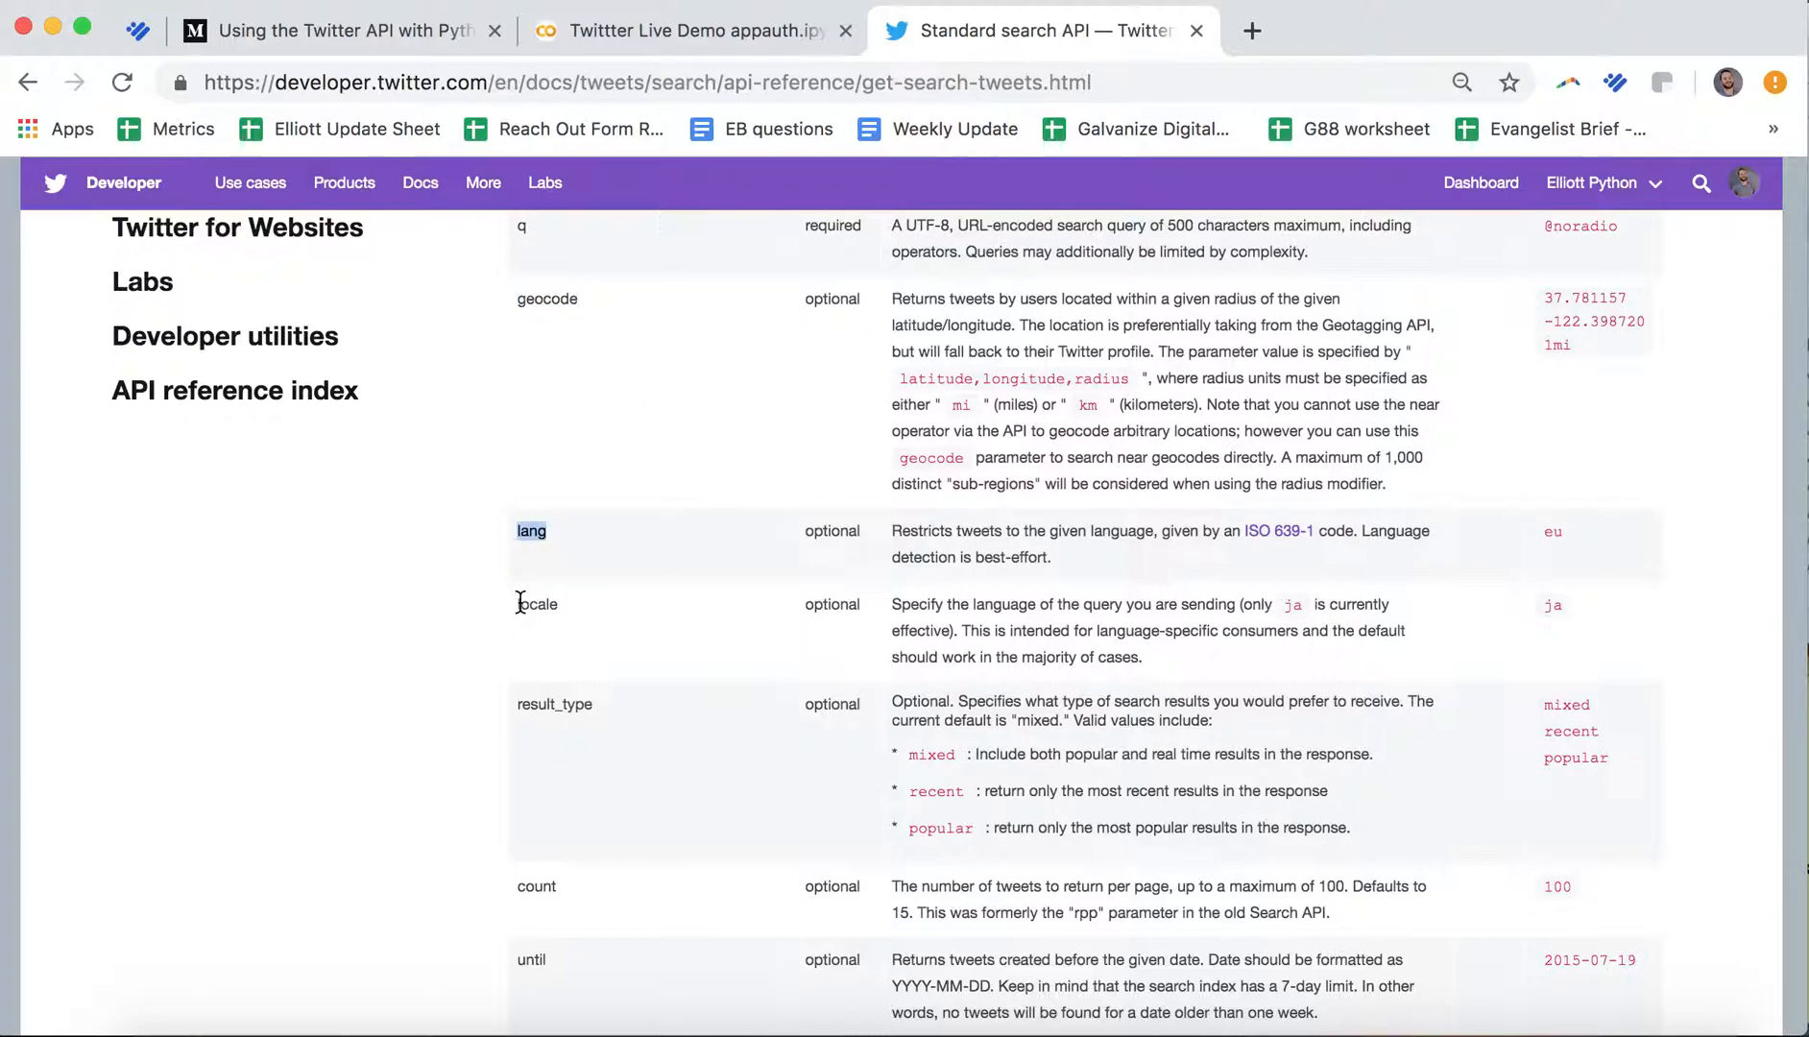
{"action": "scroll", "scroll_direction": "down", "scroll_amount": 3}
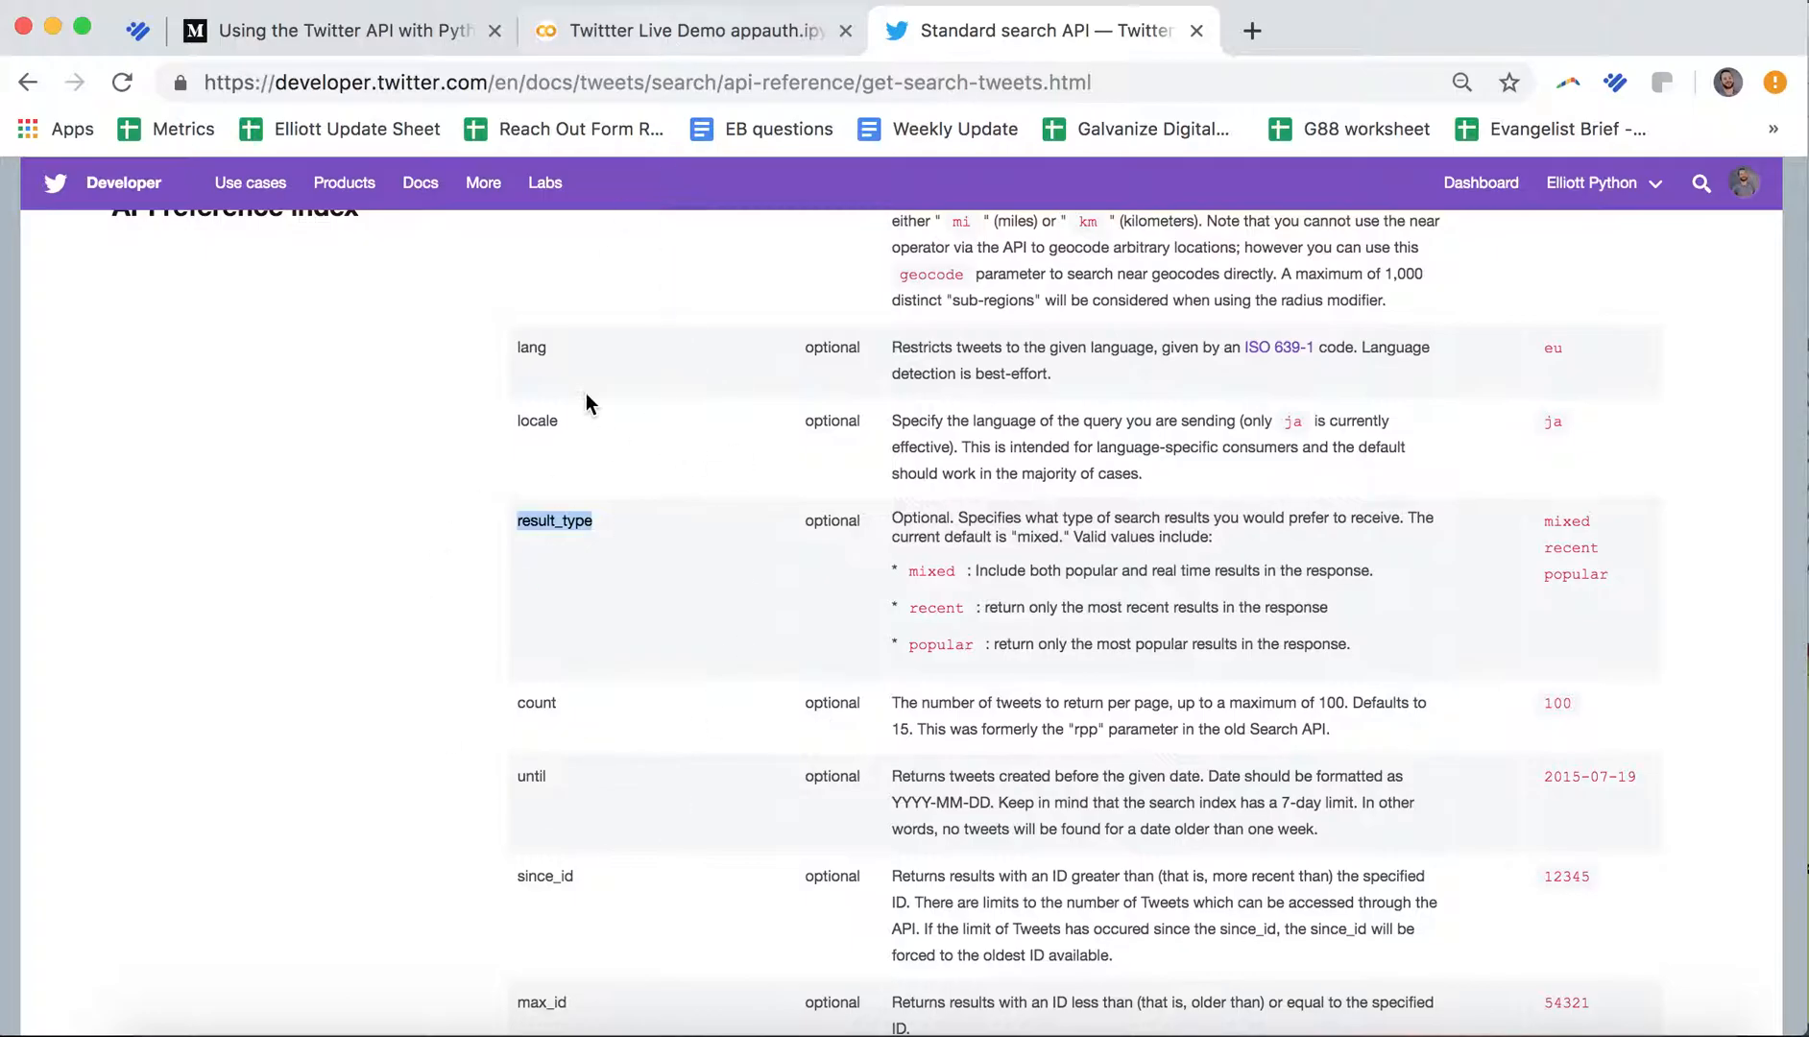
{"action": "left_click", "coordinate": [692, 31]}
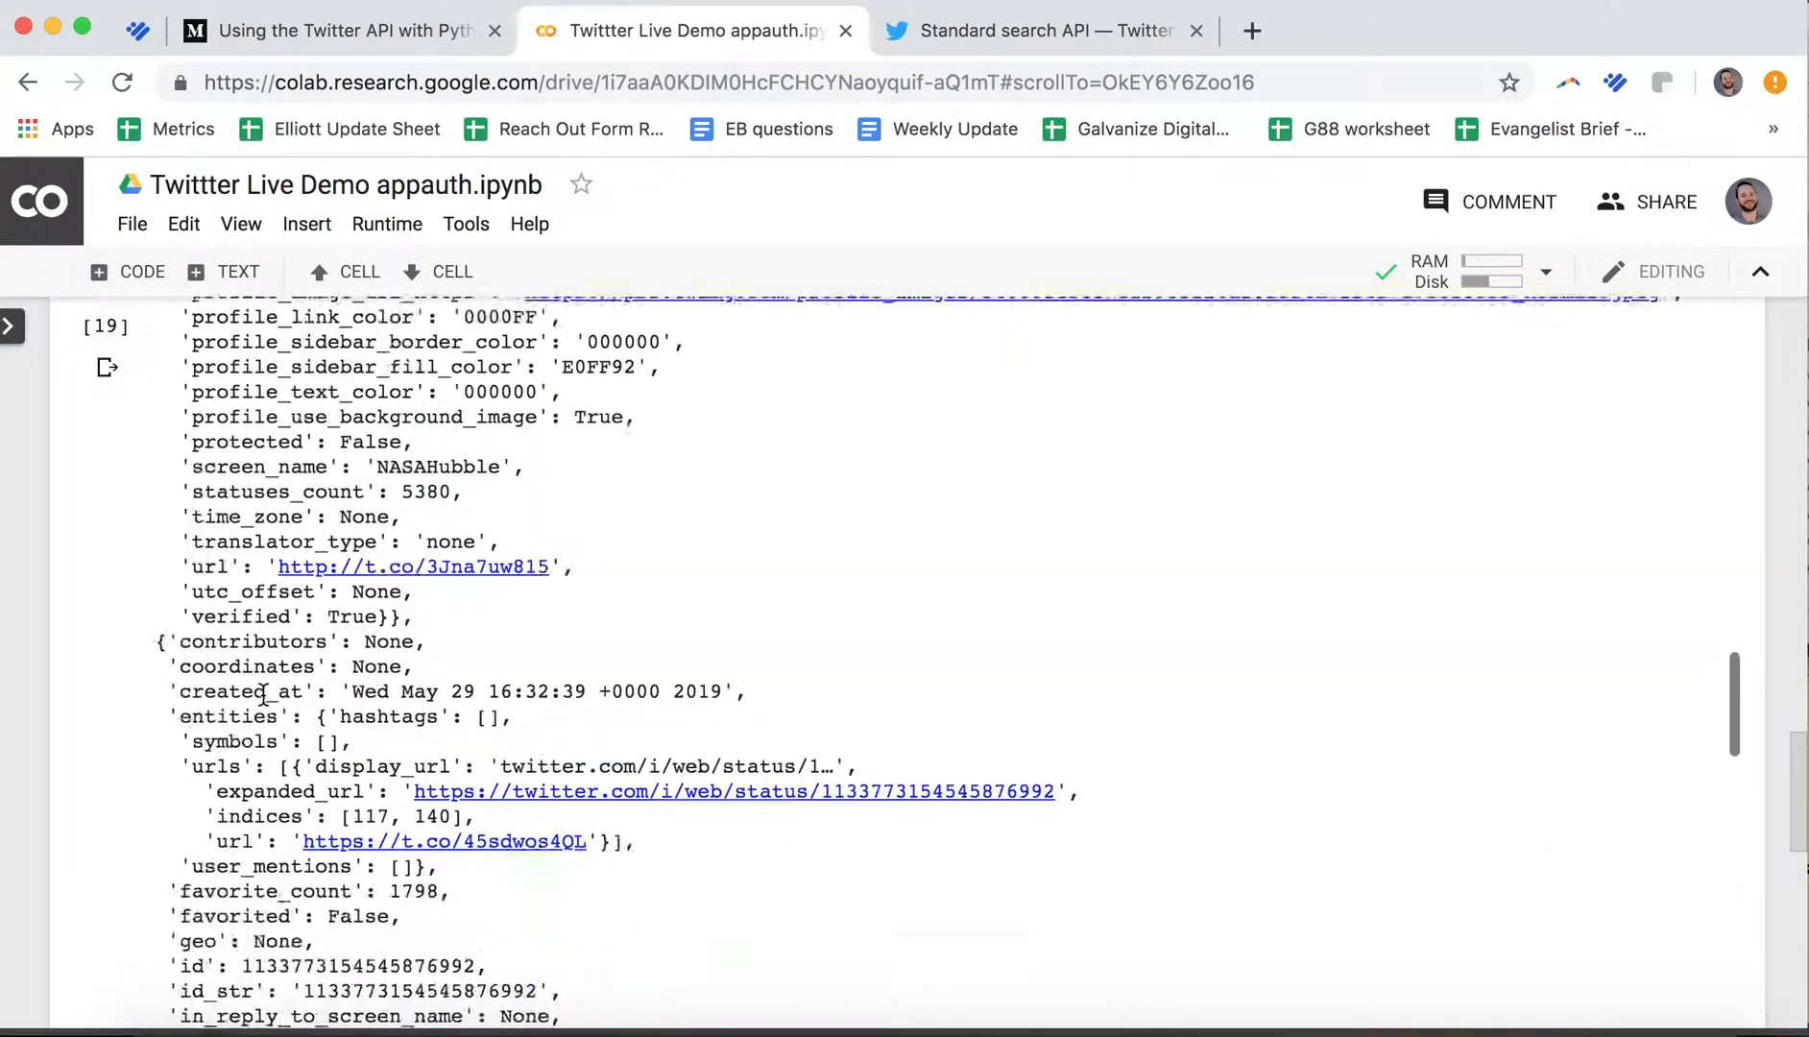
{"action": "scroll", "scroll_direction": "down", "scroll_amount": 3}
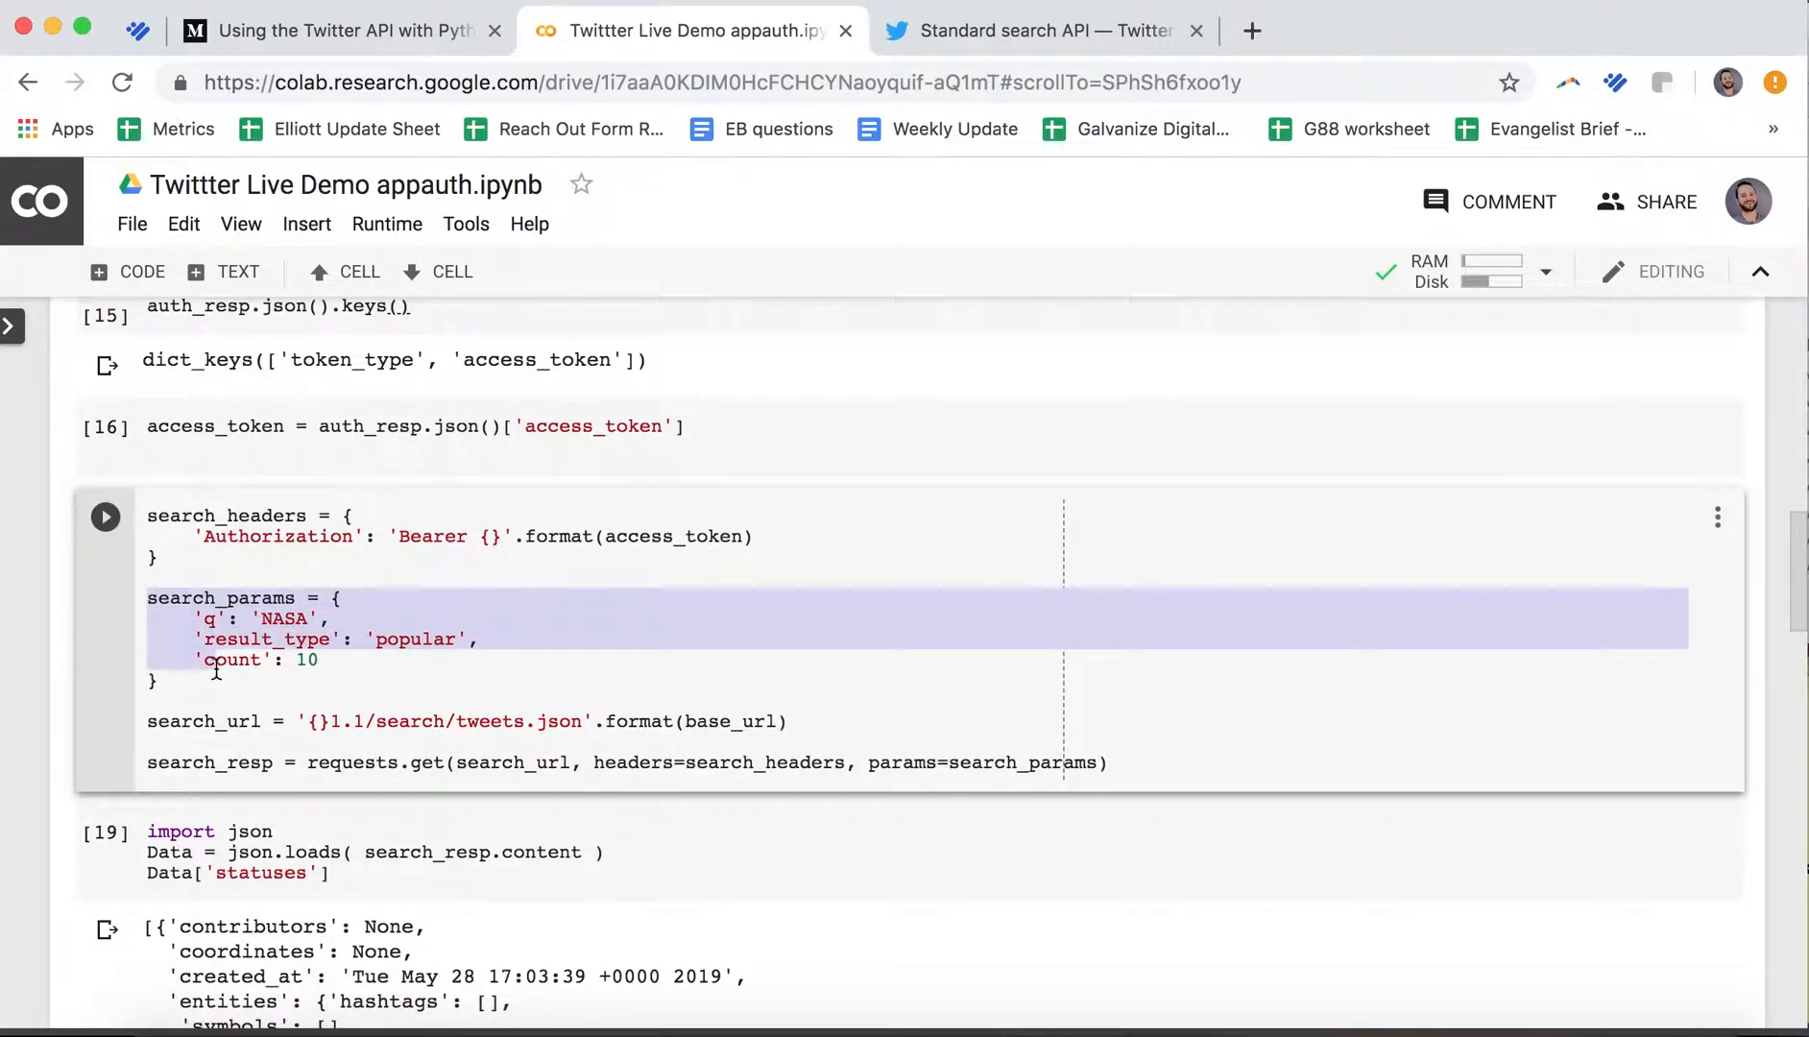
{"action": "left_click", "coordinate": [1035, 31]}
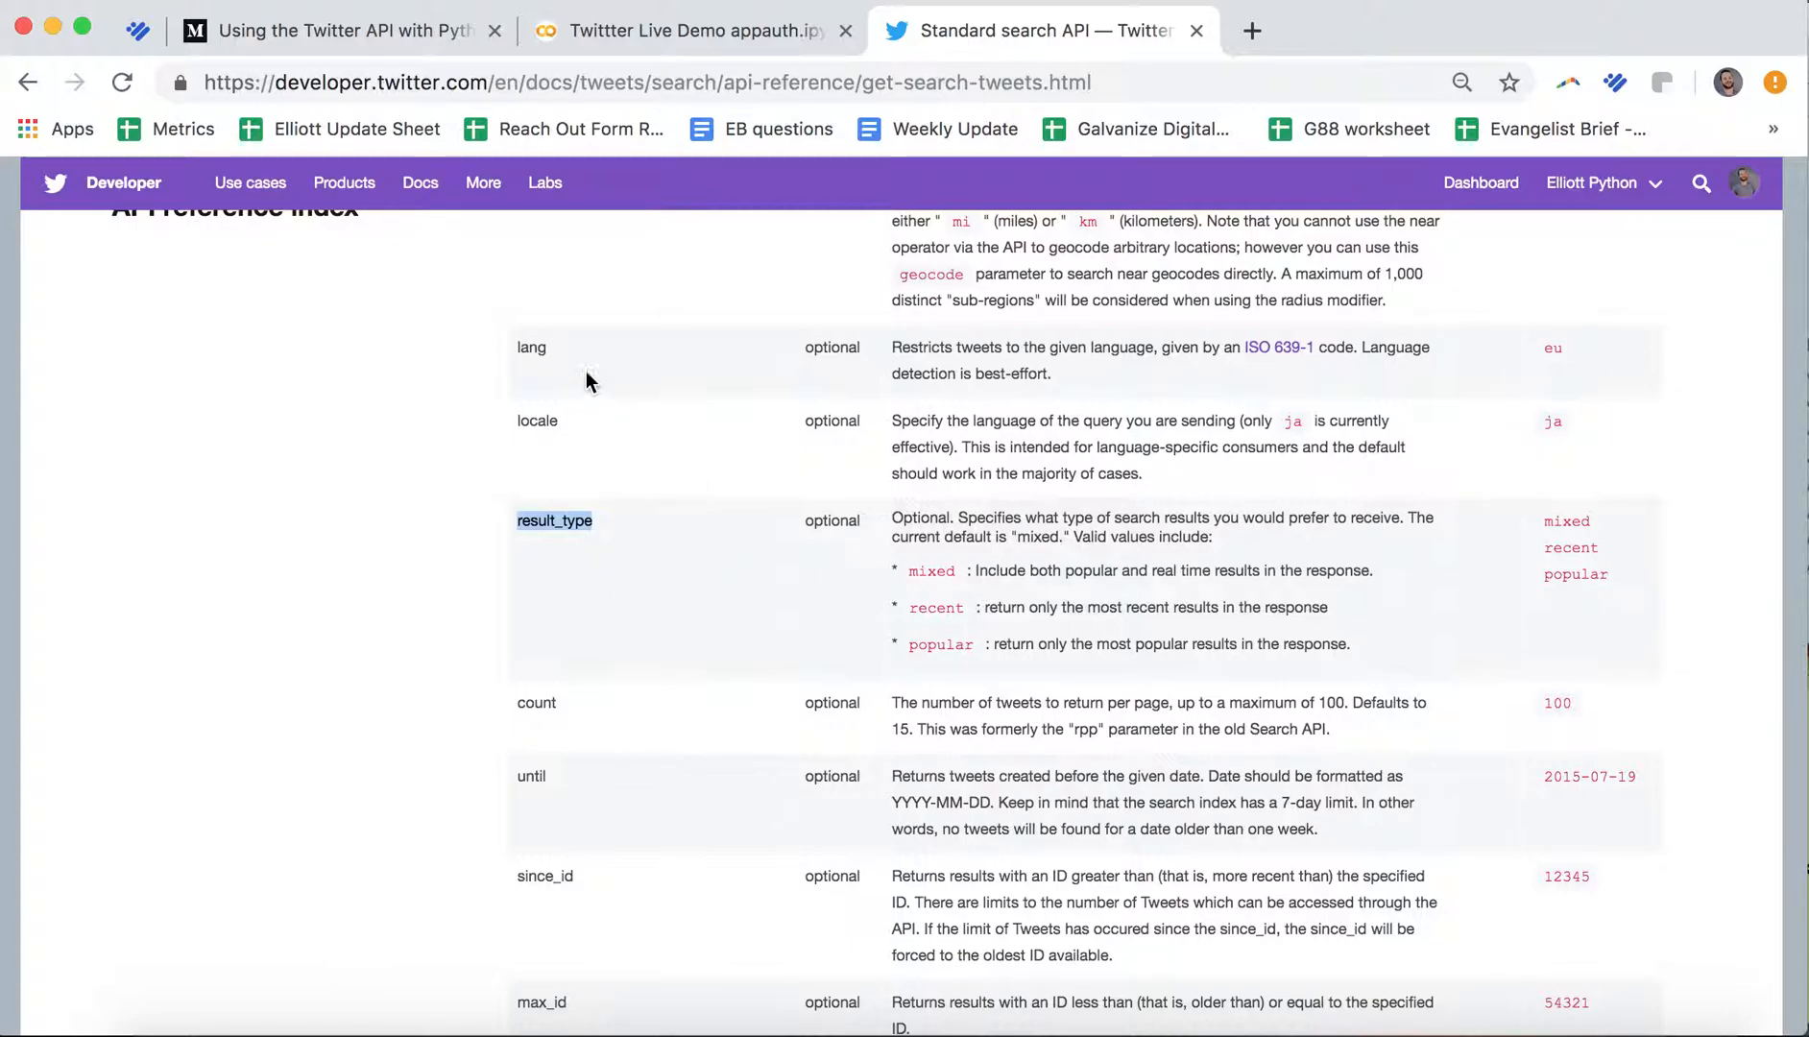
{"action": "scroll", "scroll_direction": "down", "scroll_amount": 3}
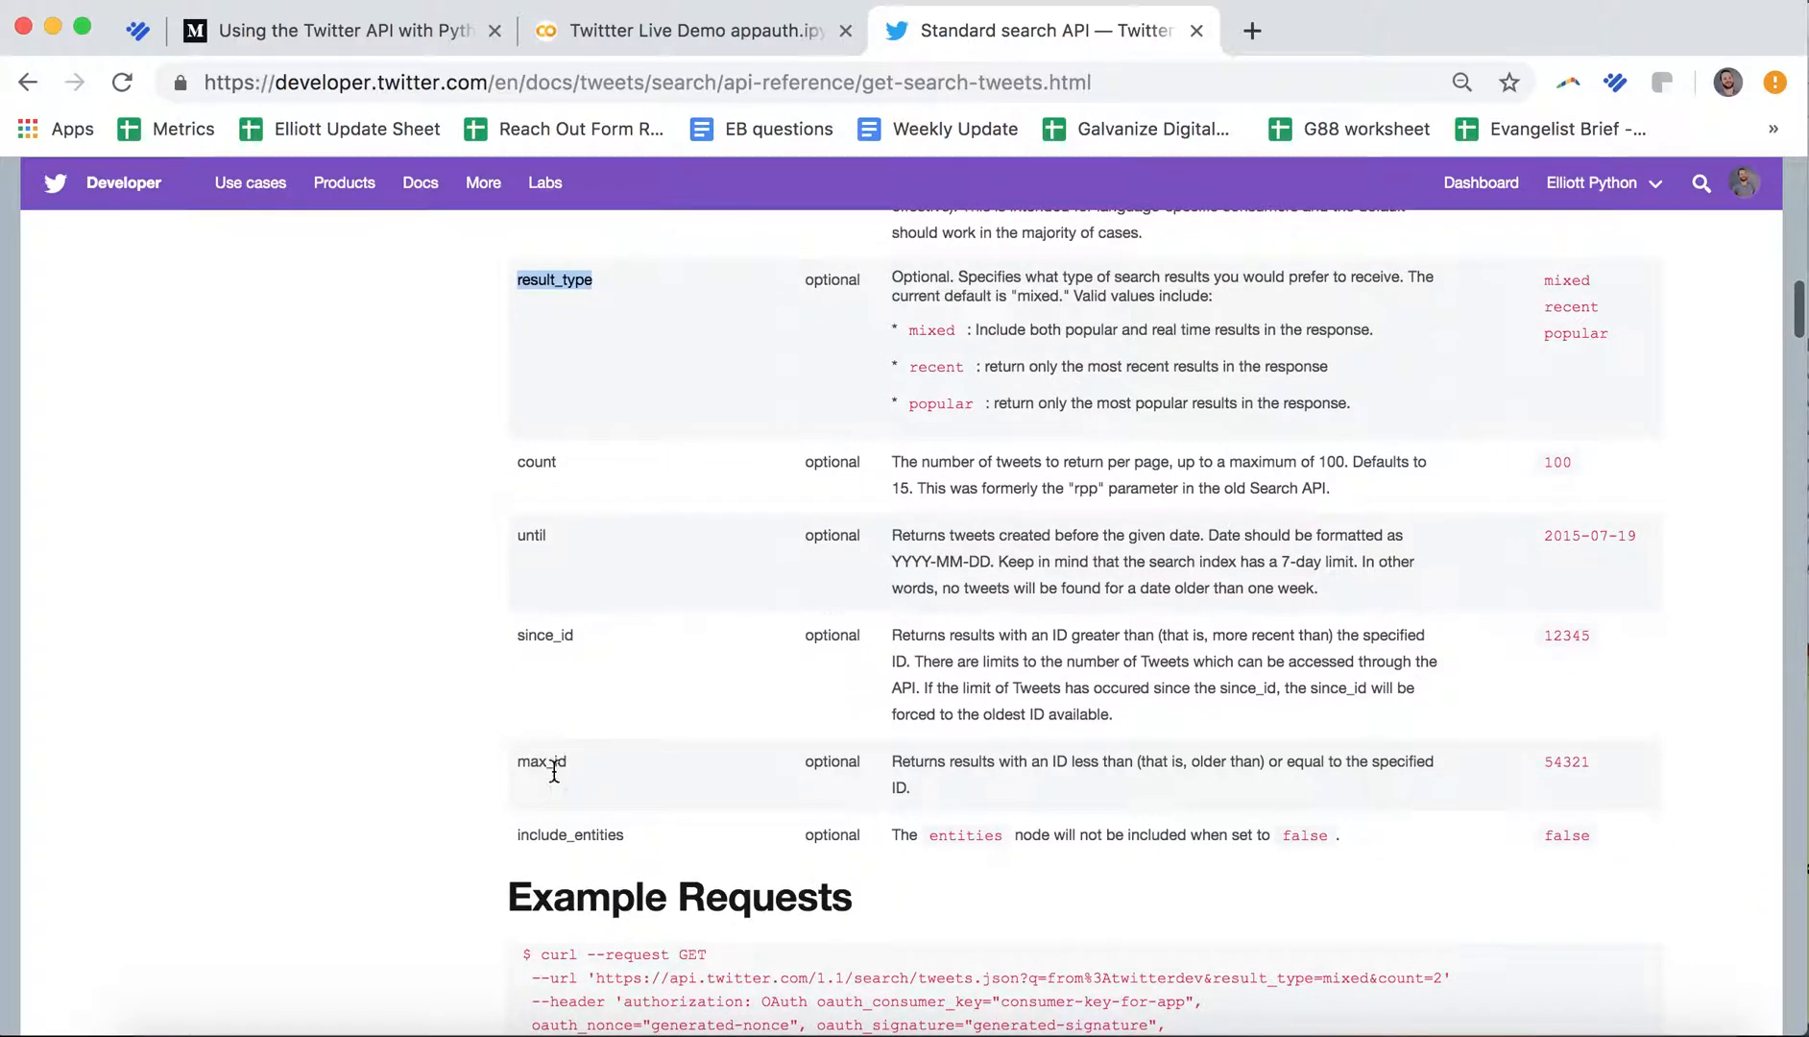
{"action": "scroll", "scroll_direction": "down", "scroll_amount": 3}
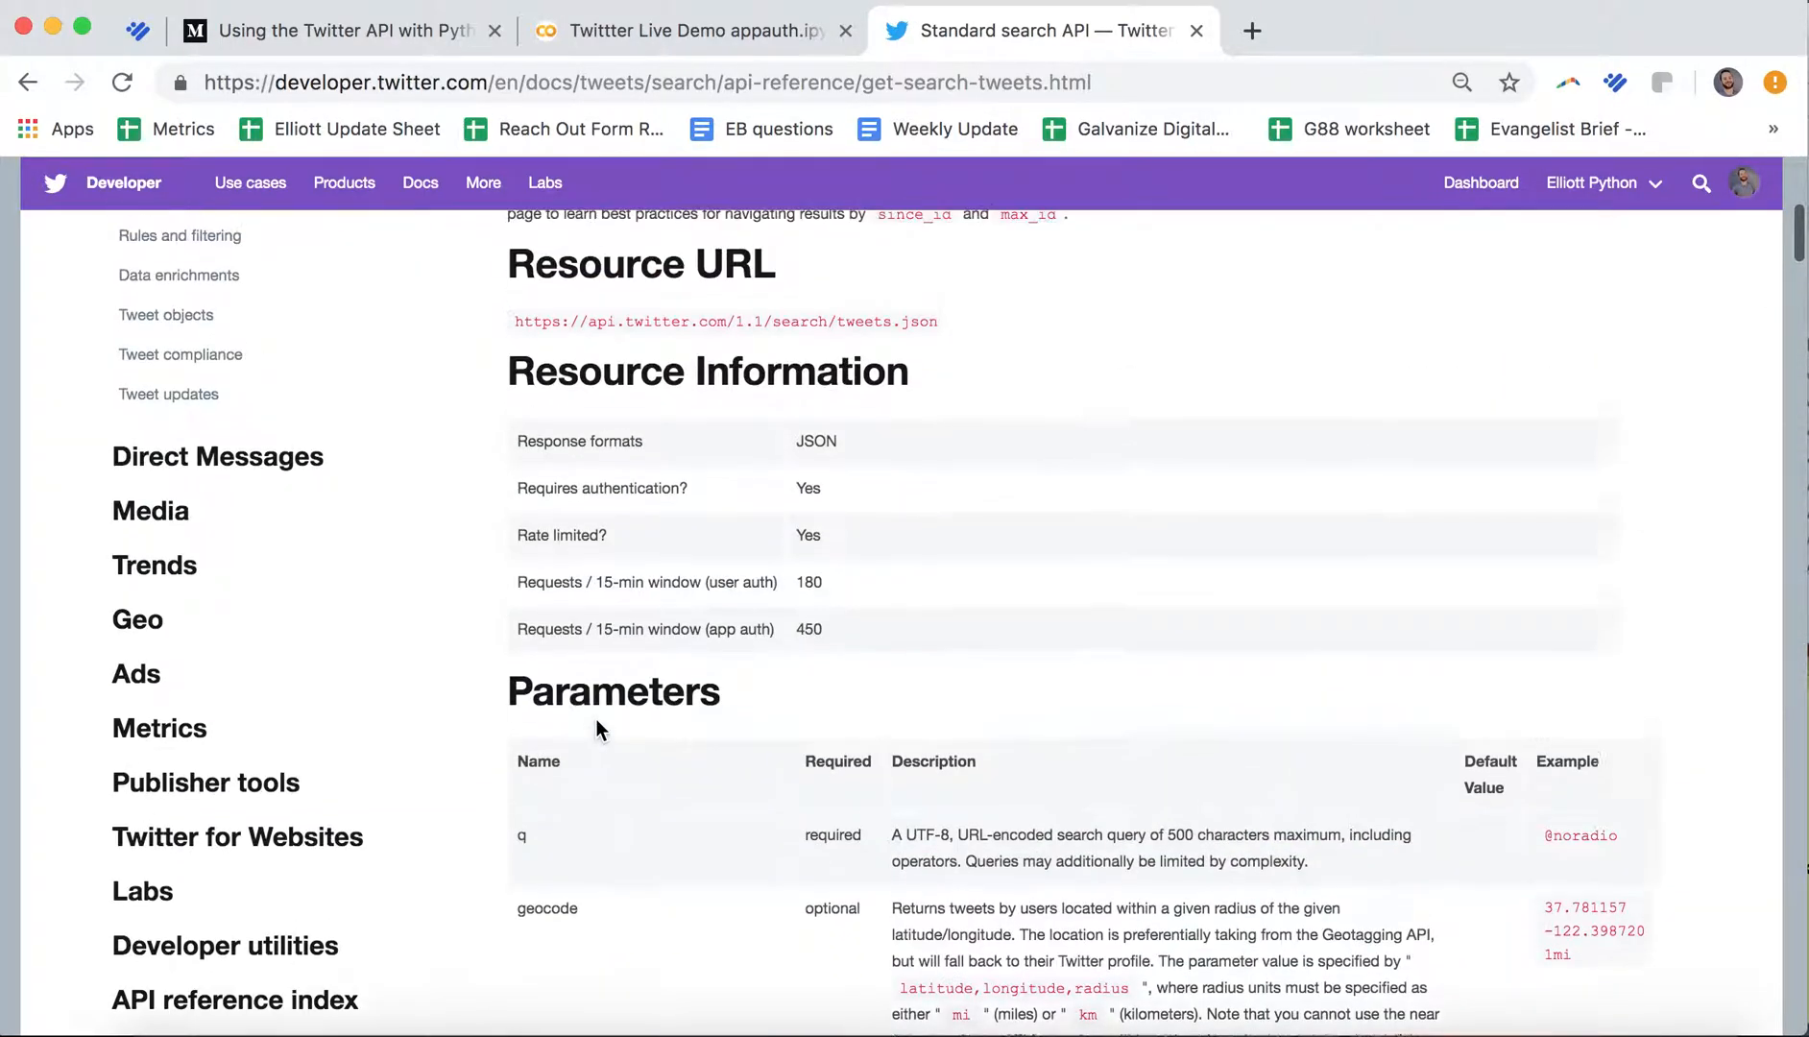
{"action": "left_click", "coordinate": [686, 31]}
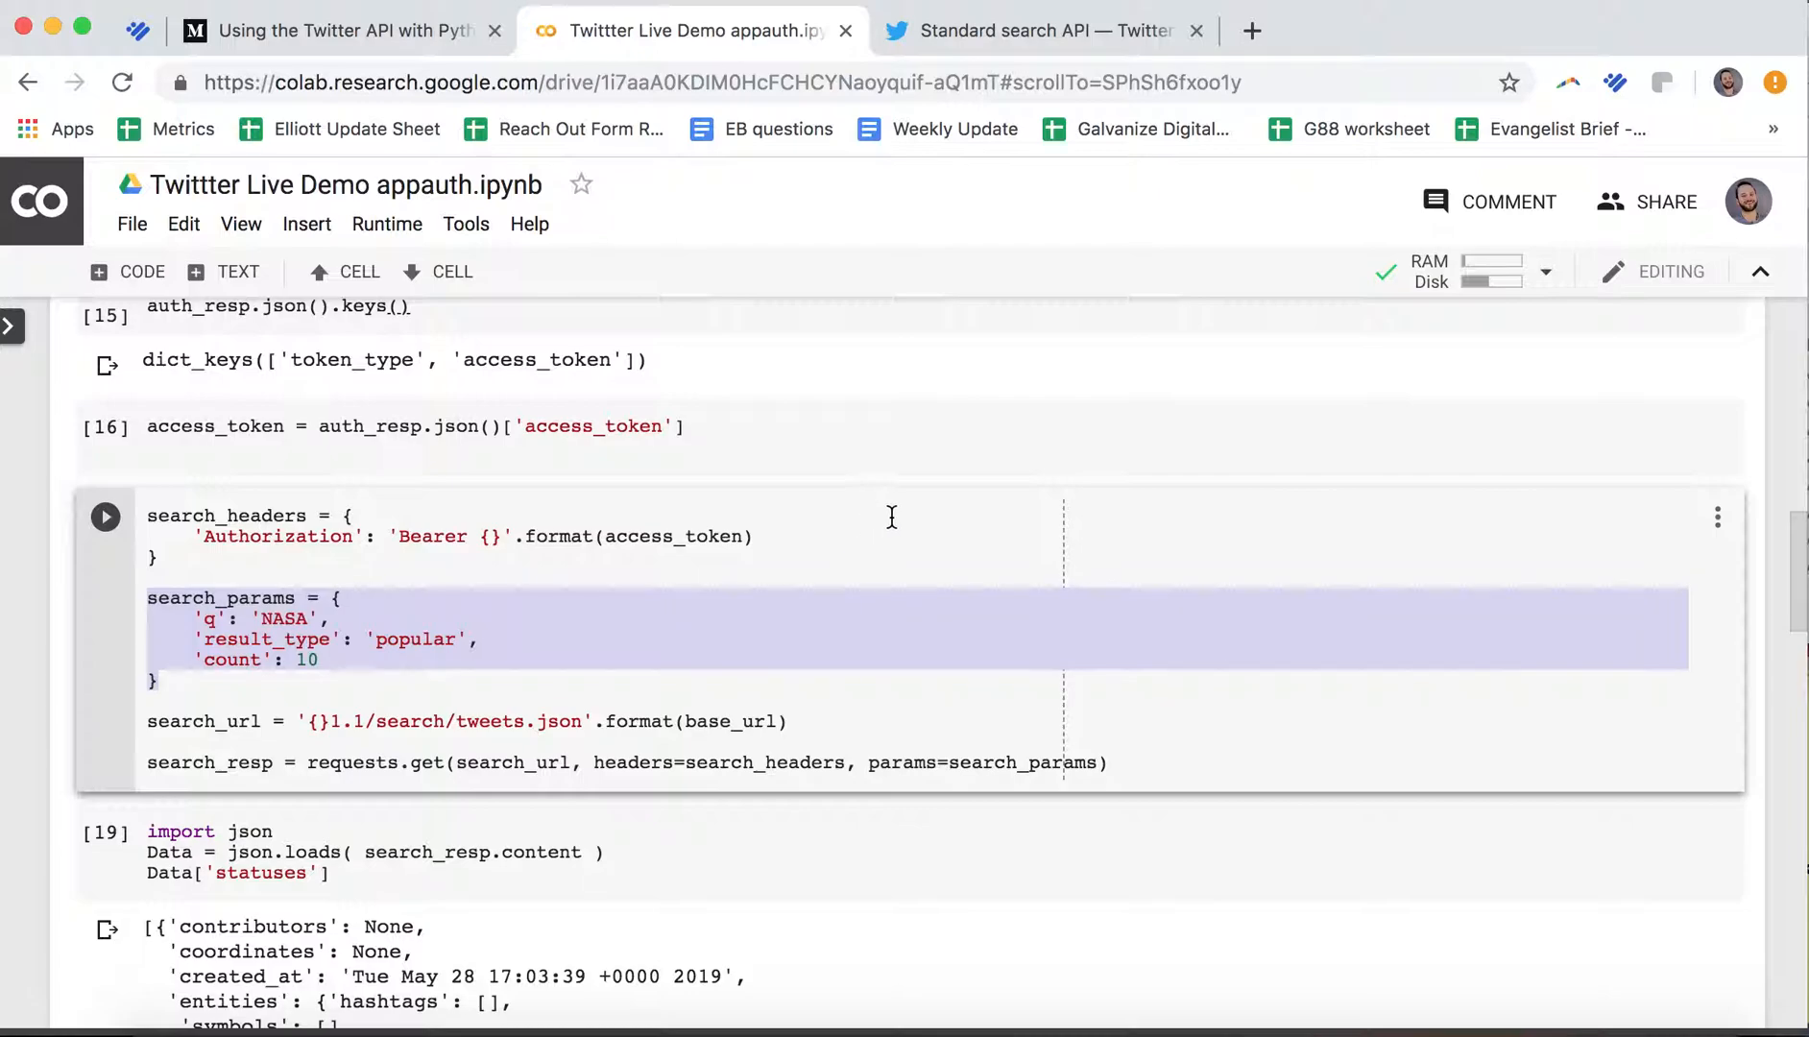
{"action": "mouse_move", "coordinate": [848, 629]}
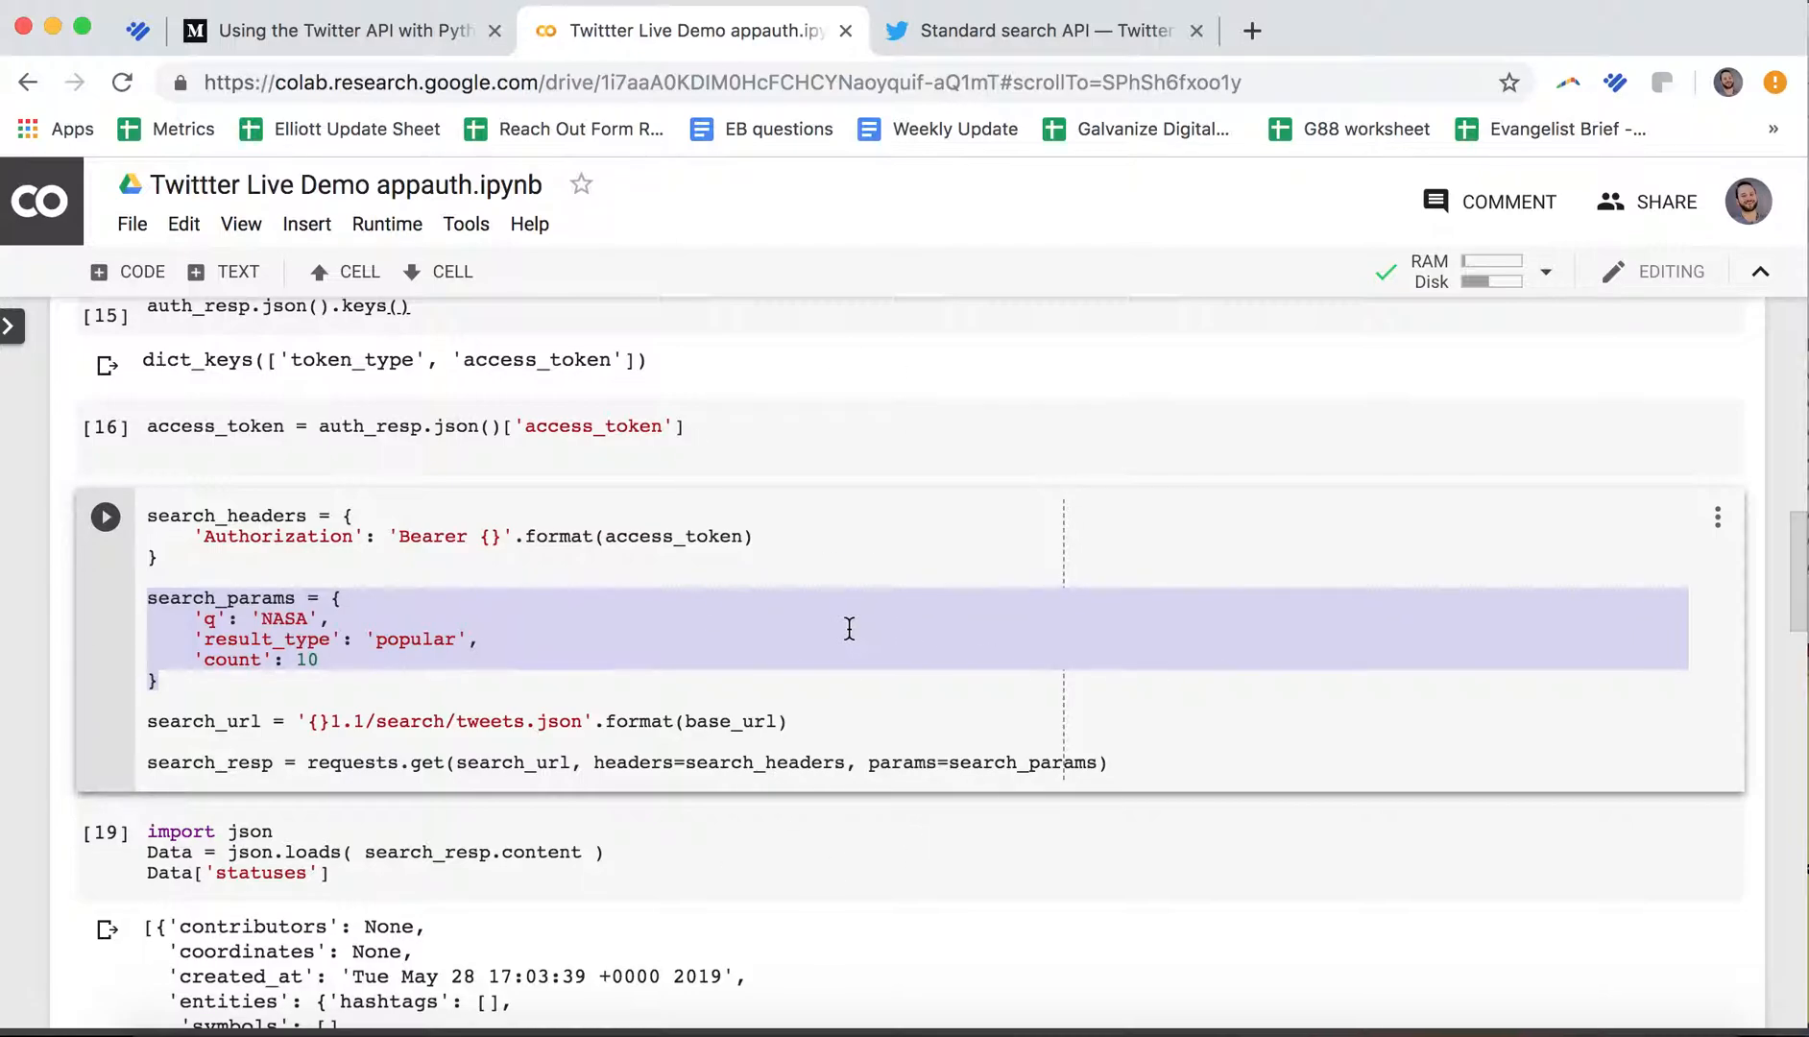